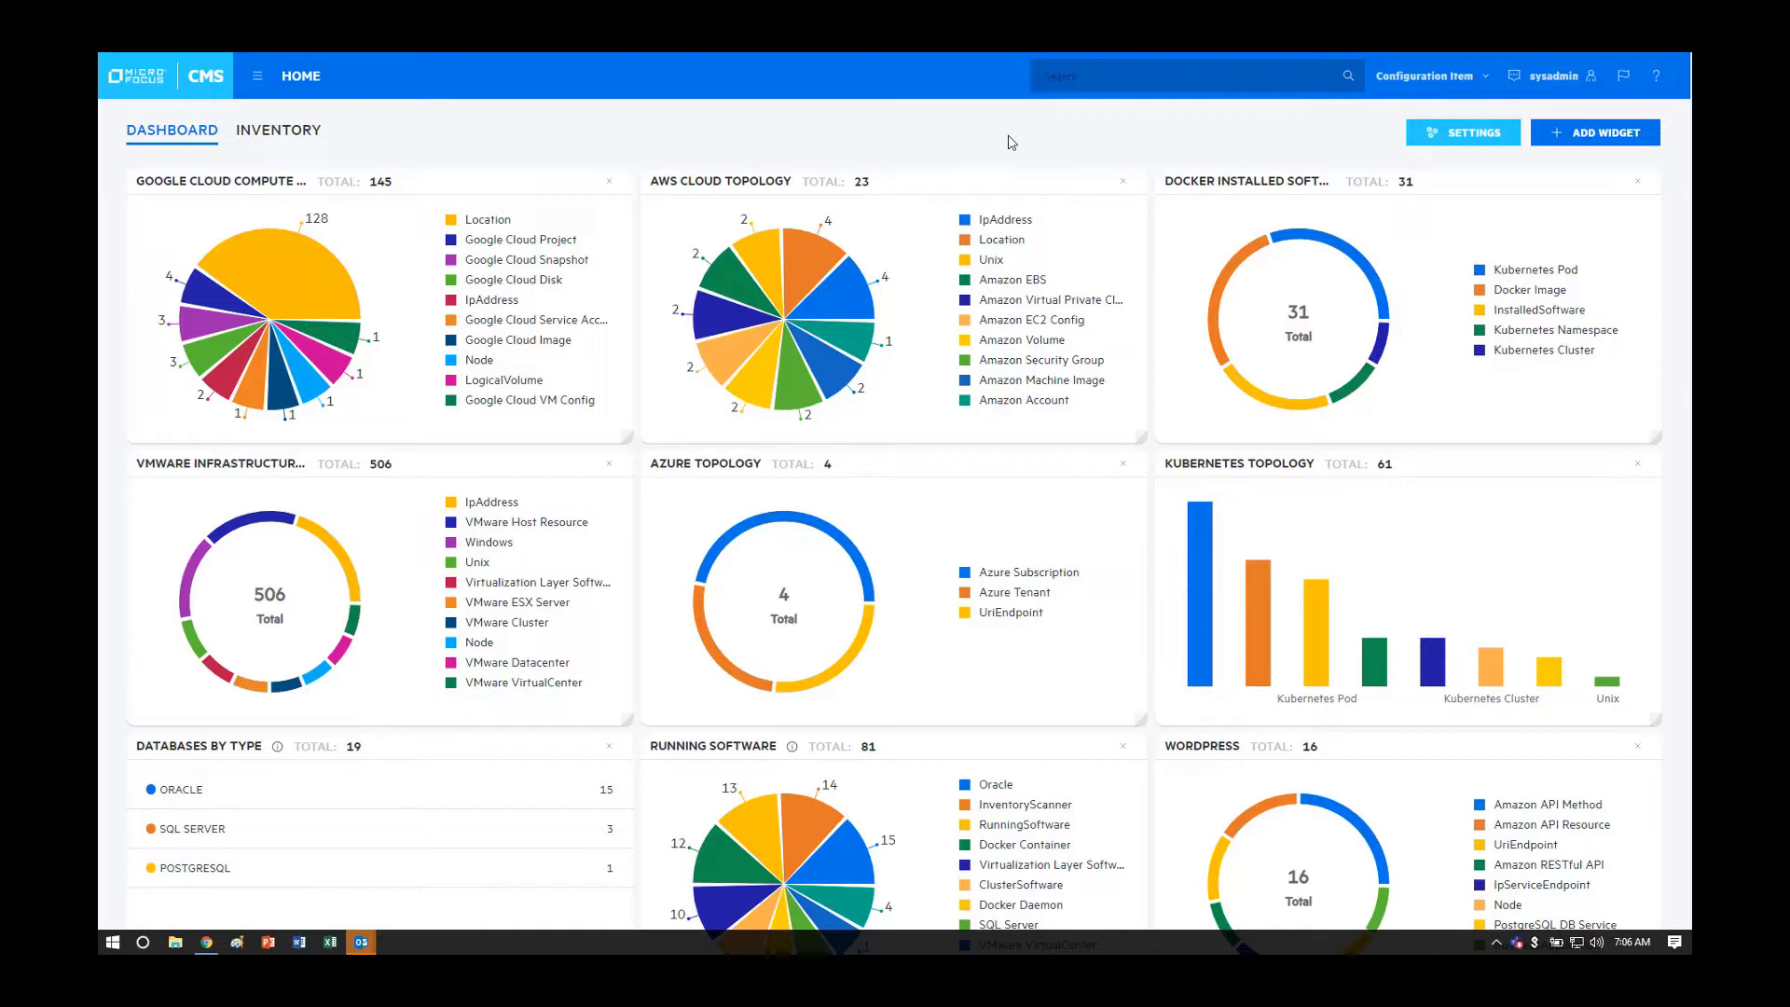
mouse_move(308, 210)
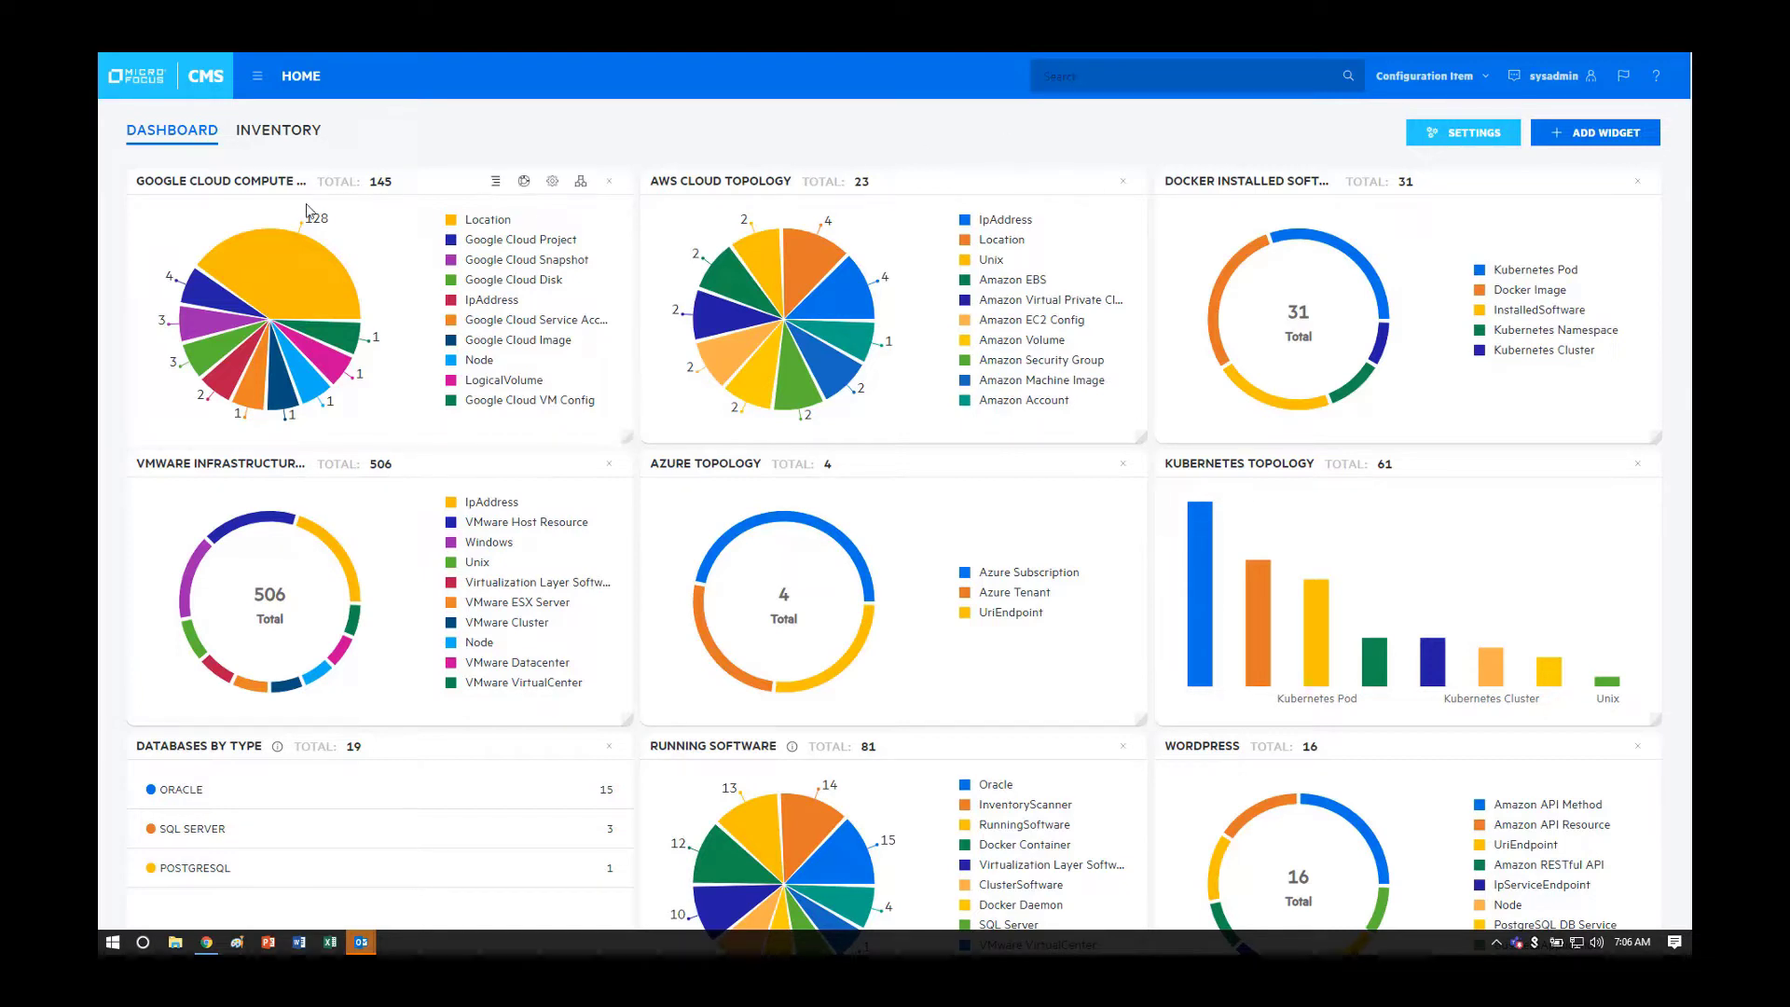
mouse_move(748, 505)
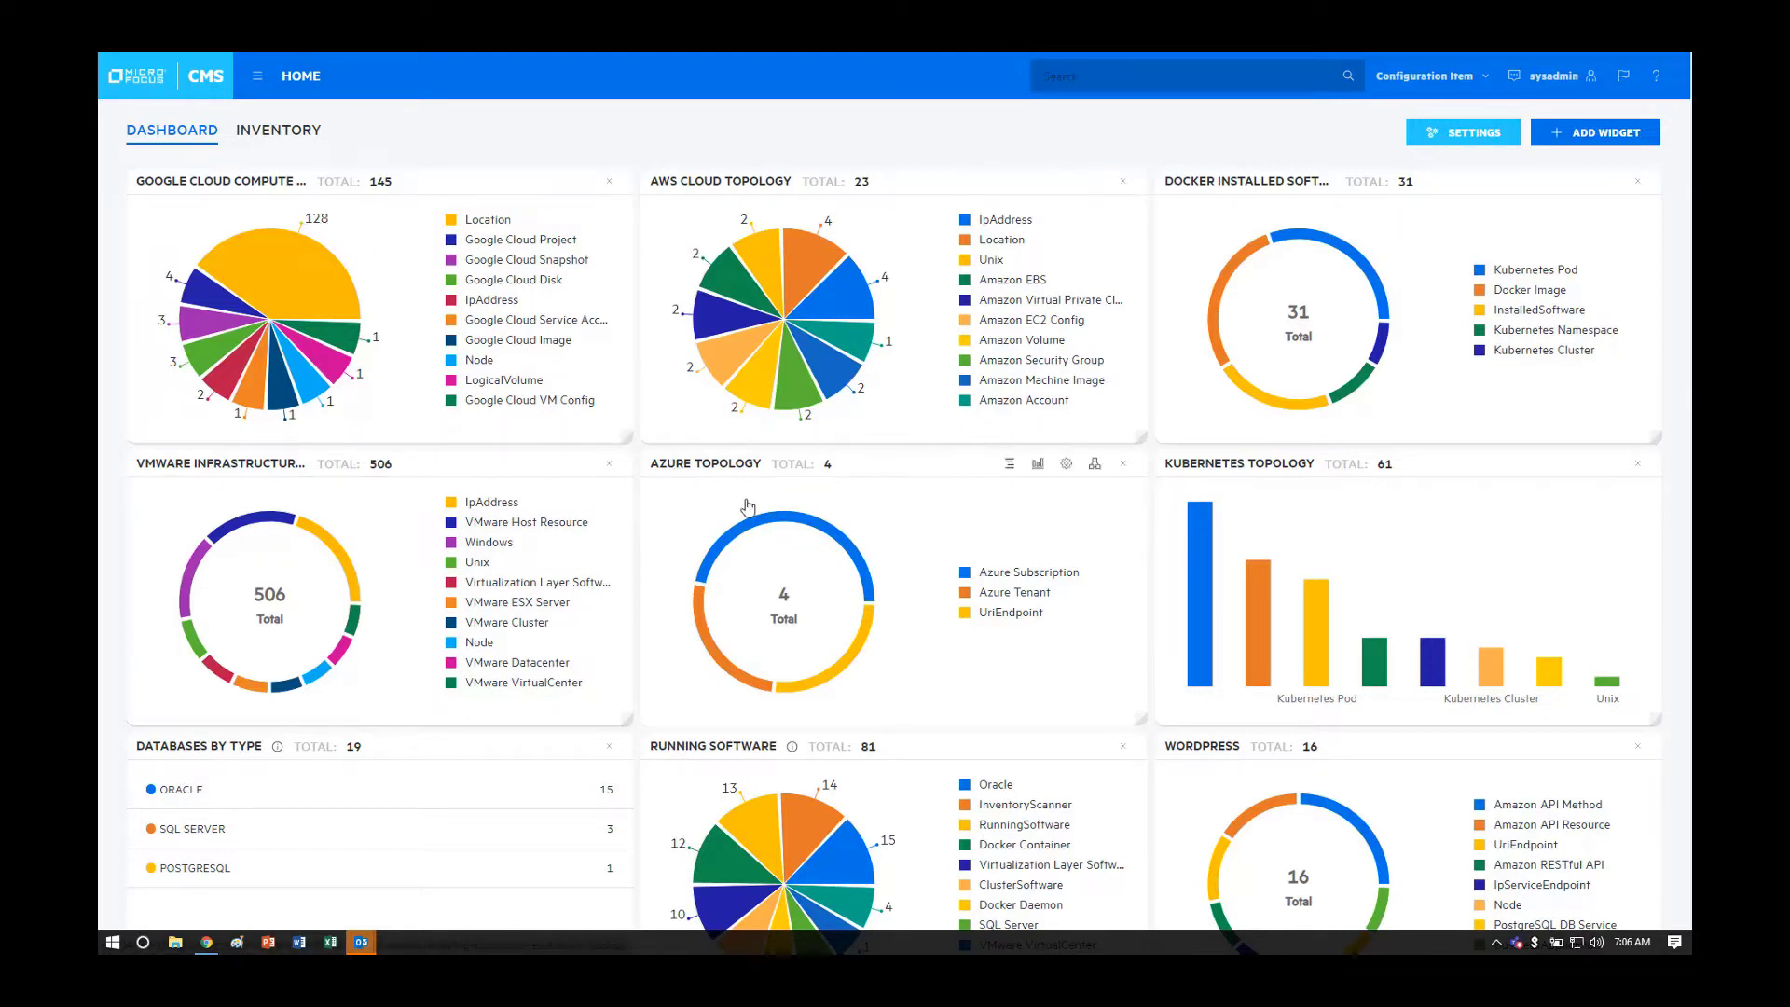
mouse_move(1262, 505)
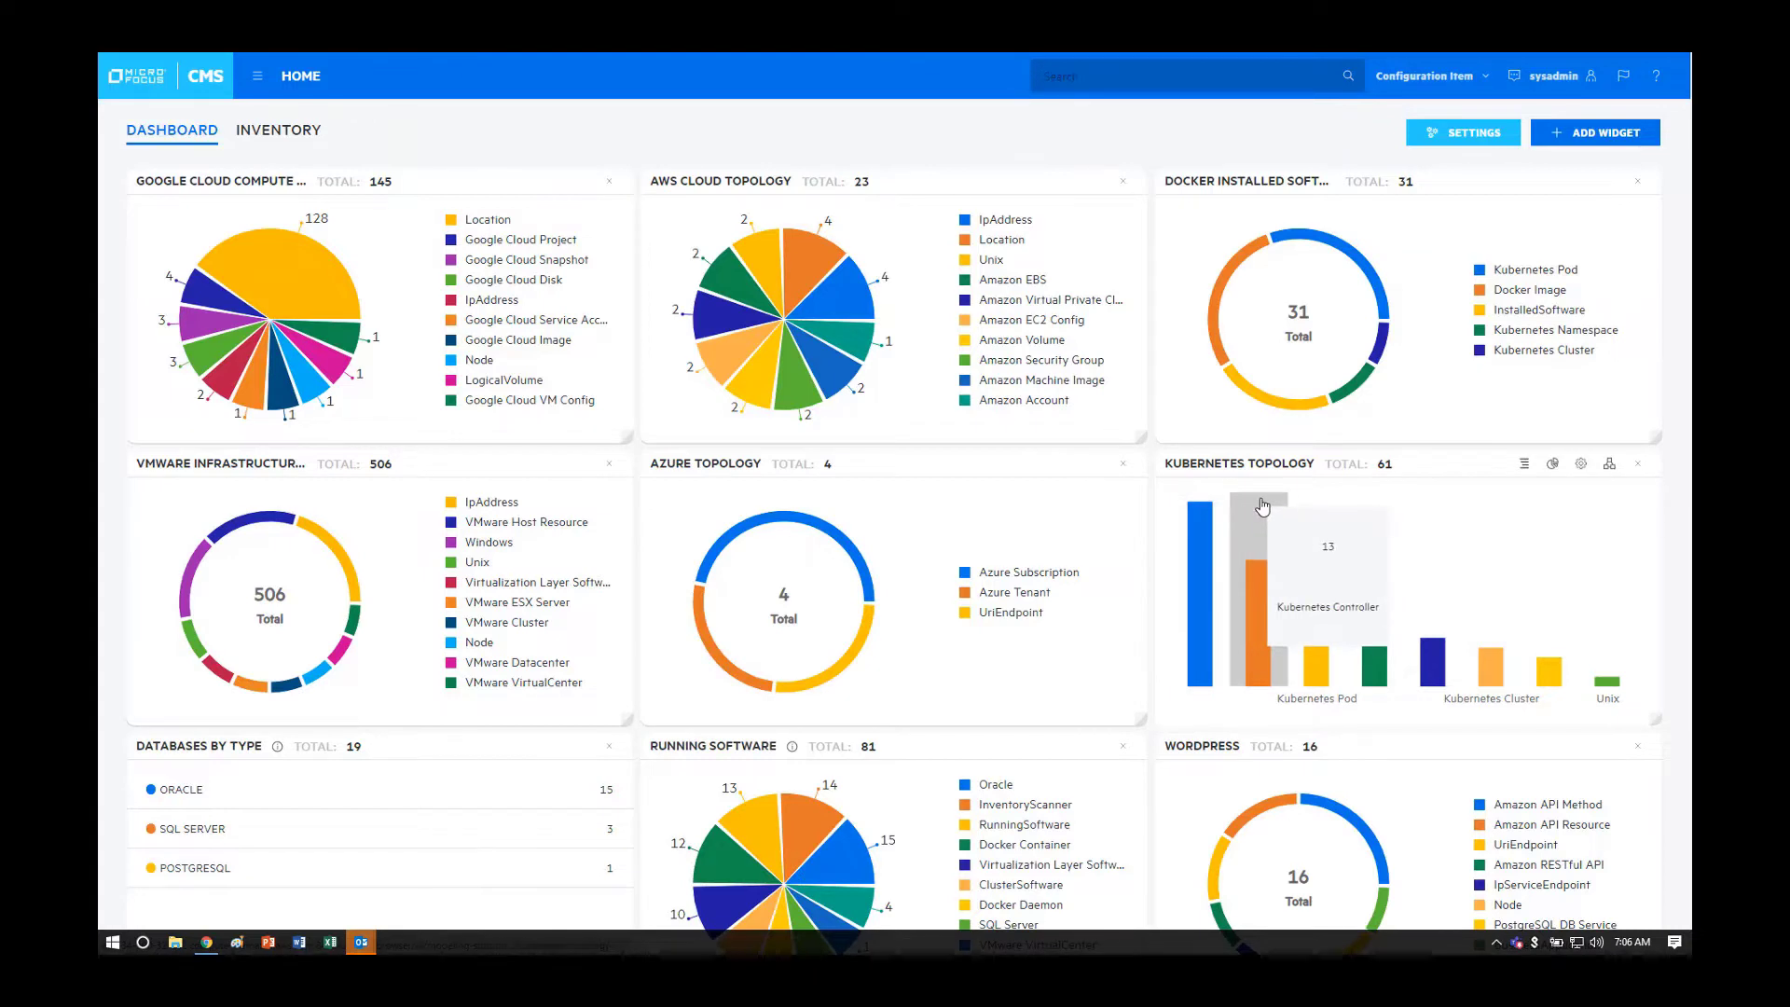
mouse_move(1421, 498)
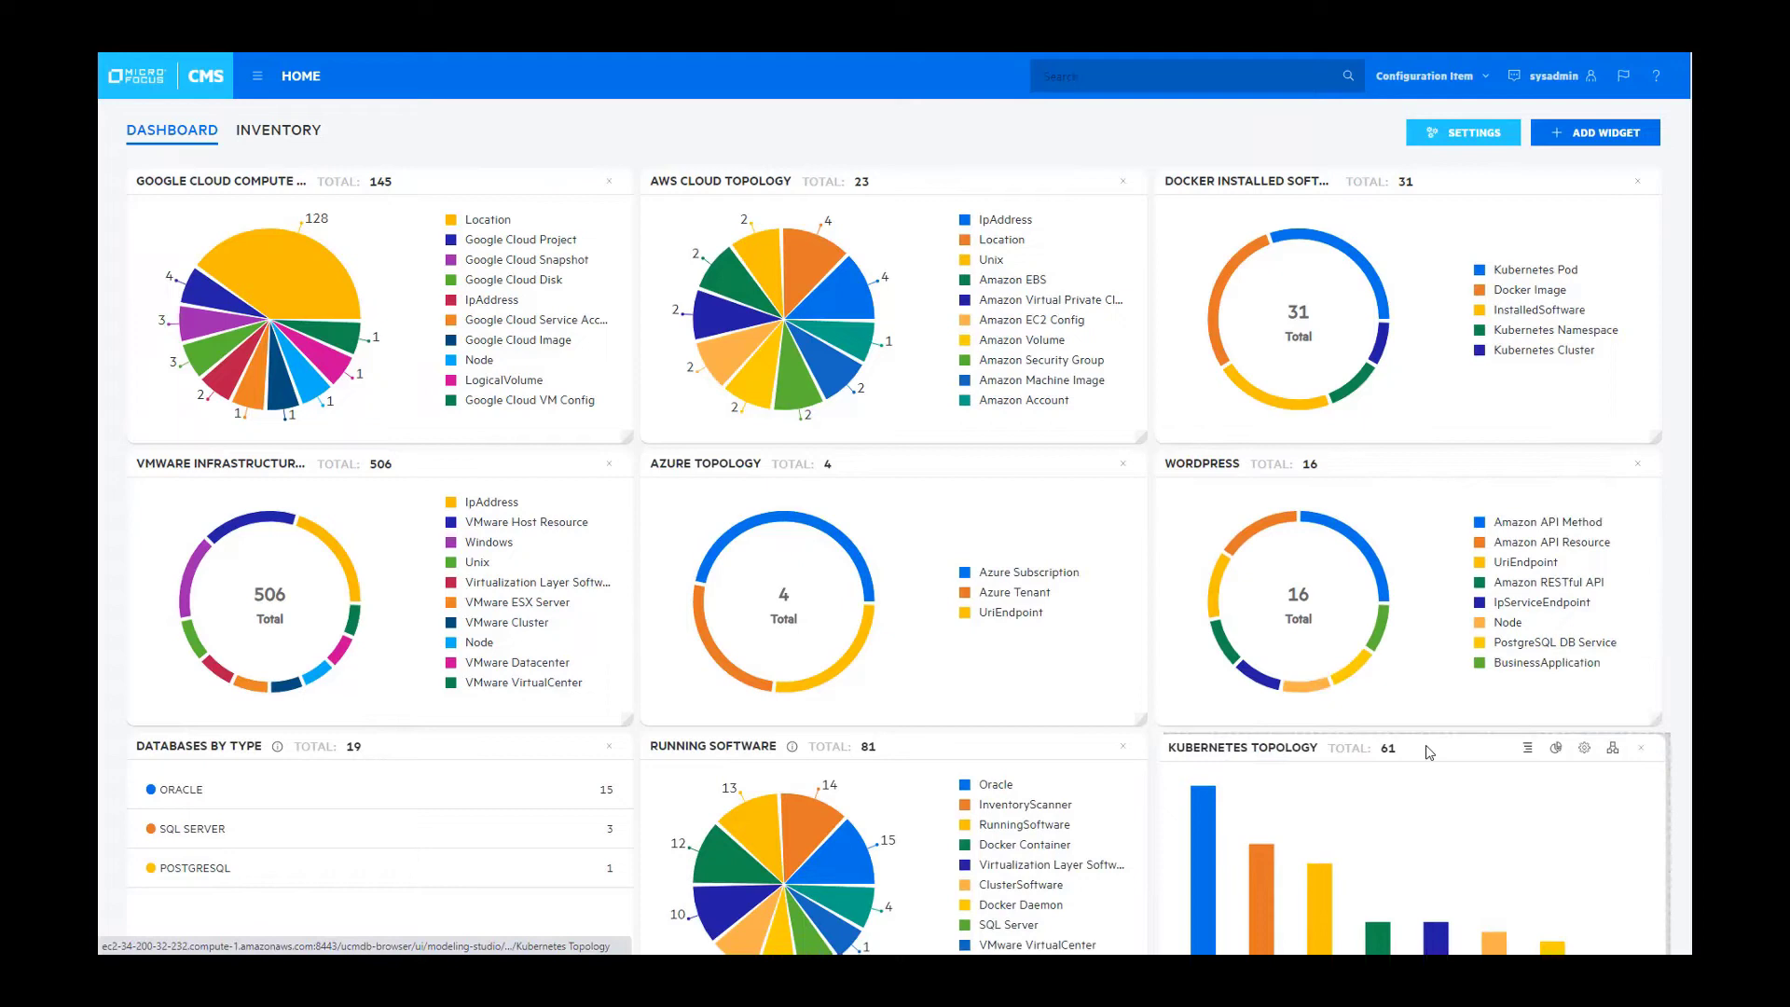
mouse_move(449, 761)
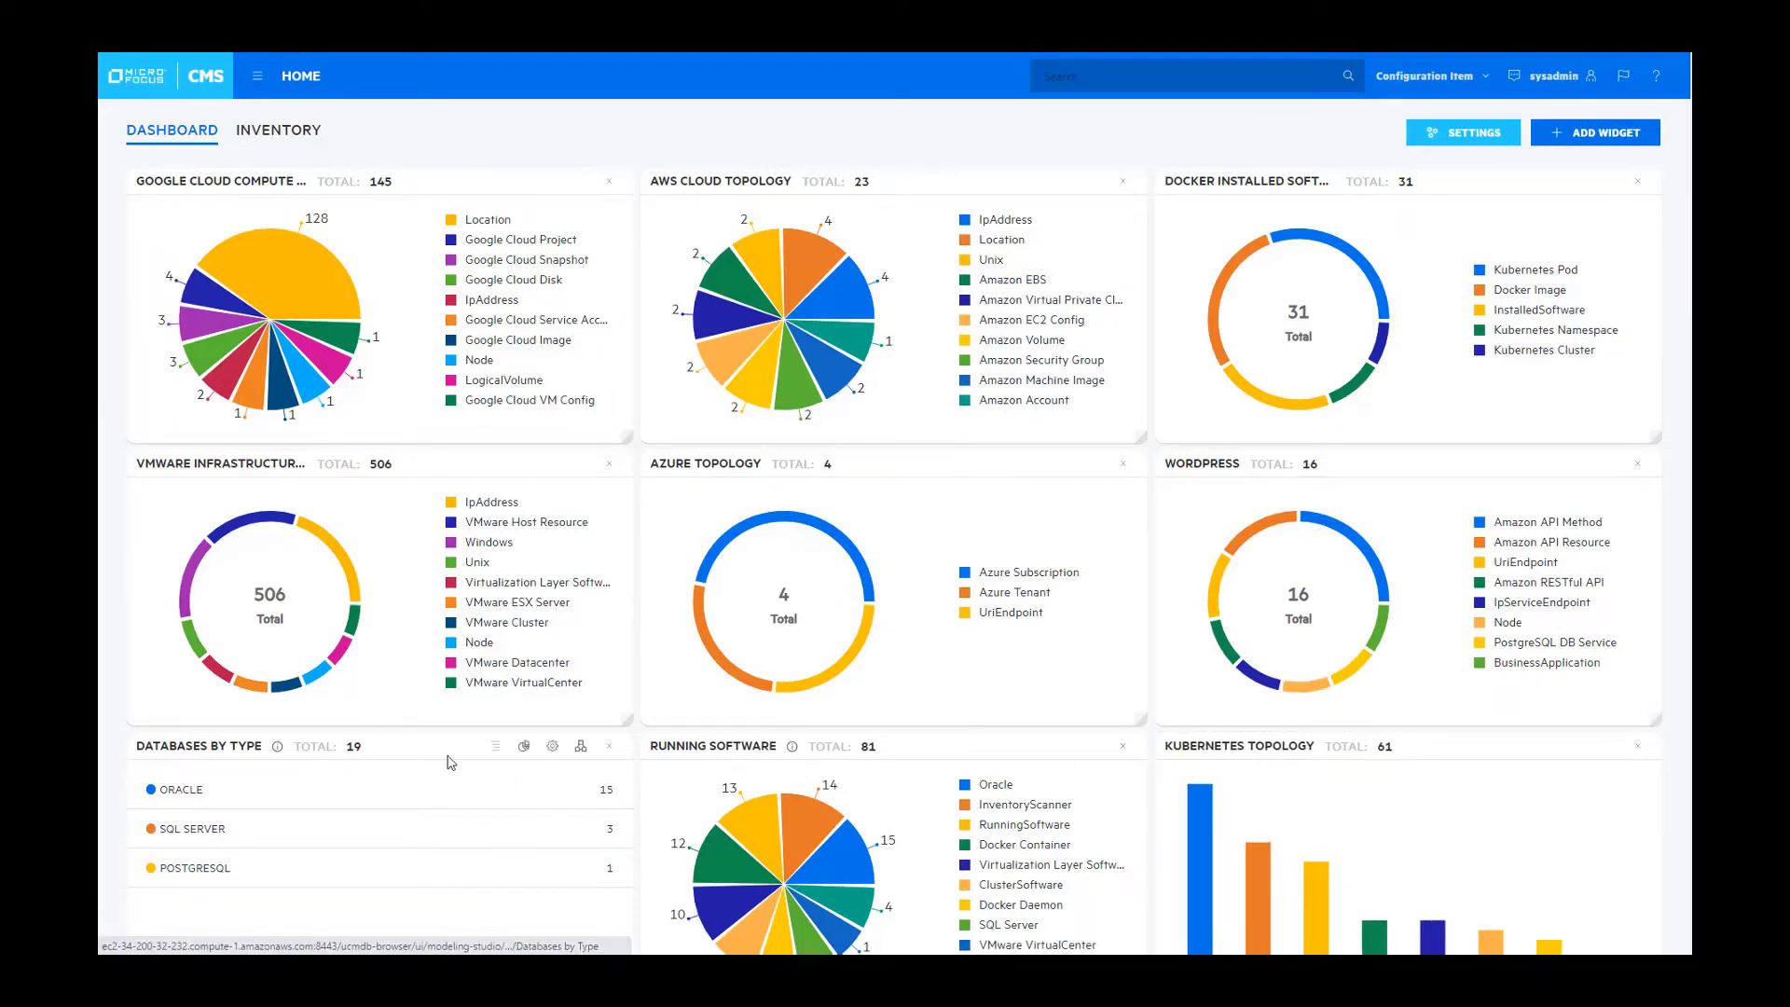
Step: Switch the Databases by Type widget to pie-chart view
click(524, 746)
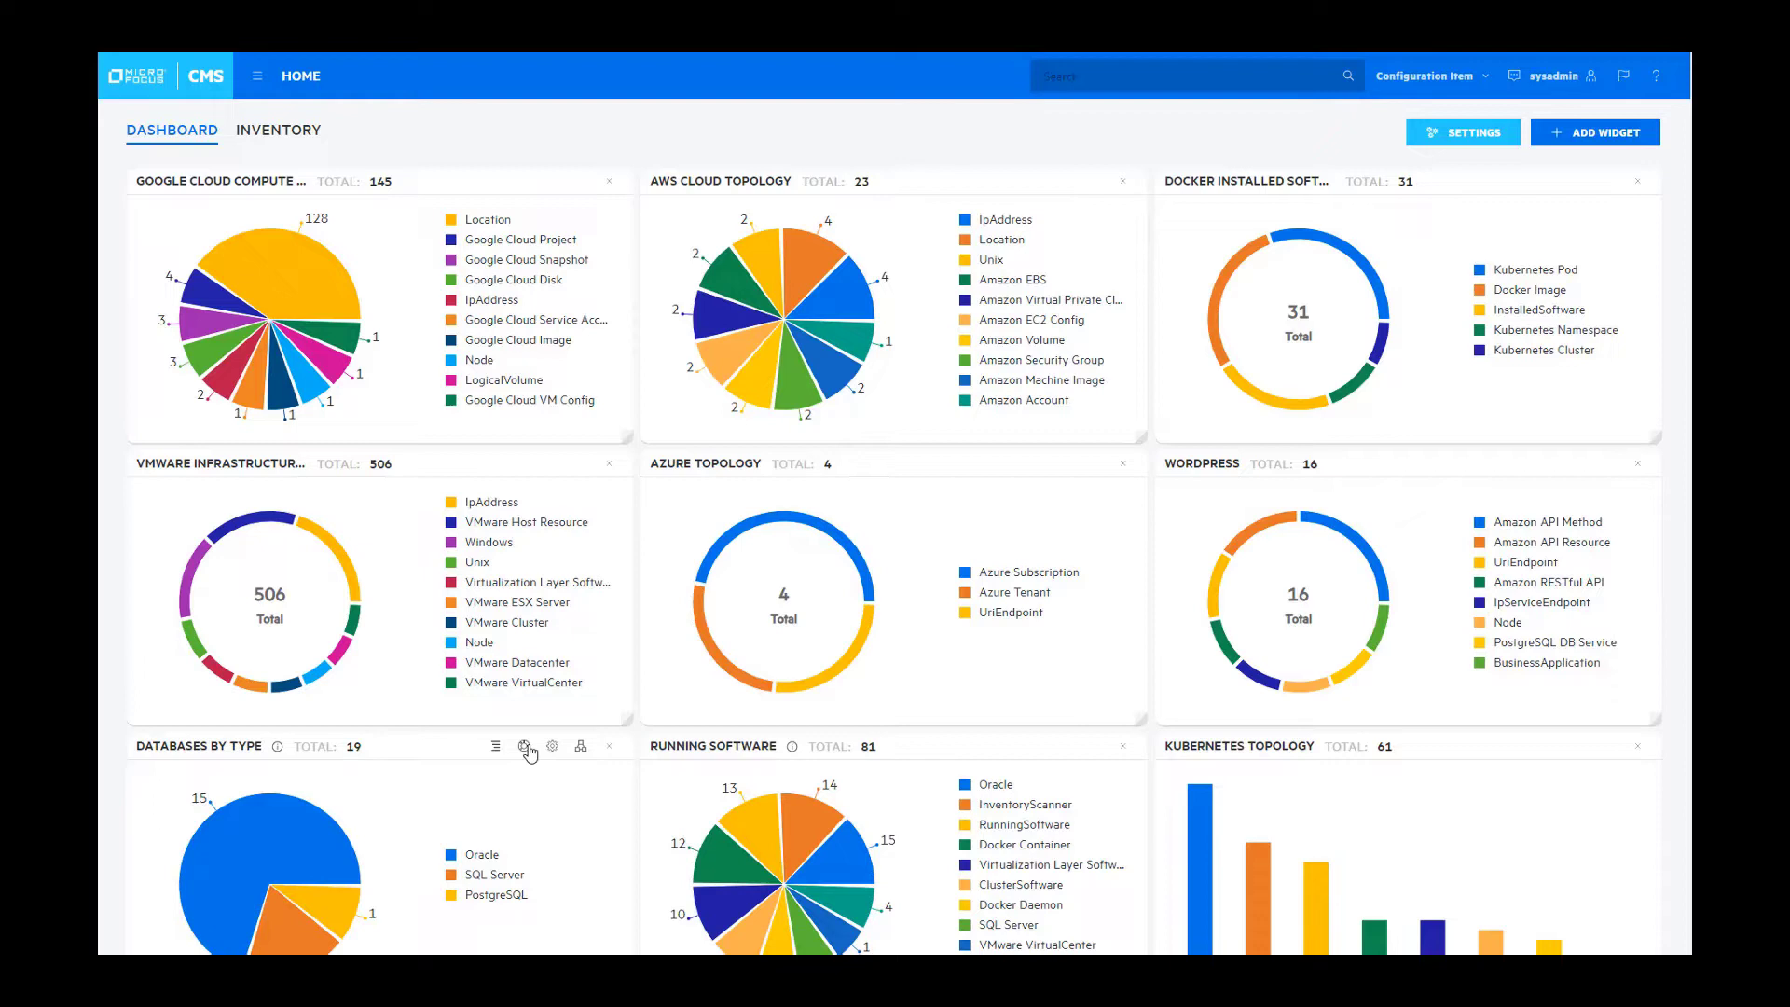
mouse_move(949, 244)
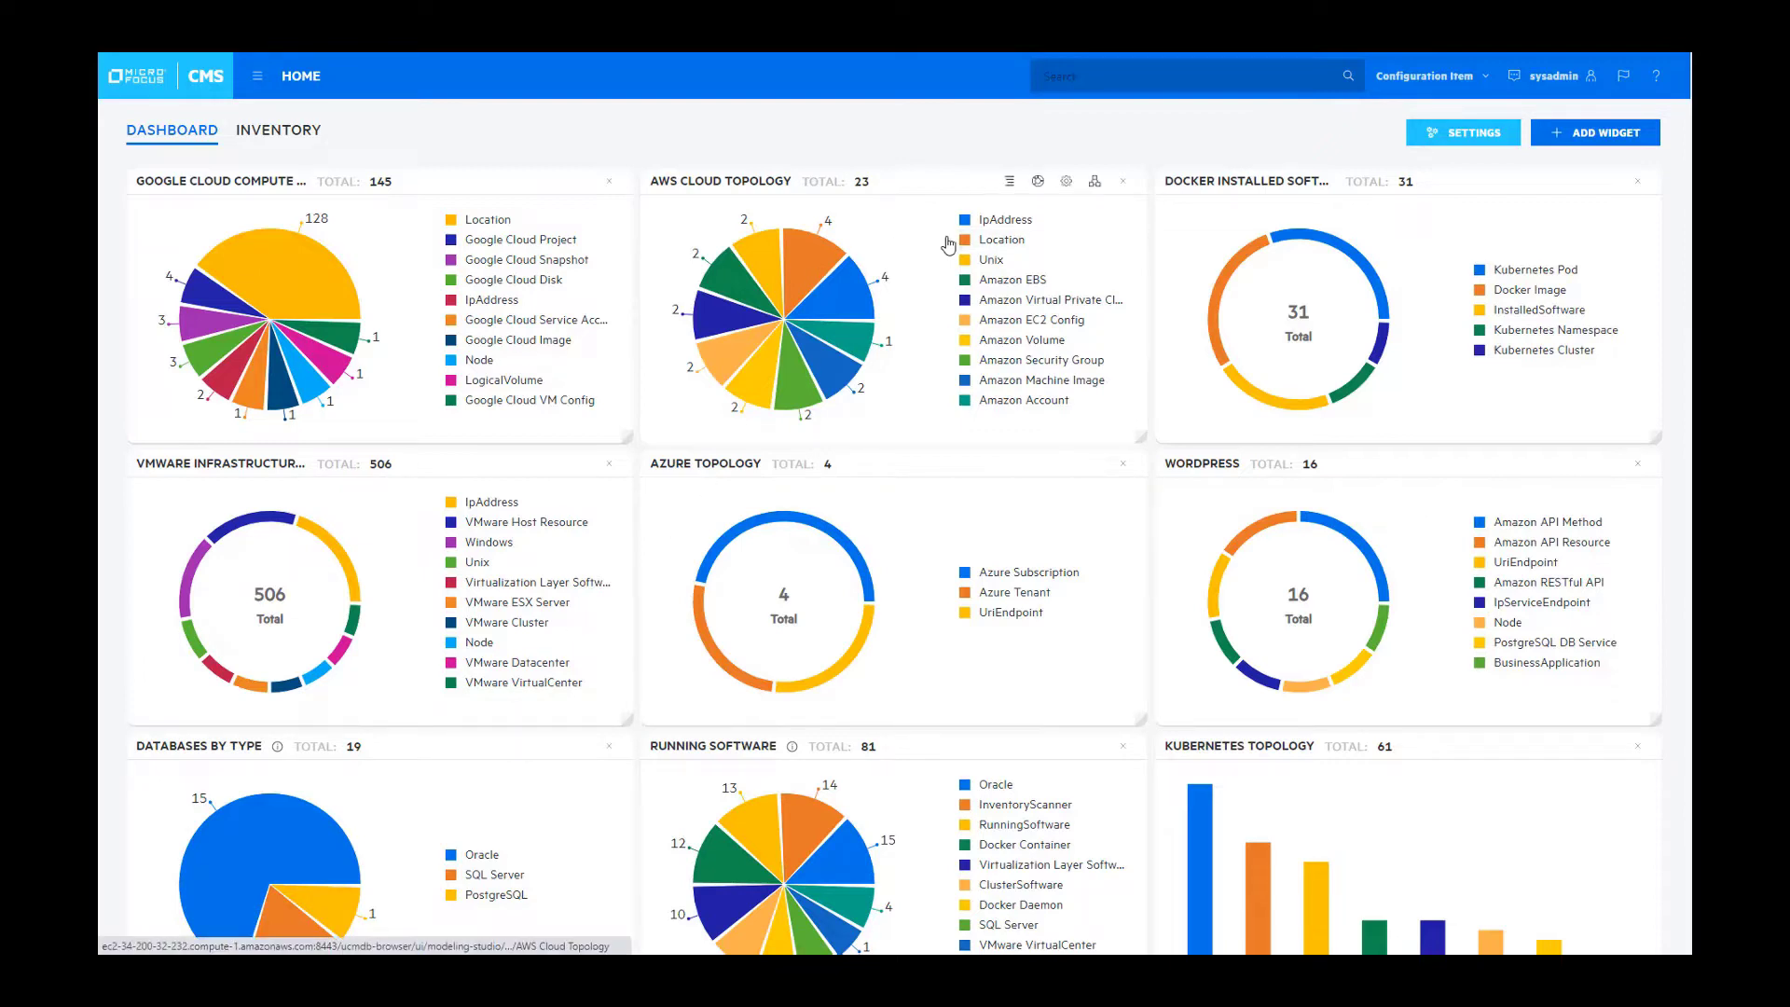
mouse_move(1095, 181)
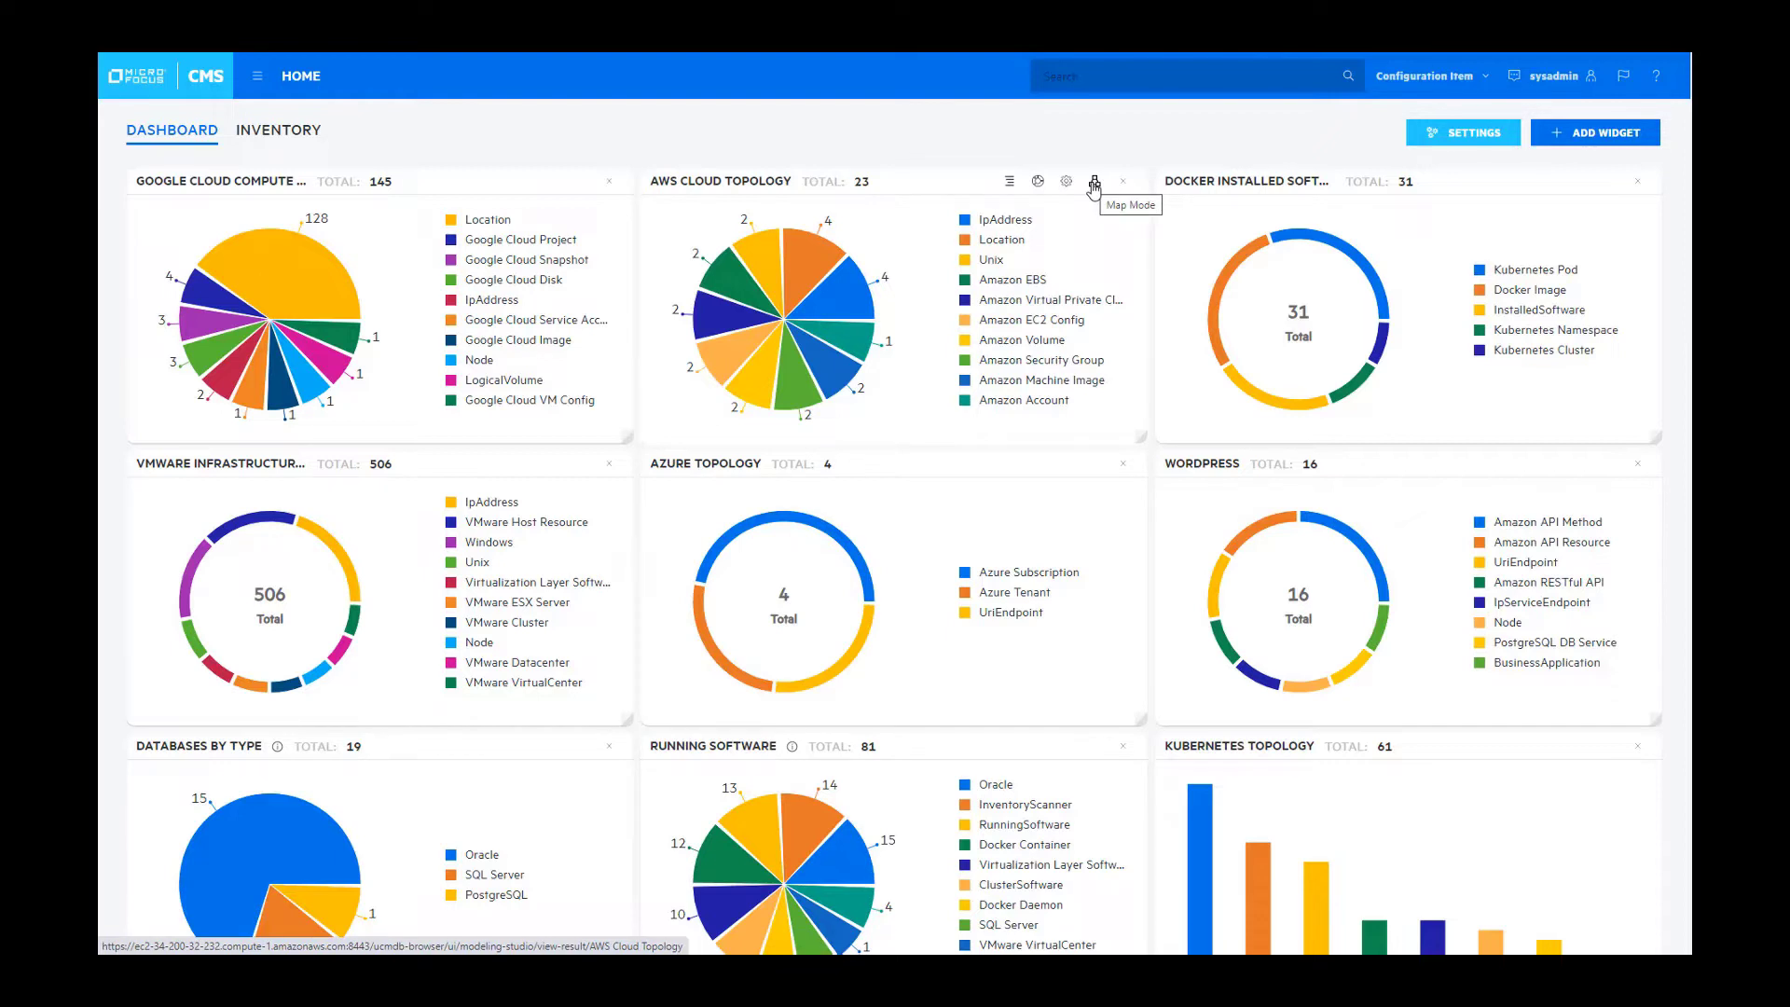
mouse_move(1094, 183)
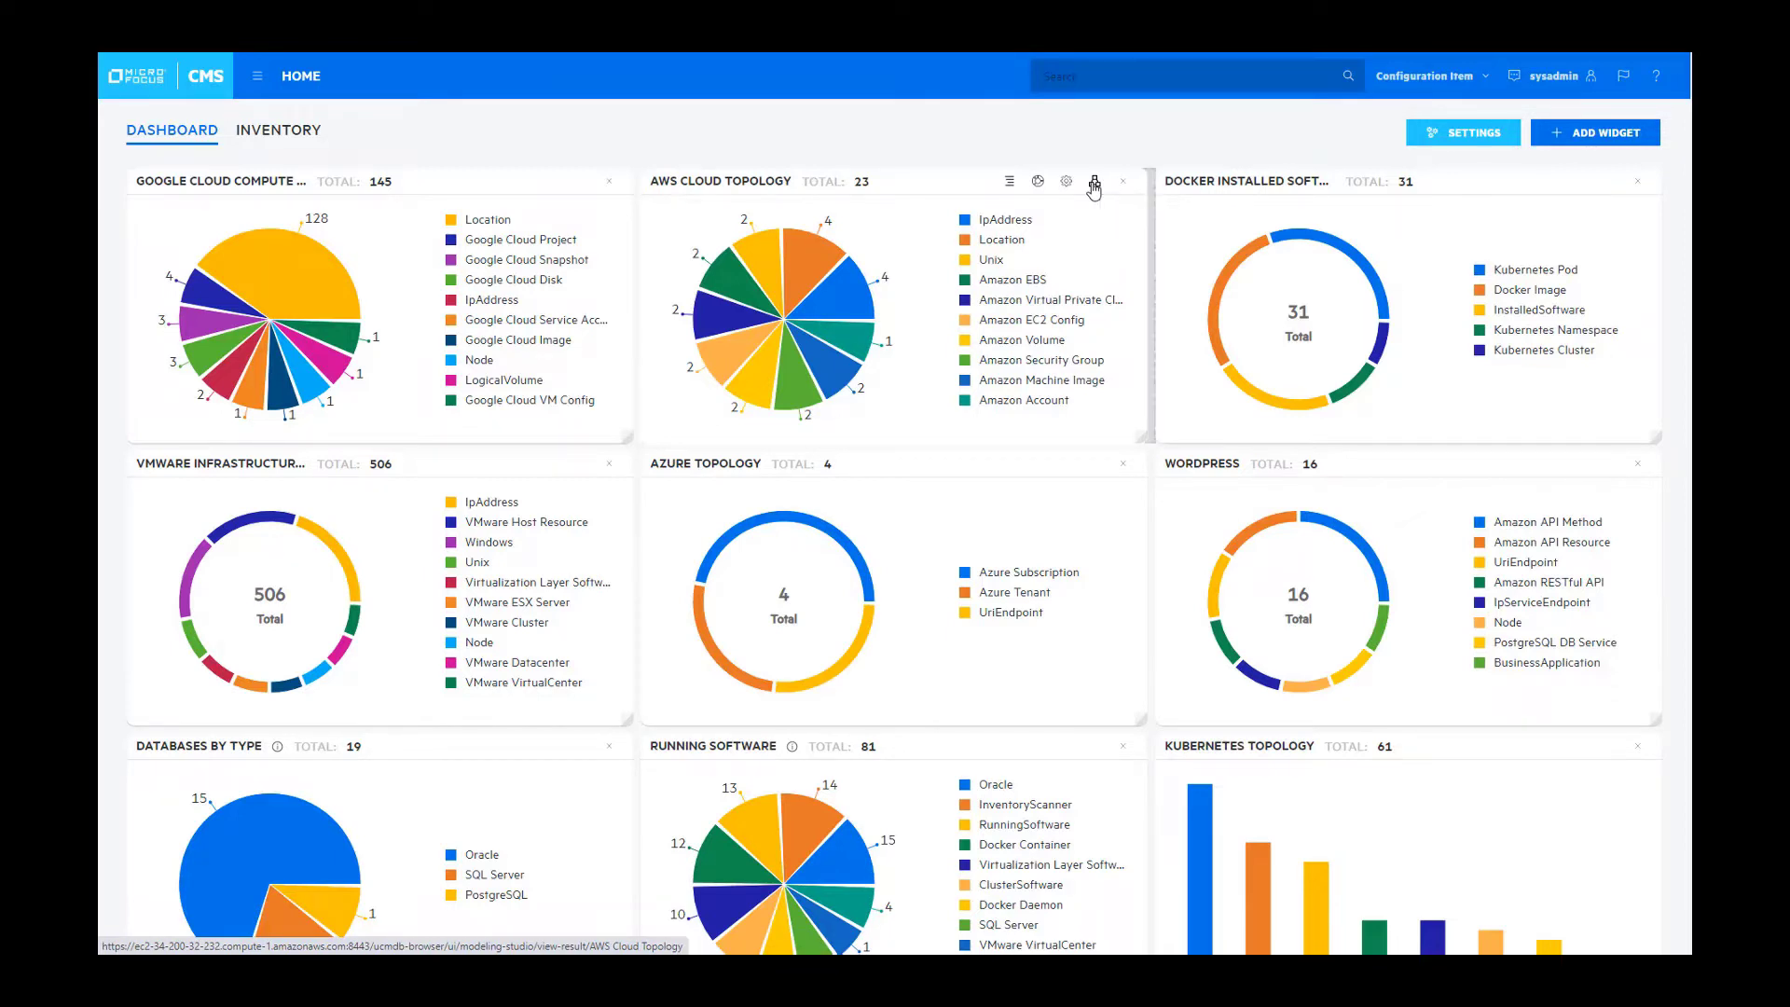
Step: Show the AWS Cloud Topology widget as a relationship map in map mode
click(1092, 180)
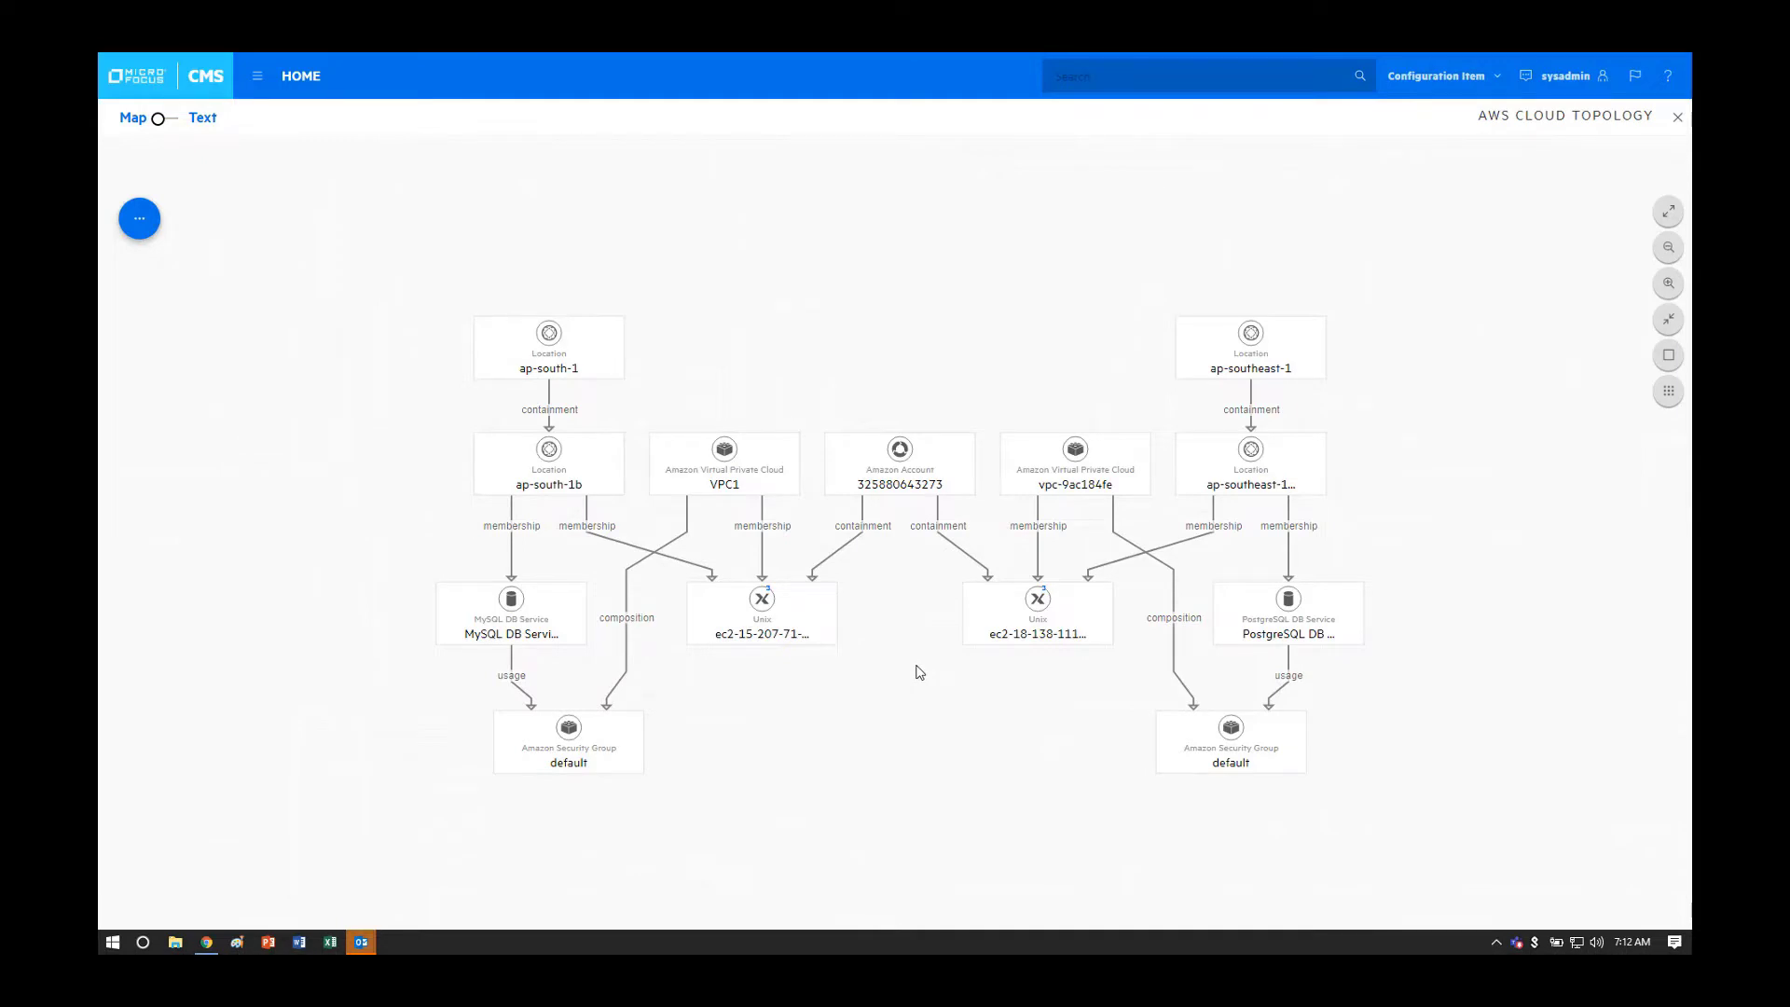
mouse_move(787, 649)
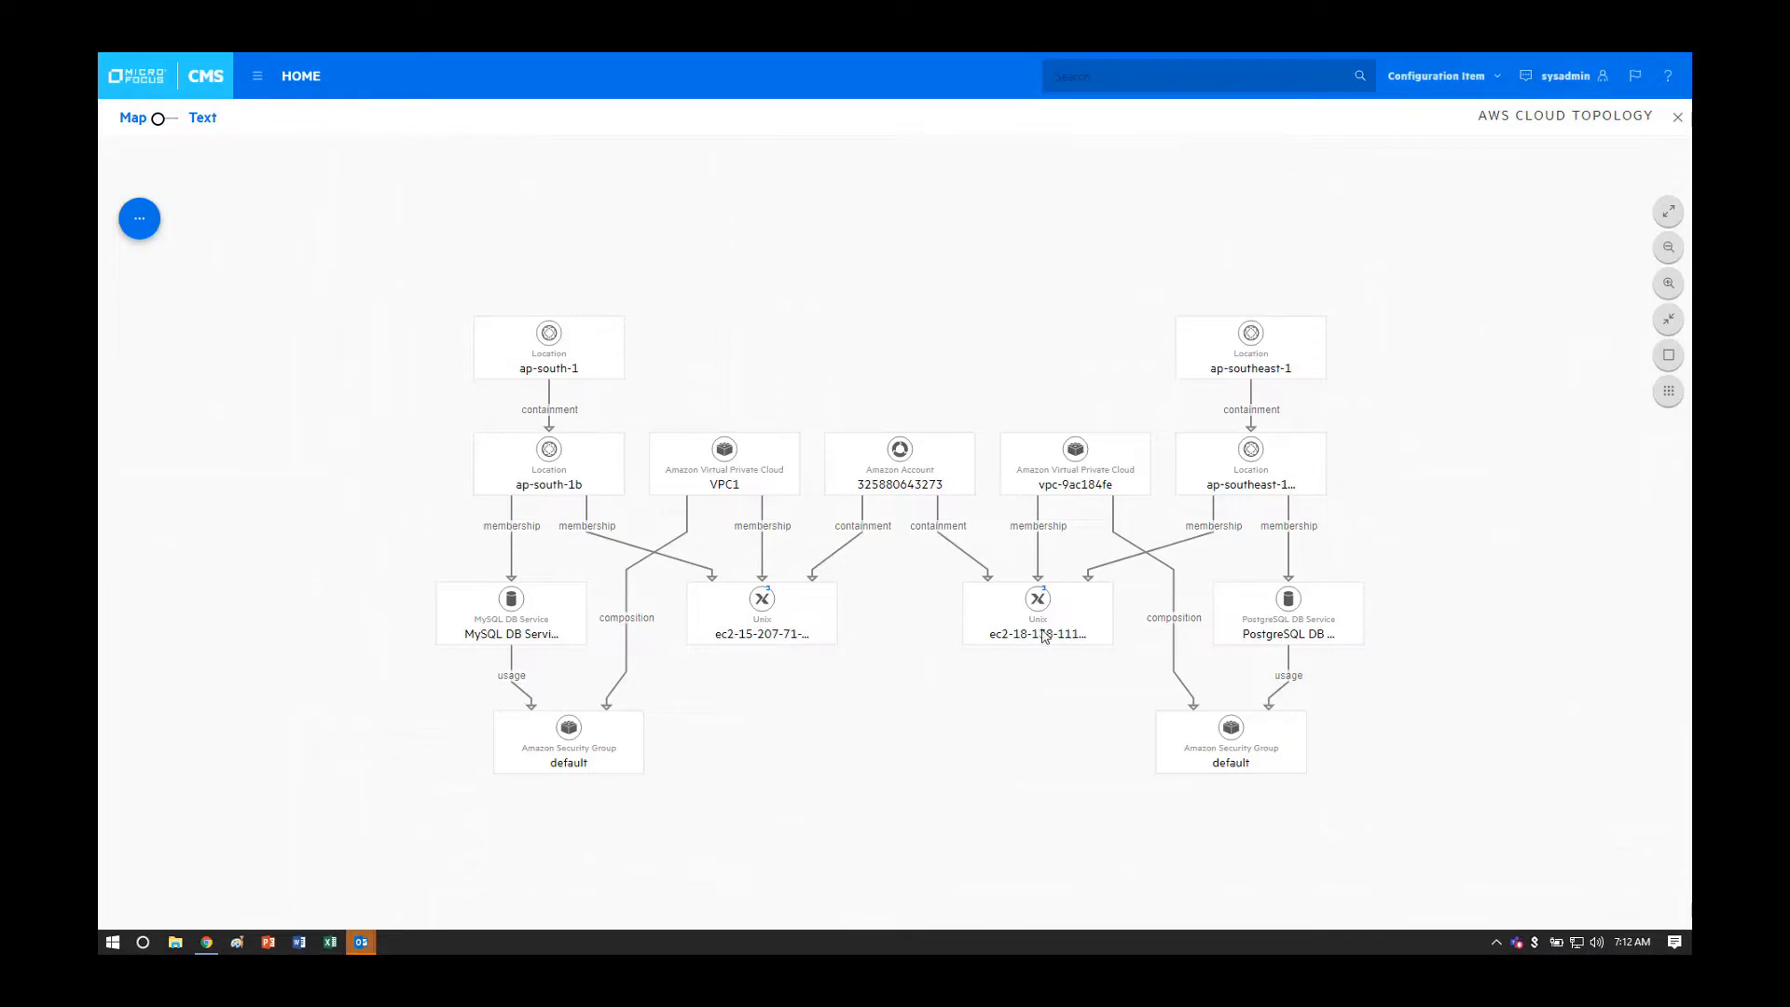
mouse_move(755, 479)
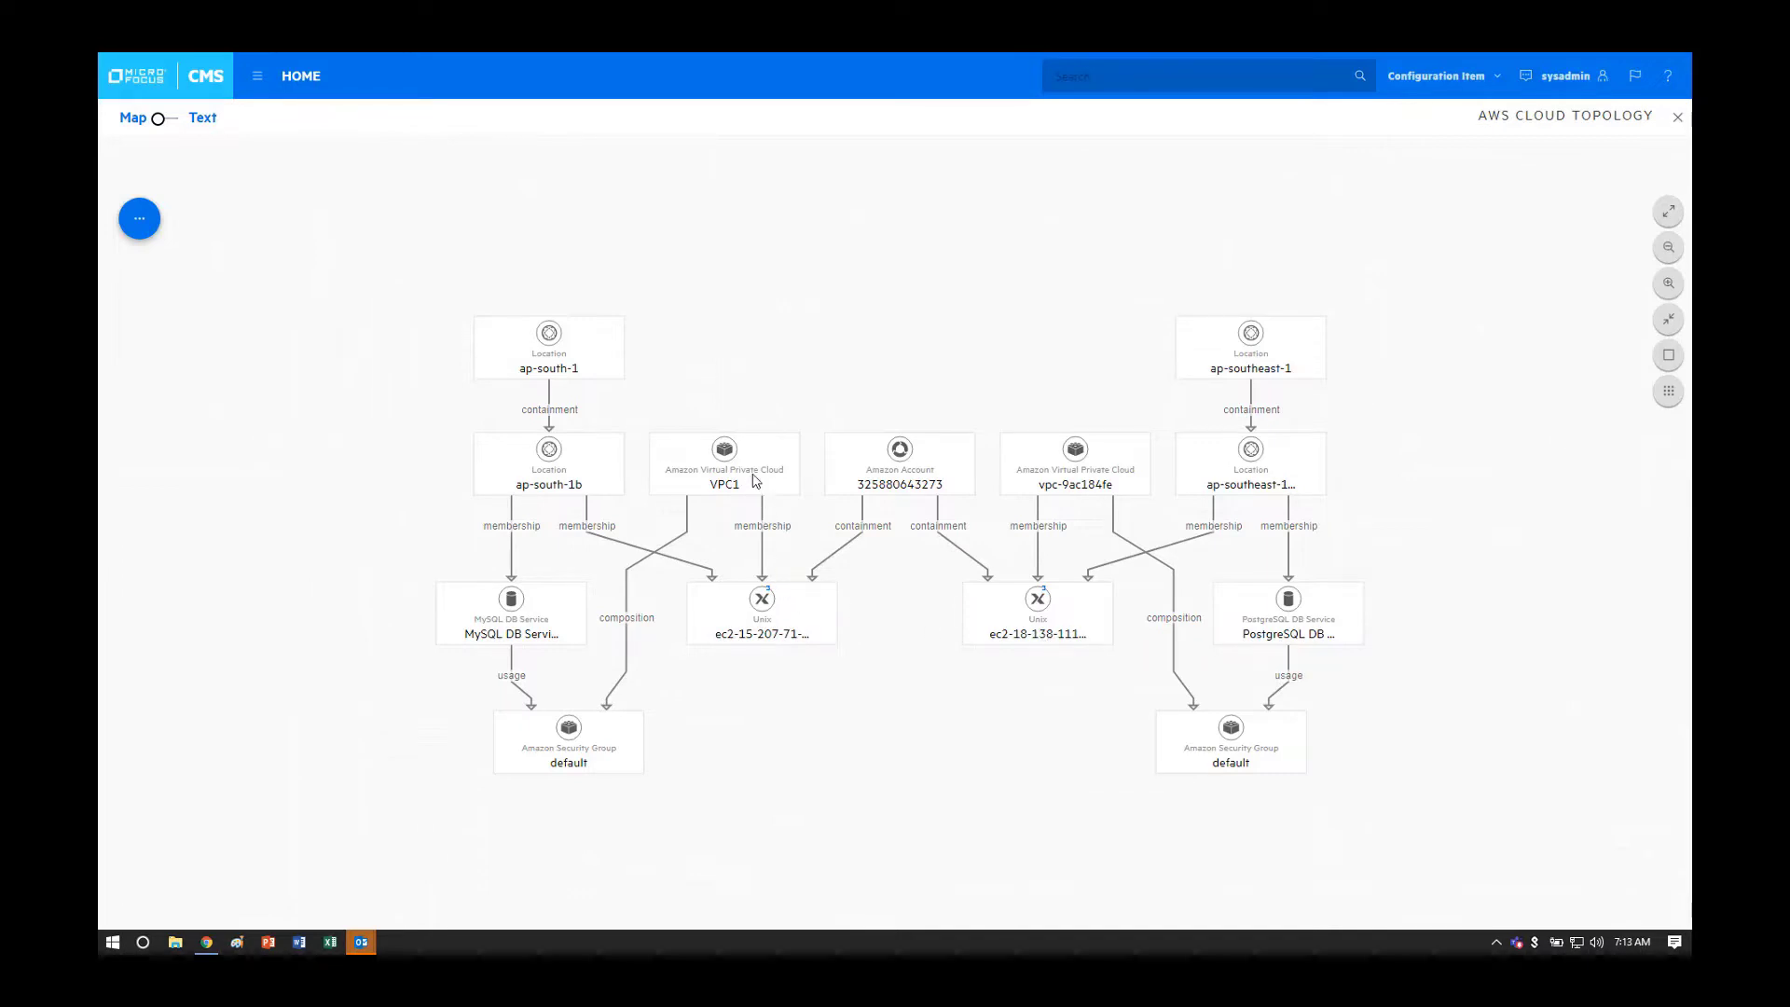
mouse_move(520, 634)
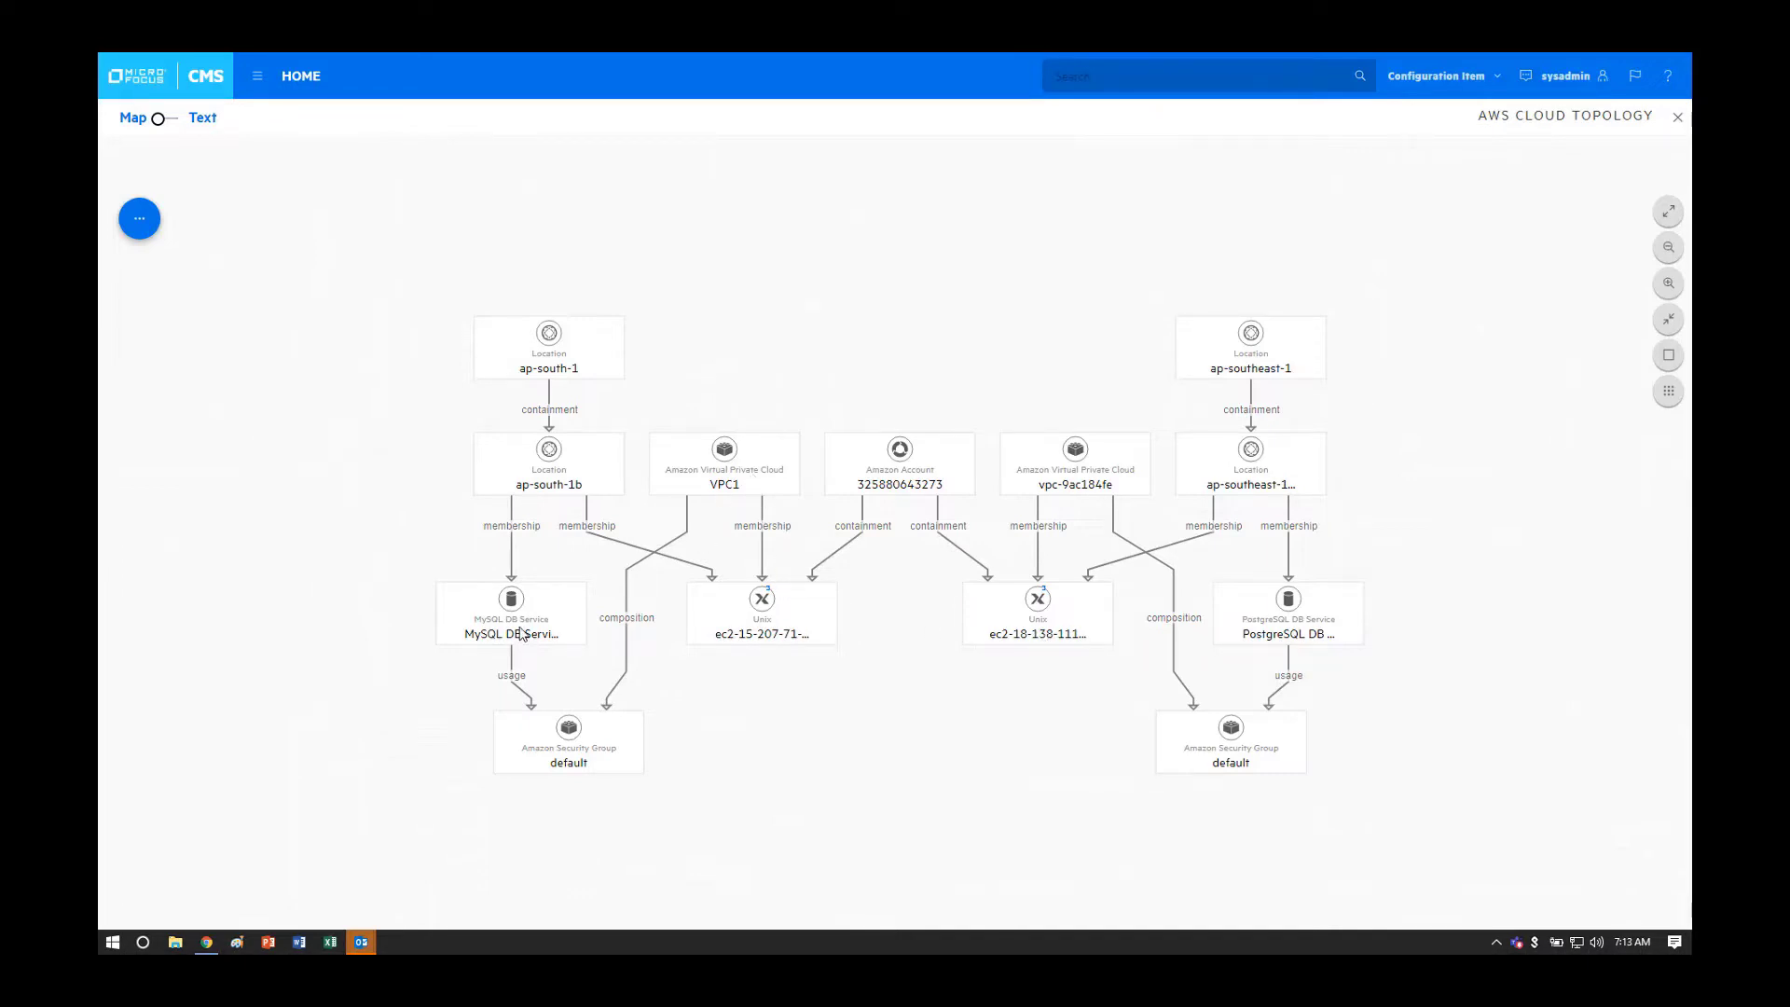
mouse_move(510, 632)
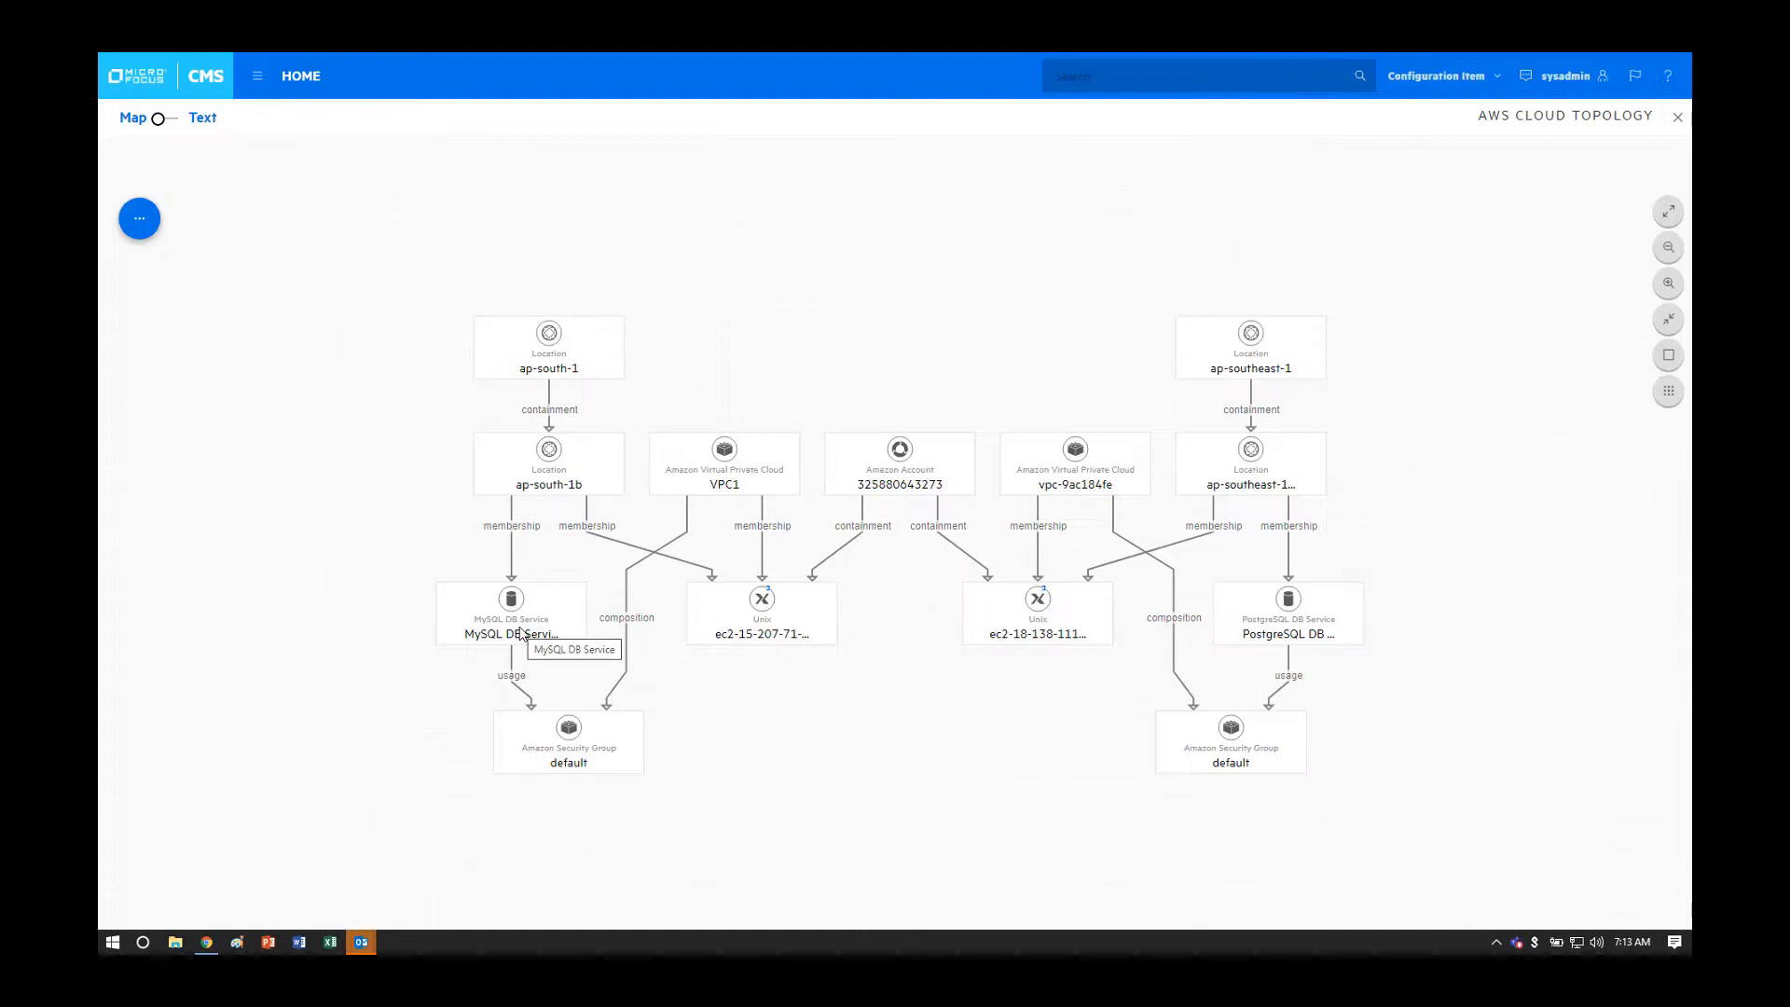
mouse_move(785, 742)
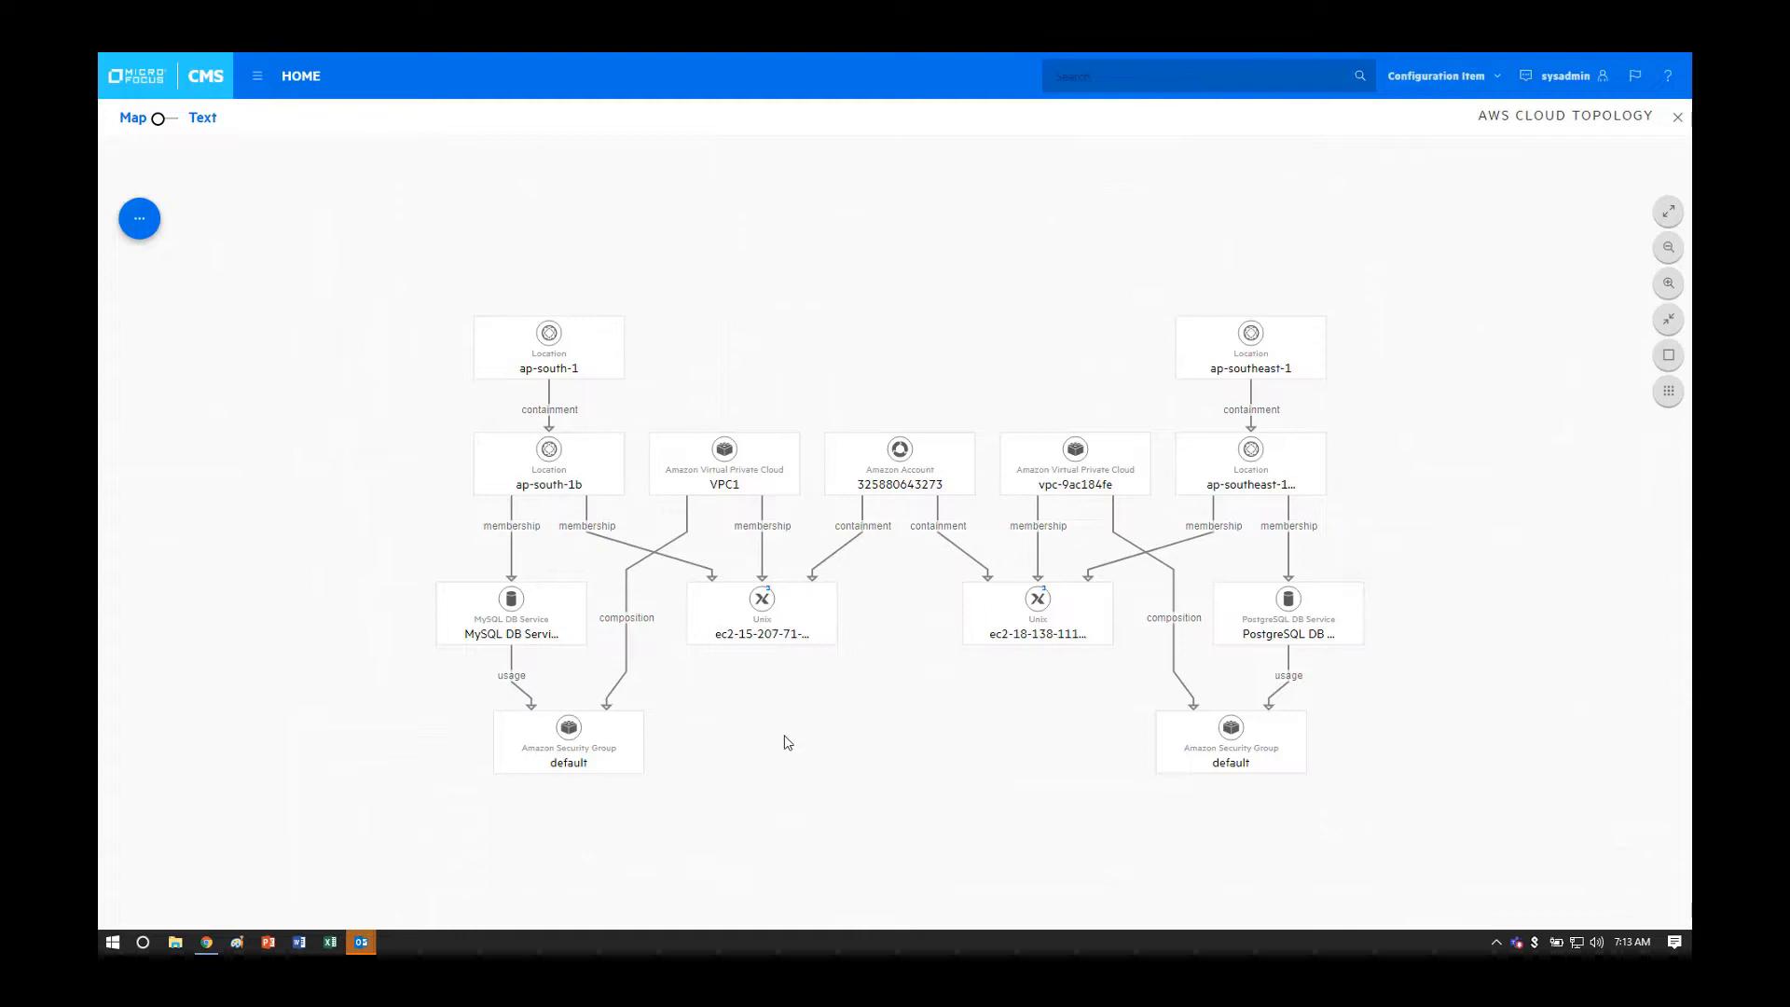
mouse_move(815, 740)
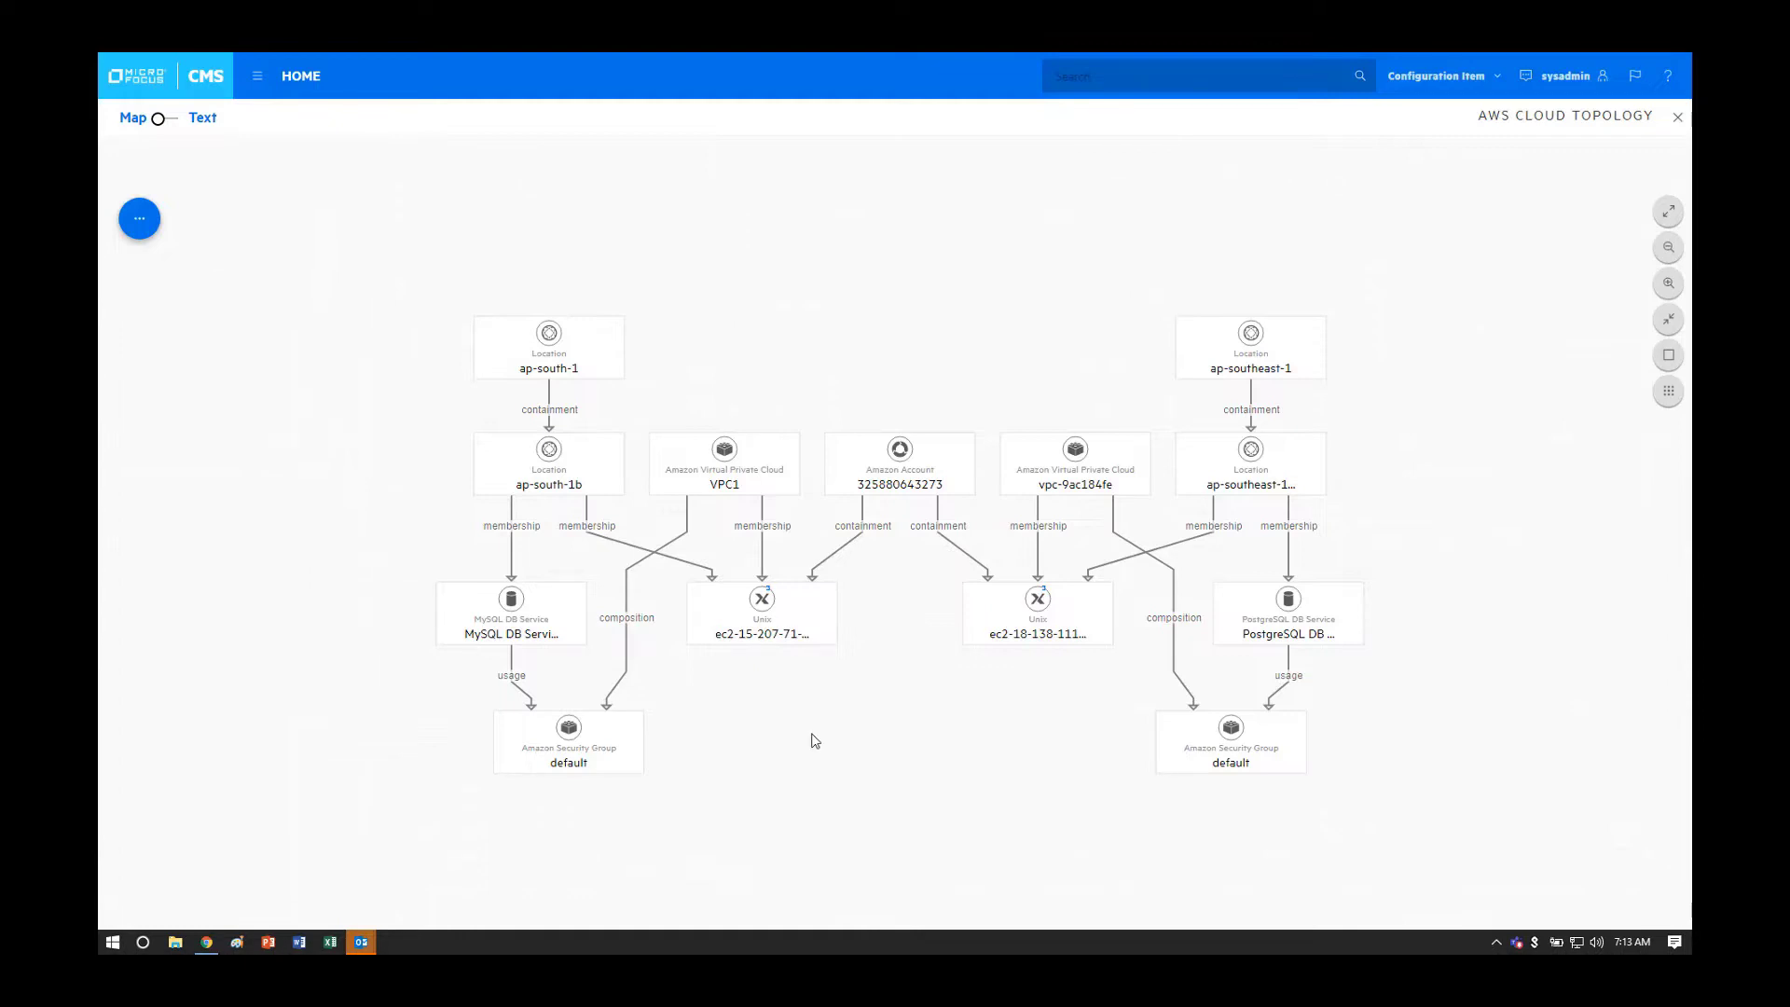
mouse_move(880, 681)
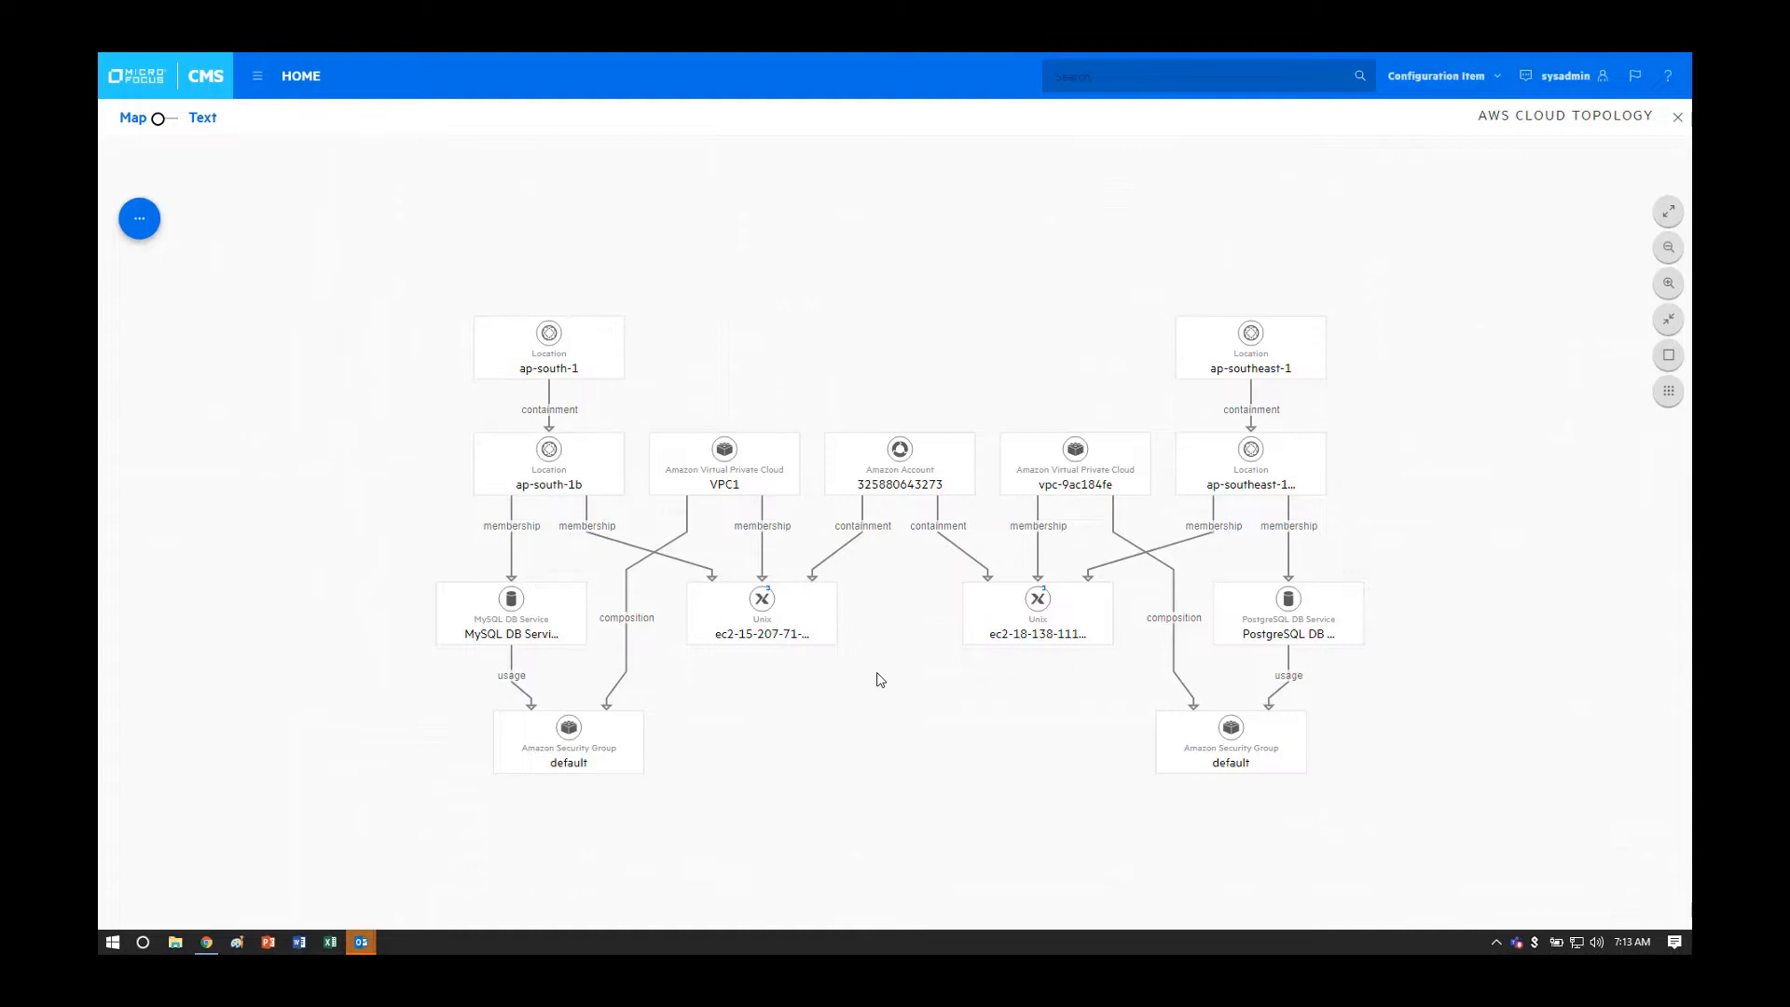
mouse_move(856, 673)
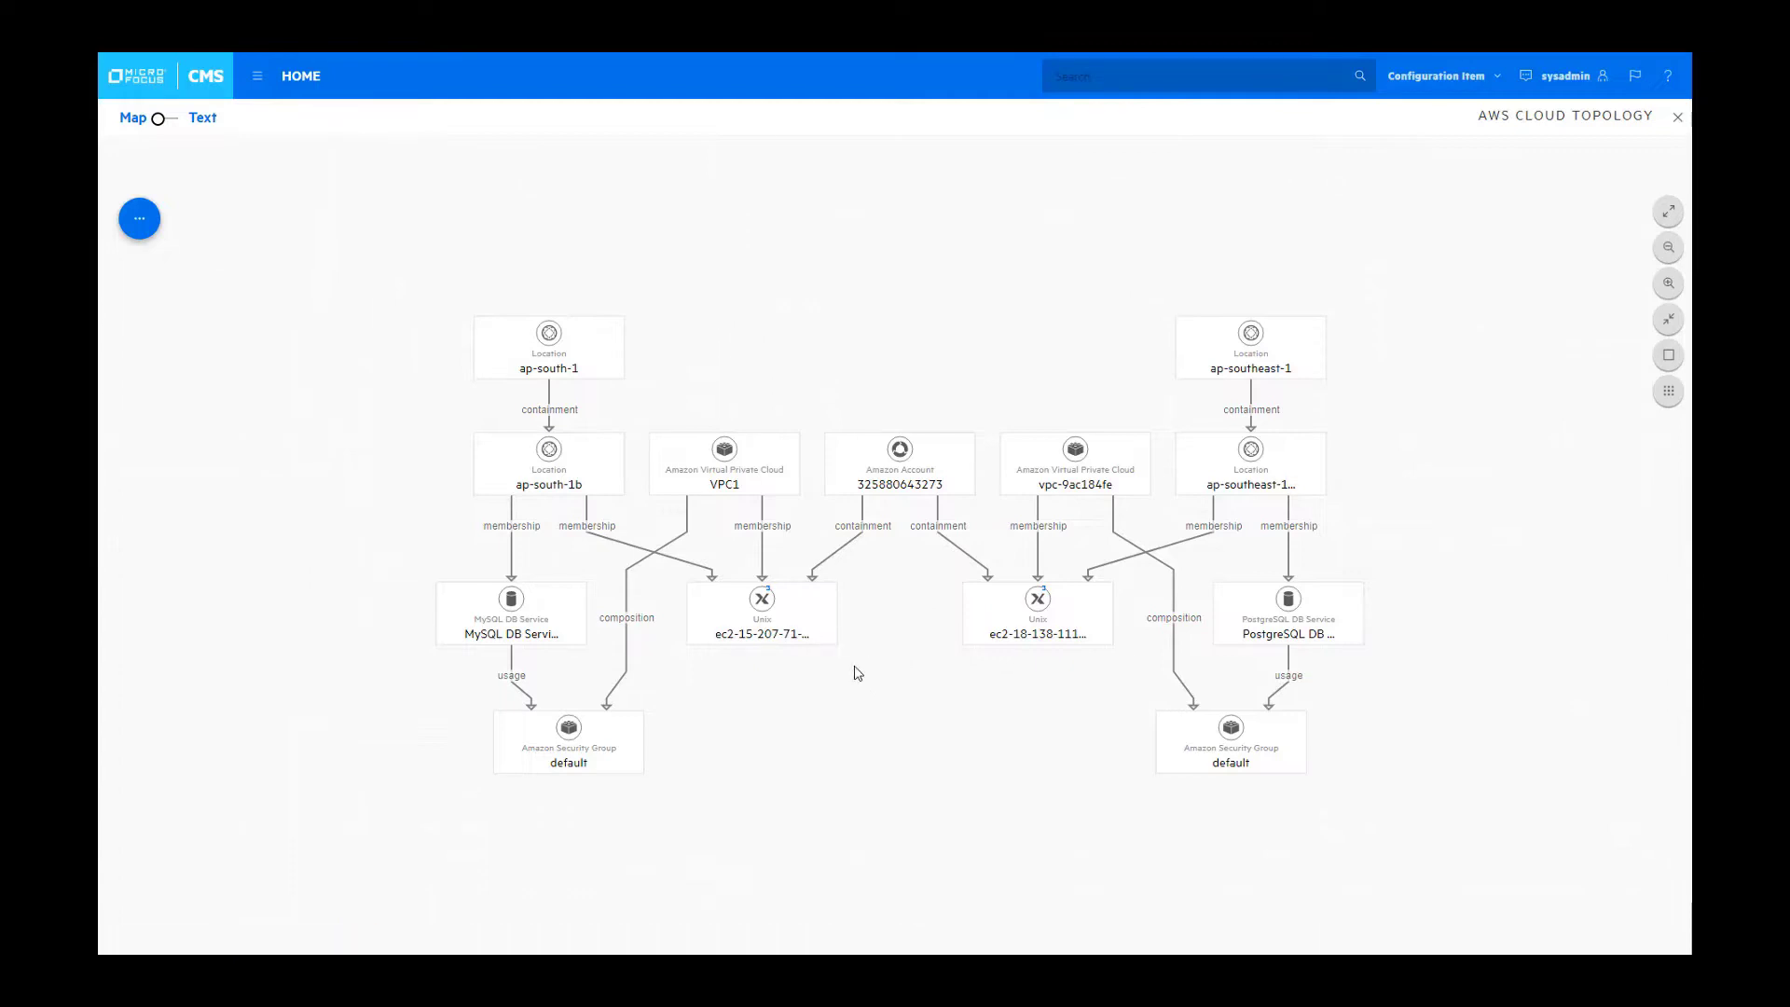
click(760, 613)
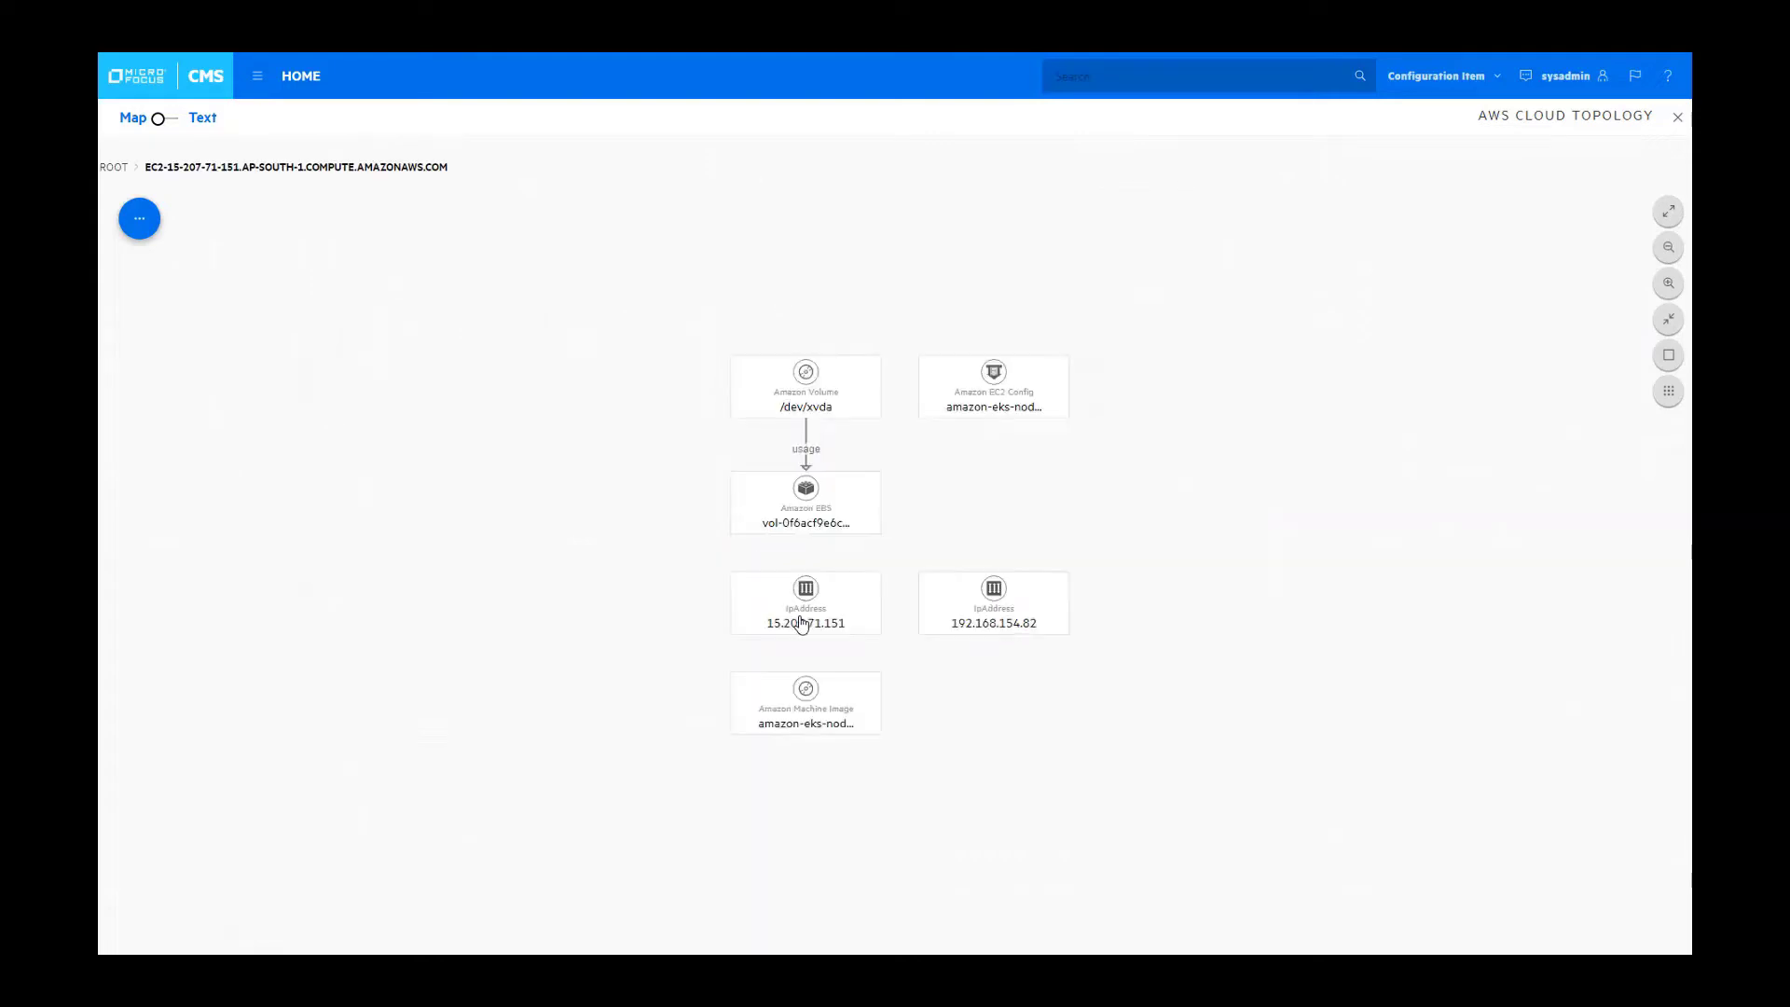
mouse_move(975, 526)
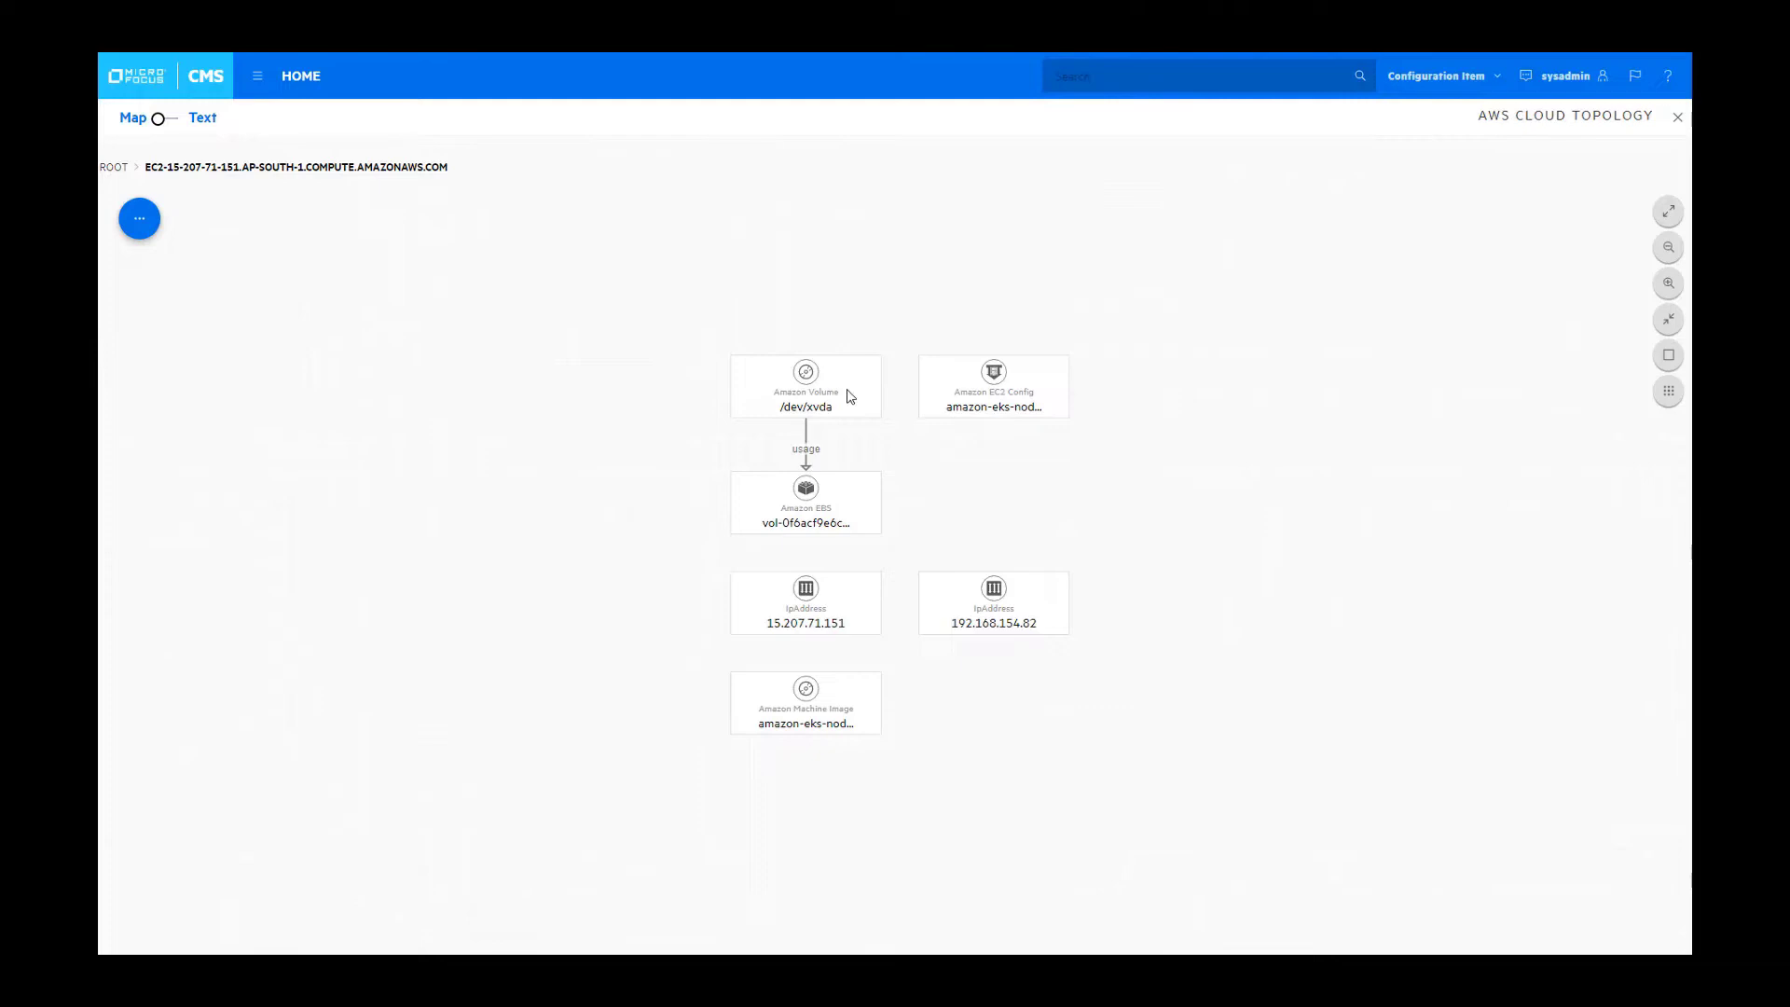
mouse_move(896, 617)
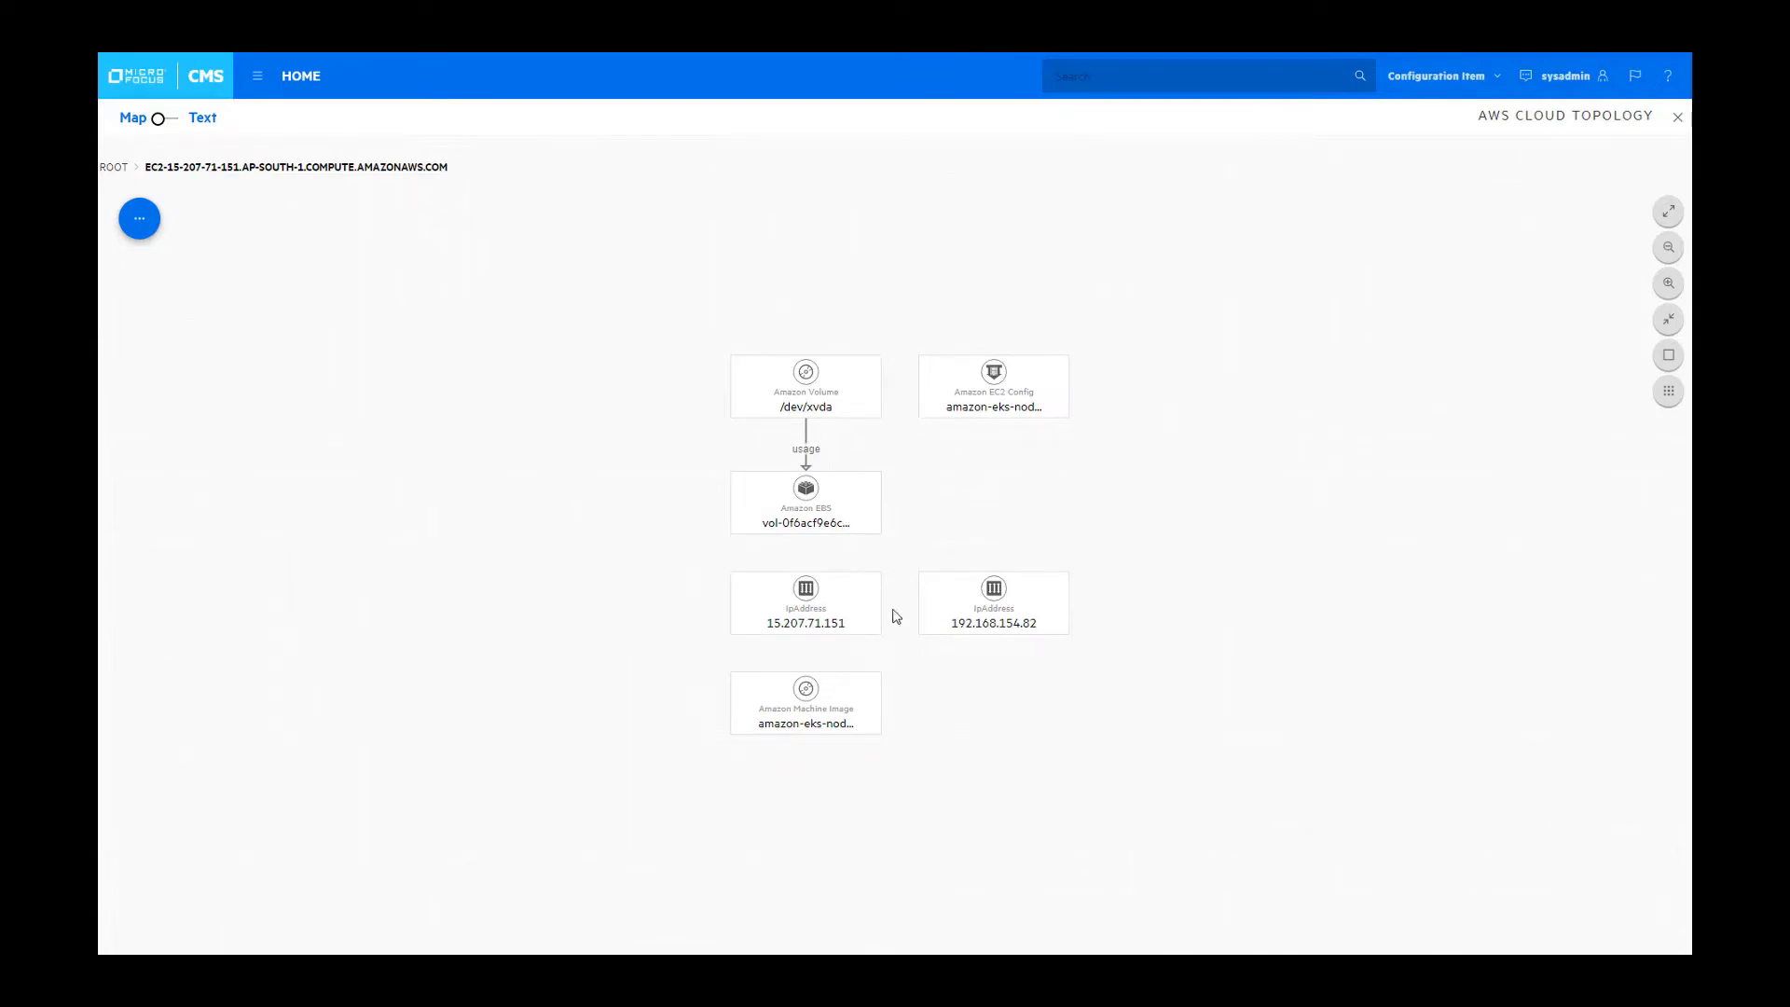
mouse_move(867, 719)
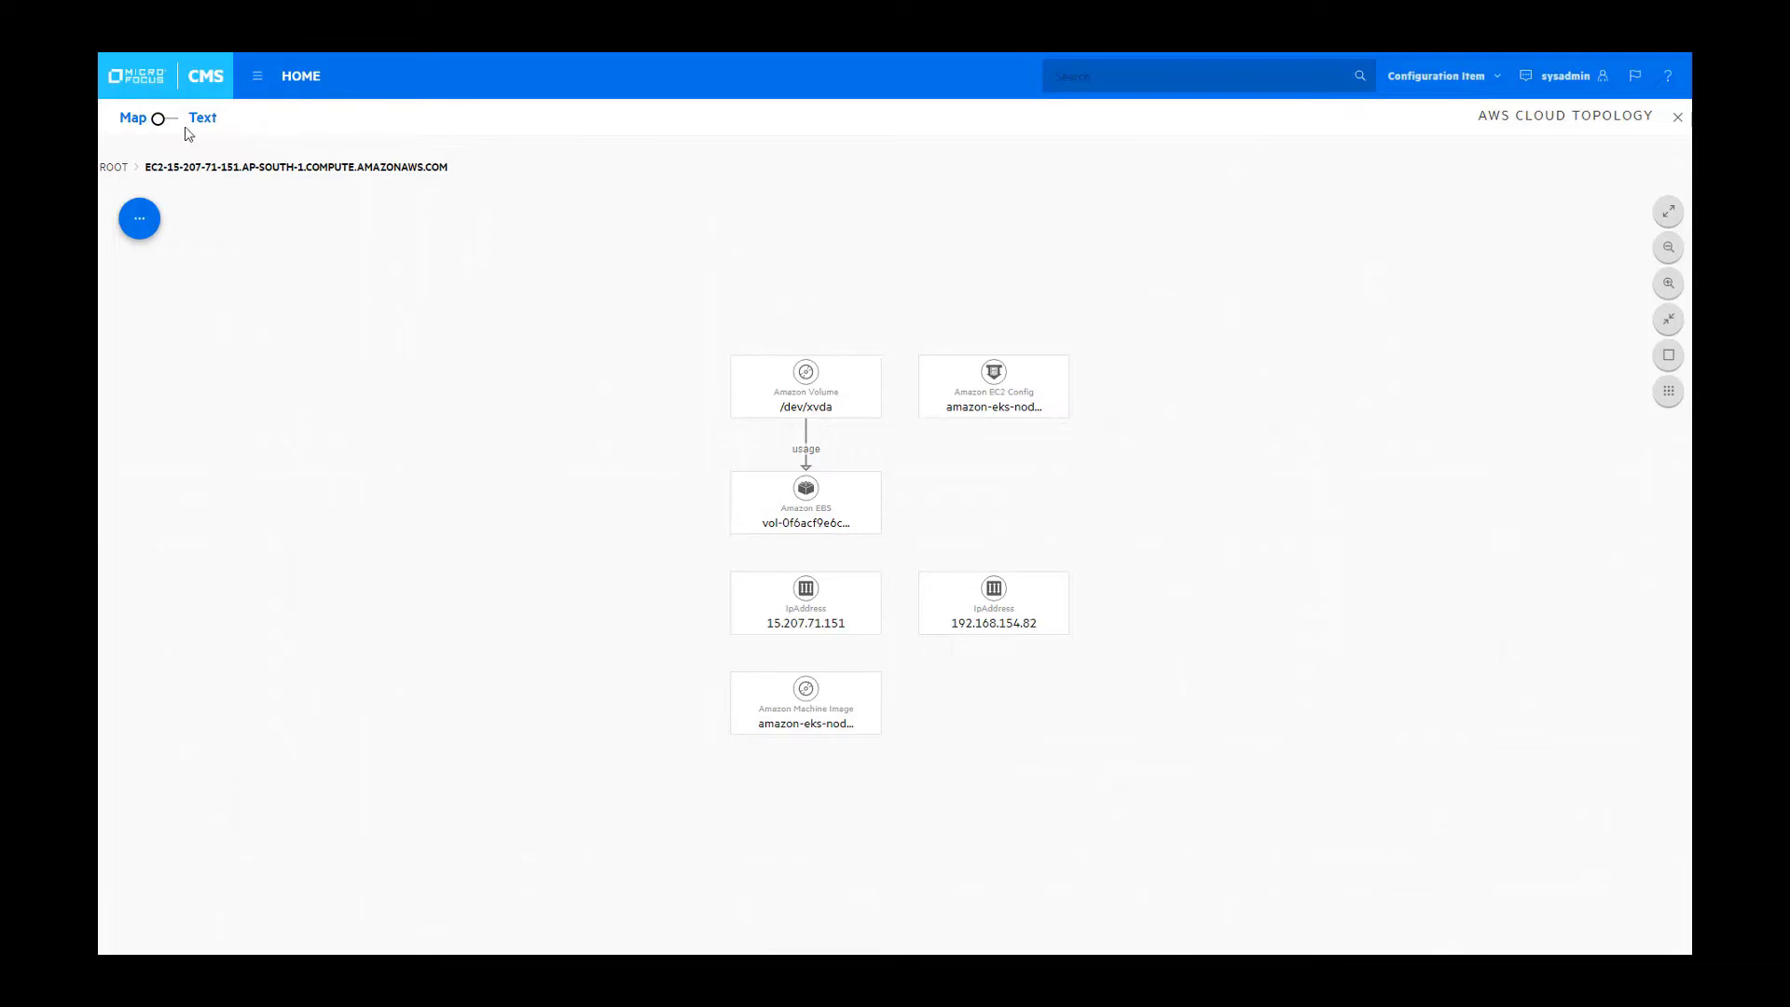
click(806, 501)
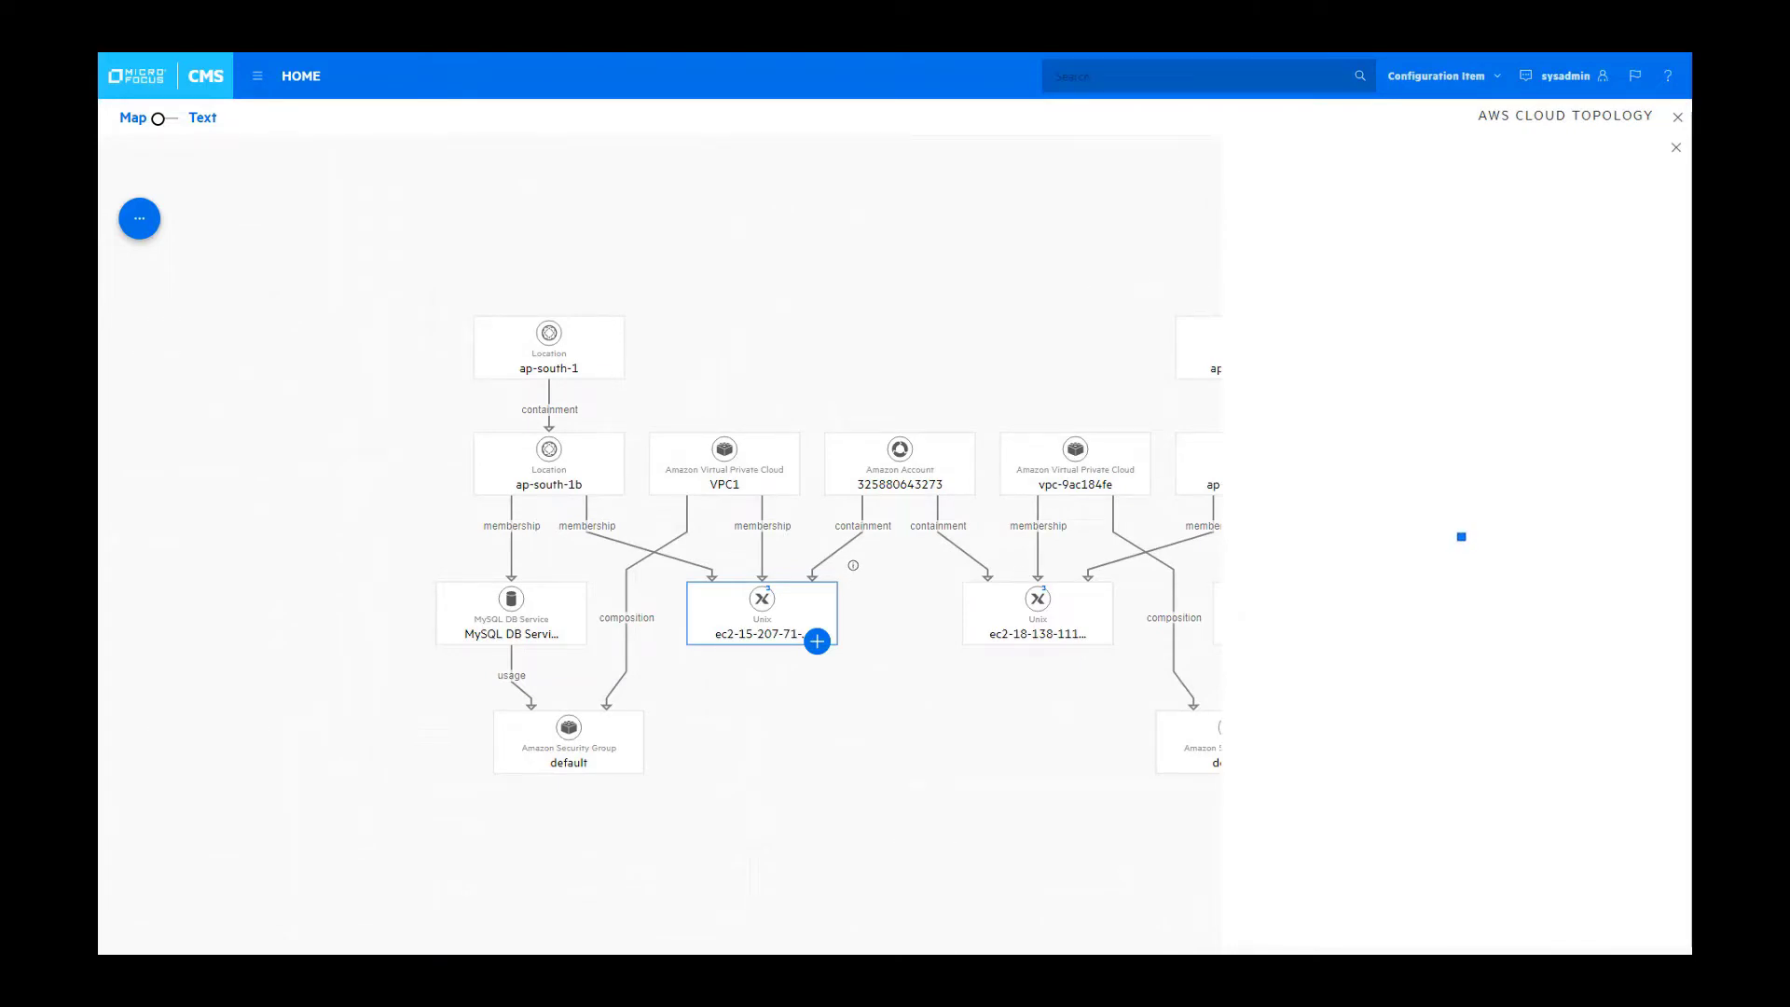
click(761, 598)
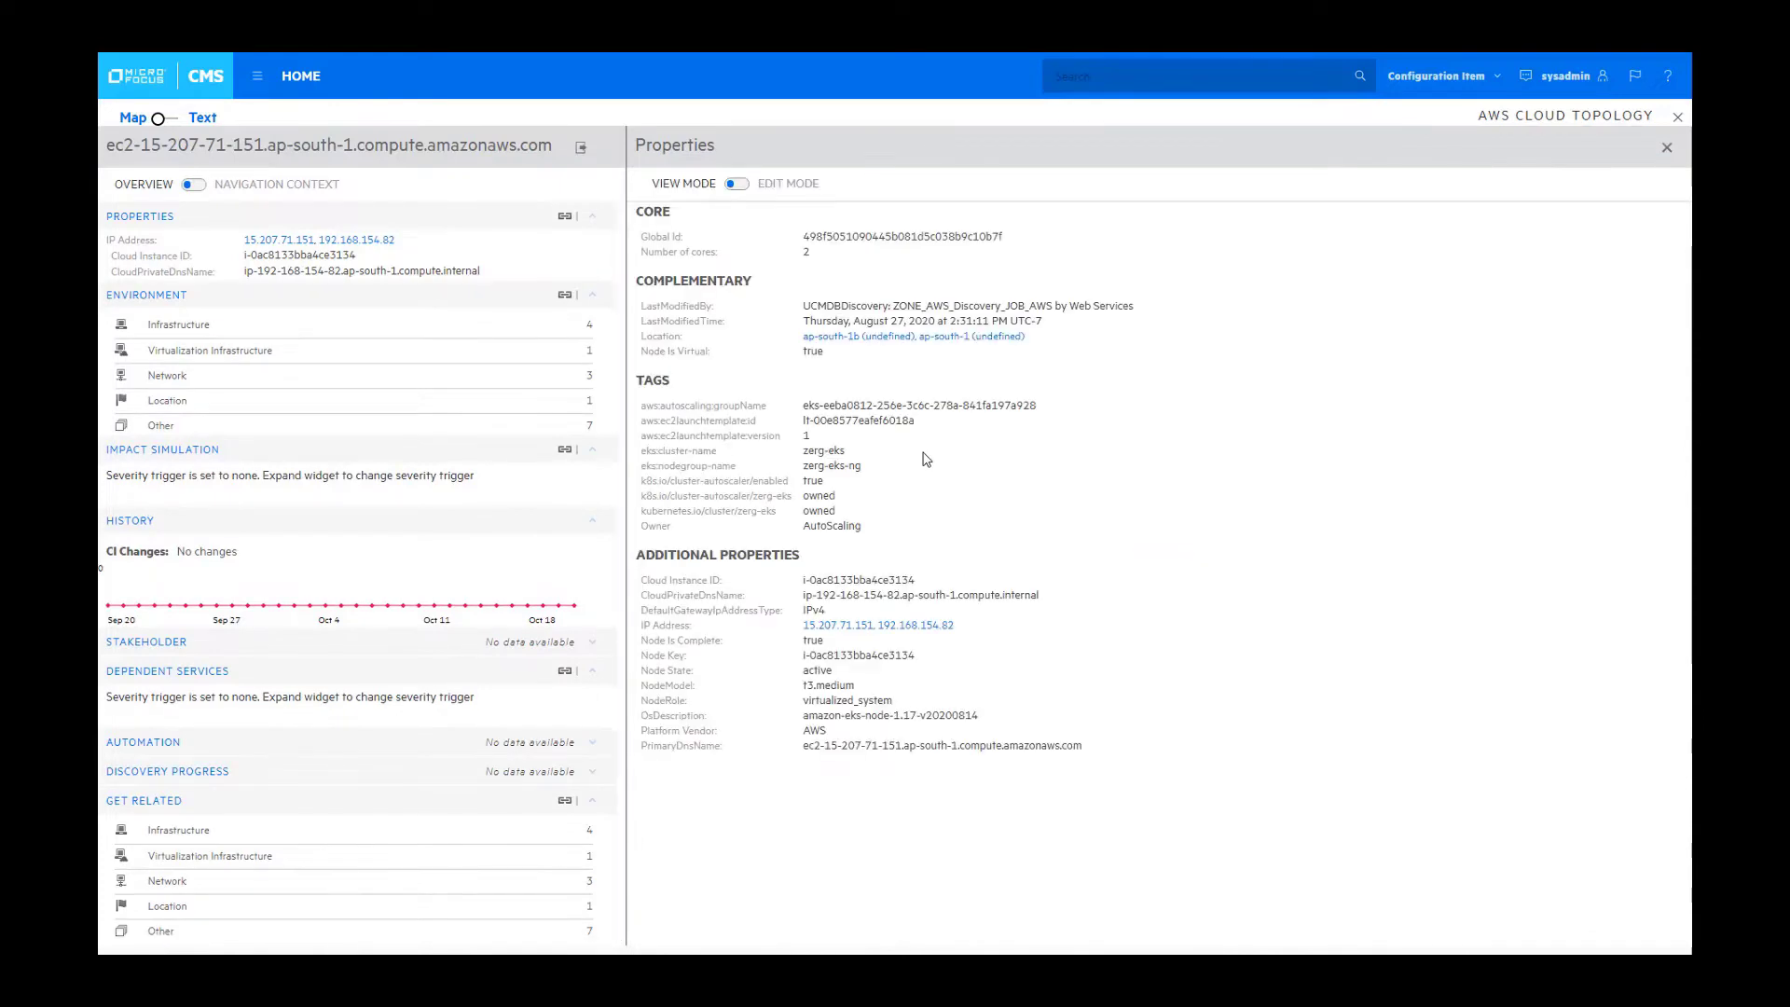
mouse_move(819, 479)
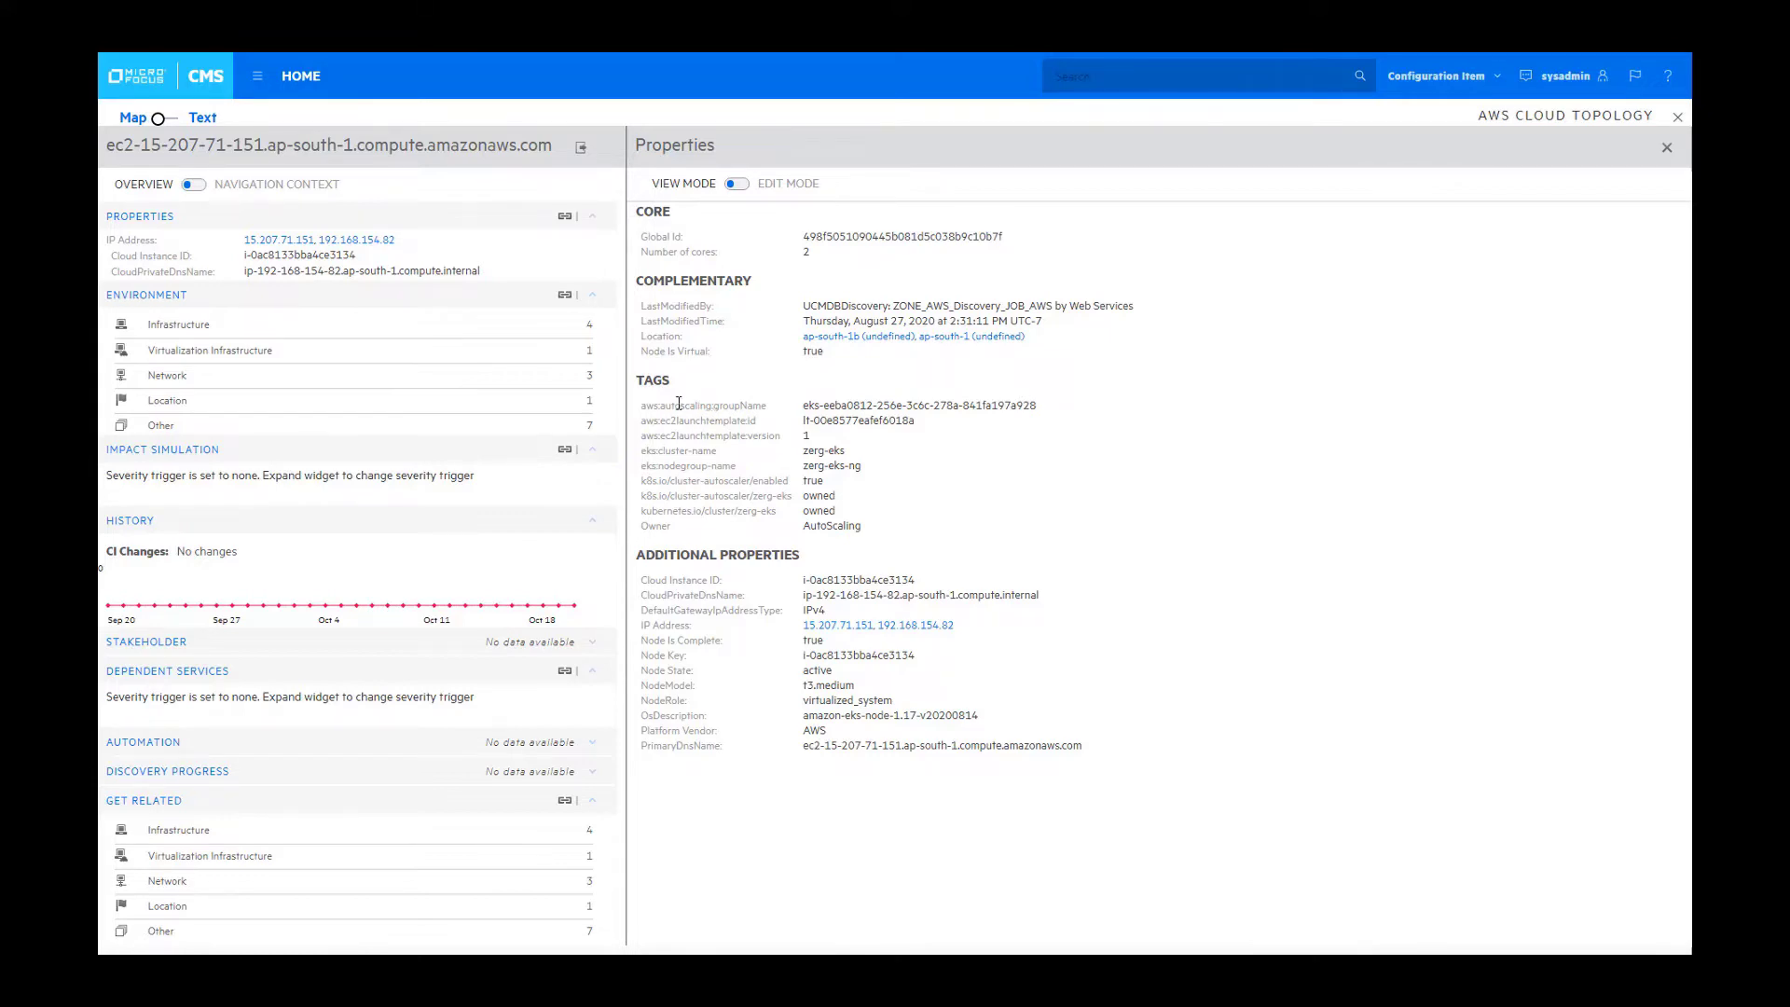
mouse_move(895, 541)
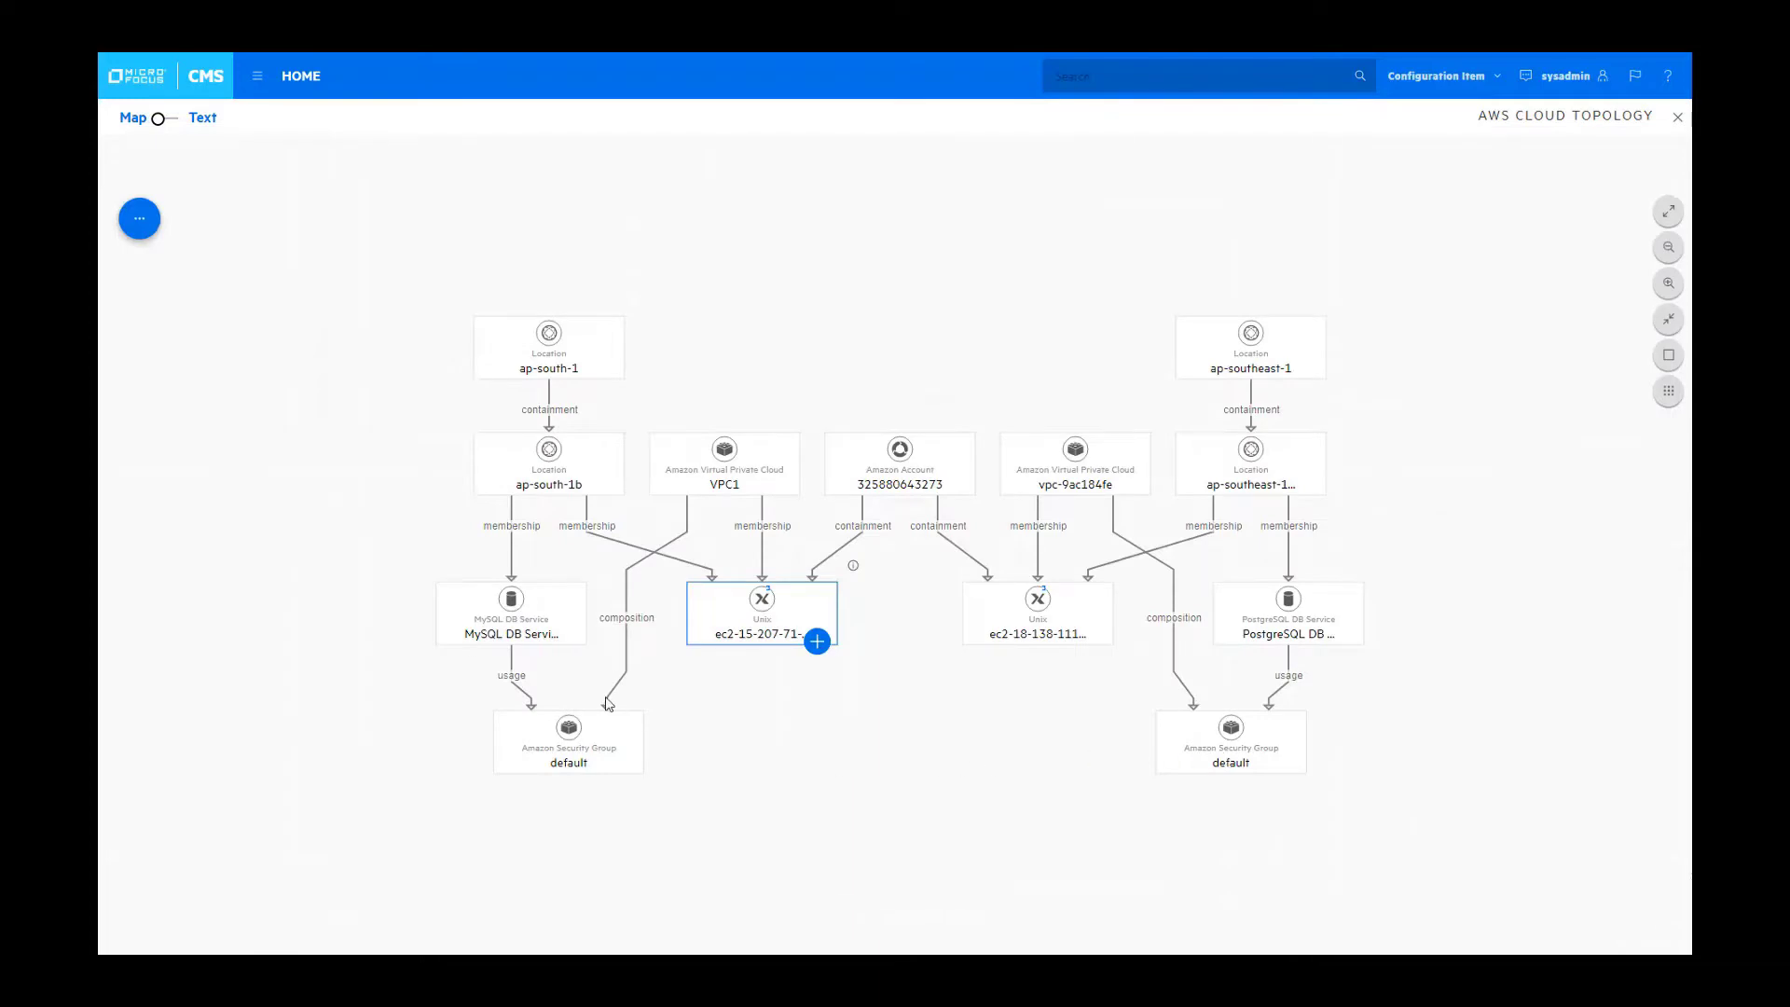
Step: Apply the Cloud Compliance 'Elastic Block Storage is encrypted' policy to the AWS topology
click(138, 218)
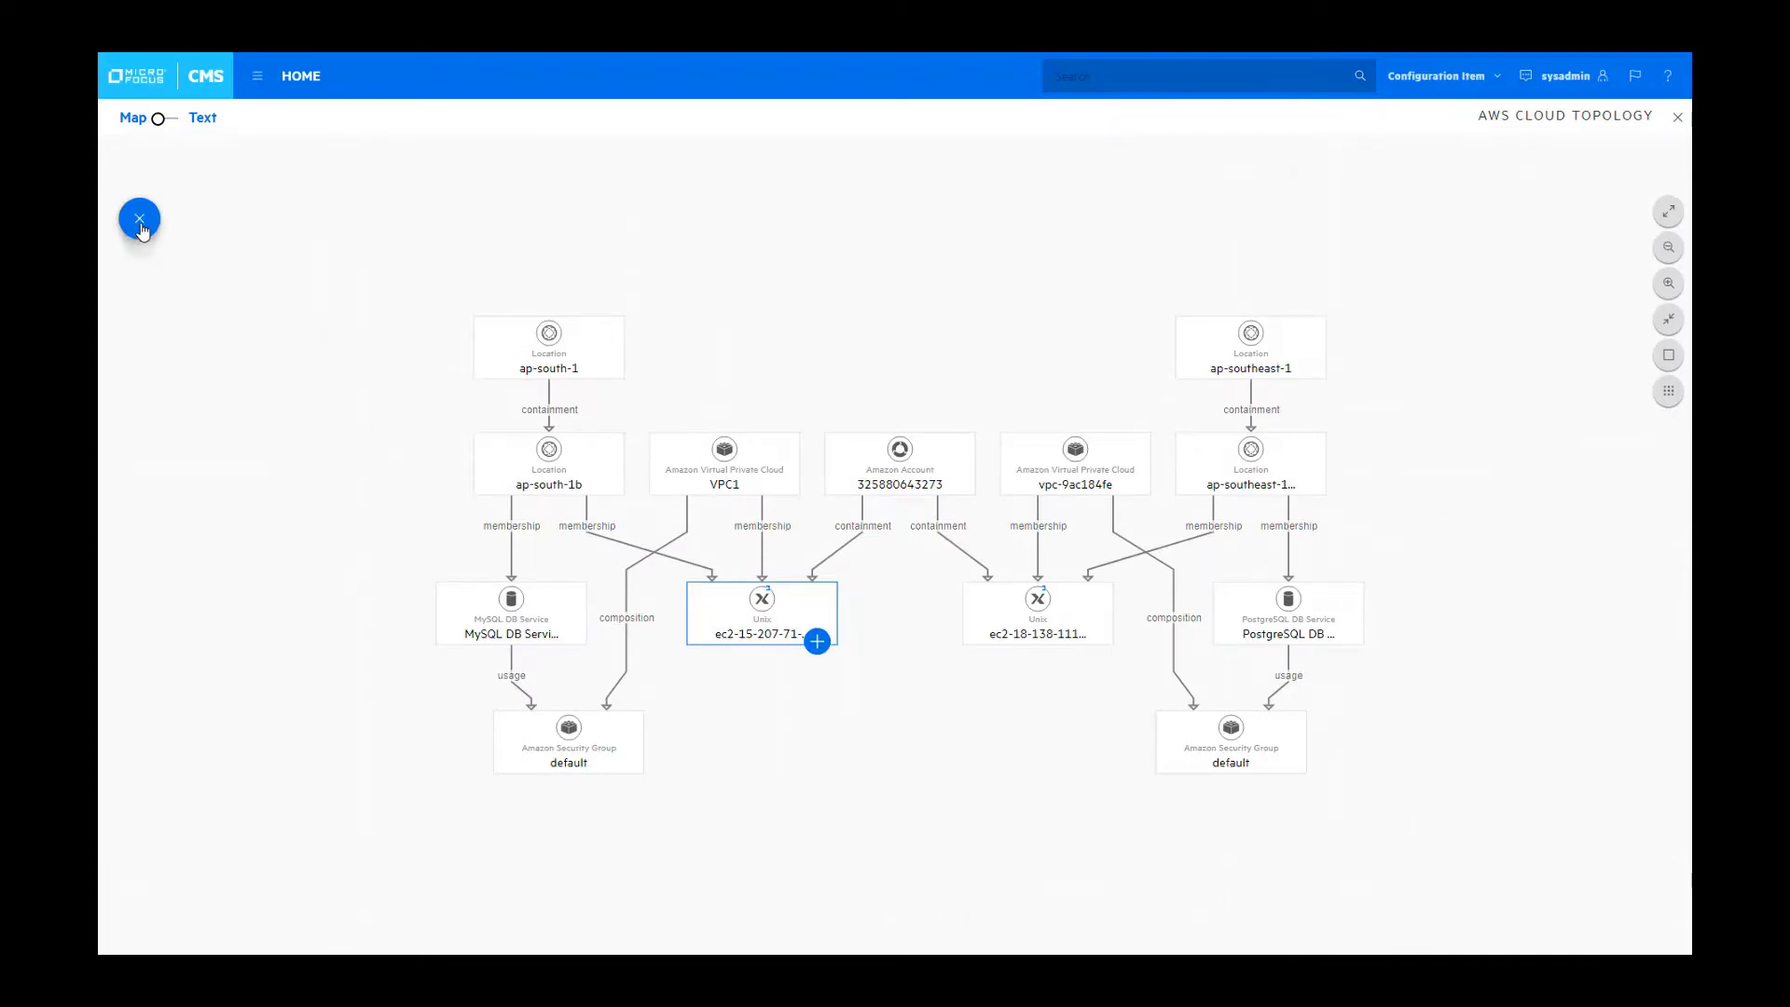
click(139, 218)
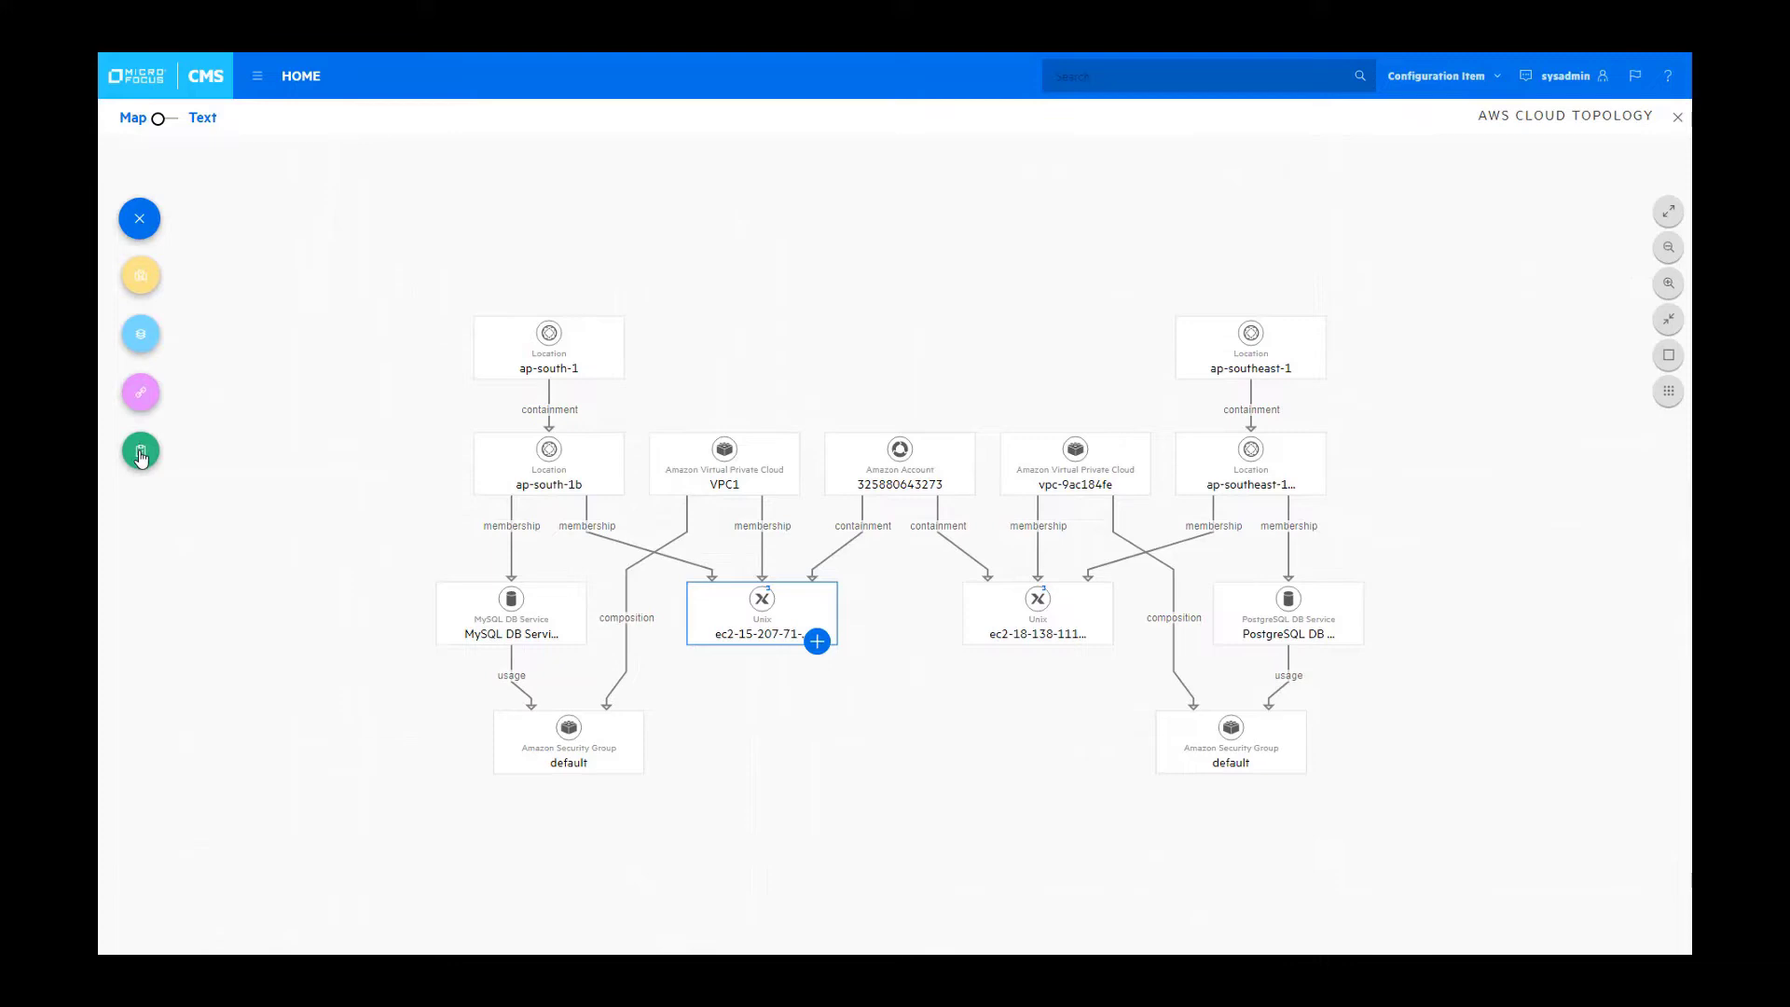
click(140, 449)
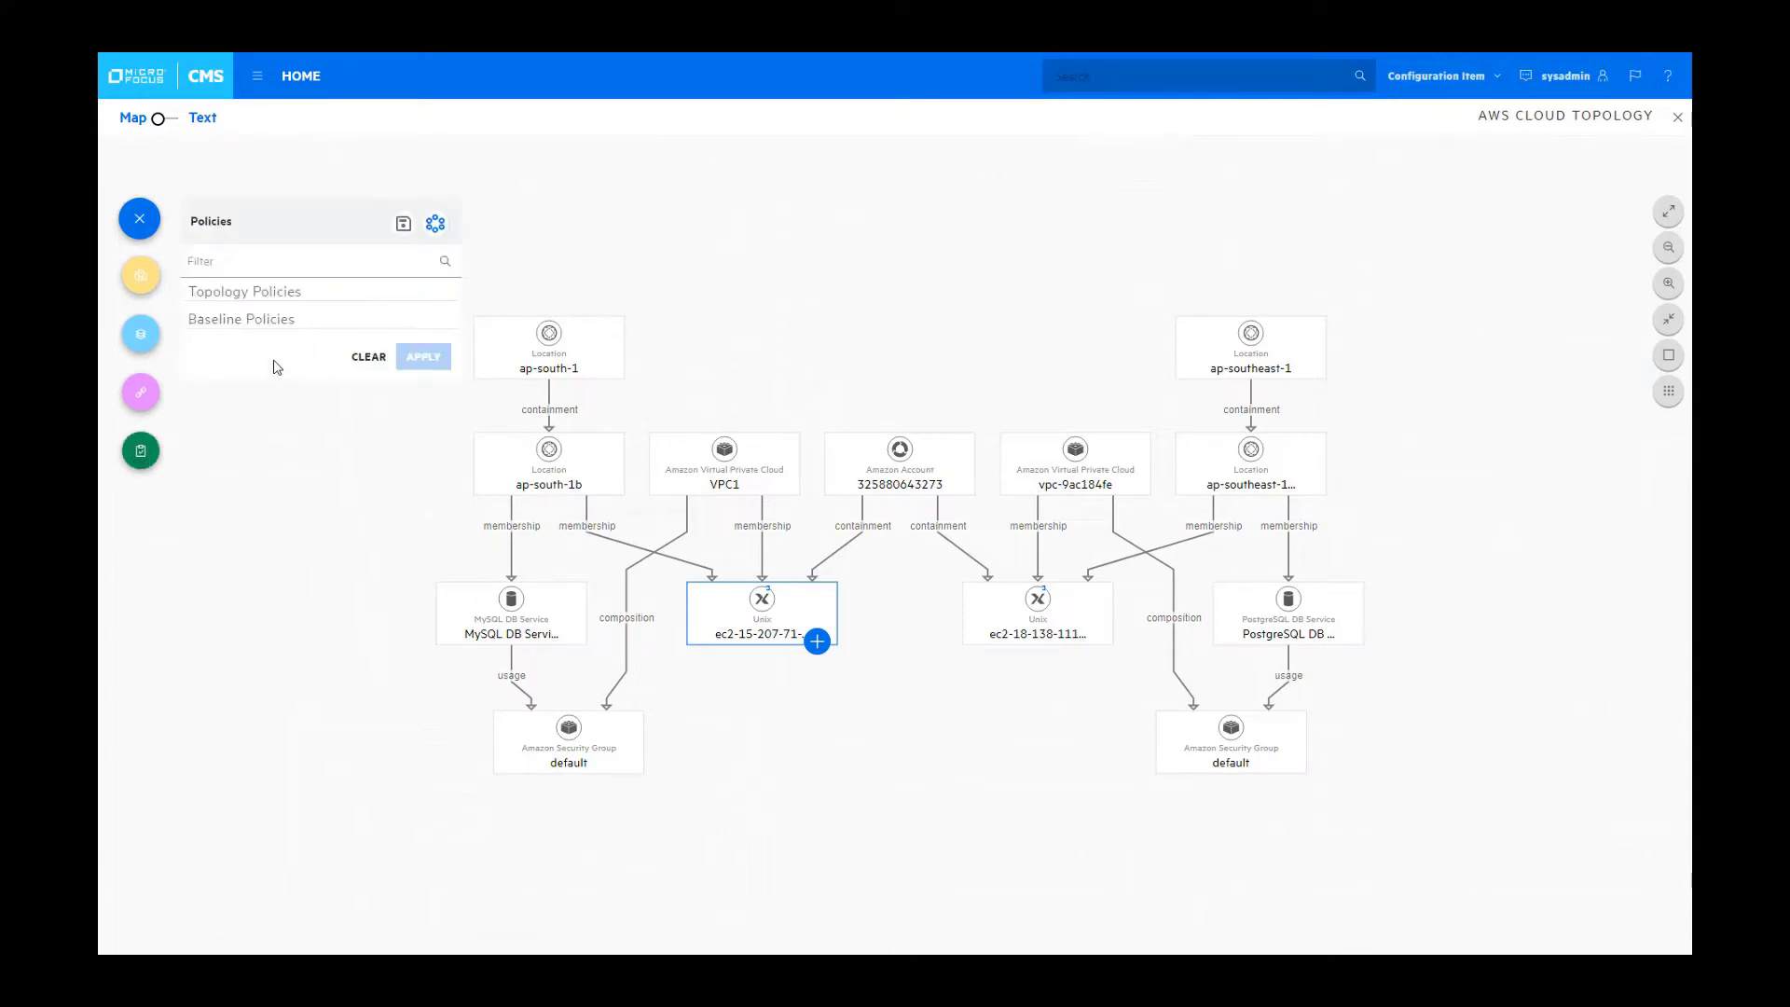
click(240, 319)
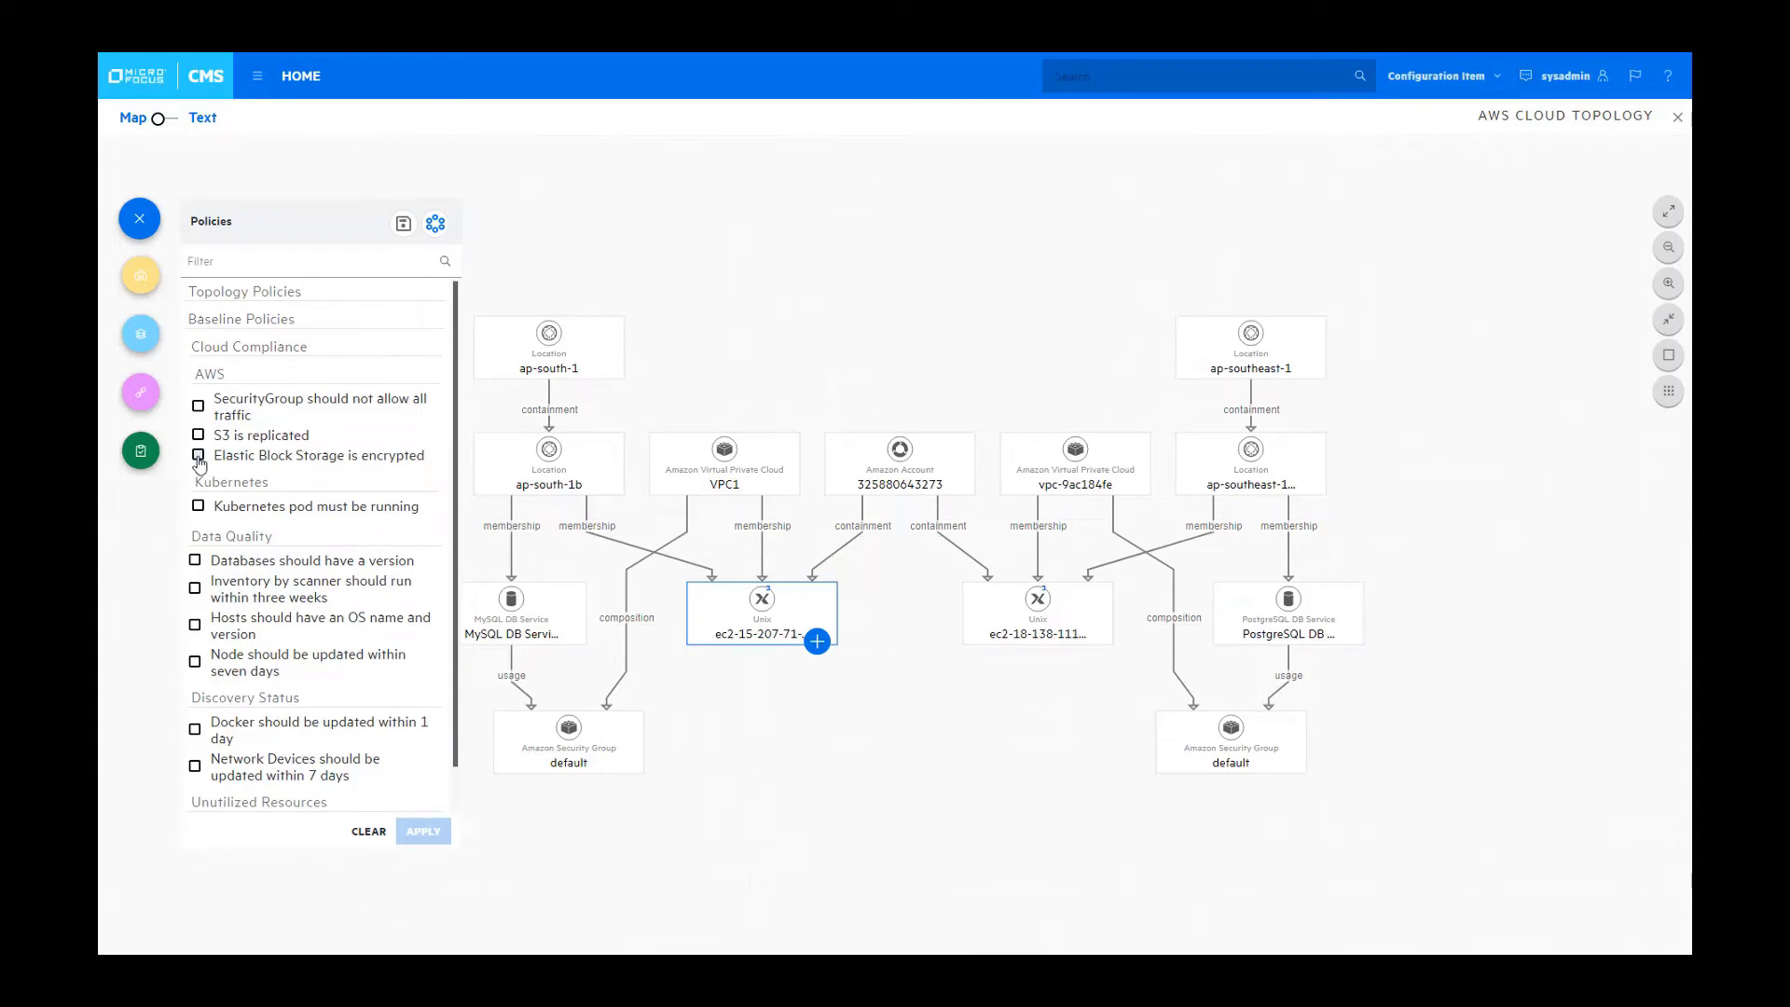
click(198, 454)
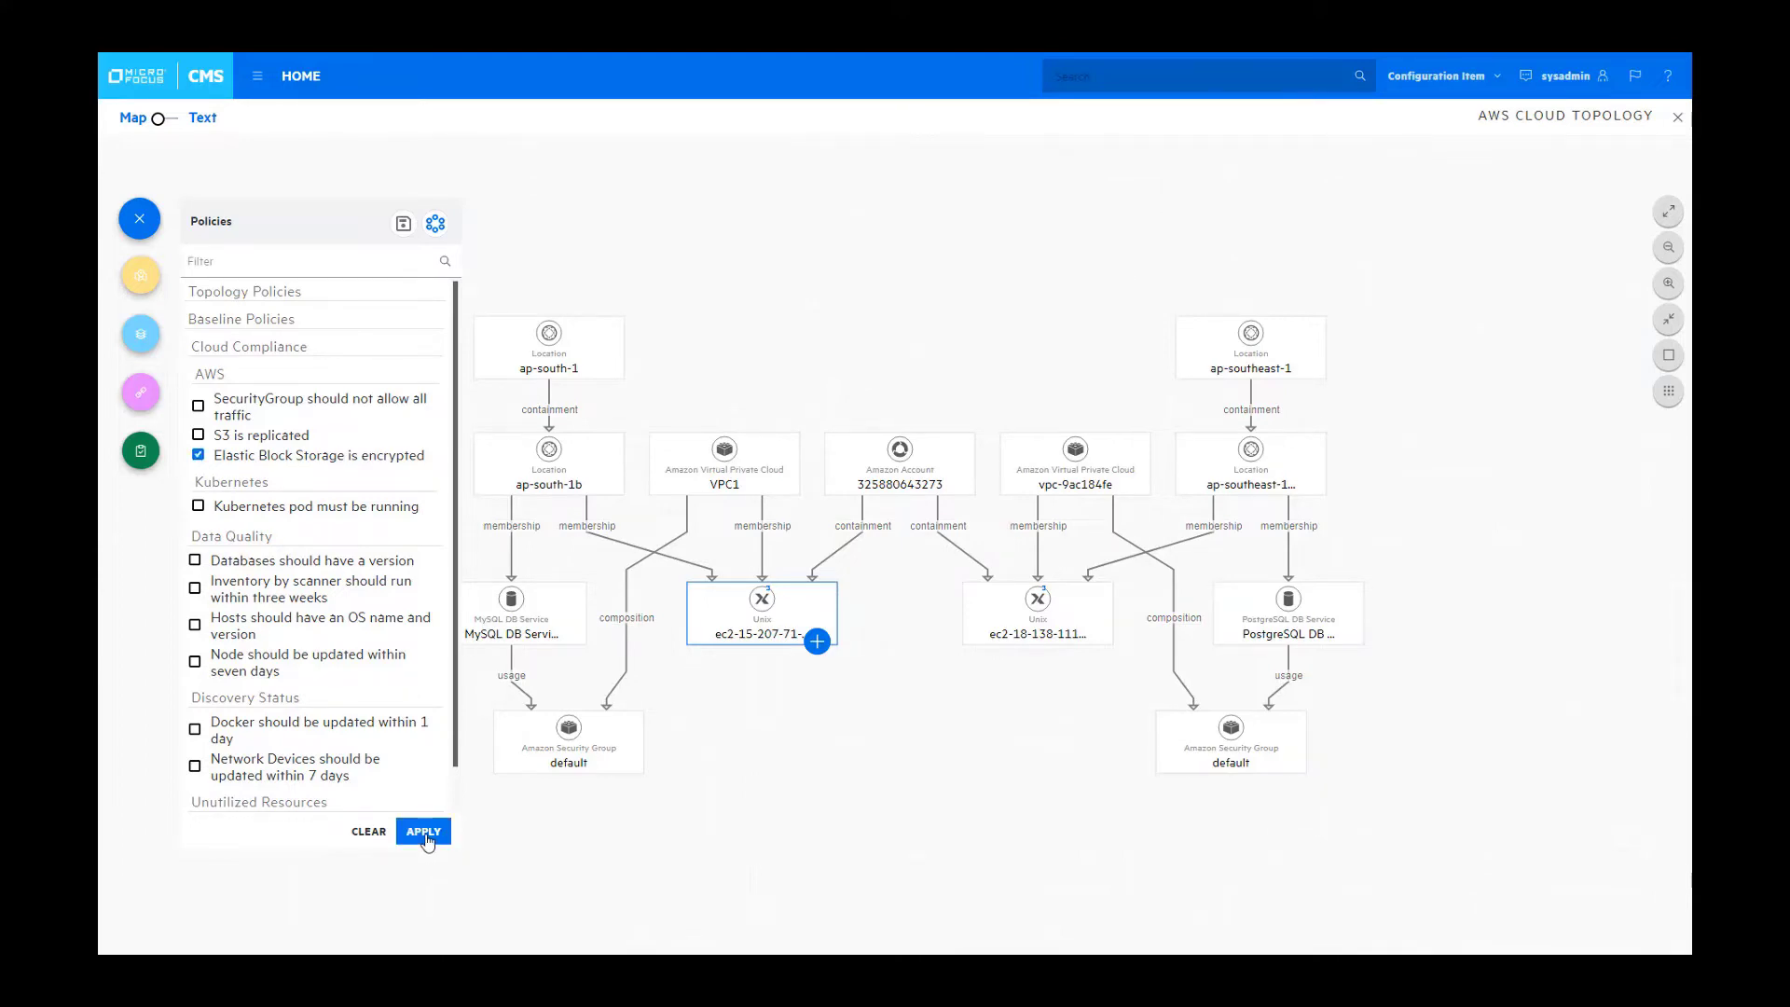
click(423, 832)
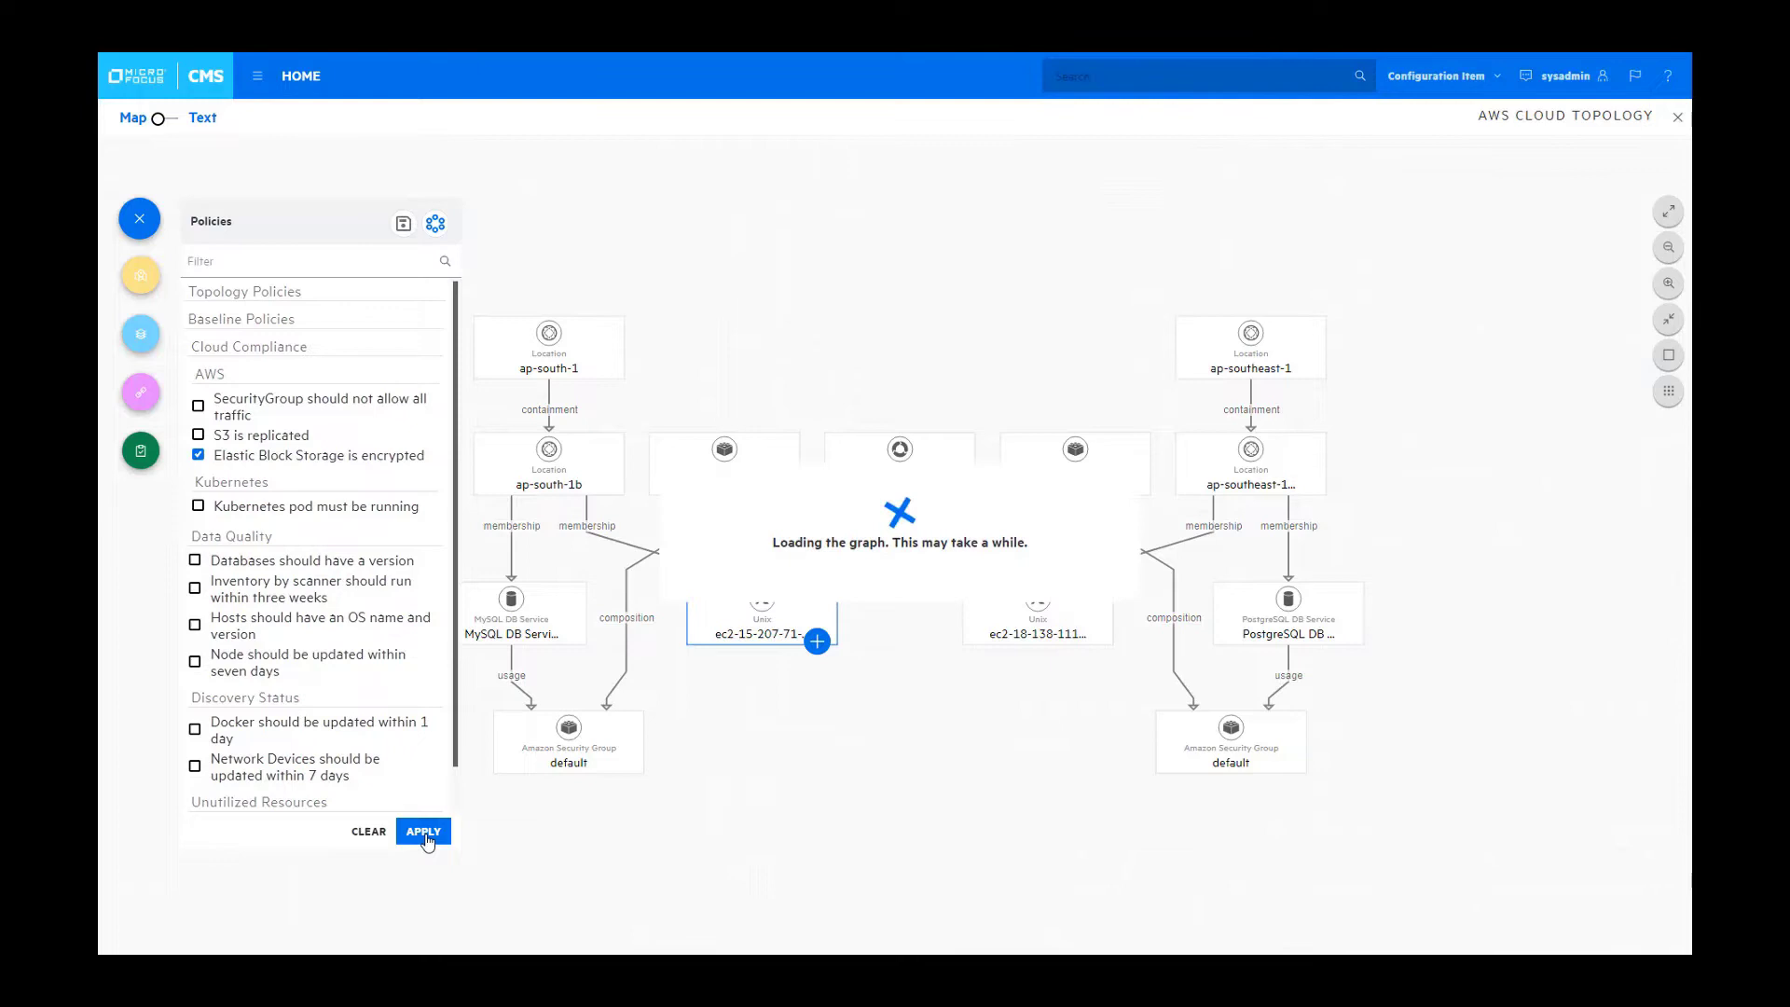
click(423, 832)
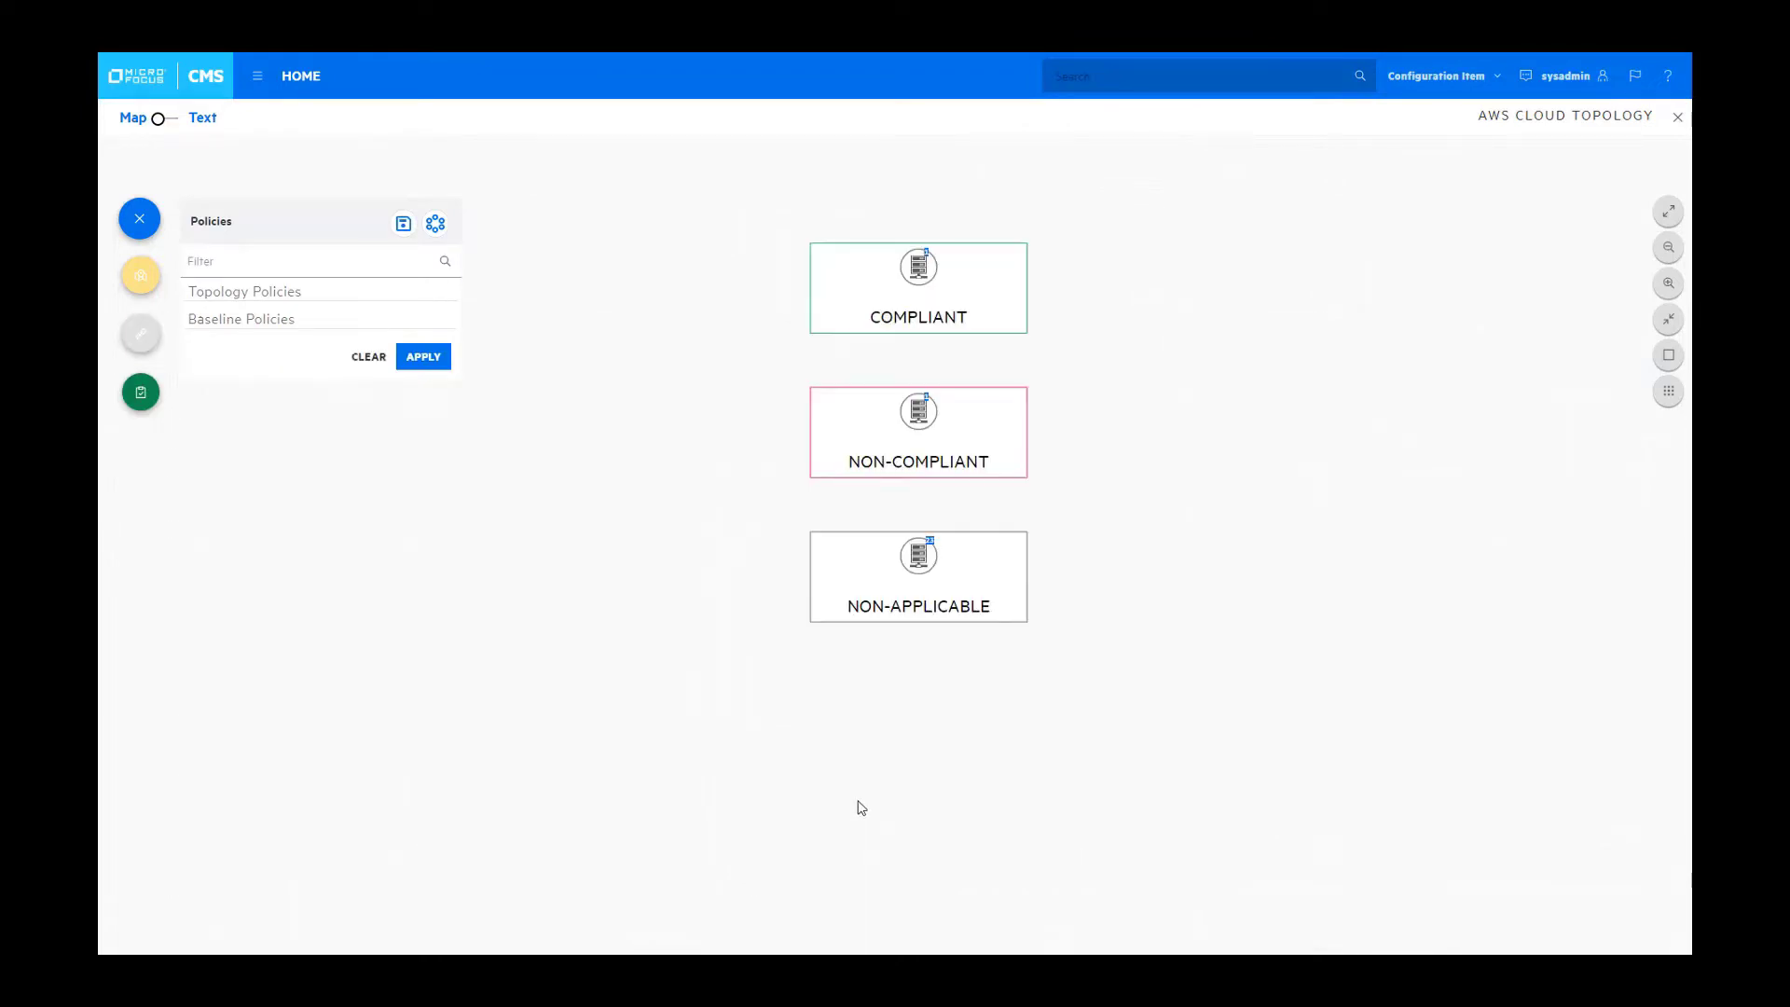
mouse_move(940, 279)
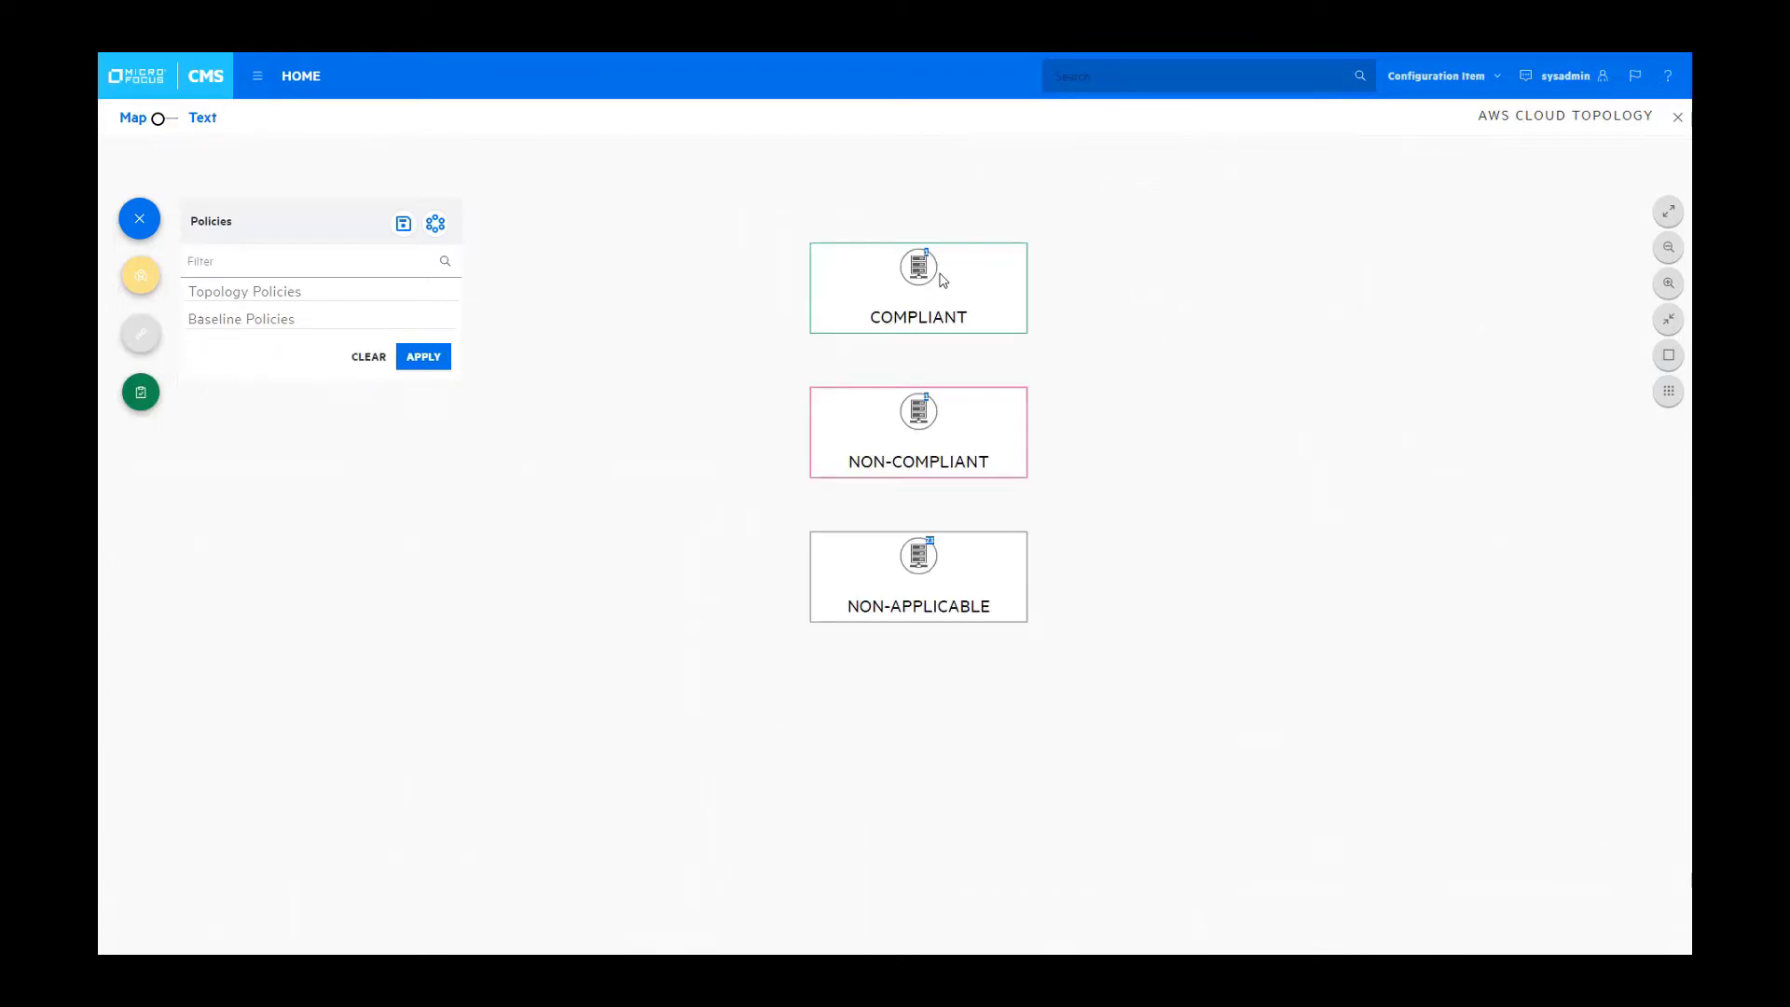
mouse_move(190, 151)
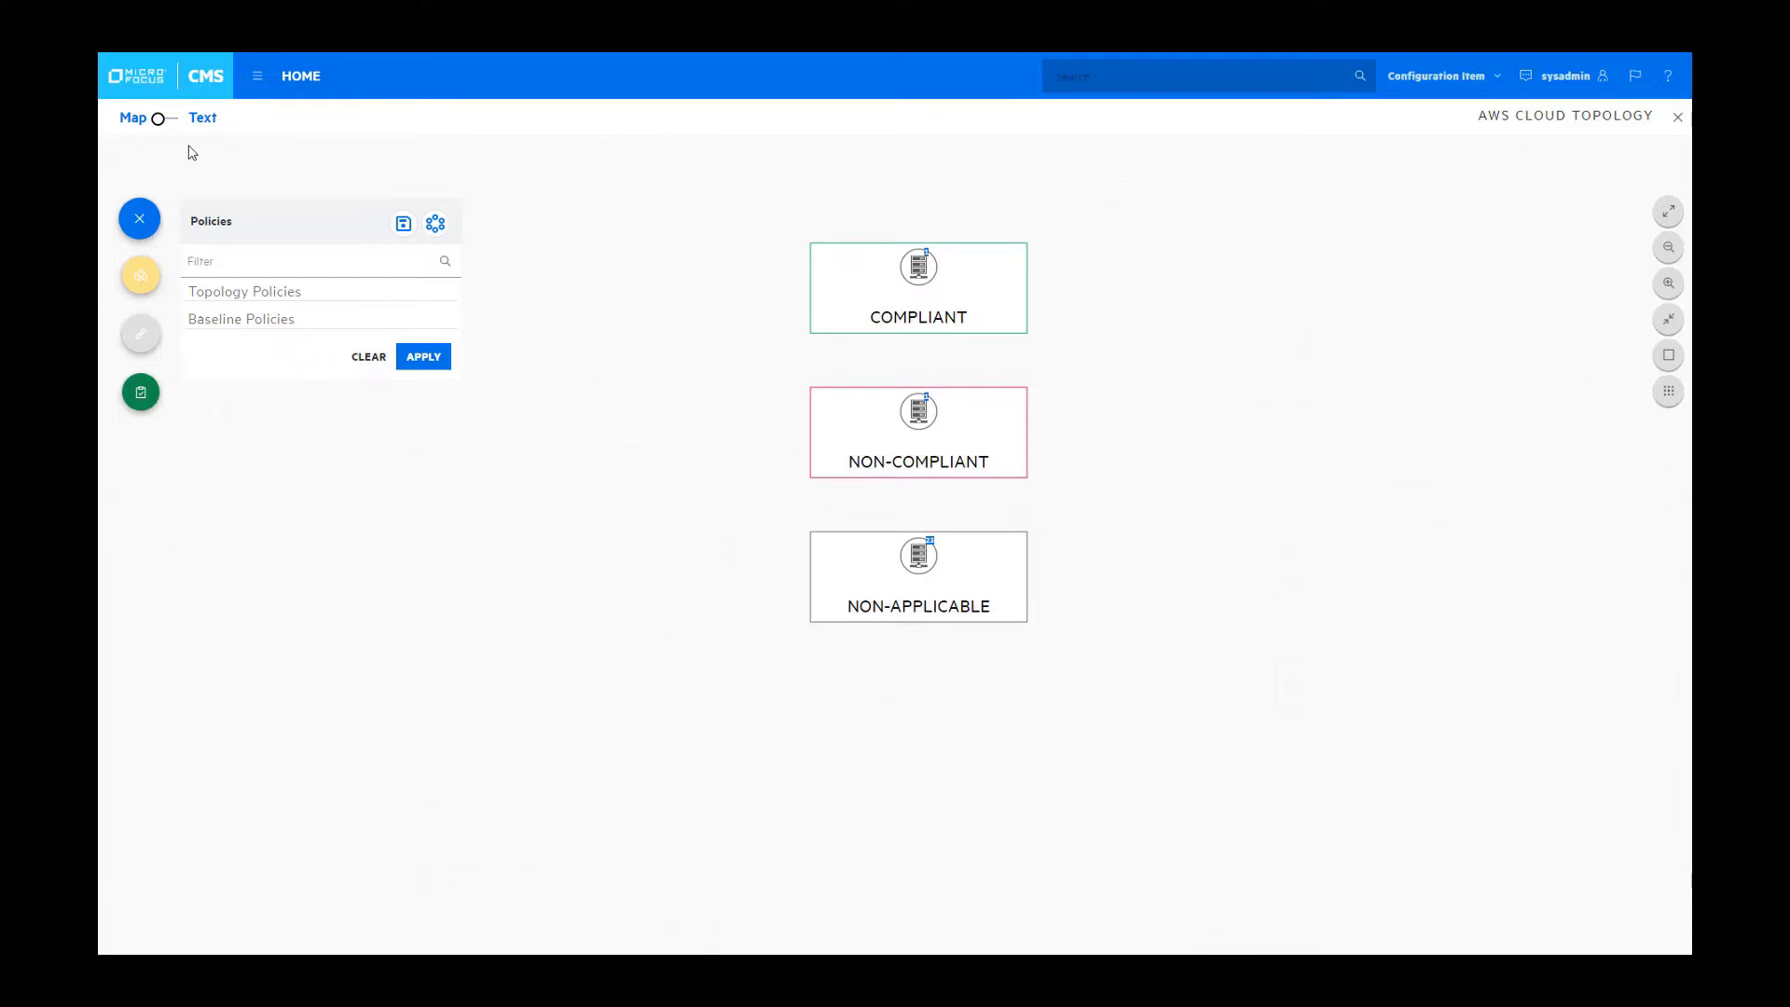
Step: Inspect the COMPLIANT and NONCOMPLIANT volumes in text view, then return to the dashboard
click(177, 117)
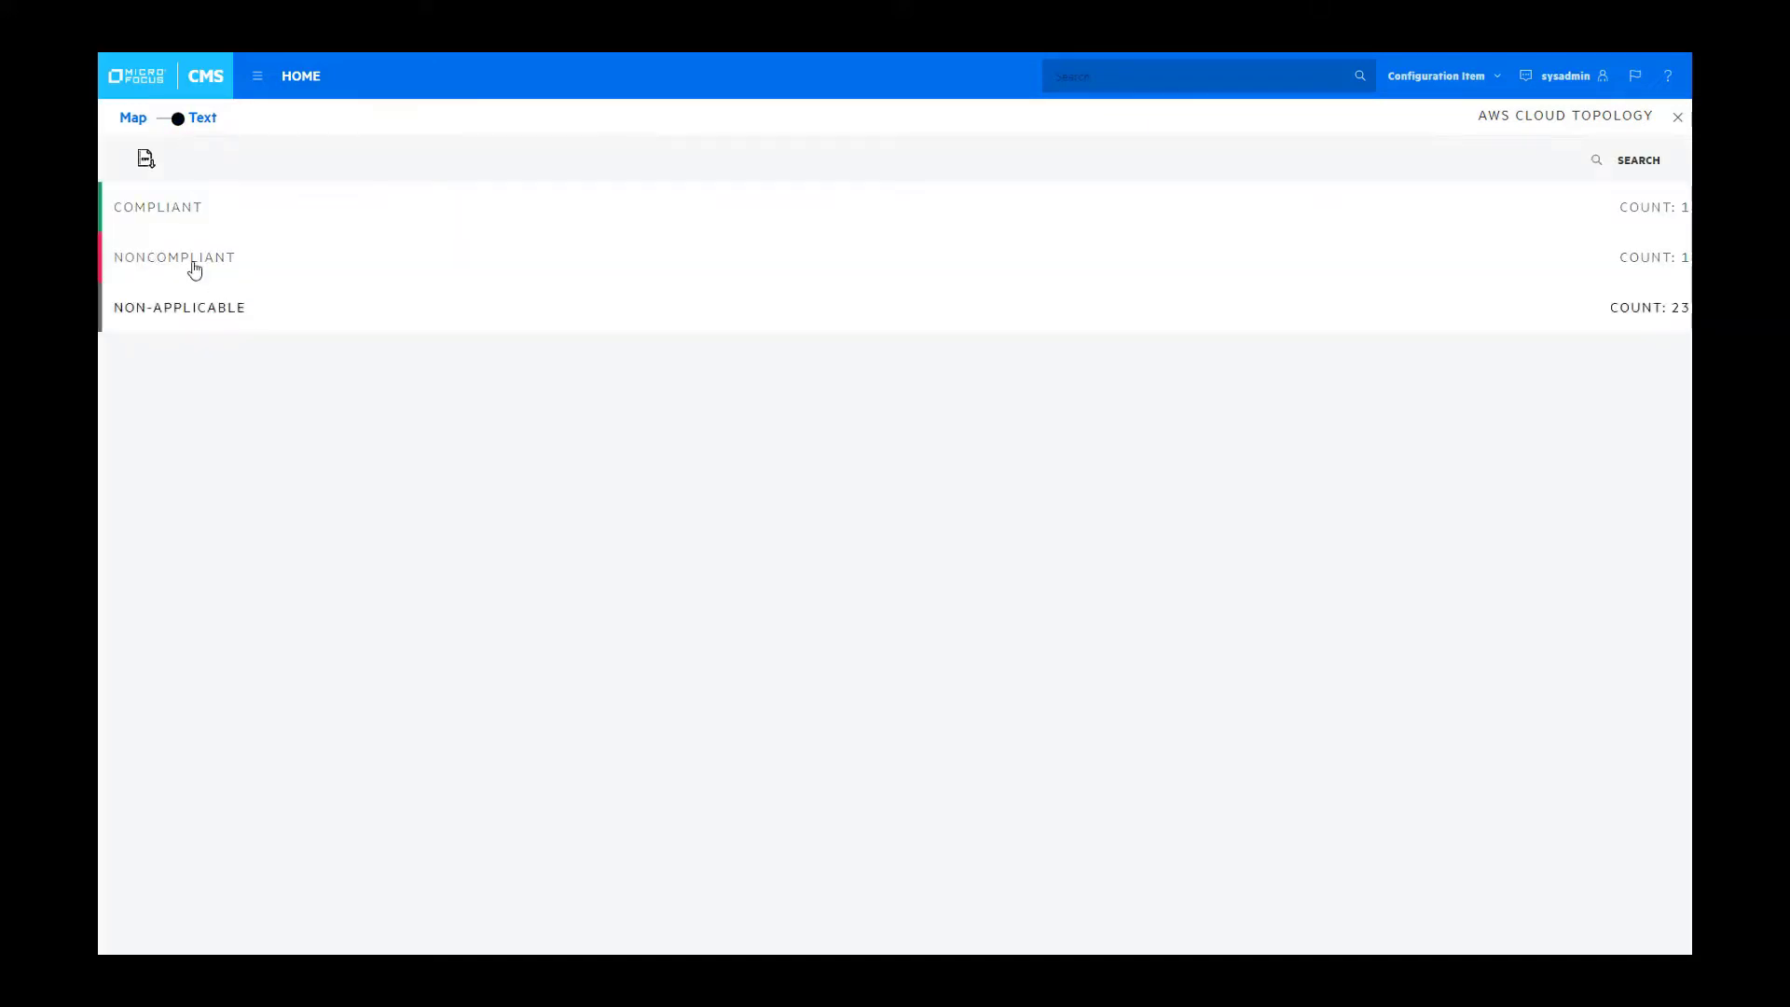
click(157, 206)
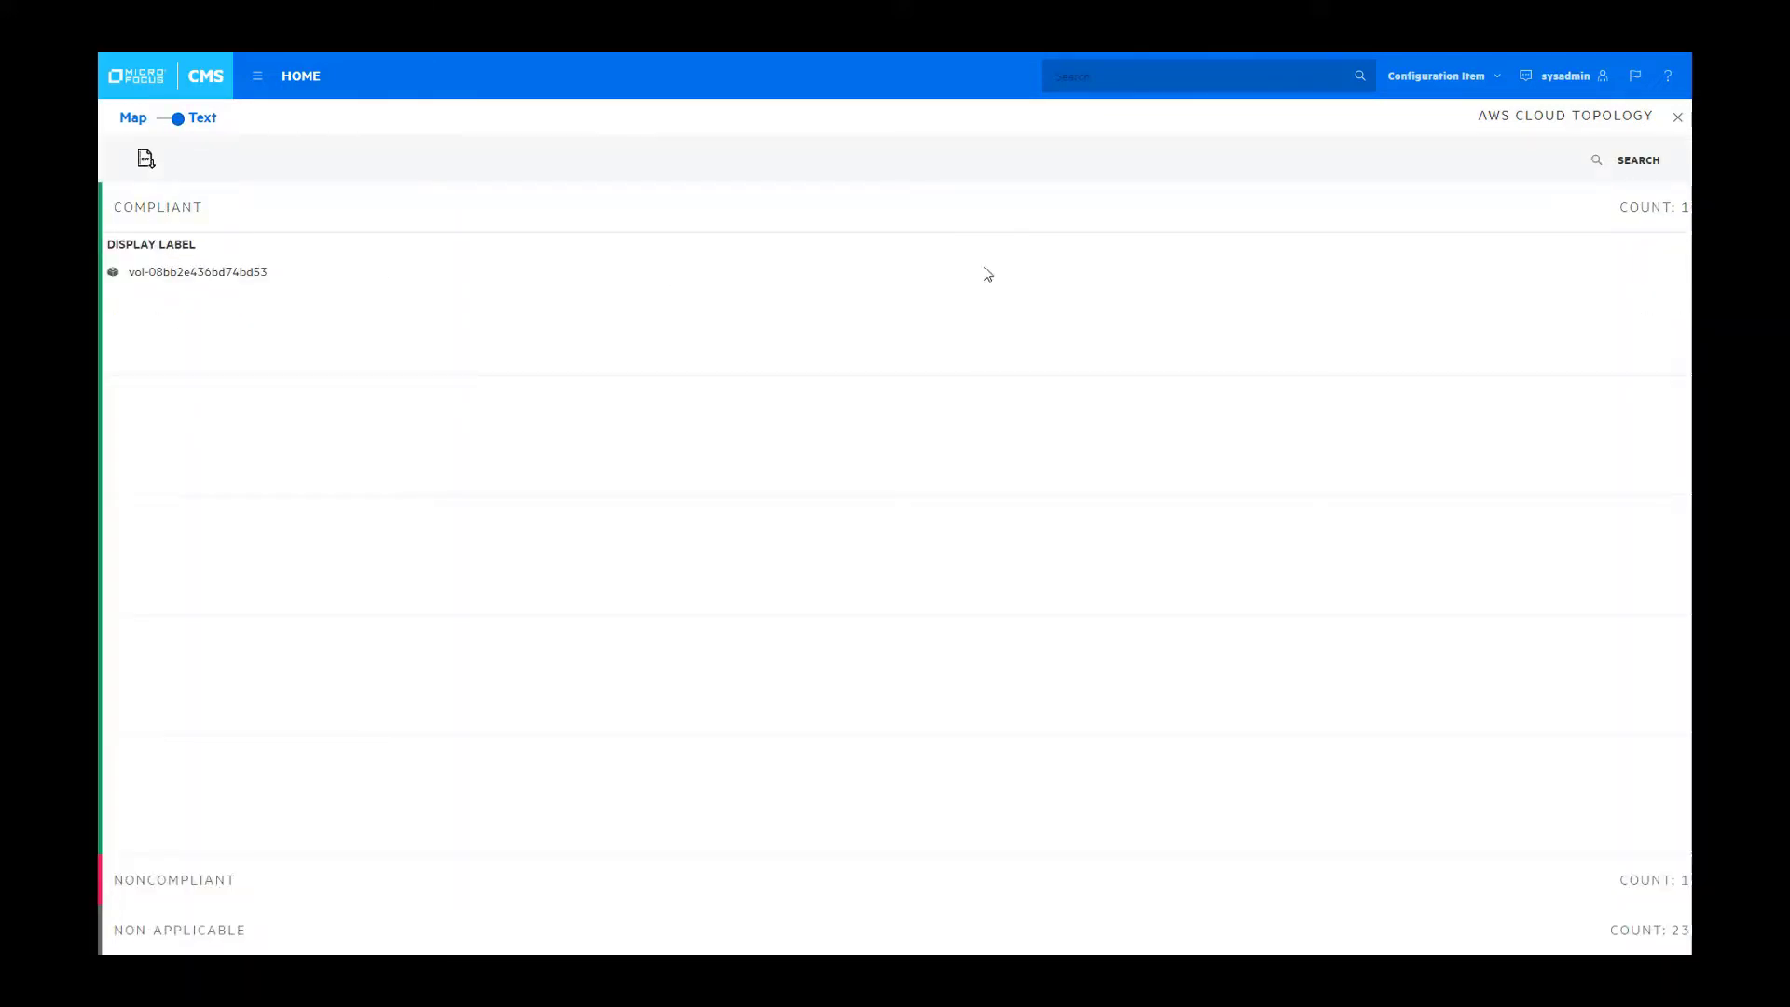
click(157, 206)
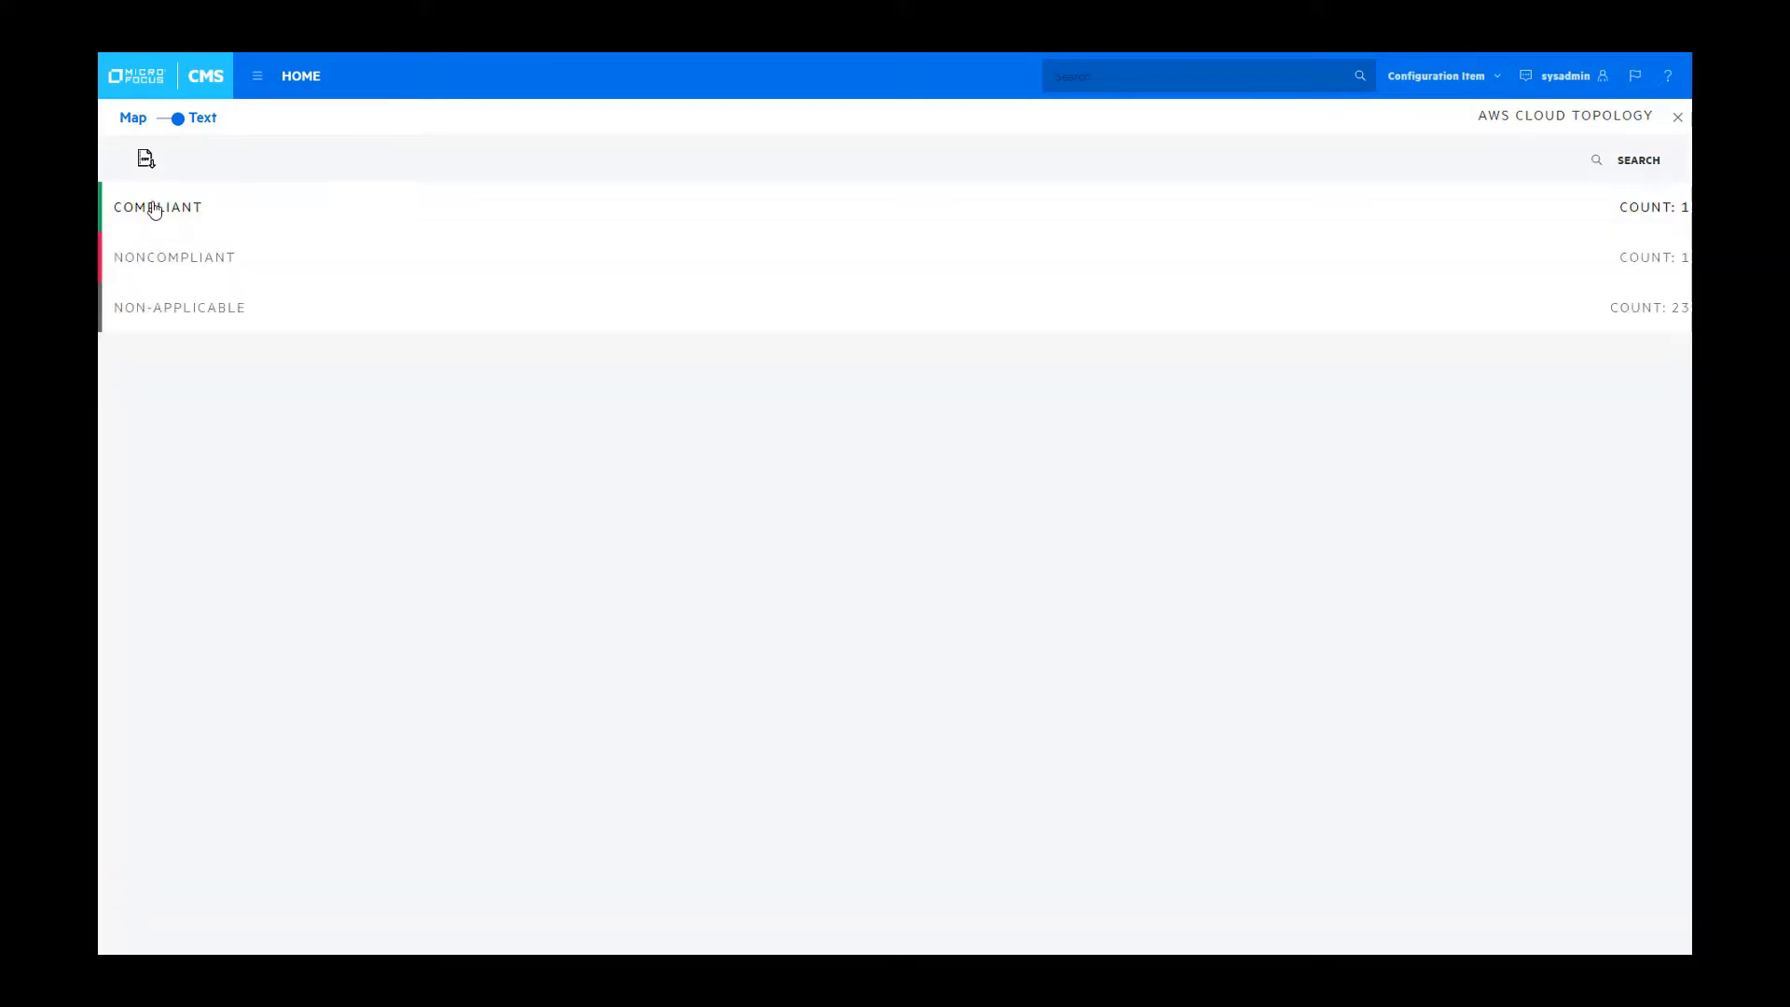
click(173, 257)
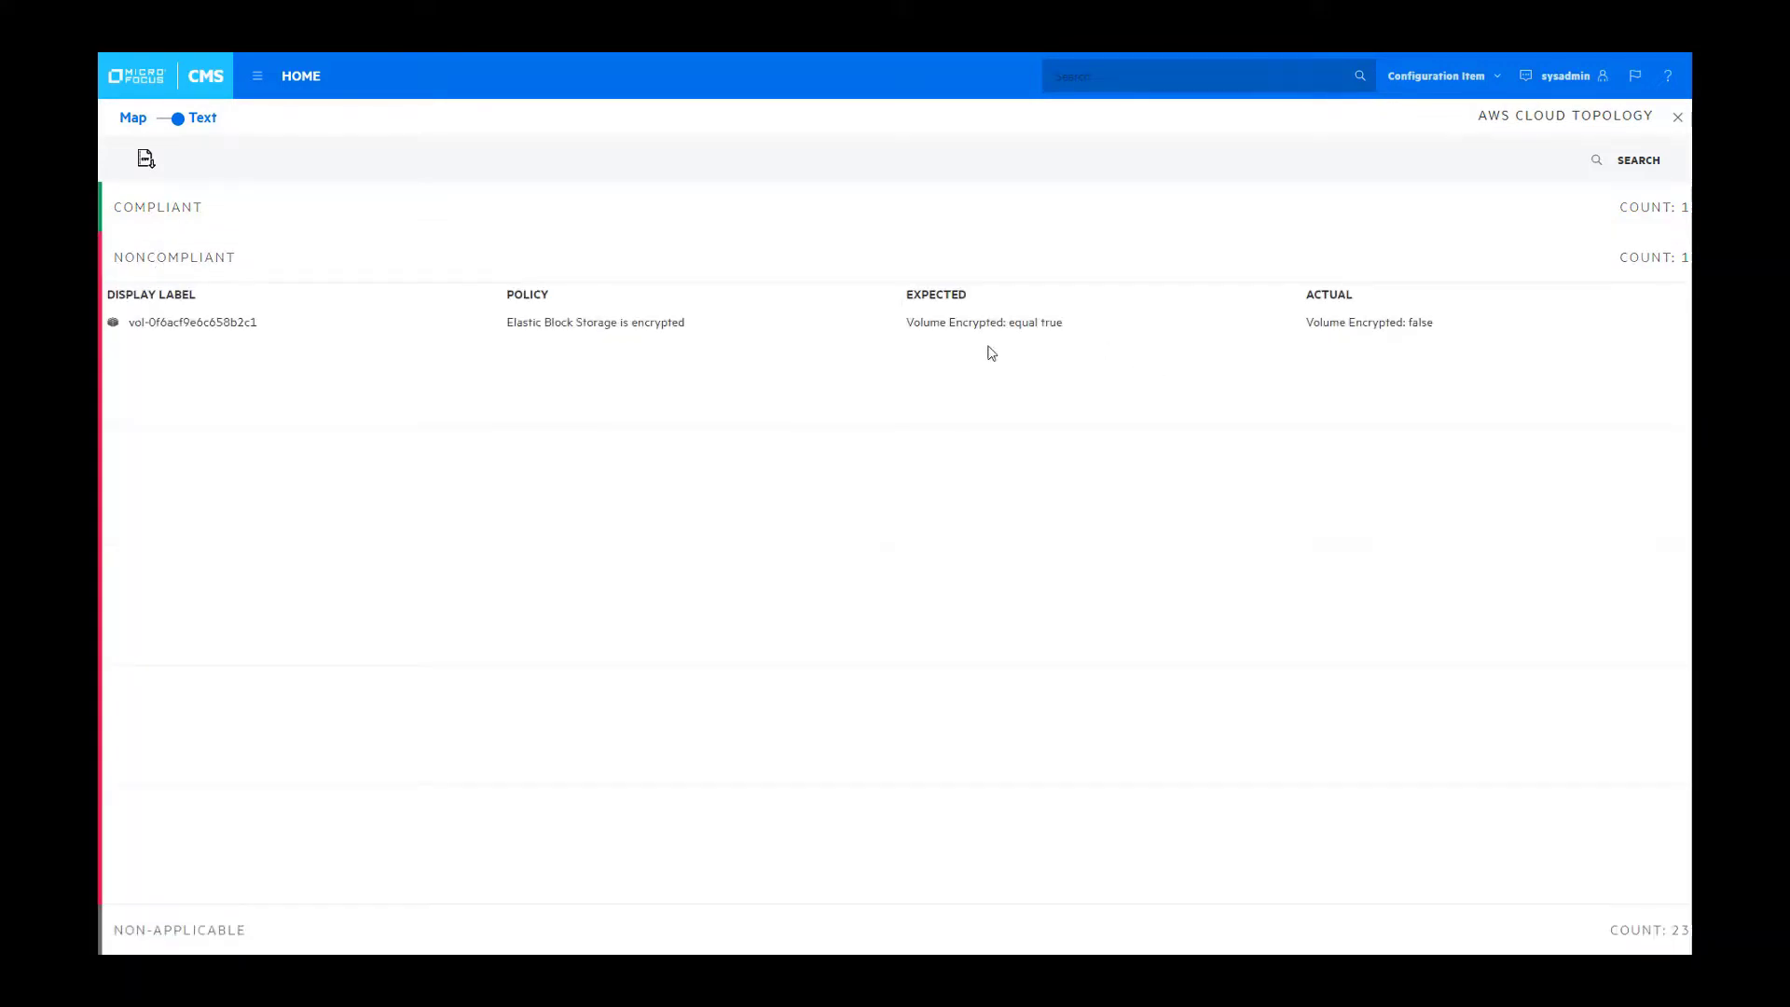
mouse_move(1253, 370)
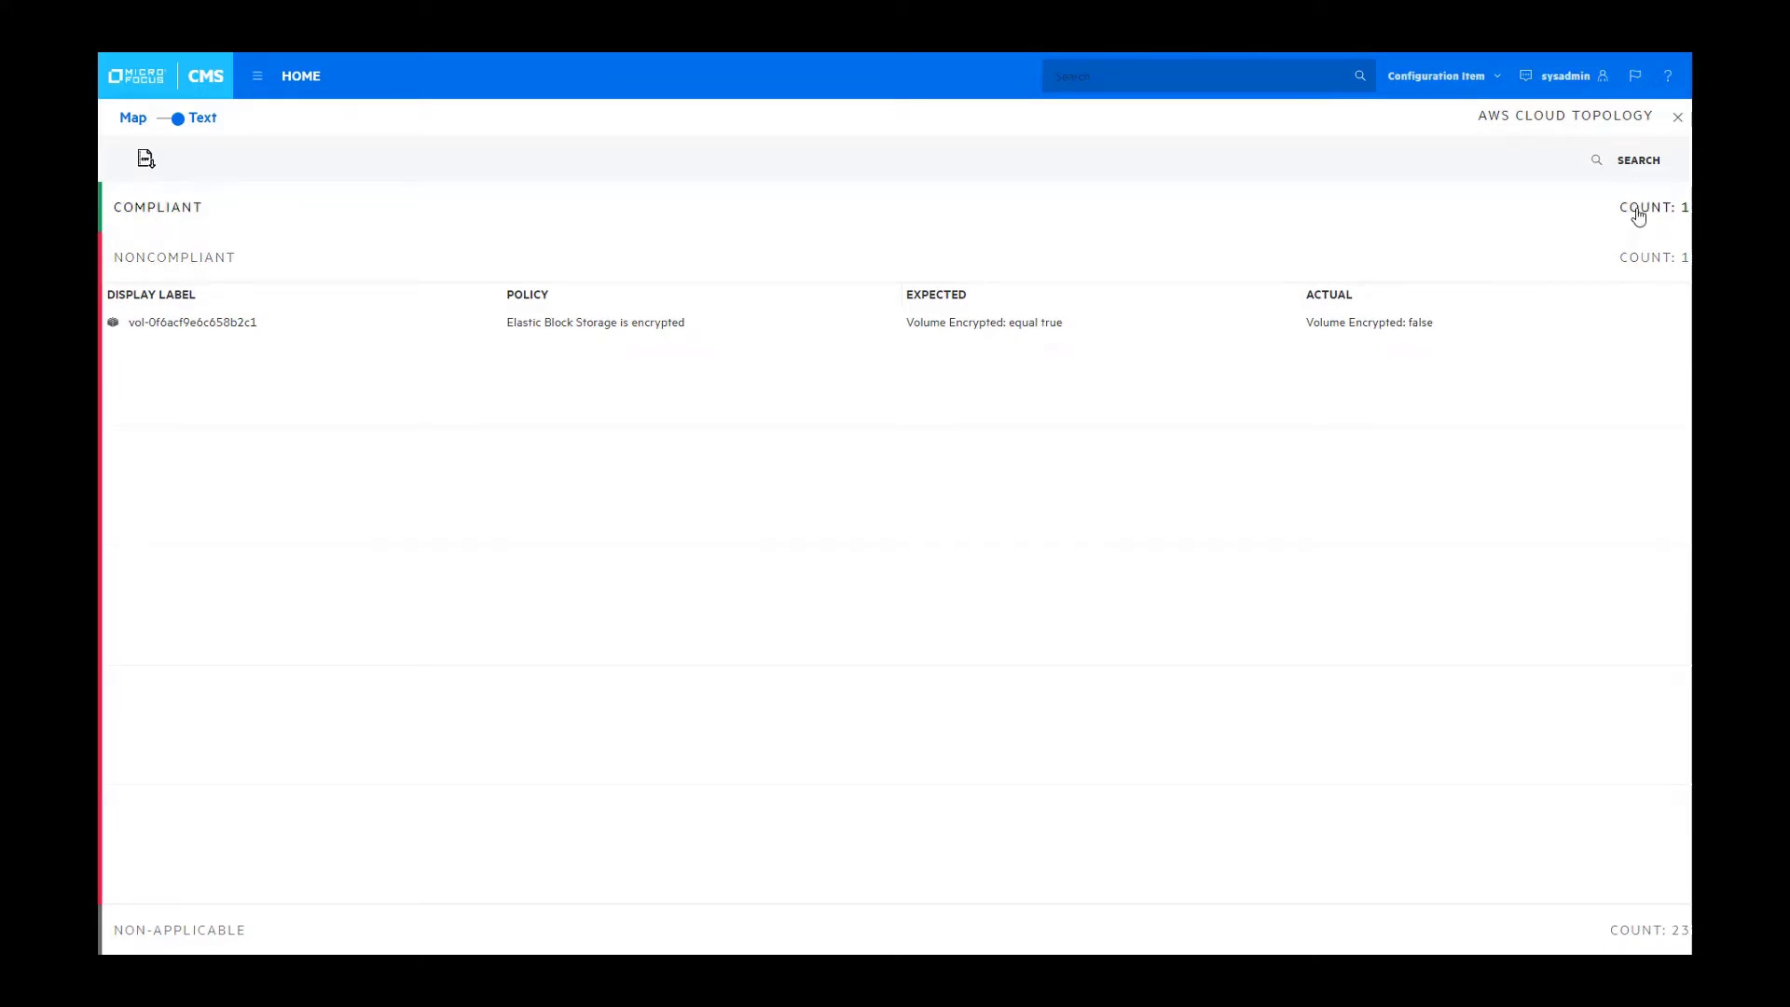
click(1676, 116)
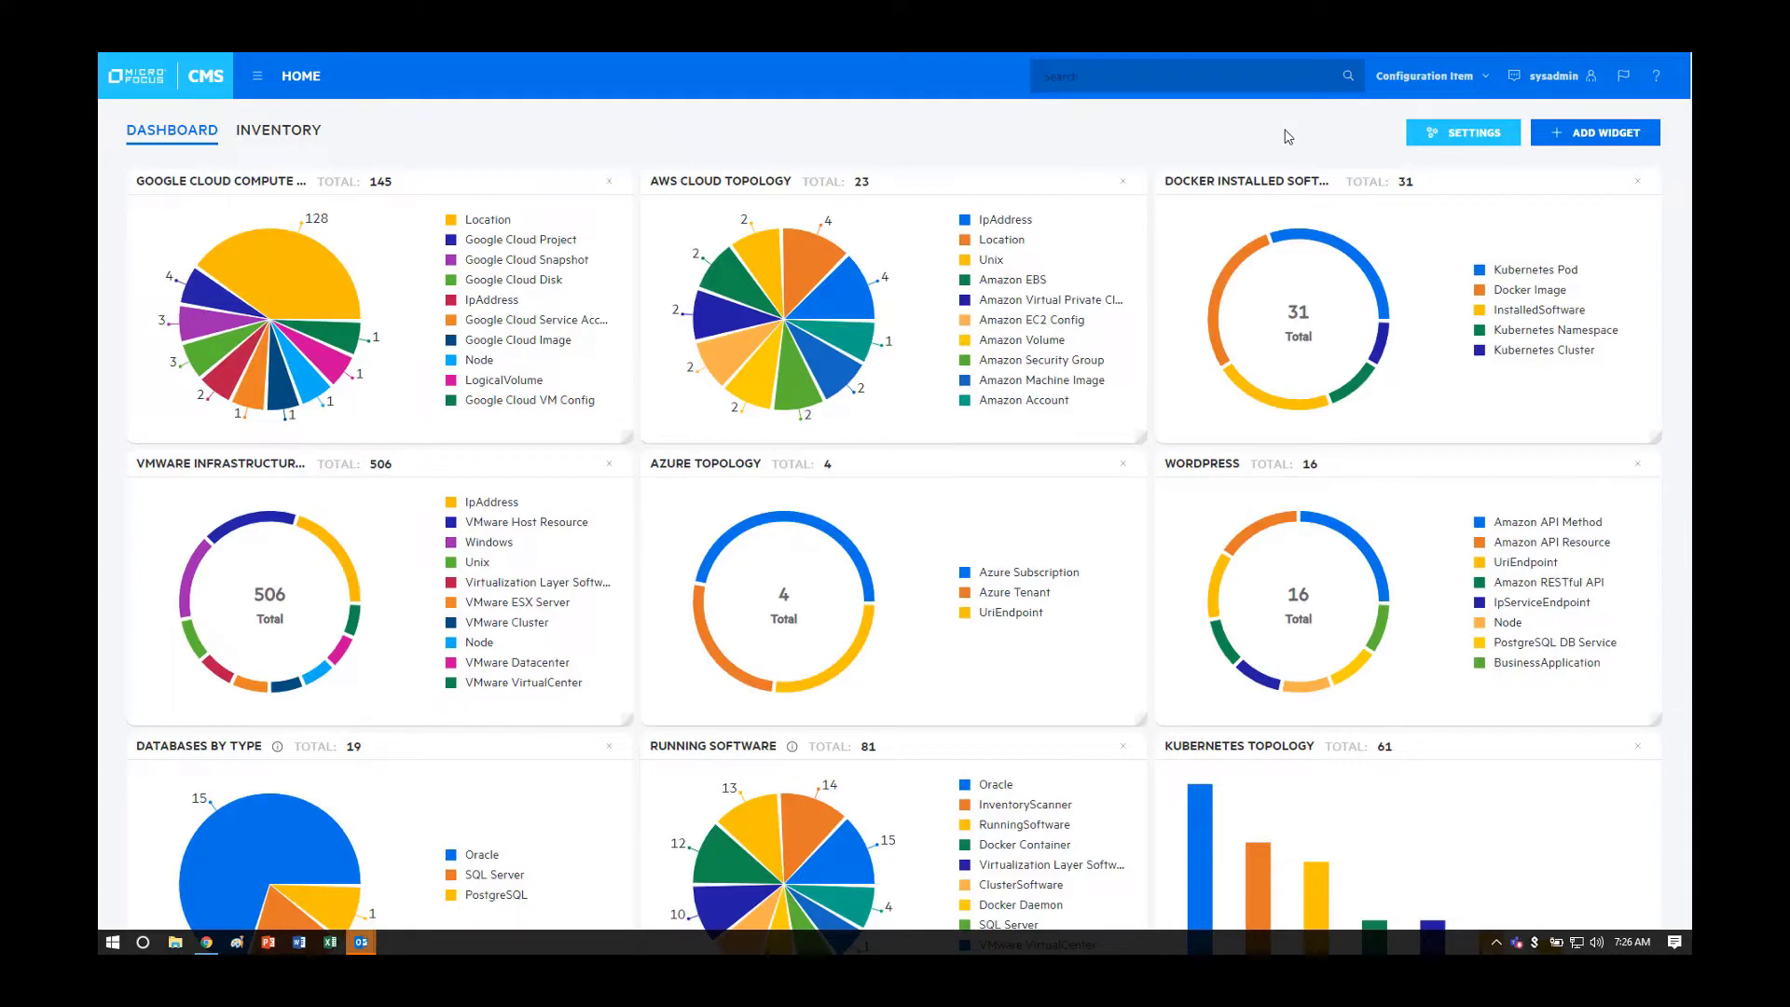
Step: Add a Report widget 'AWS EBS Compliance' using the 'EBS is Encrypted' report as a pie chart
click(1594, 130)
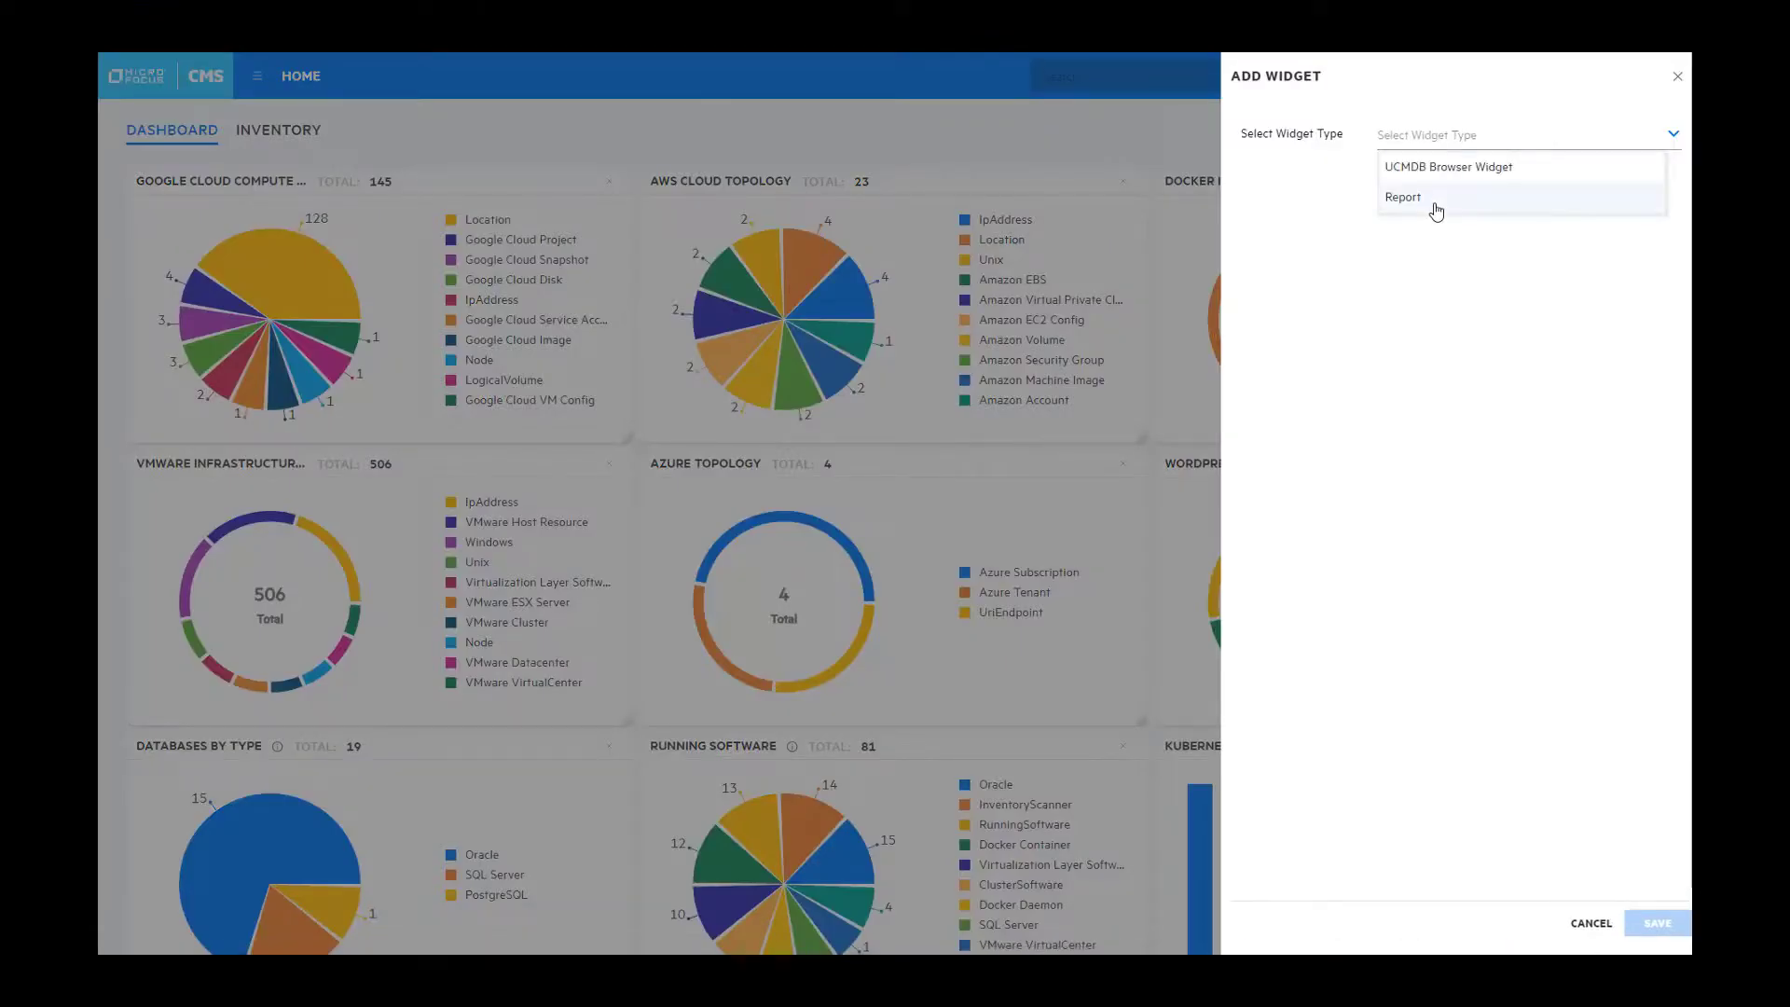
click(1402, 196)
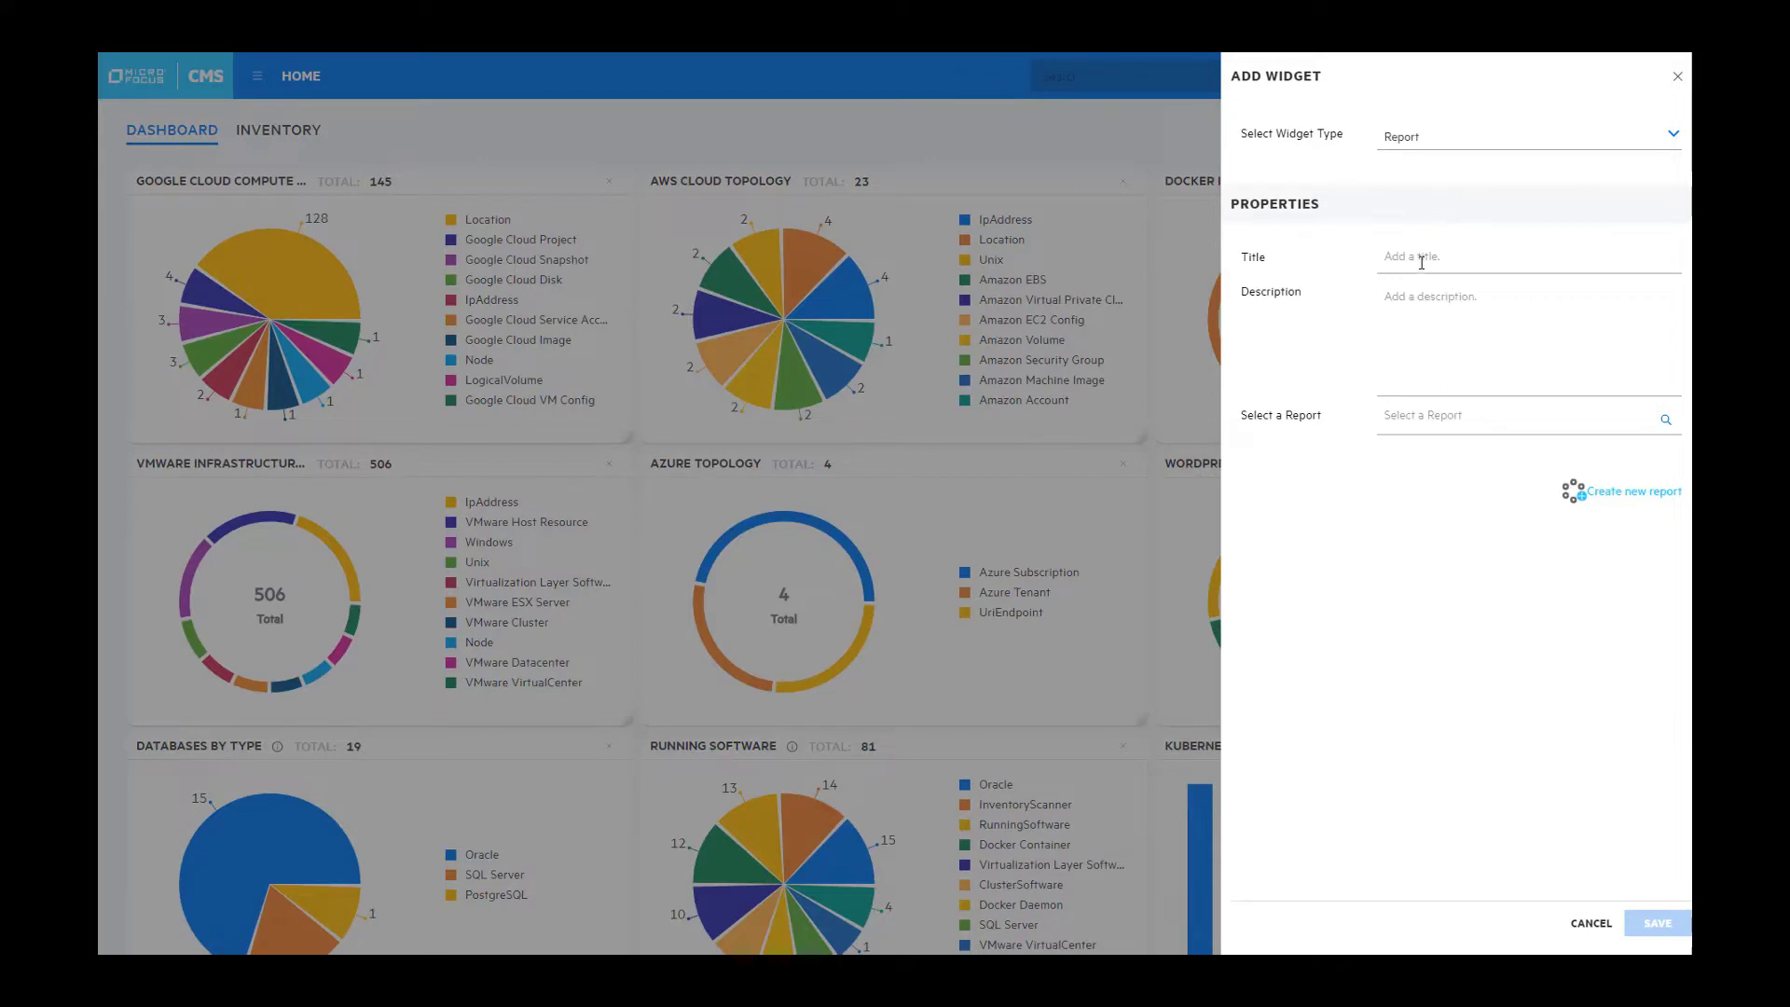
click(1518, 414)
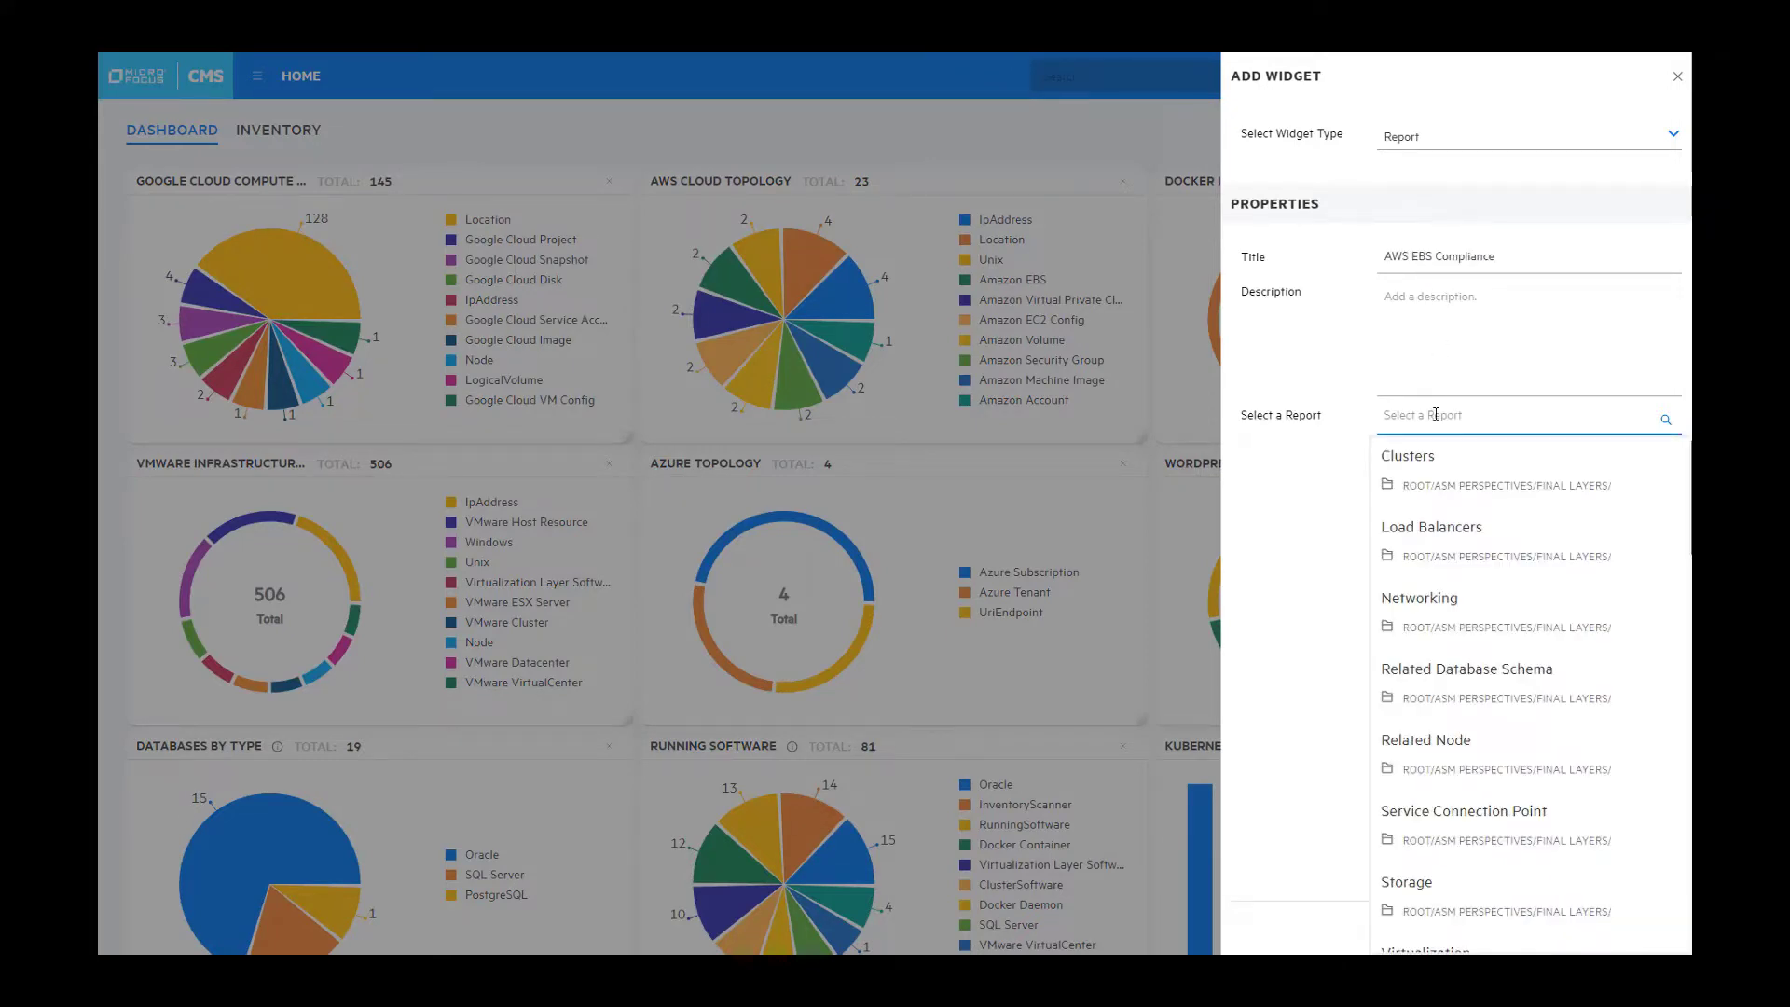
text(EBS is)
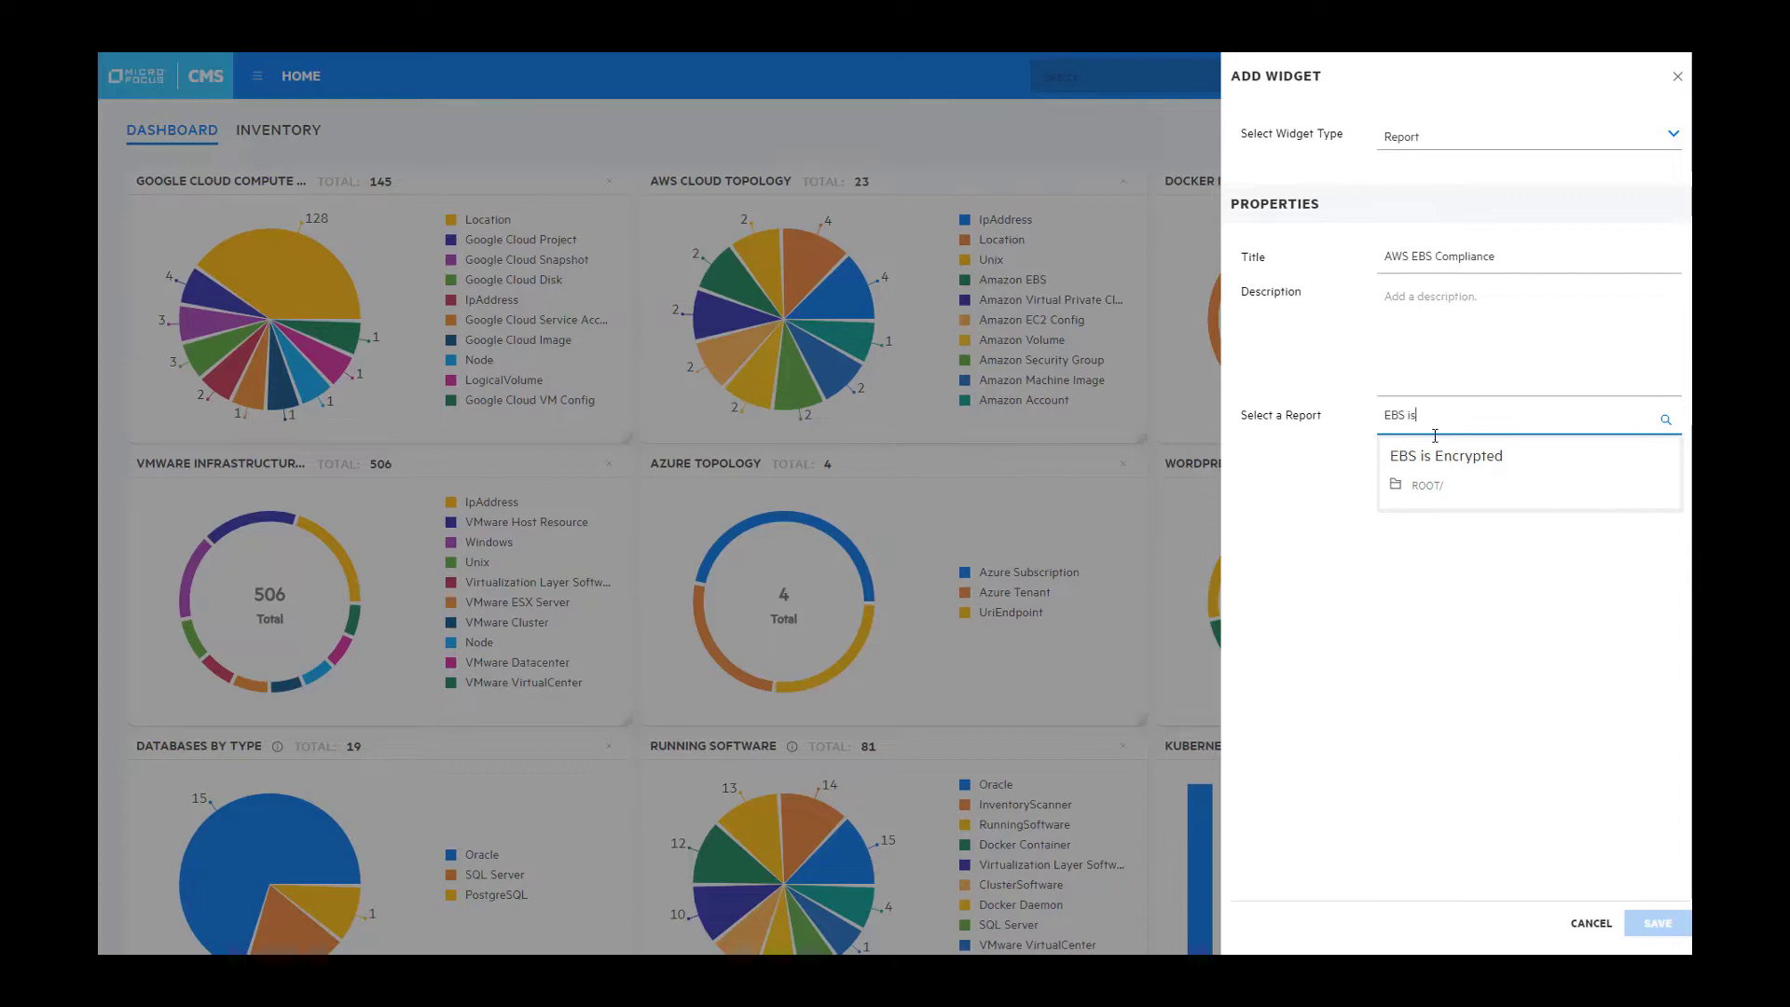
click(1447, 455)
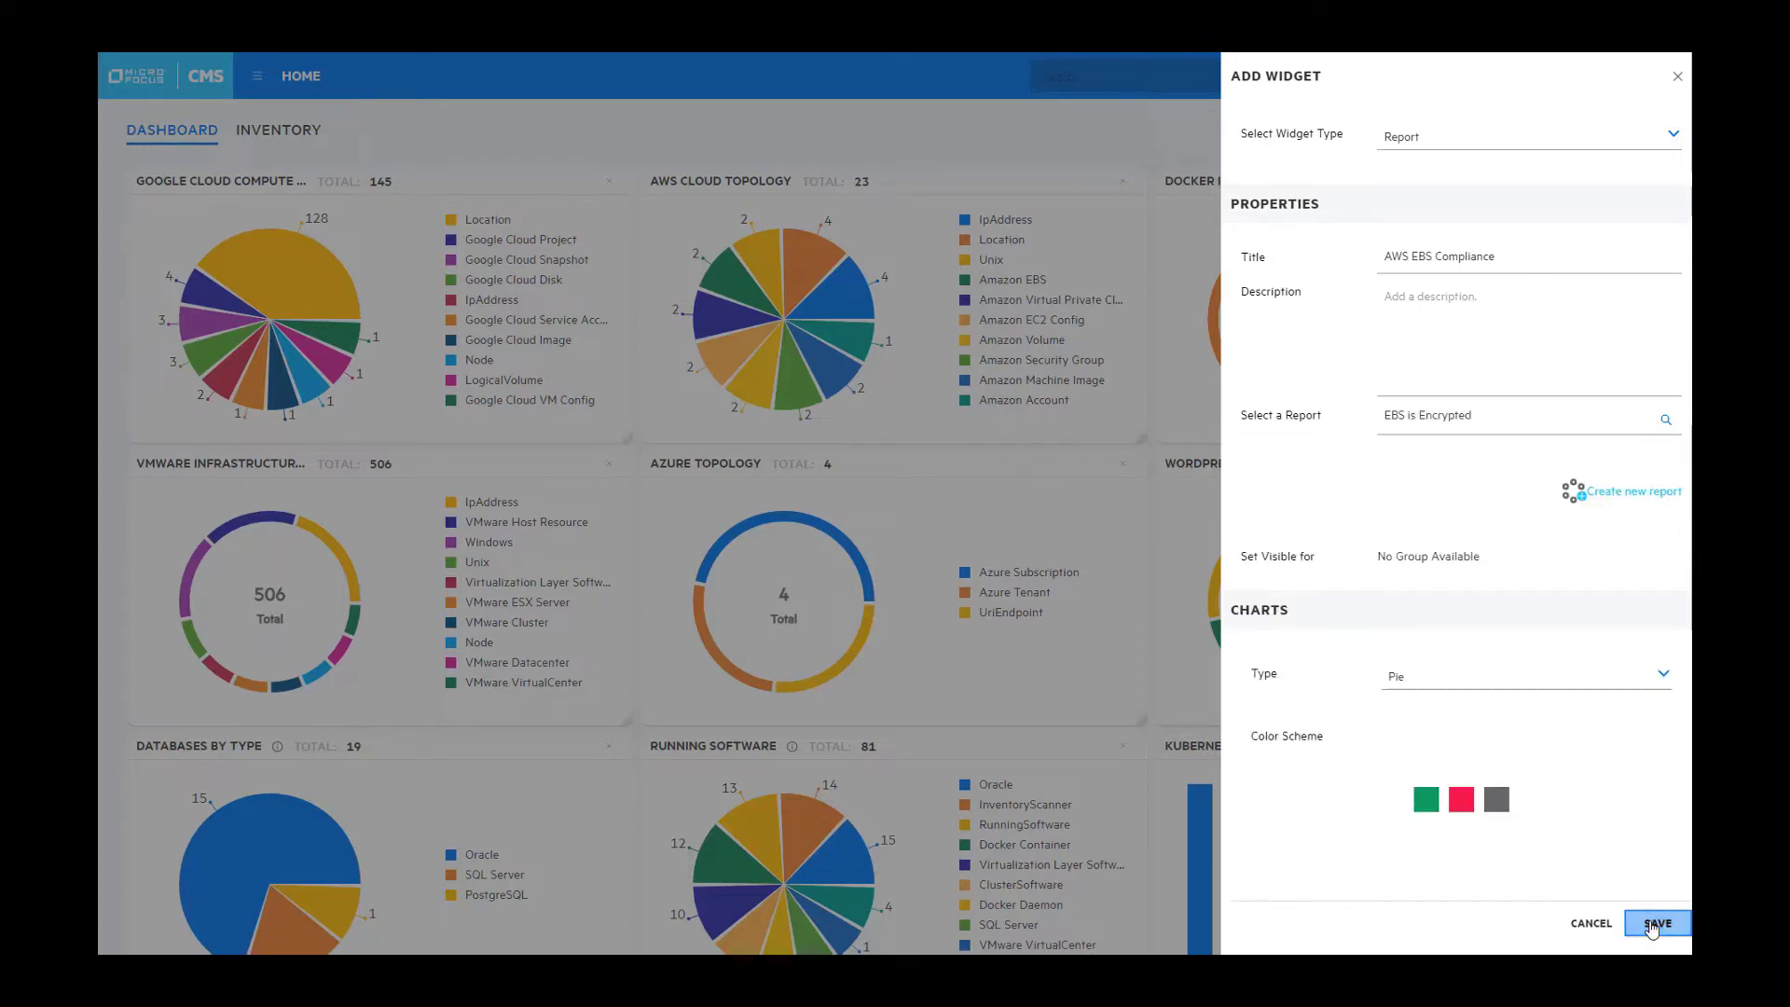
click(1655, 923)
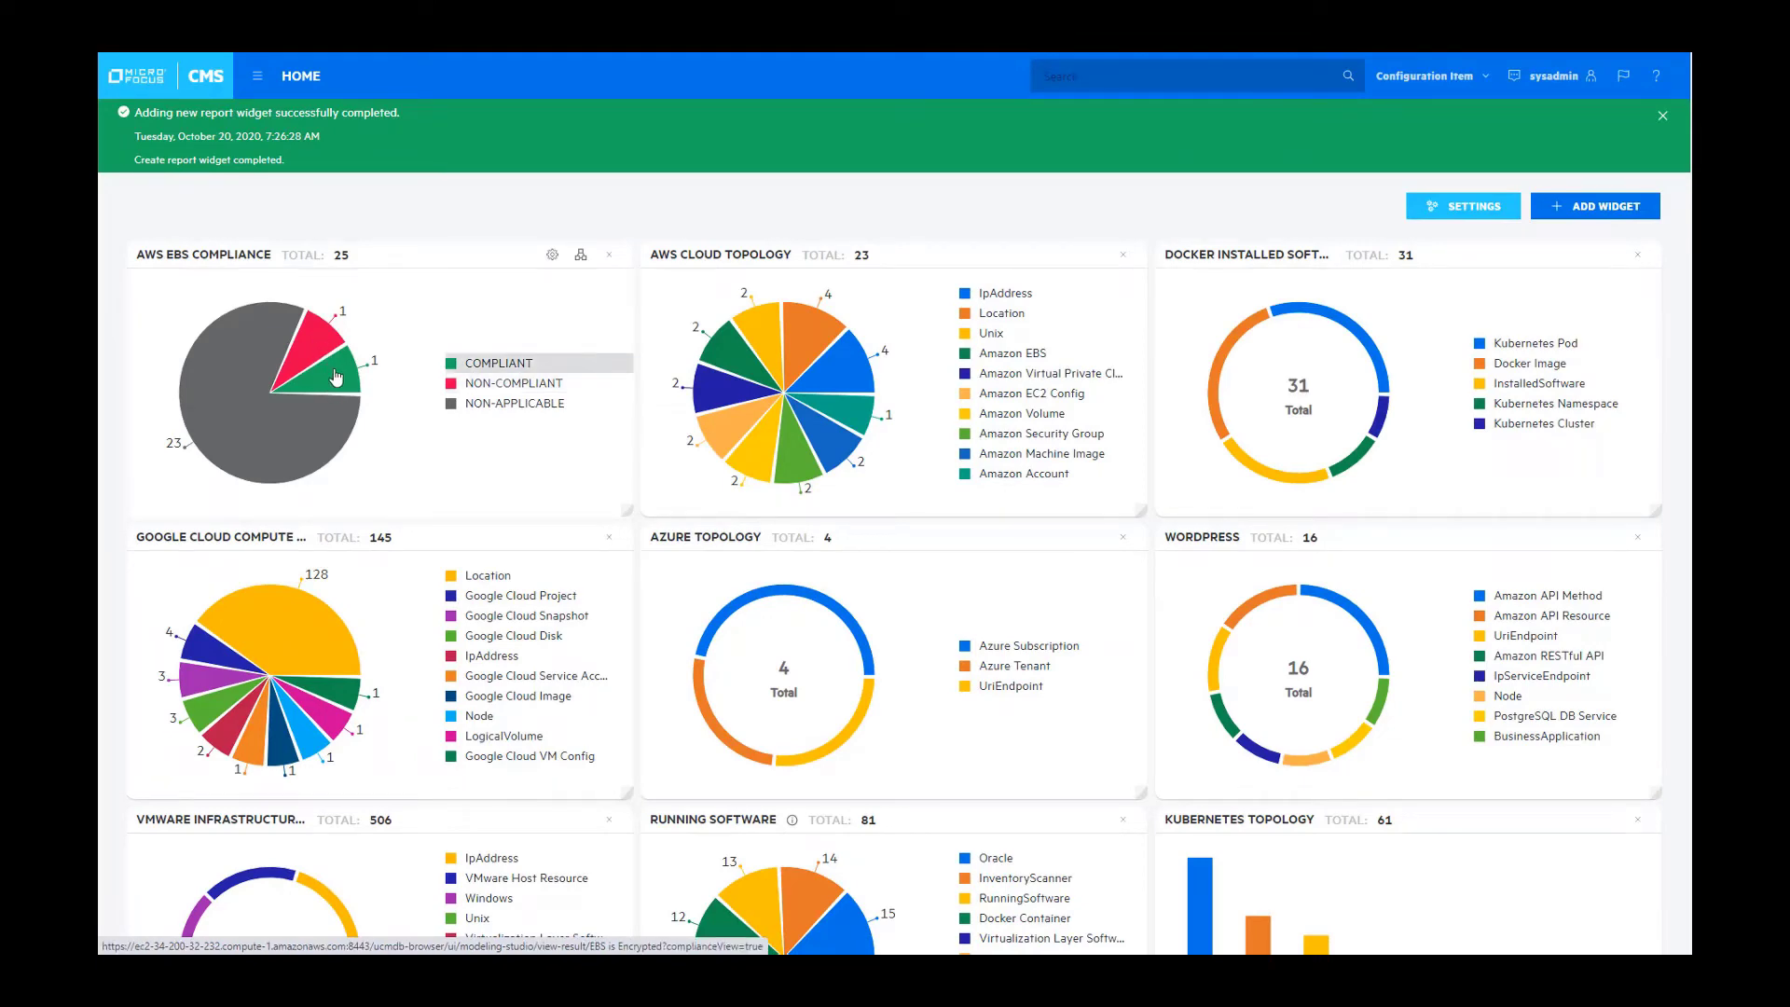
Step: Dismiss the green widget-added success banner
click(1661, 115)
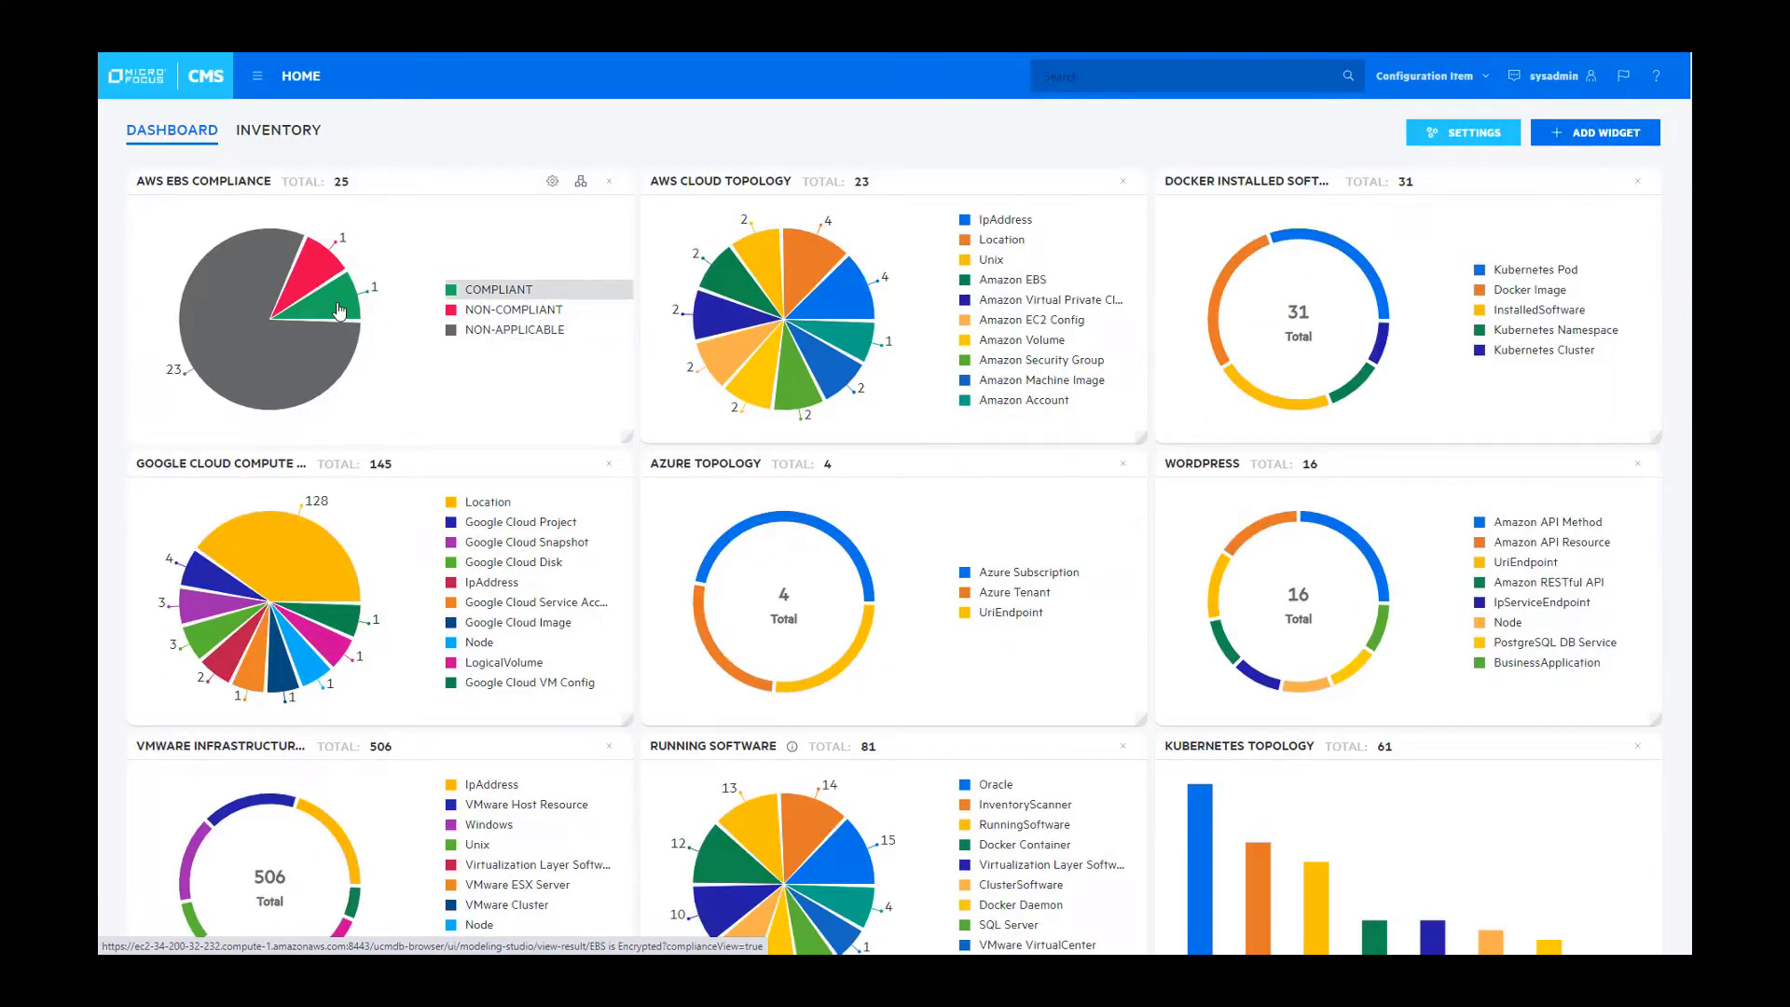
mouse_move(514, 411)
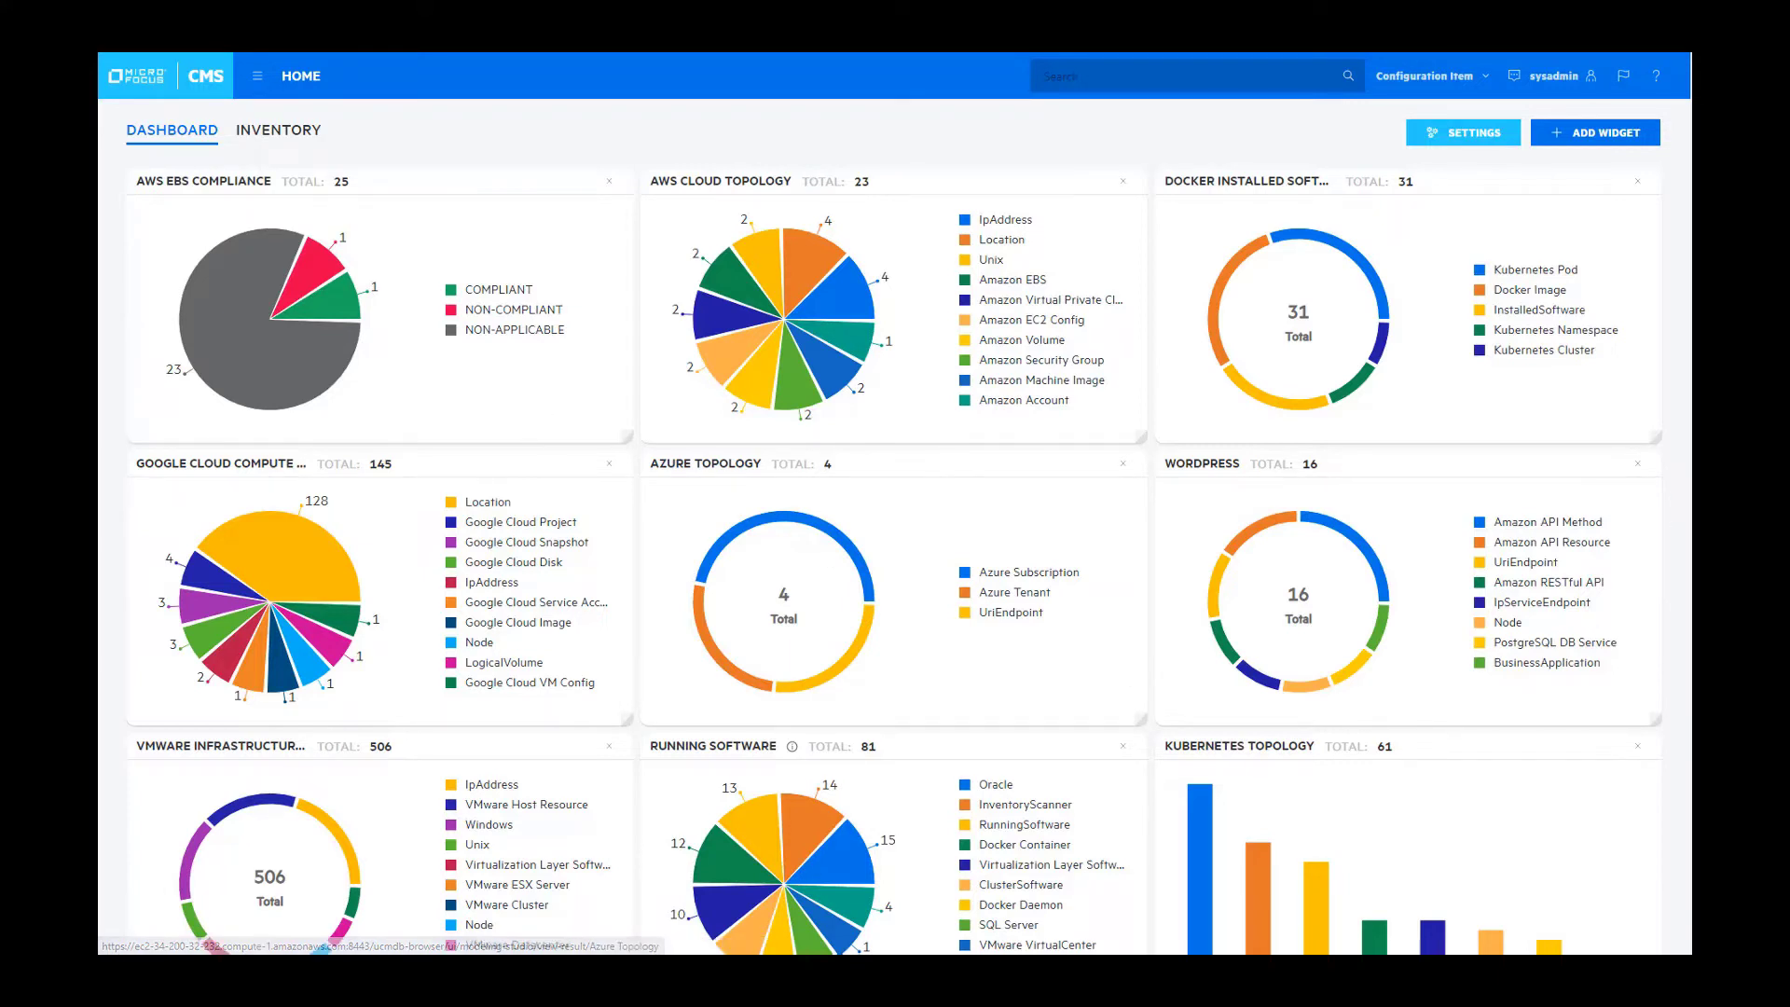
mouse_move(1676, 517)
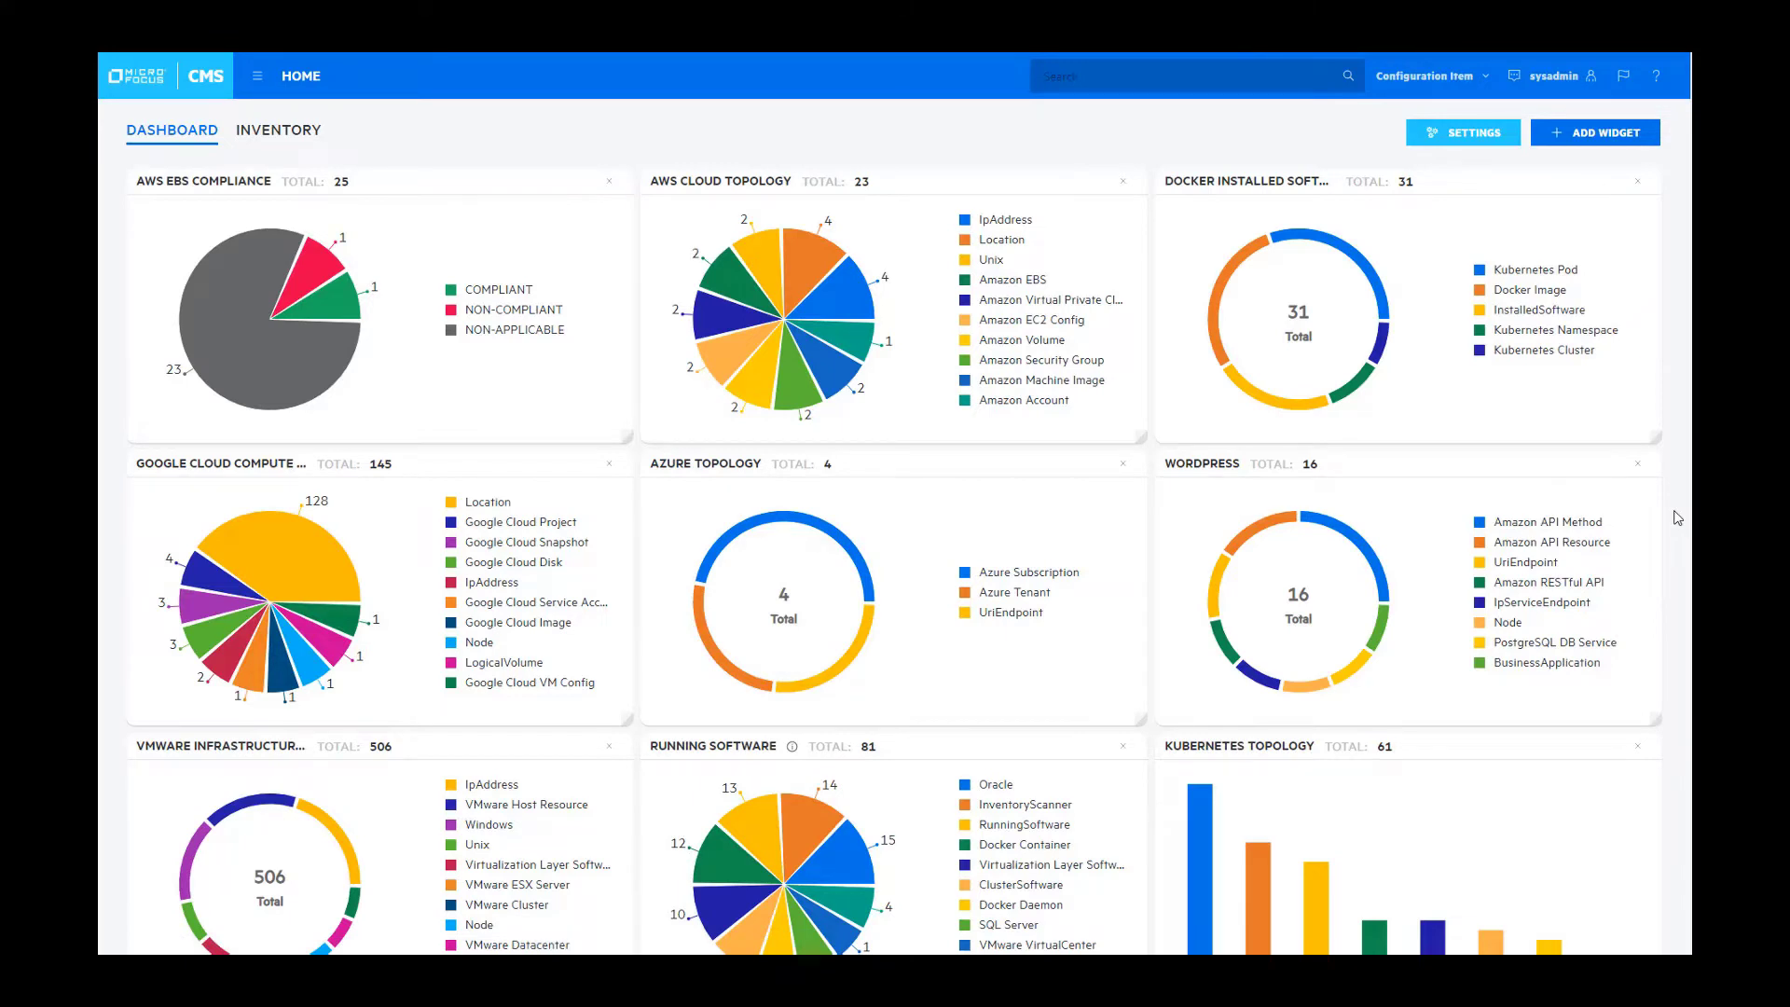
mouse_move(1639, 486)
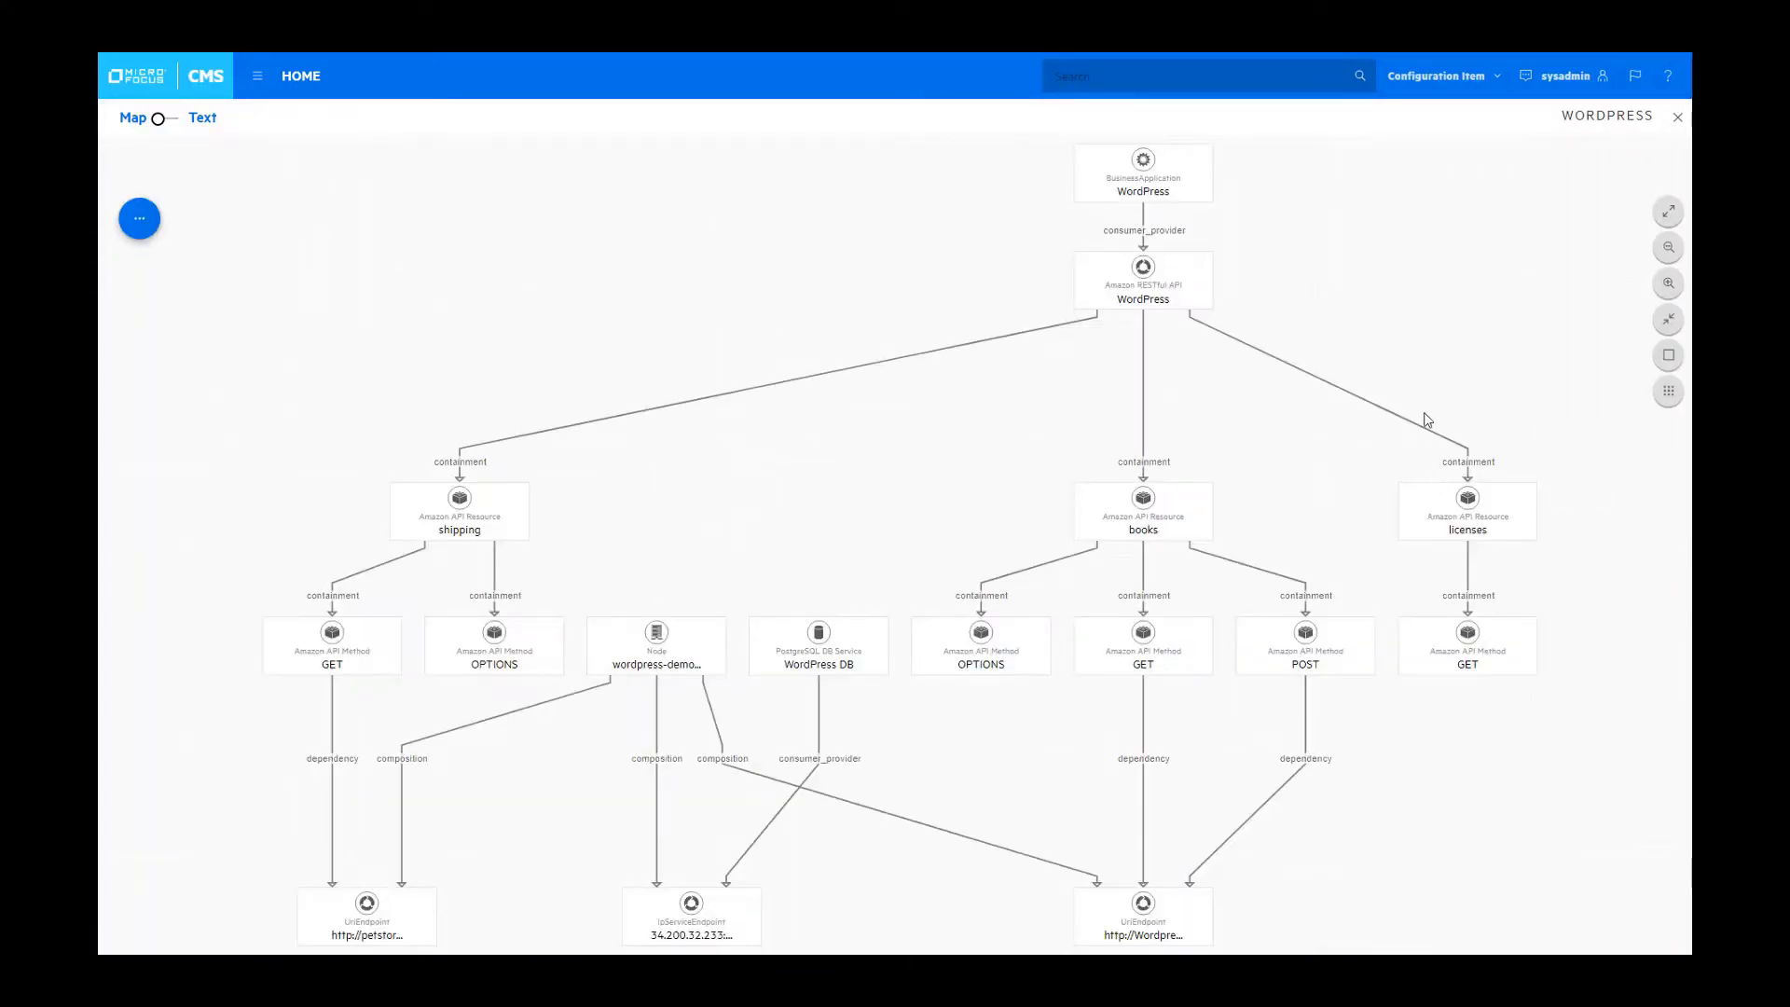
mouse_move(1361, 315)
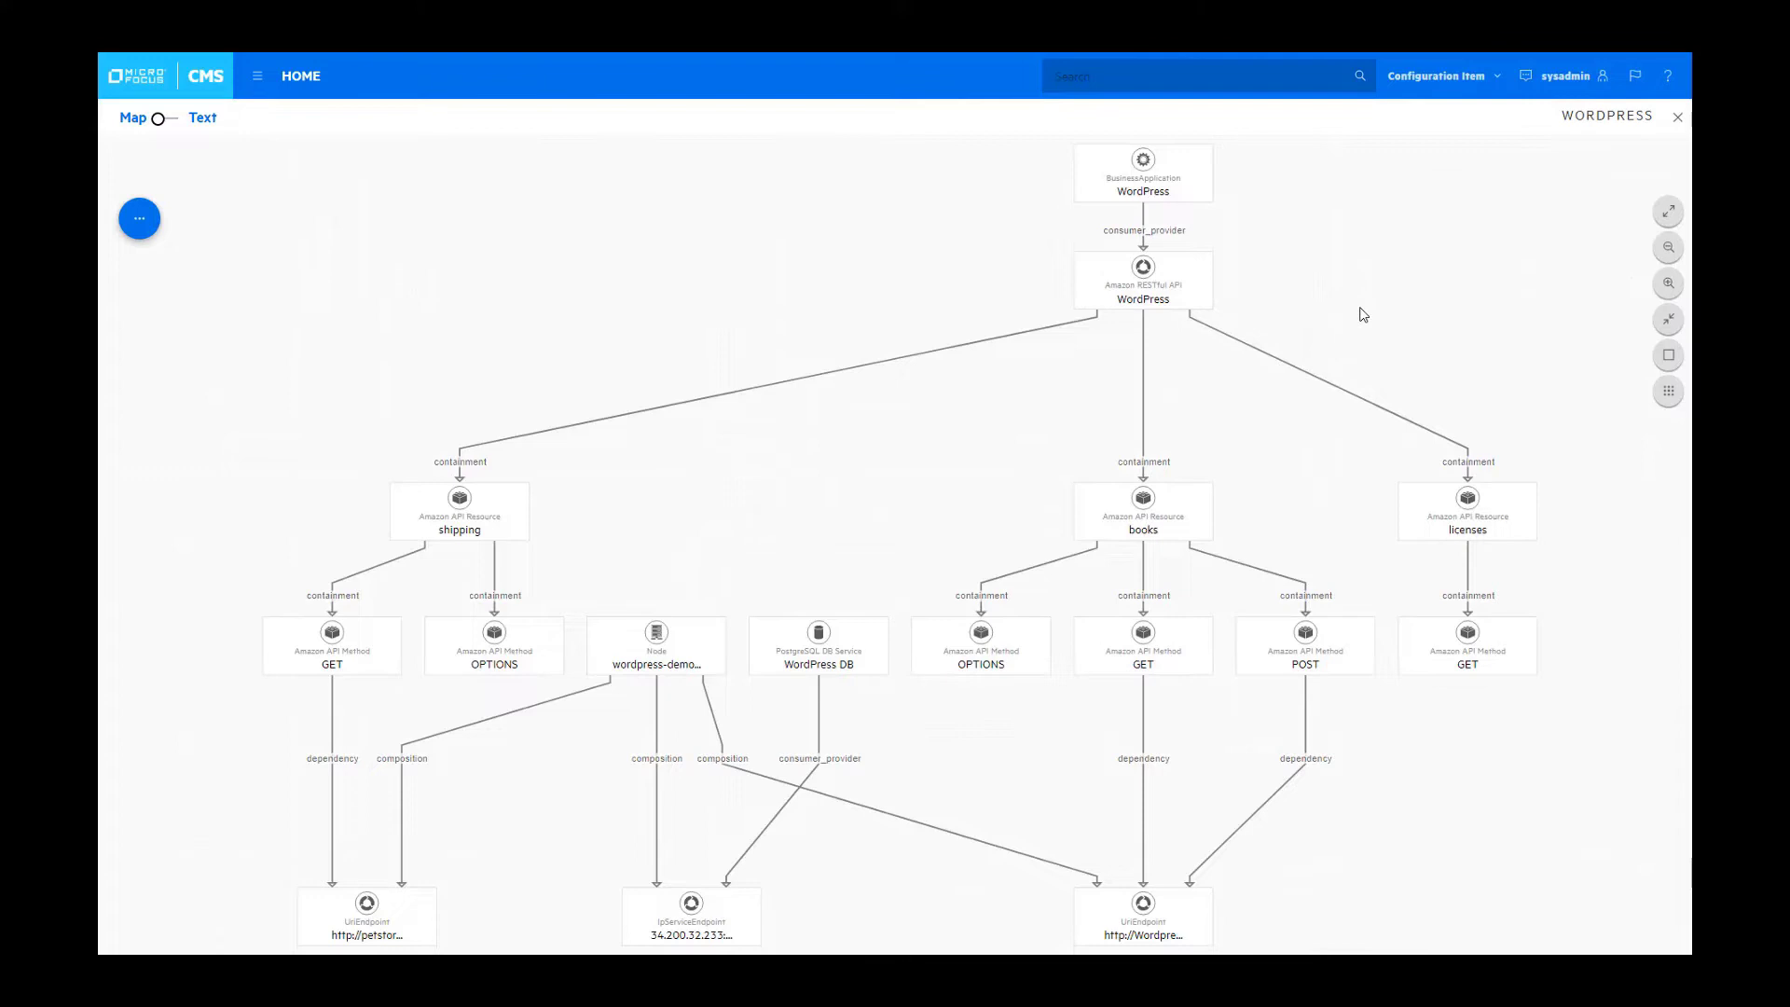
mouse_move(1137, 202)
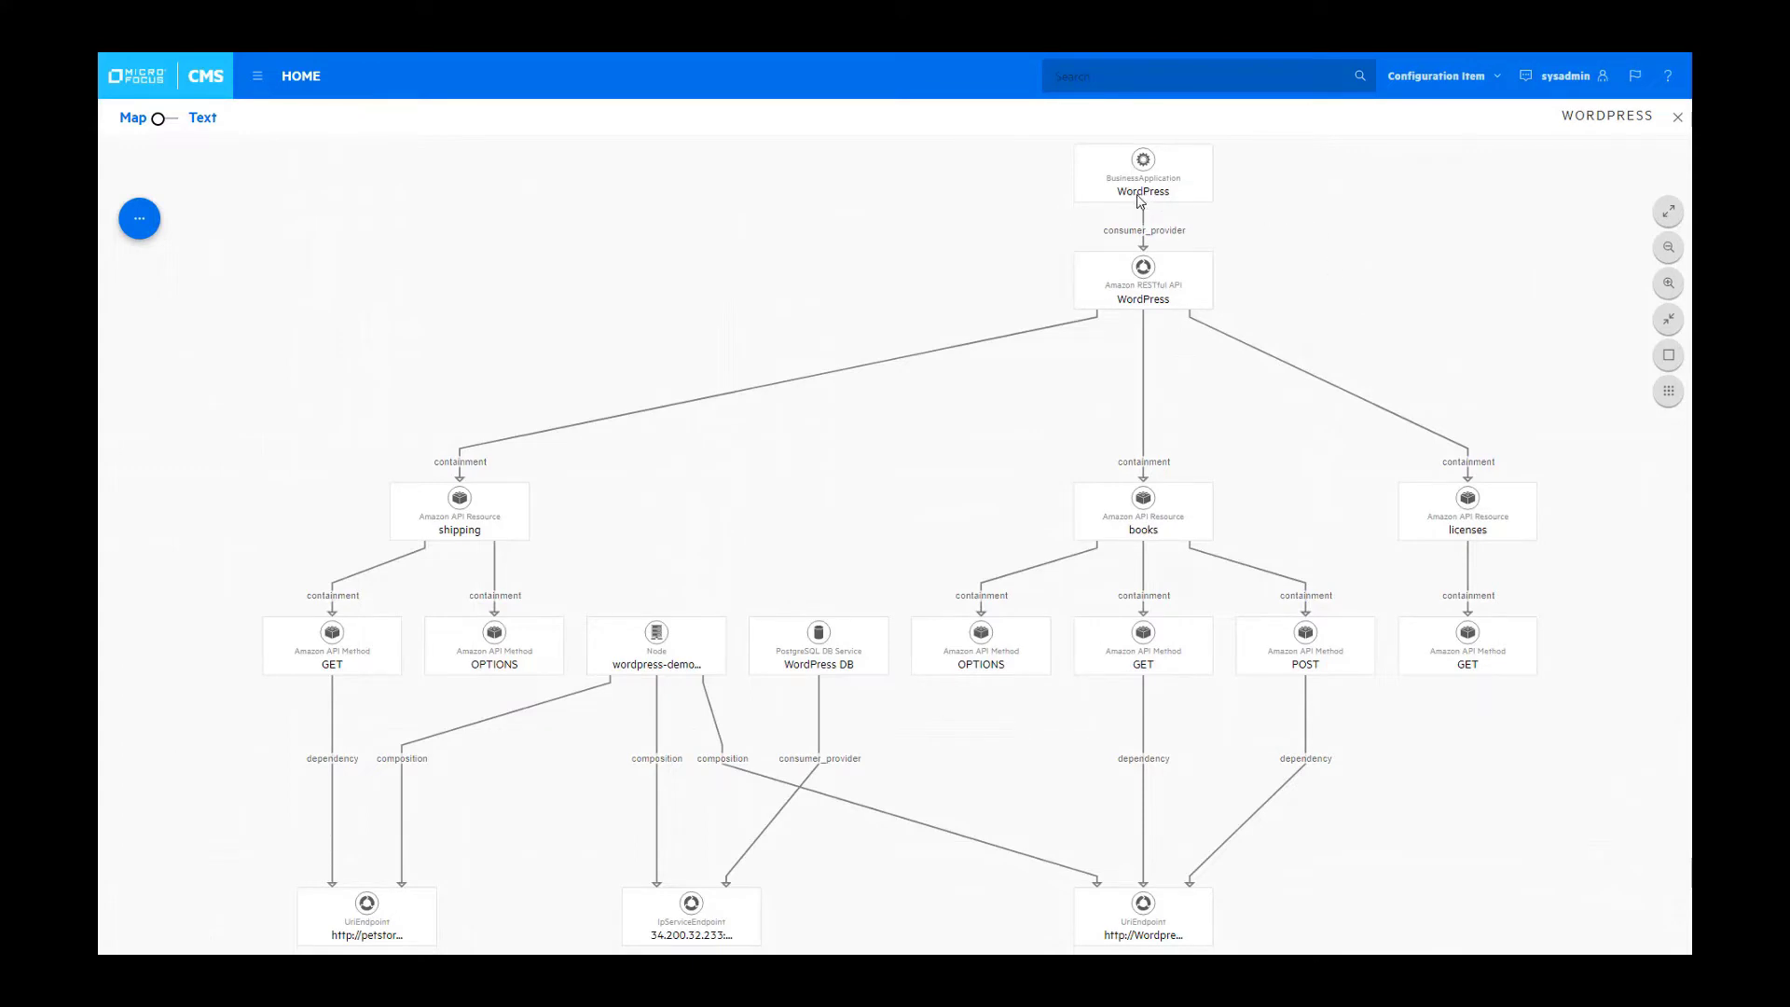
mouse_move(1305, 496)
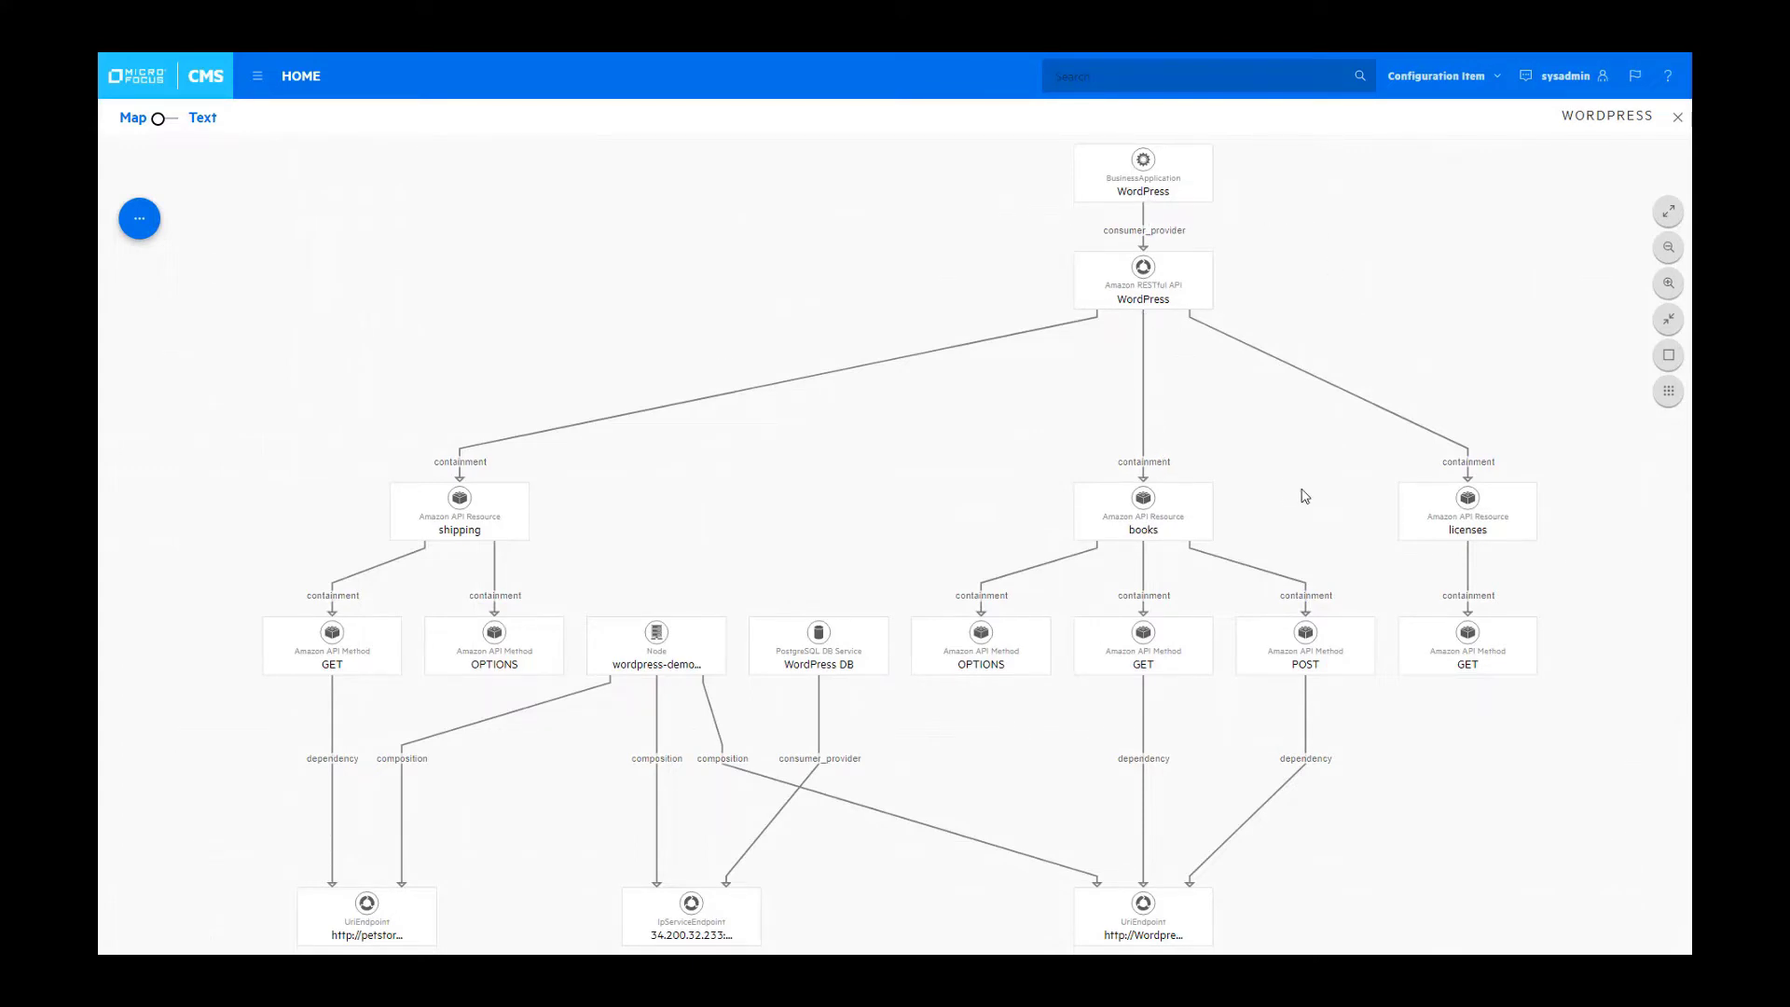
mouse_move(1369, 688)
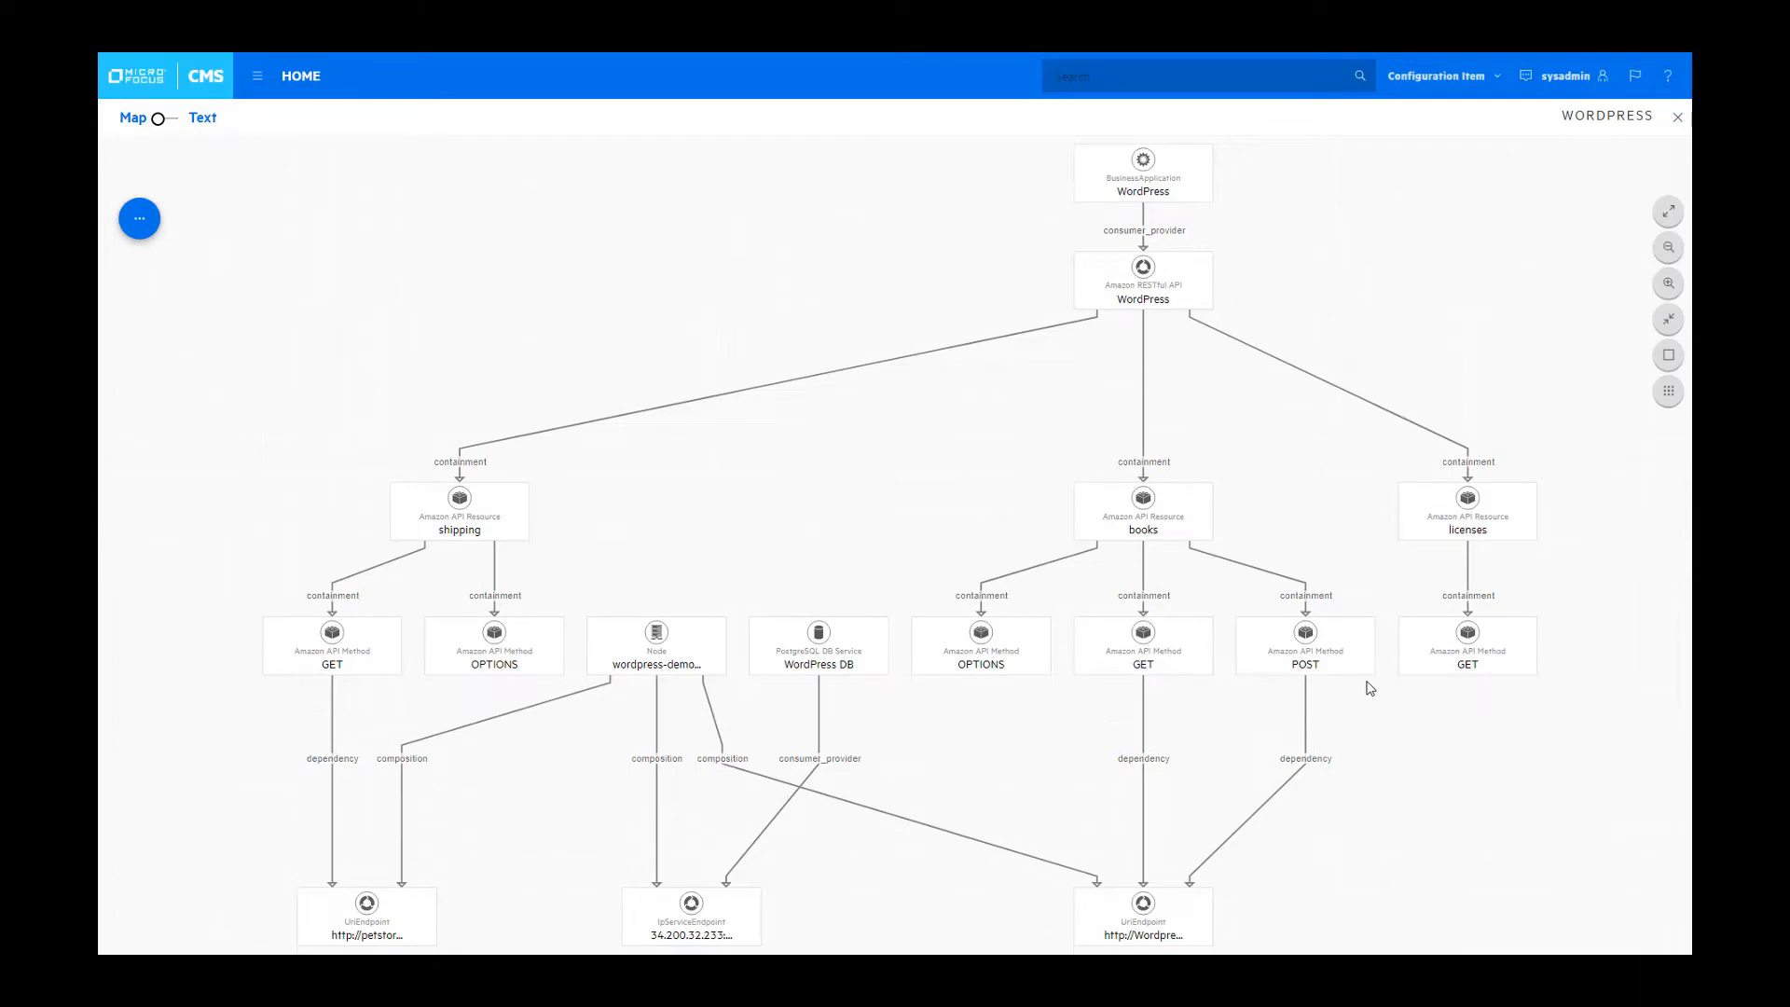
mouse_move(834, 669)
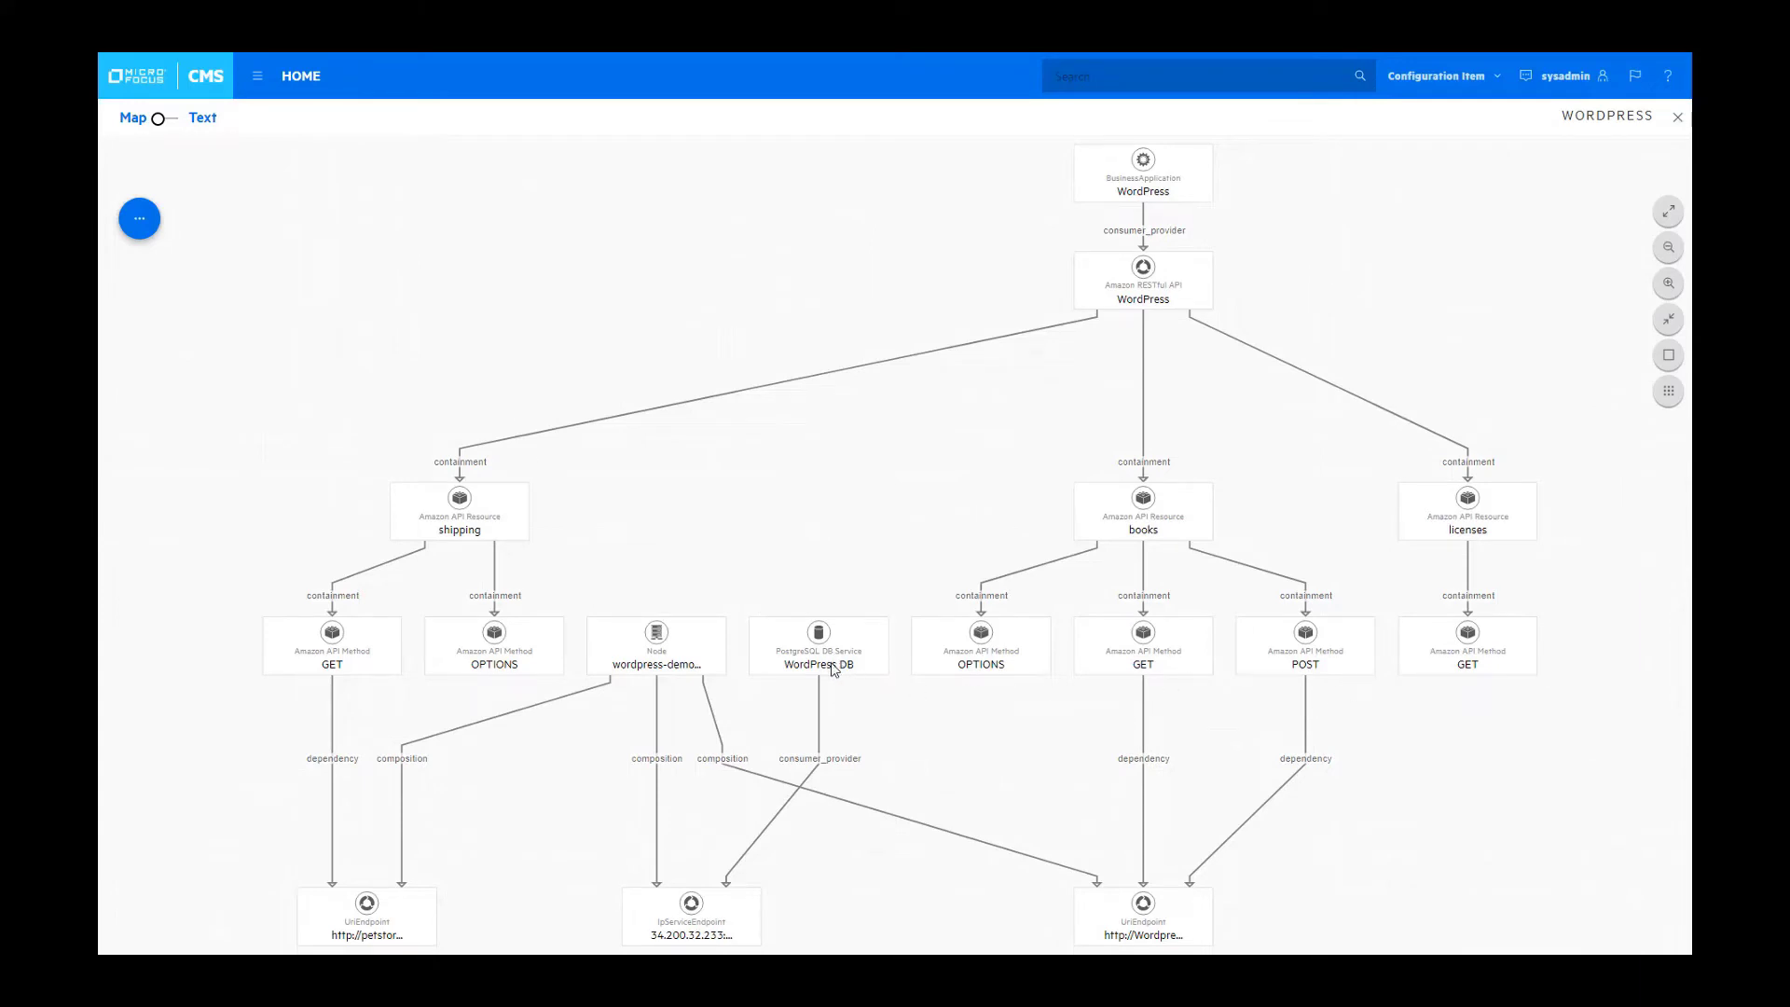
mouse_move(308, 936)
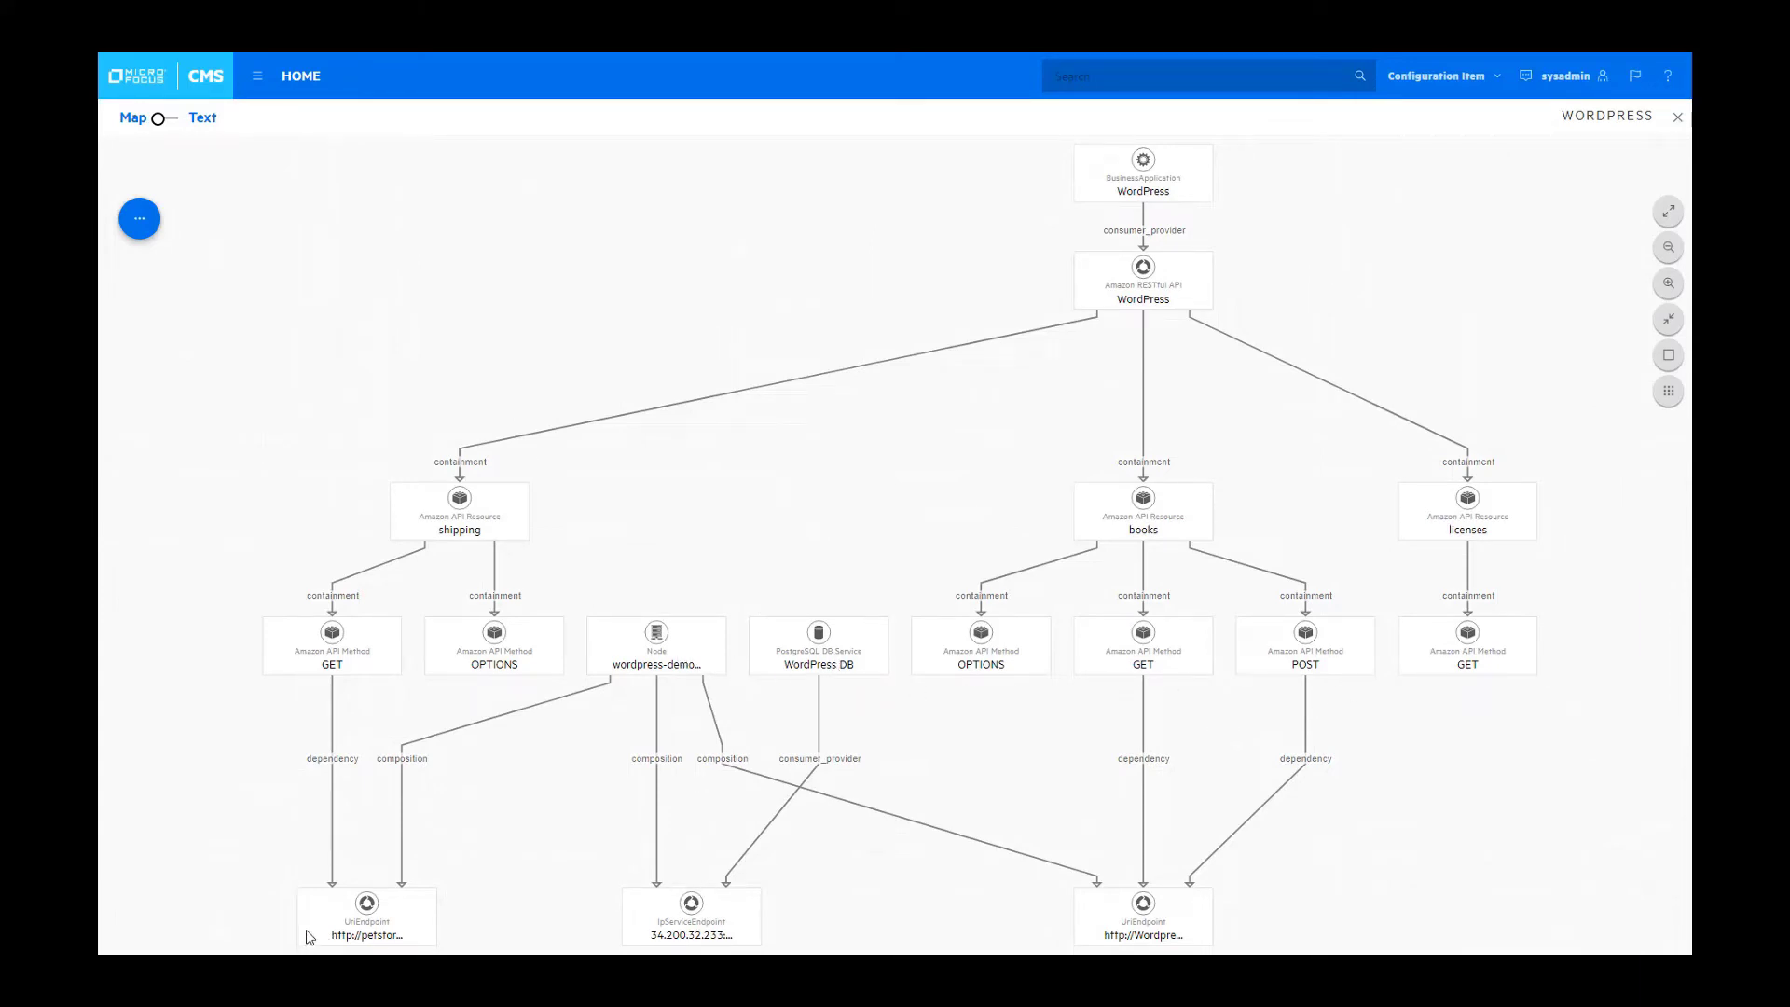
mouse_move(1223, 929)
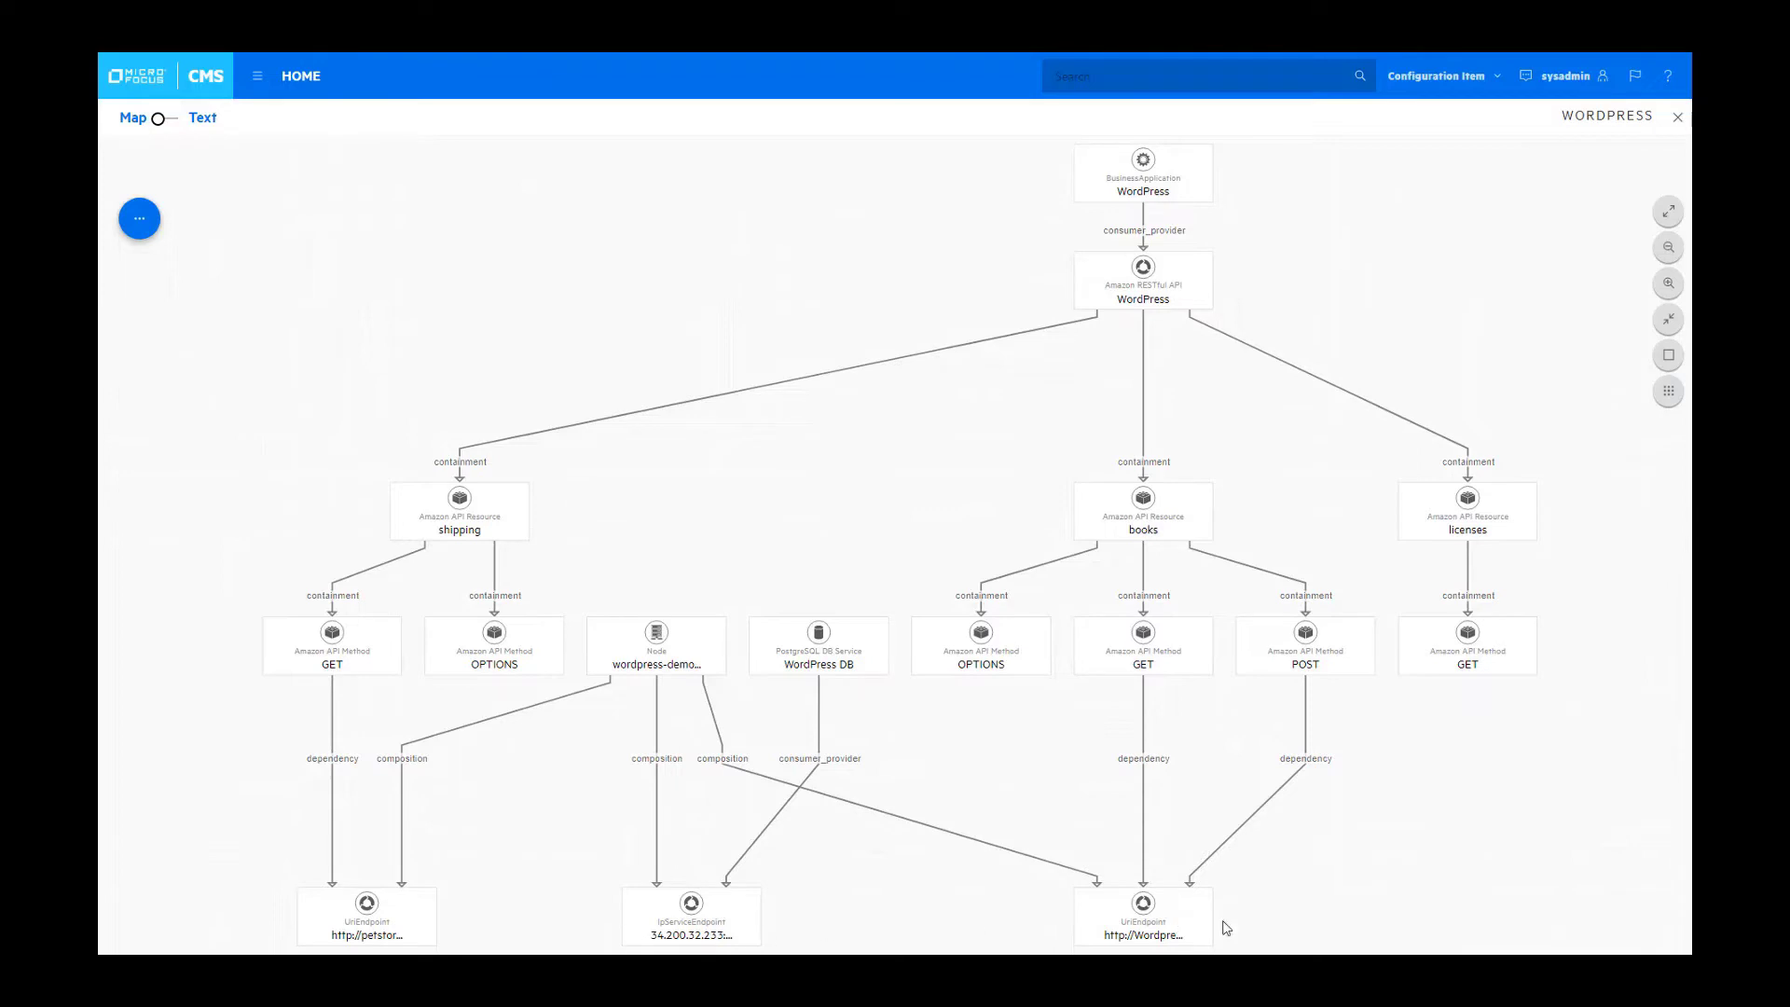
mouse_move(585, 509)
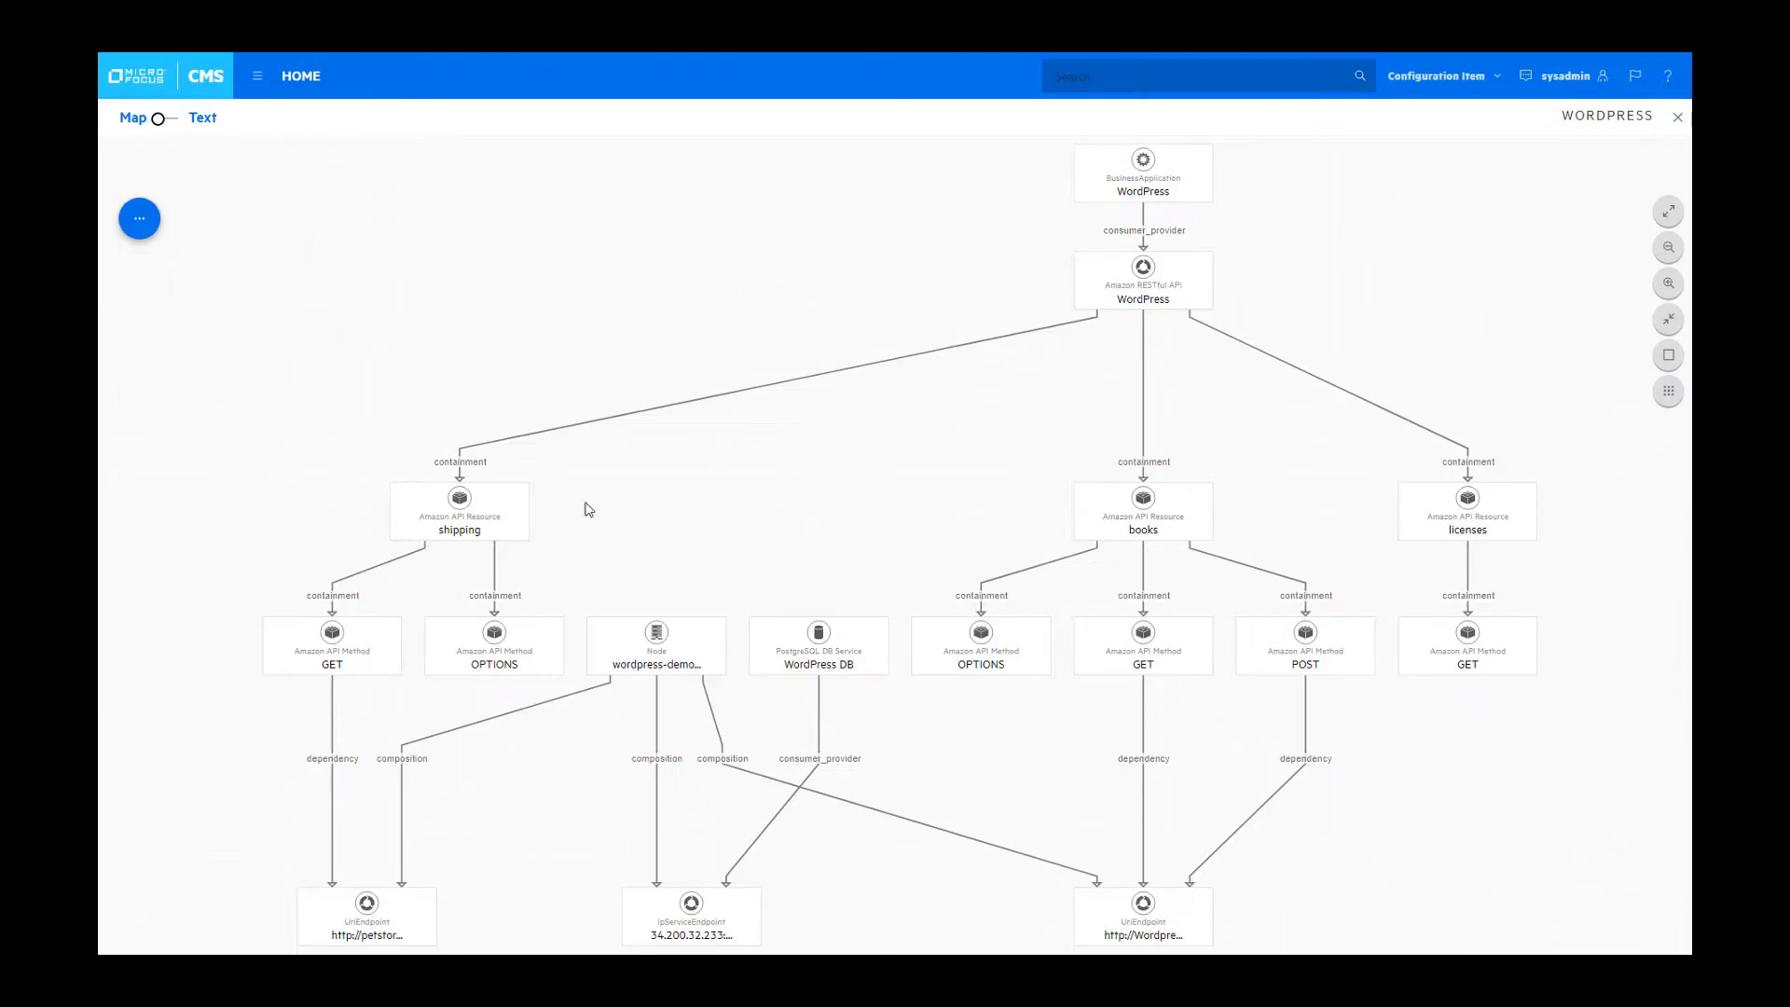
mouse_move(682, 317)
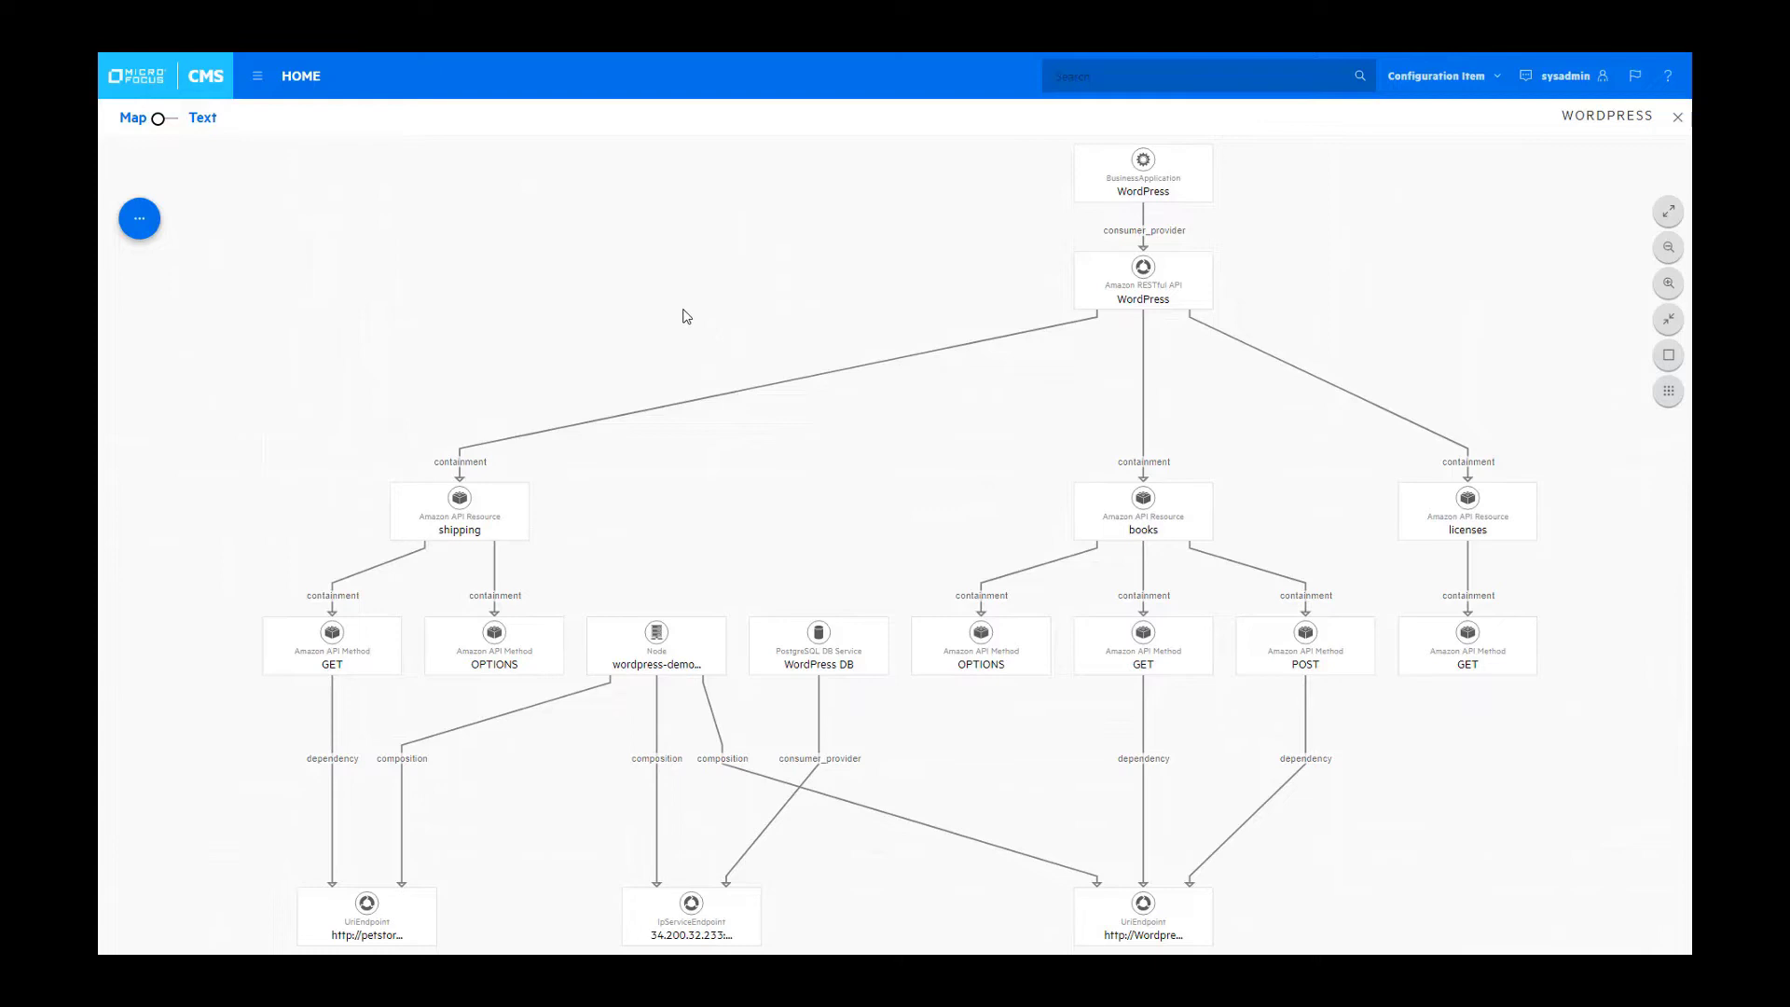
mouse_move(683, 315)
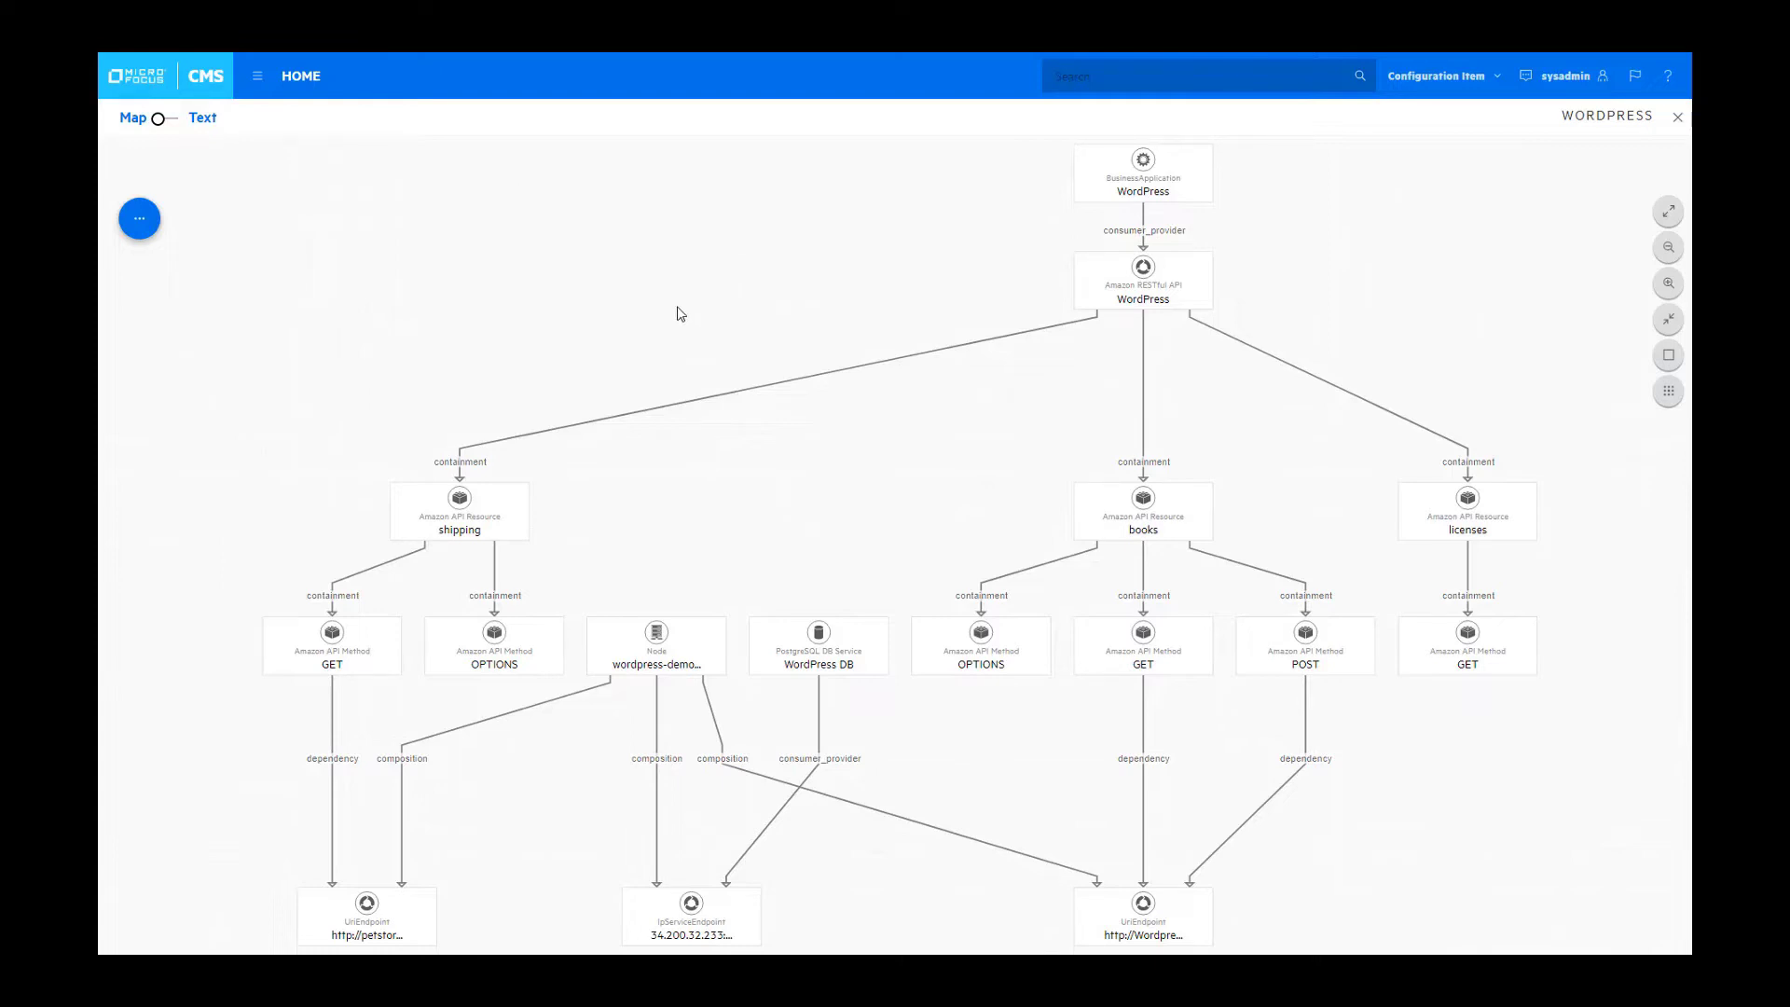
mouse_move(199, 164)
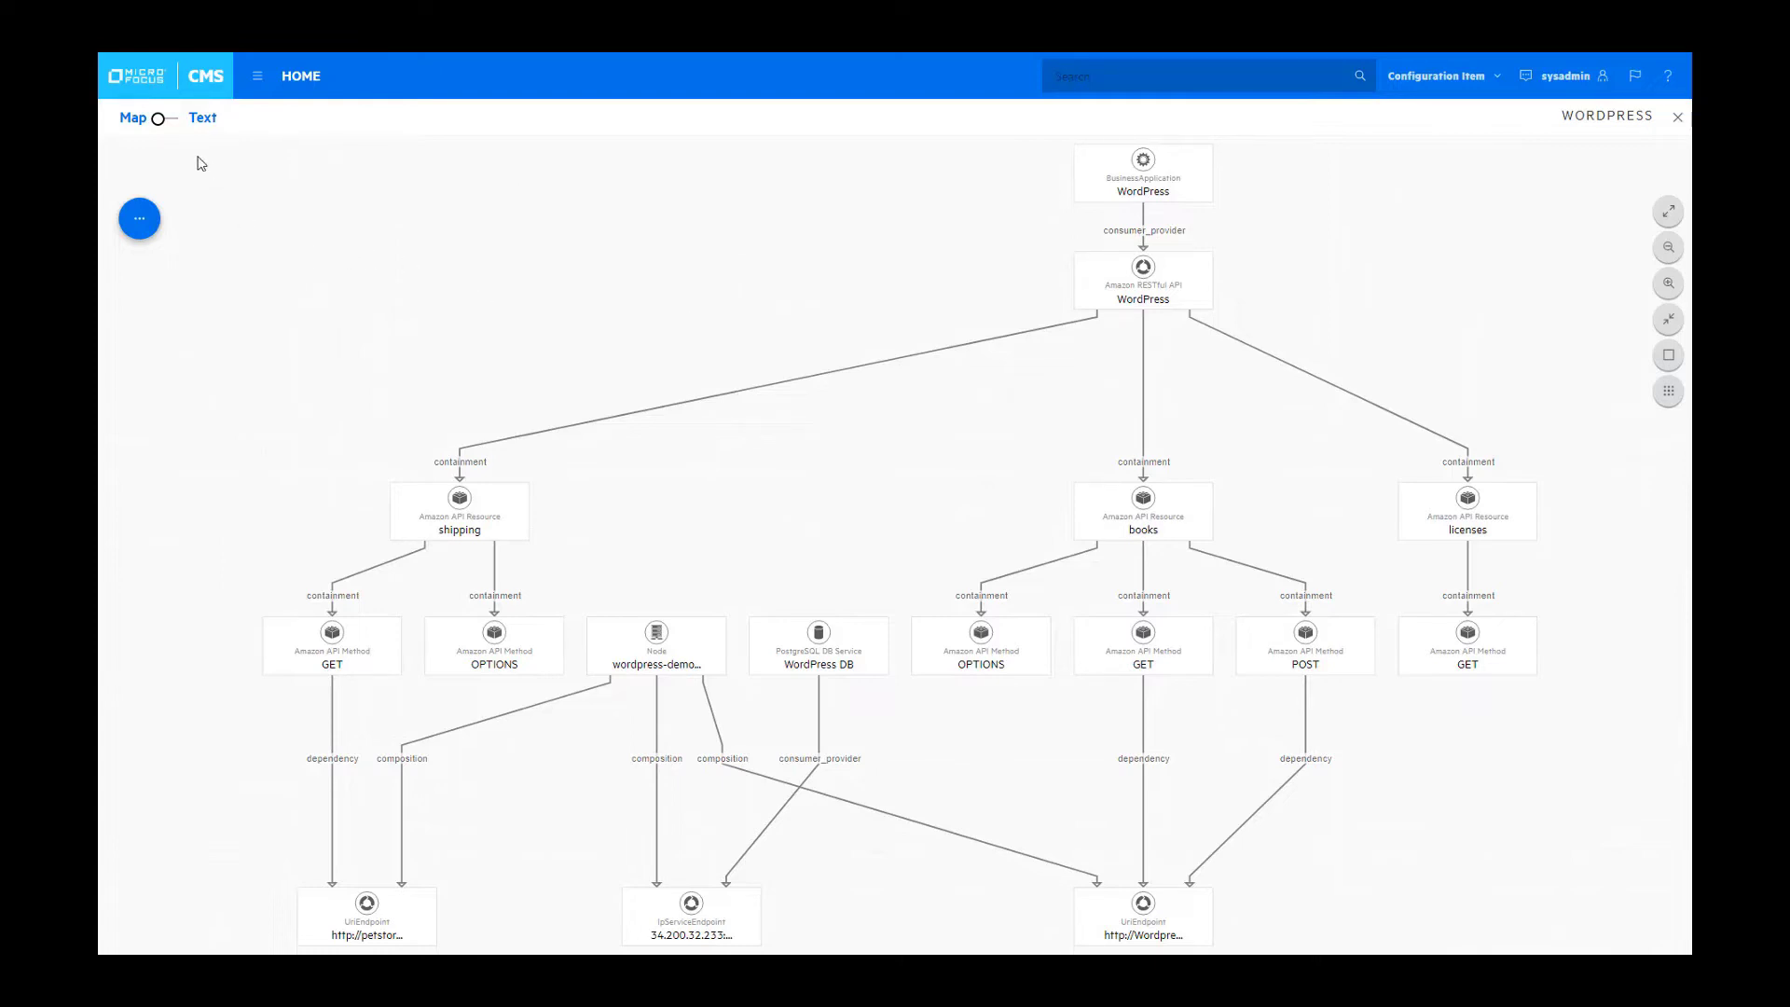
click(172, 117)
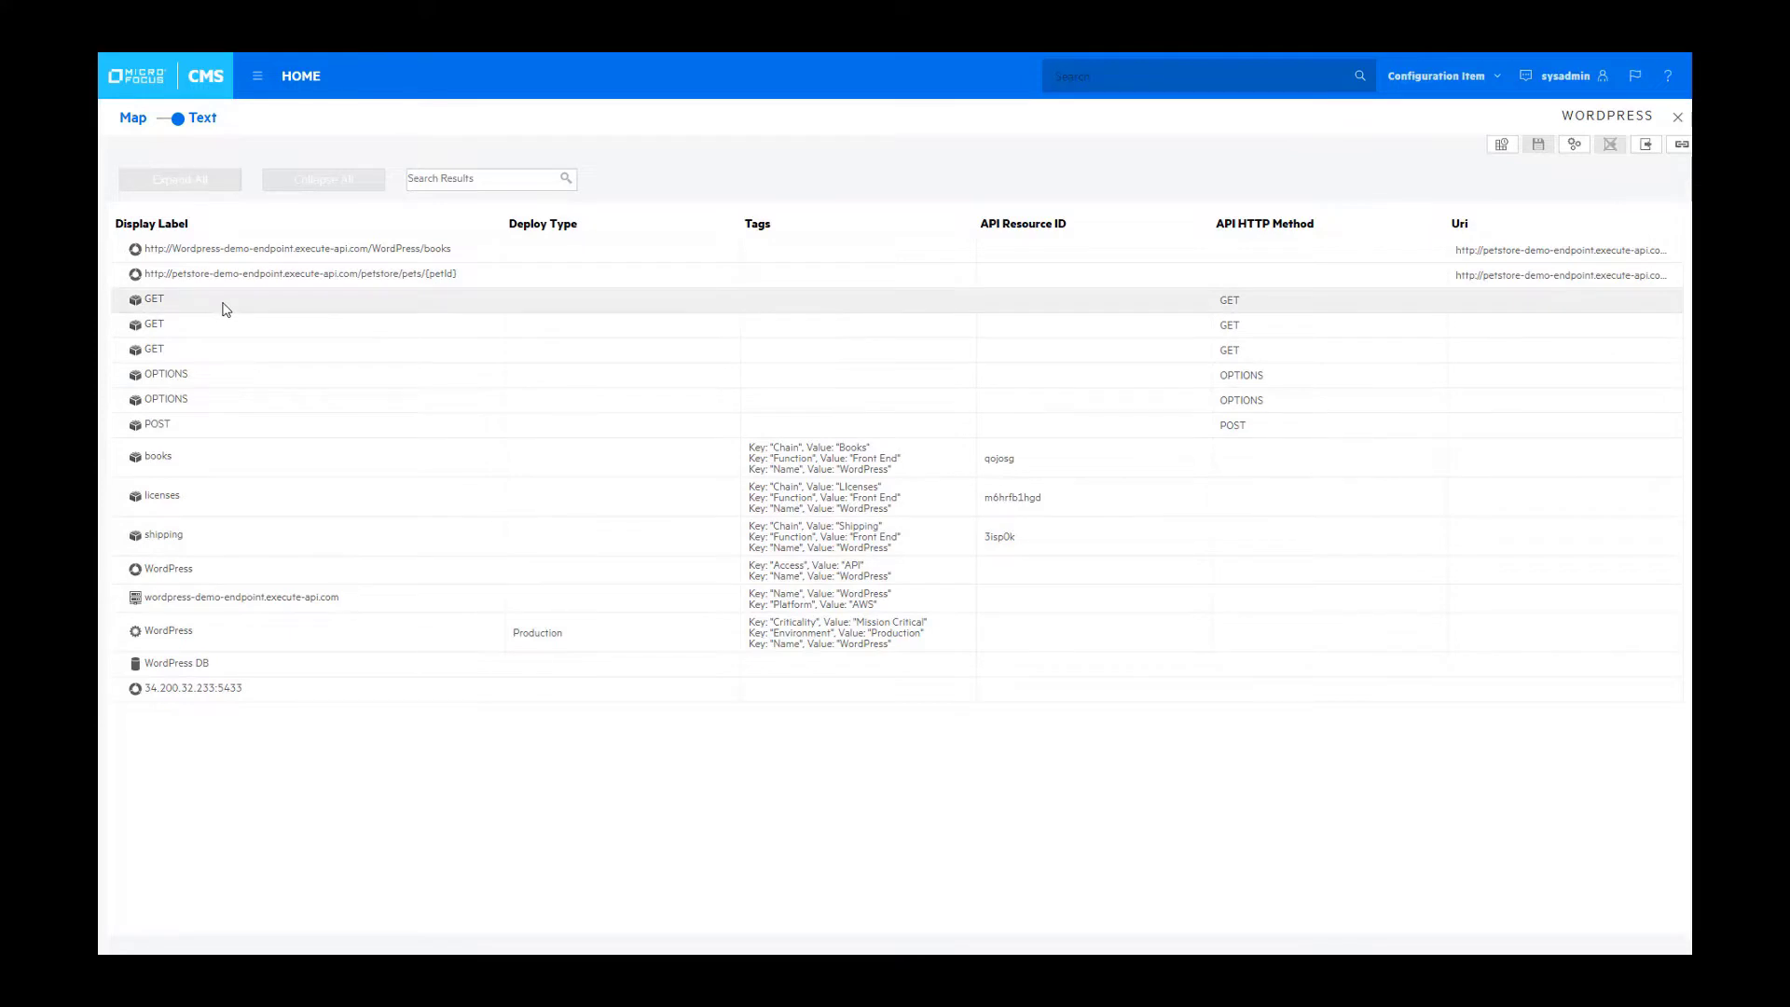
mouse_move(149, 229)
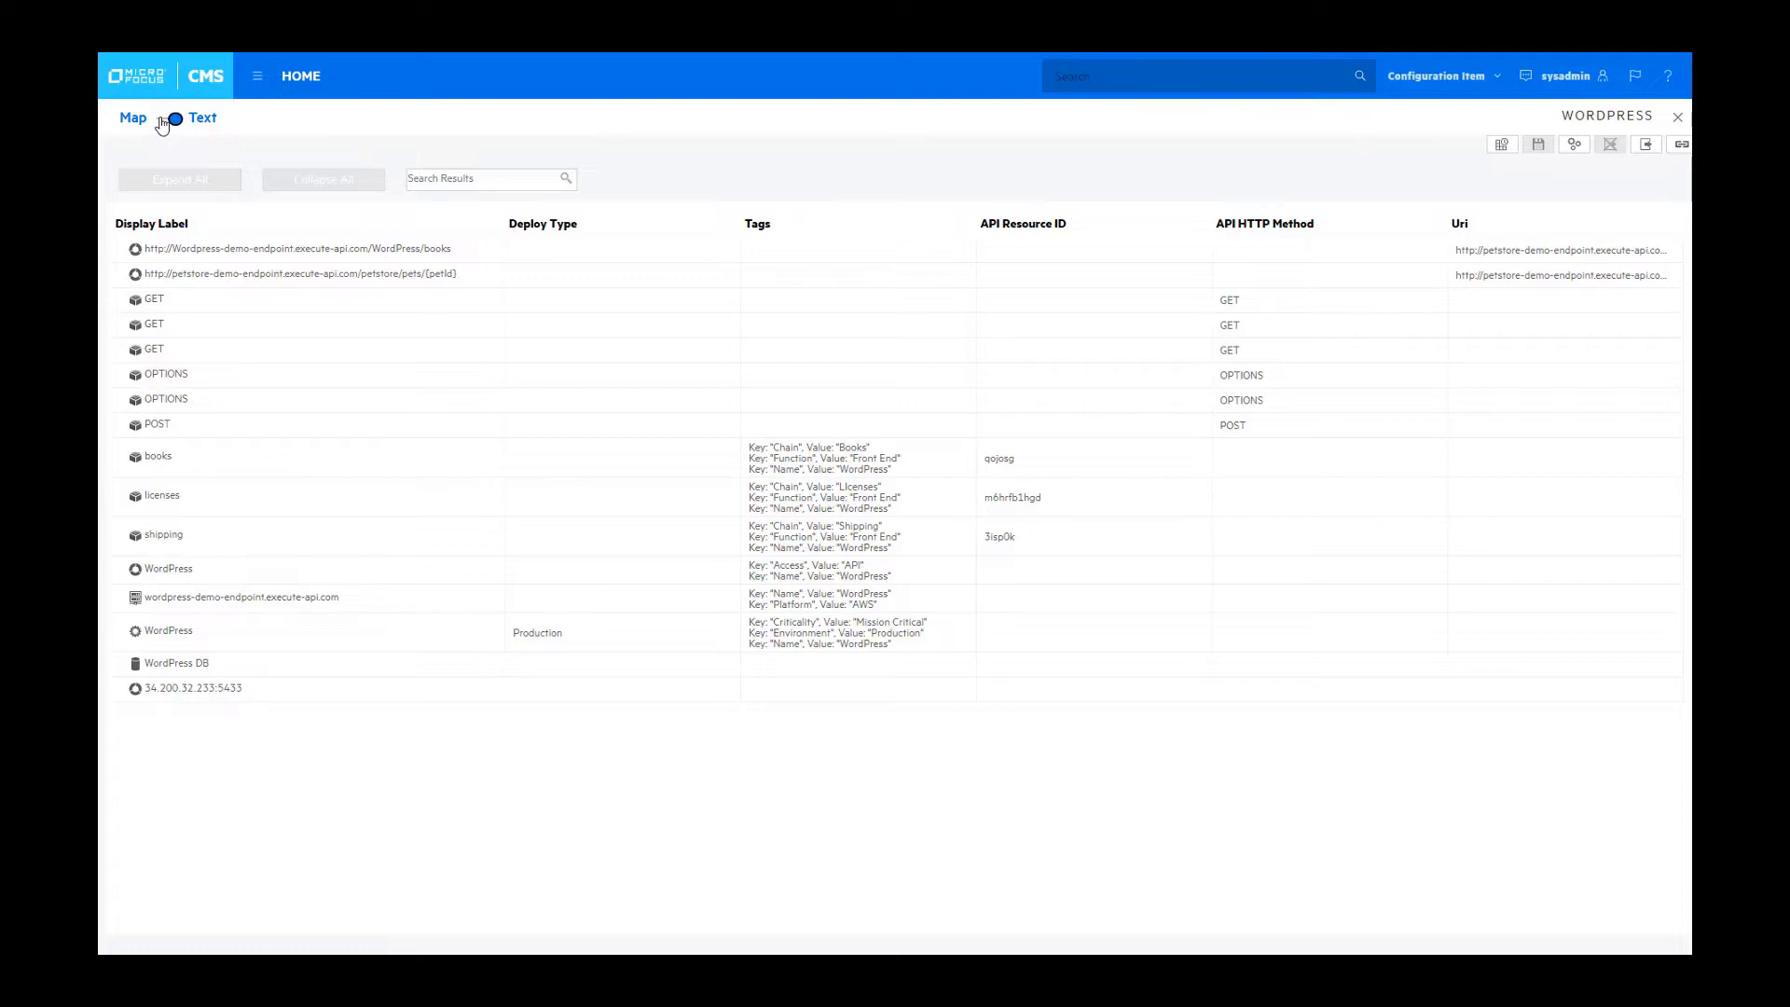
Step: Switch the WordPress topology from the text table back to the map
click(133, 117)
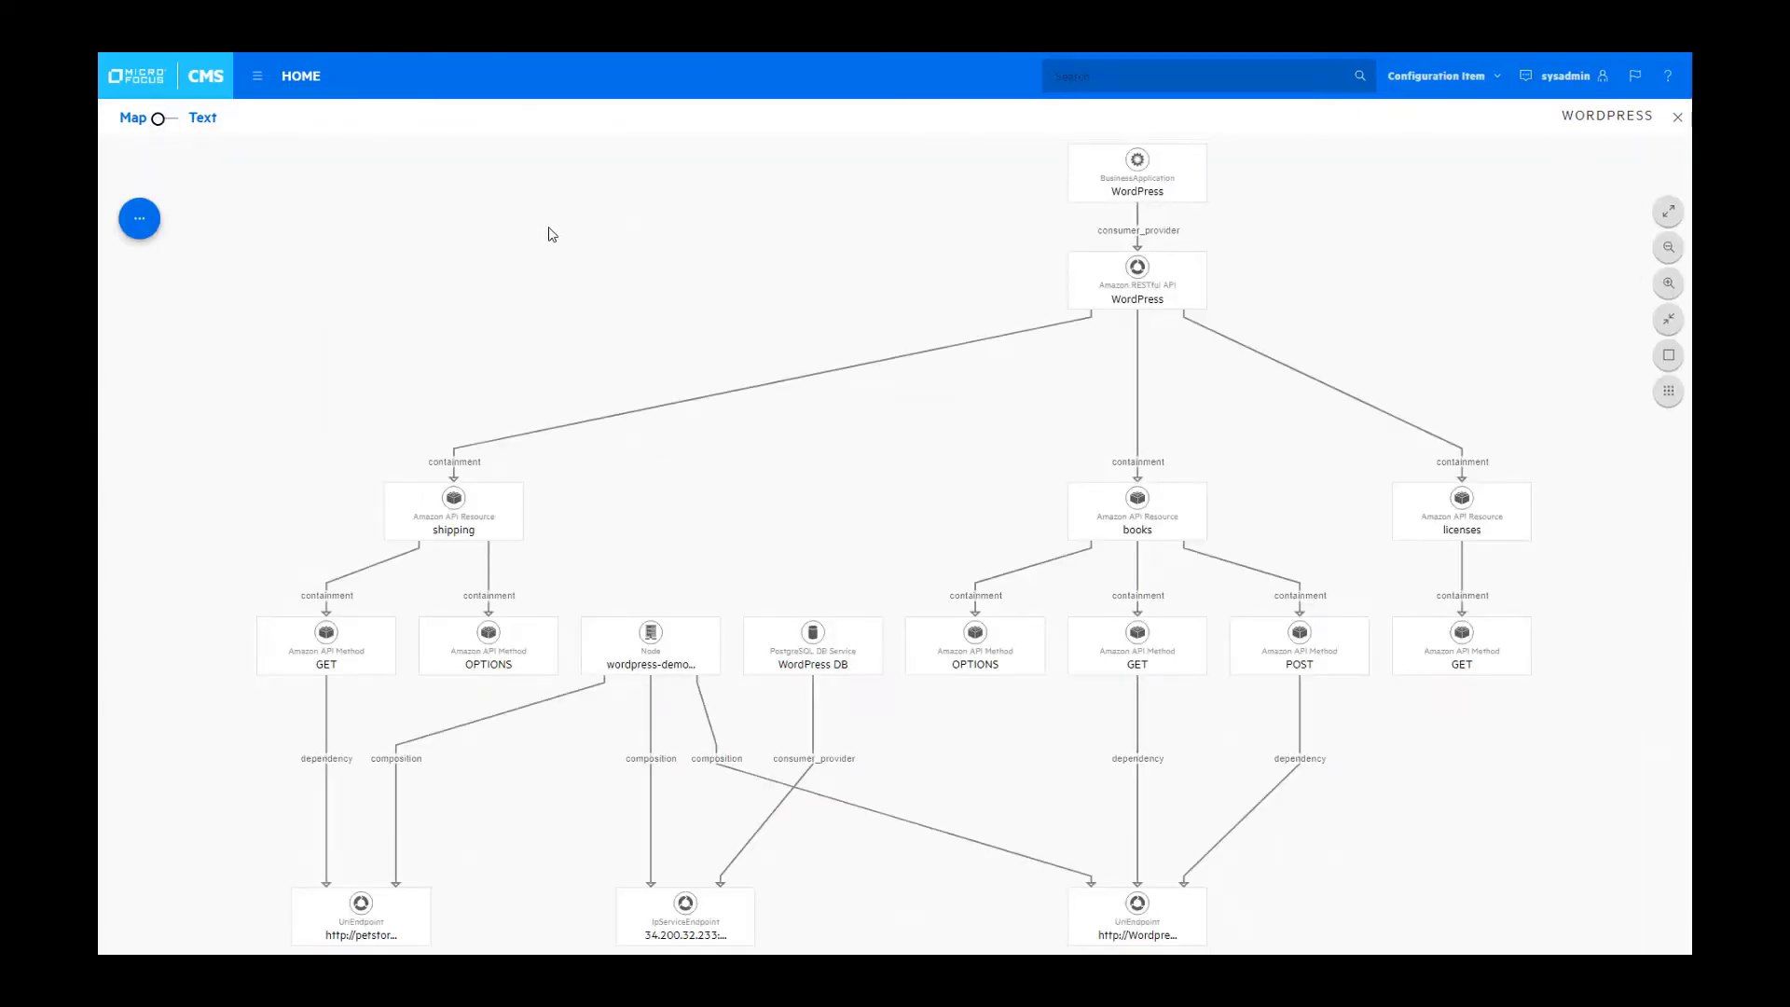
mouse_move(731, 246)
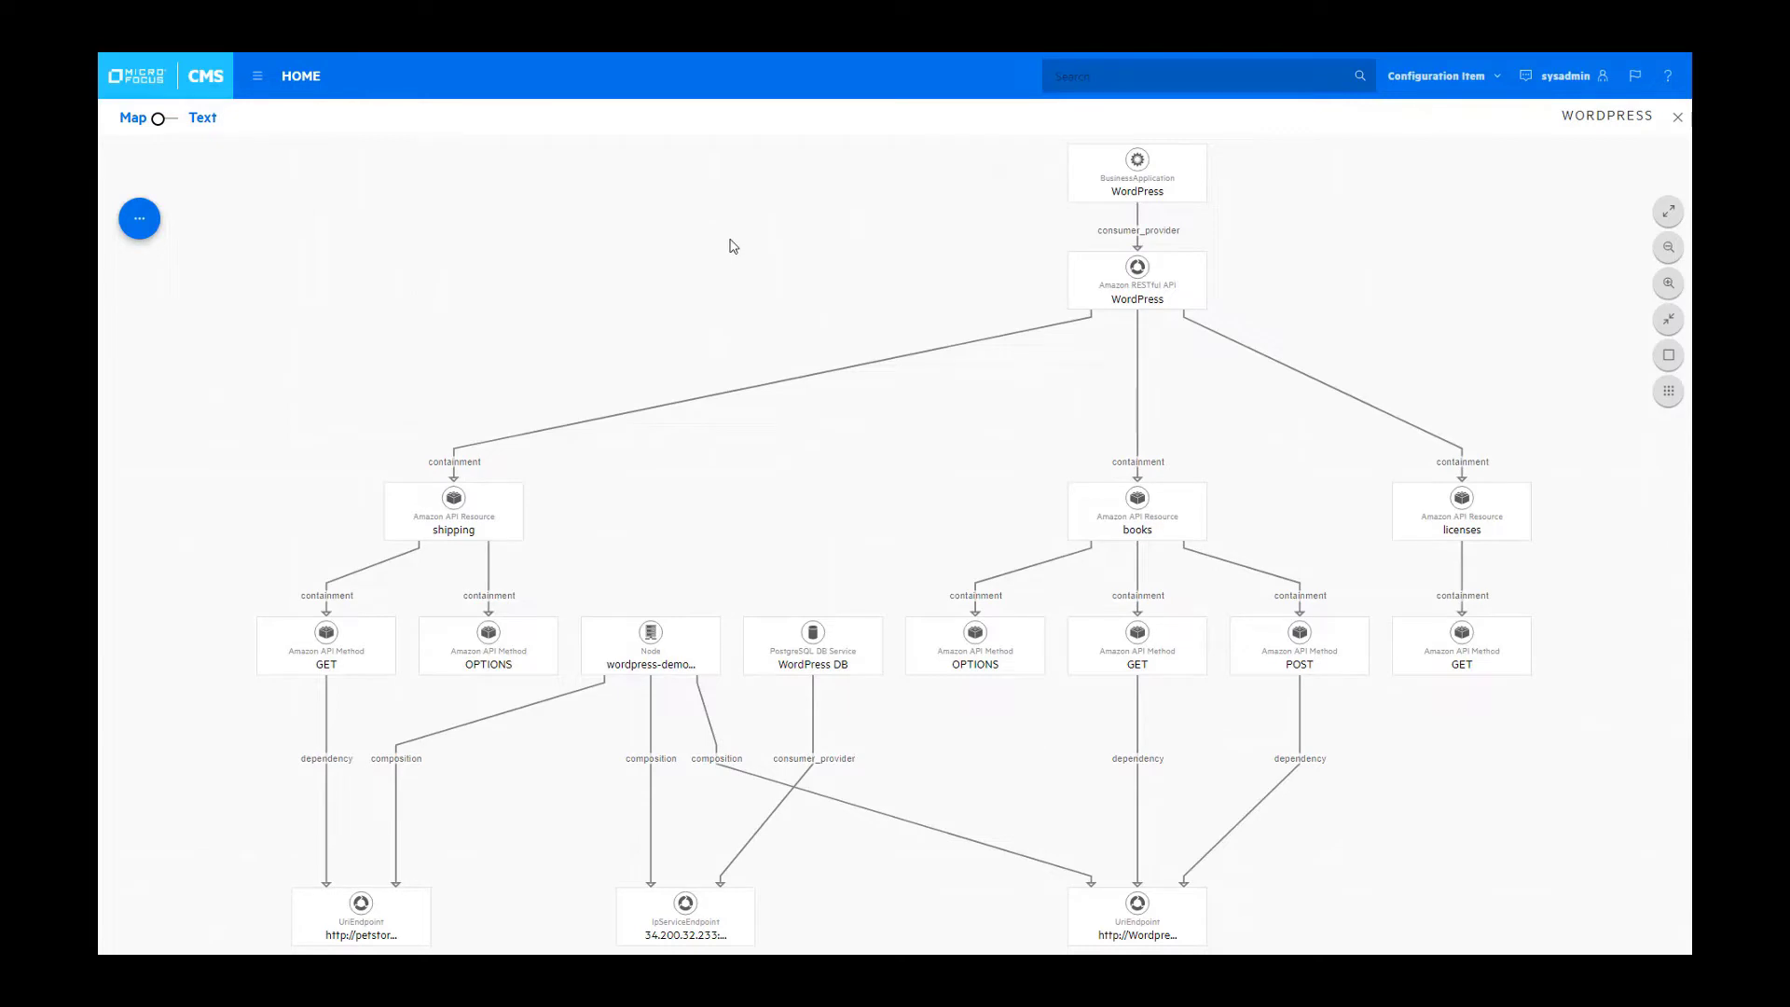
mouse_move(882, 274)
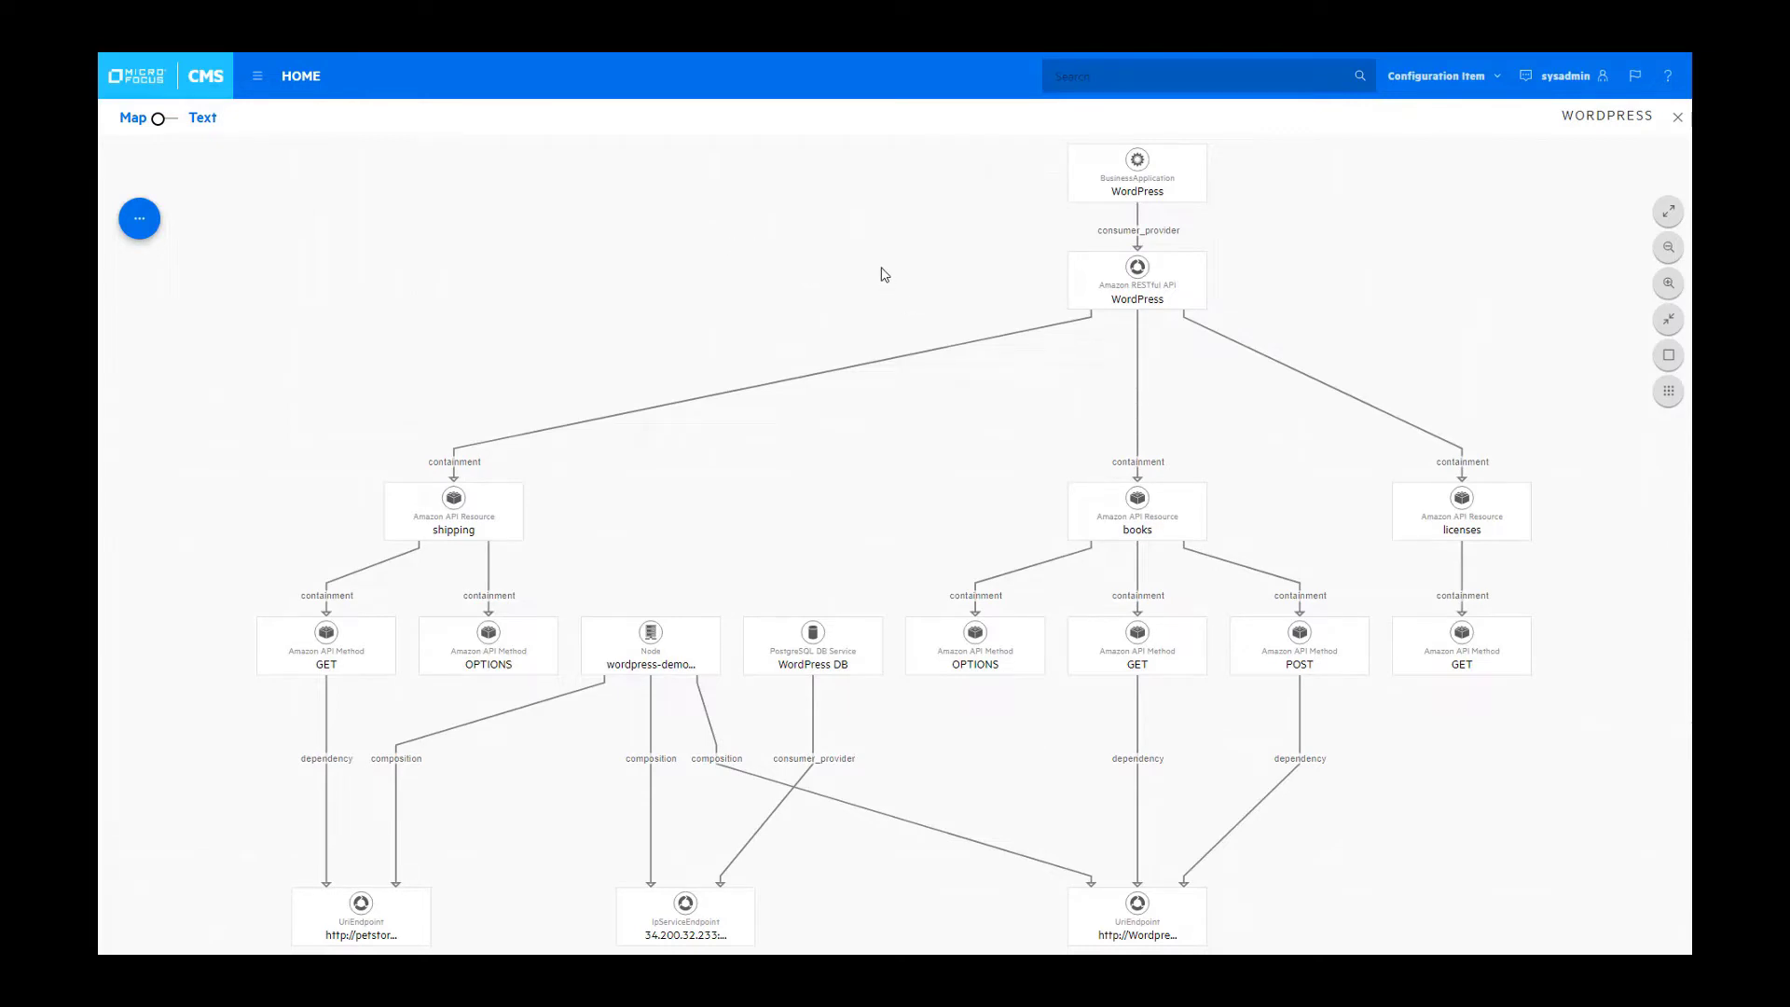
mouse_move(1001, 596)
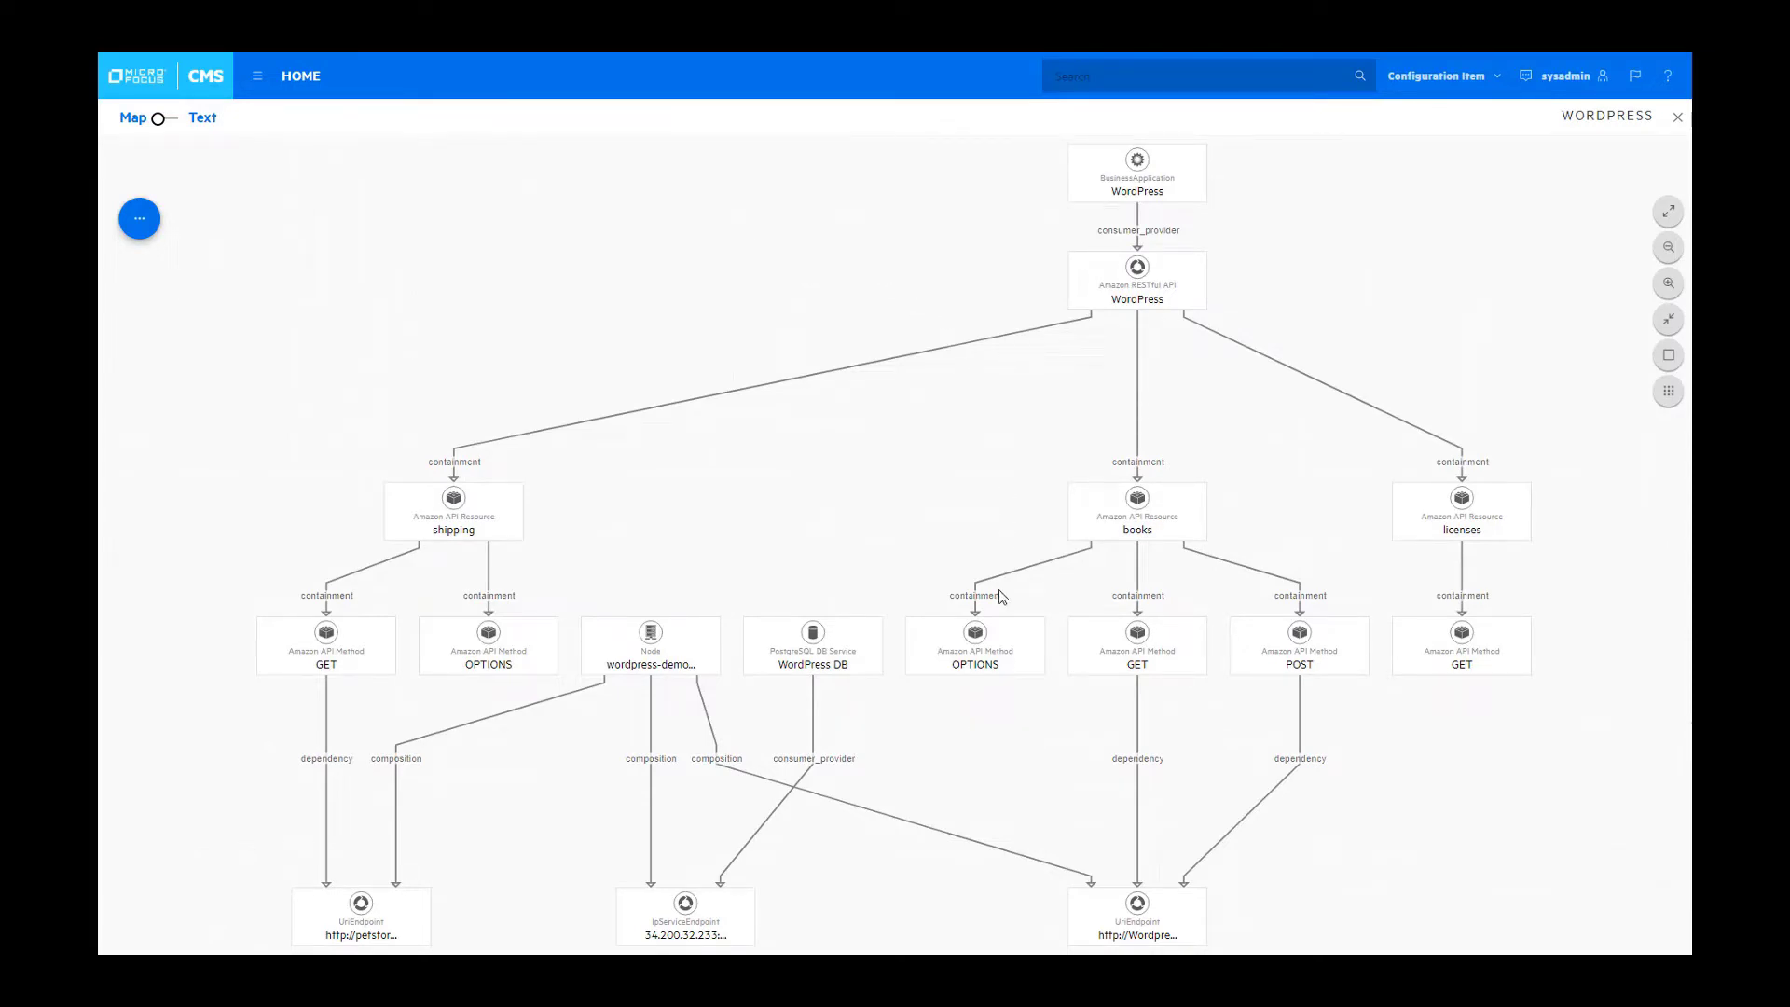
mouse_move(1019, 742)
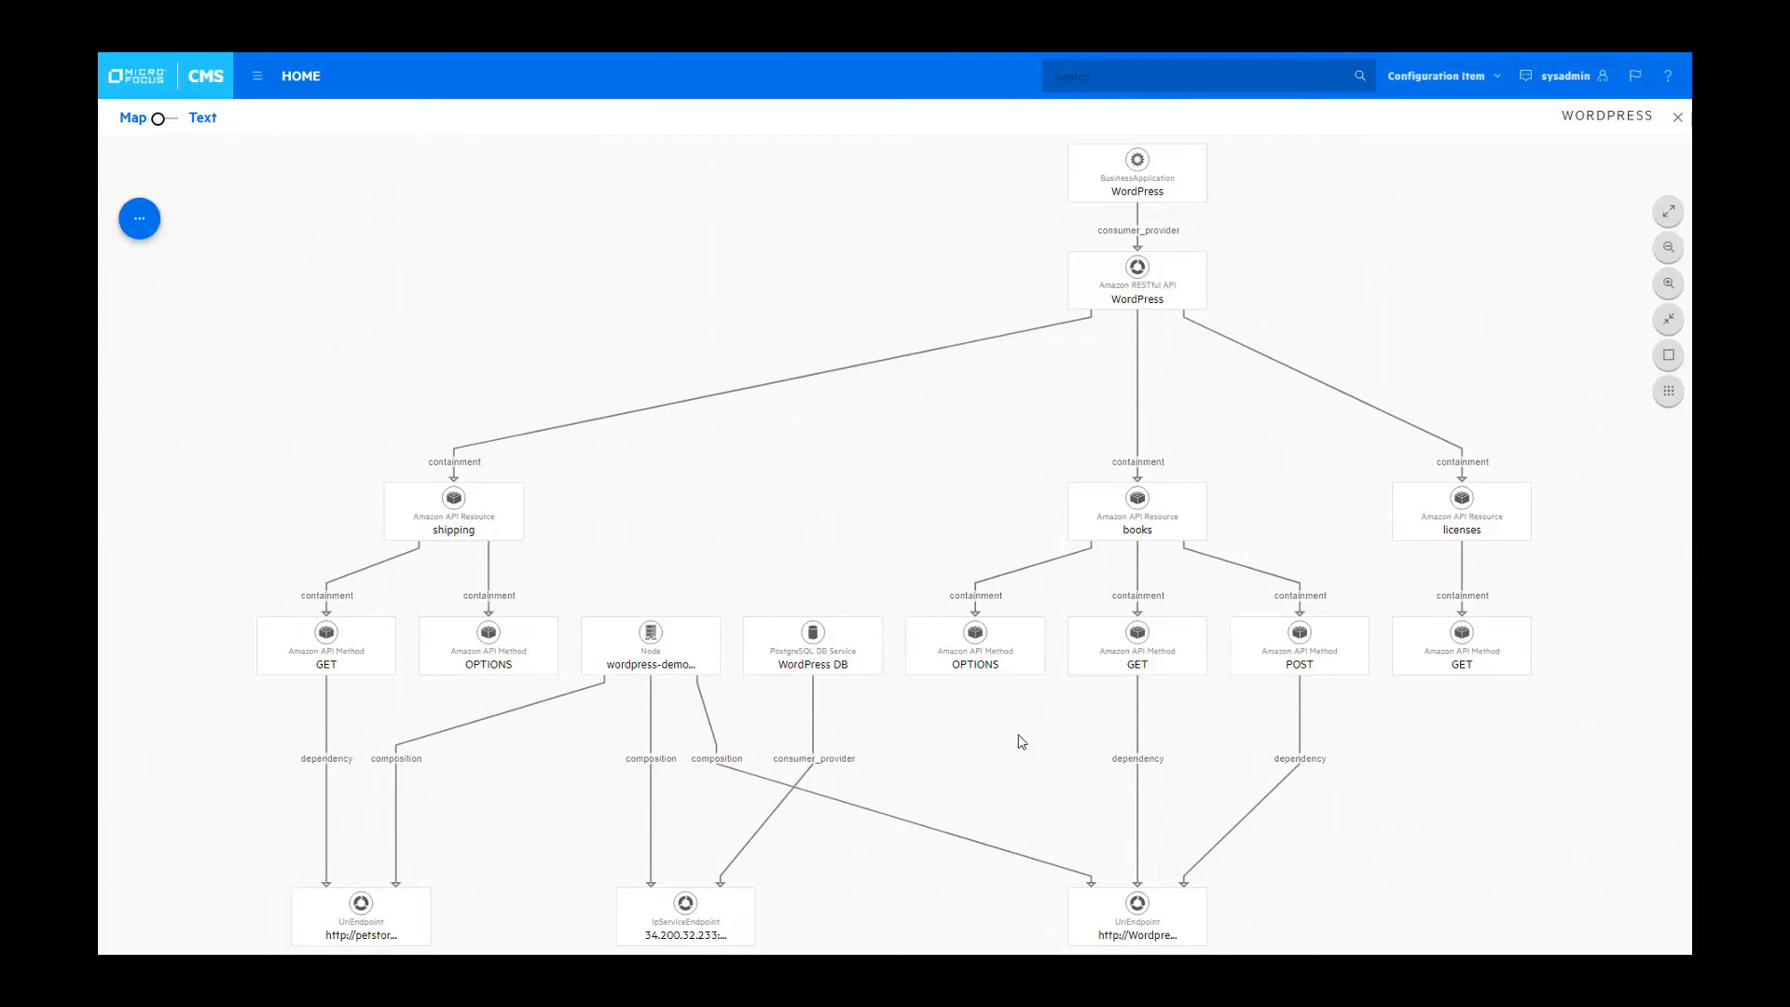
mouse_move(1029, 725)
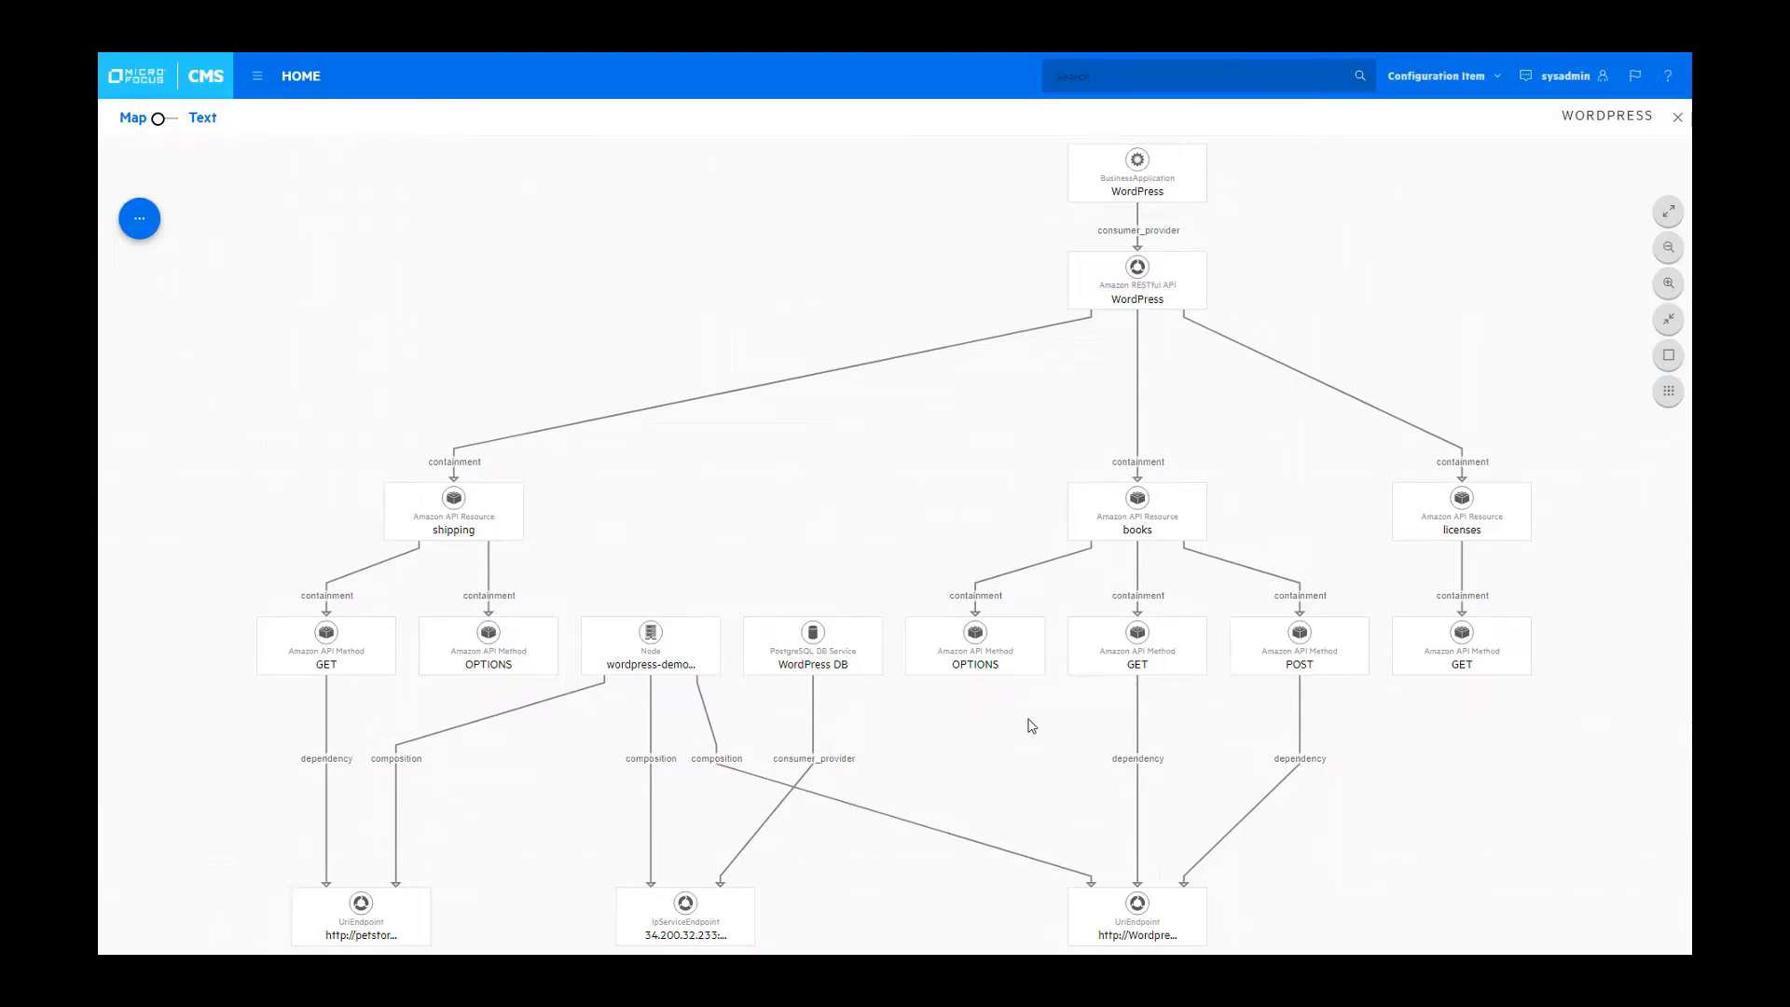
mouse_move(1171, 671)
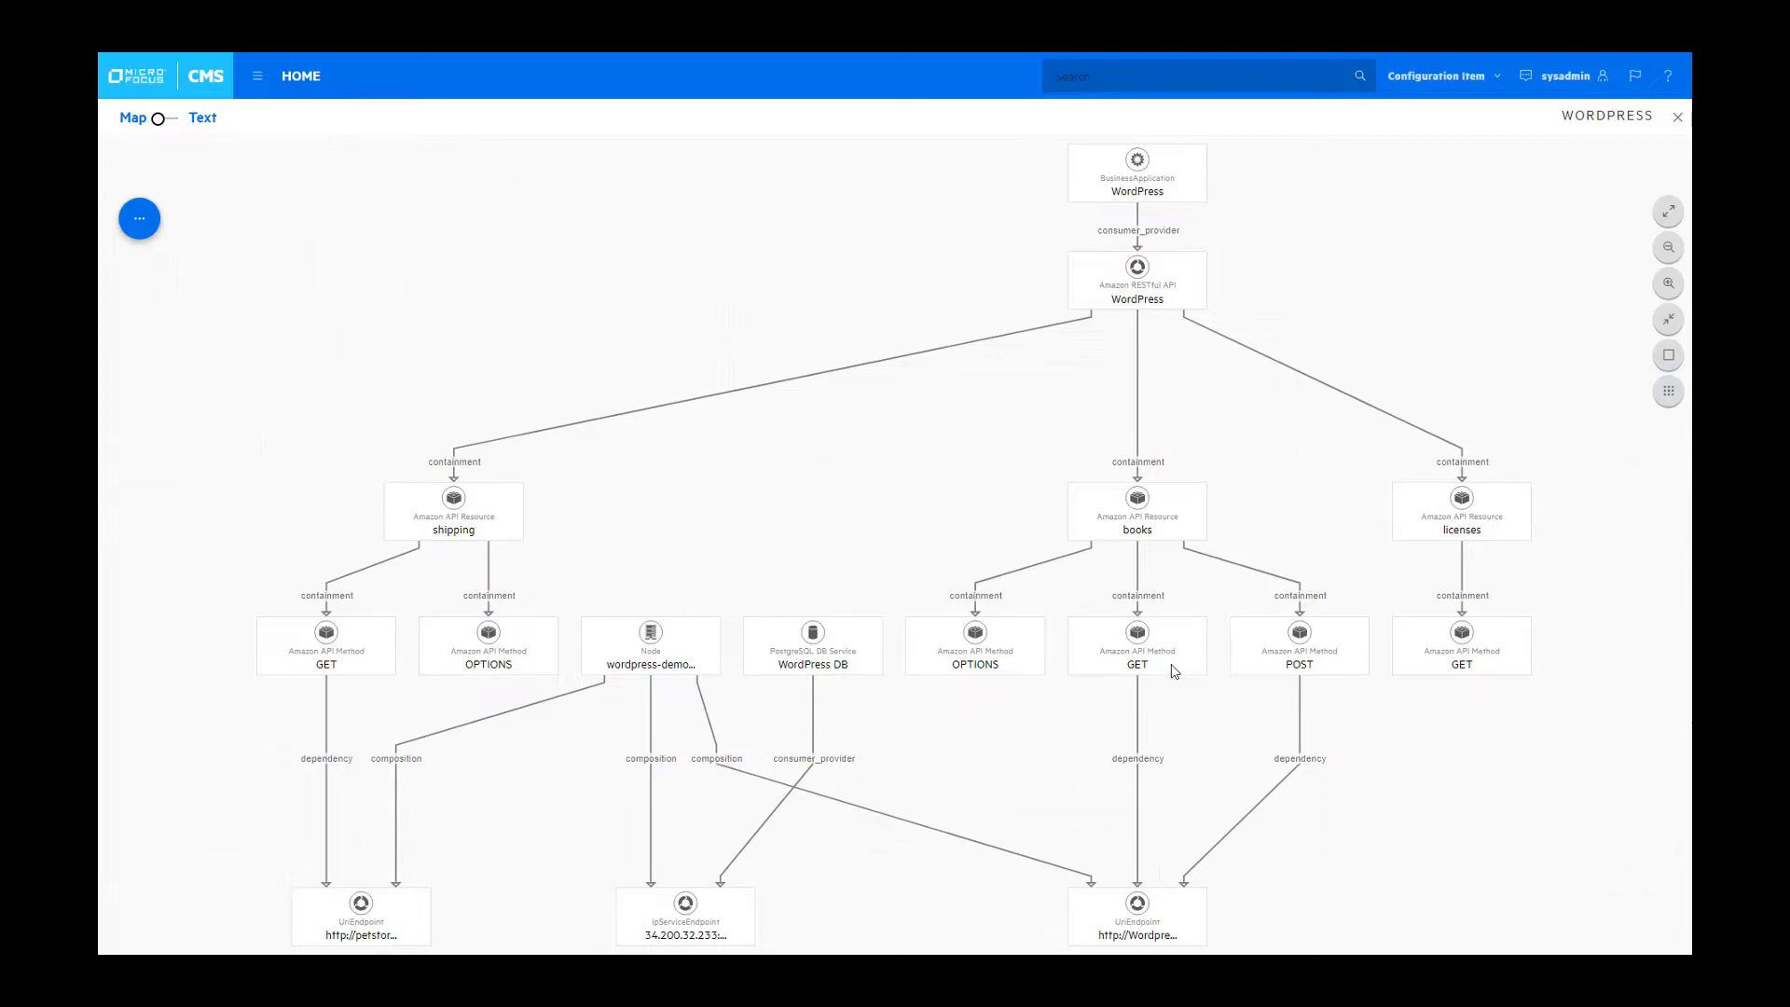
Step: Select the GET method under books and show its properties panel
click(1136, 645)
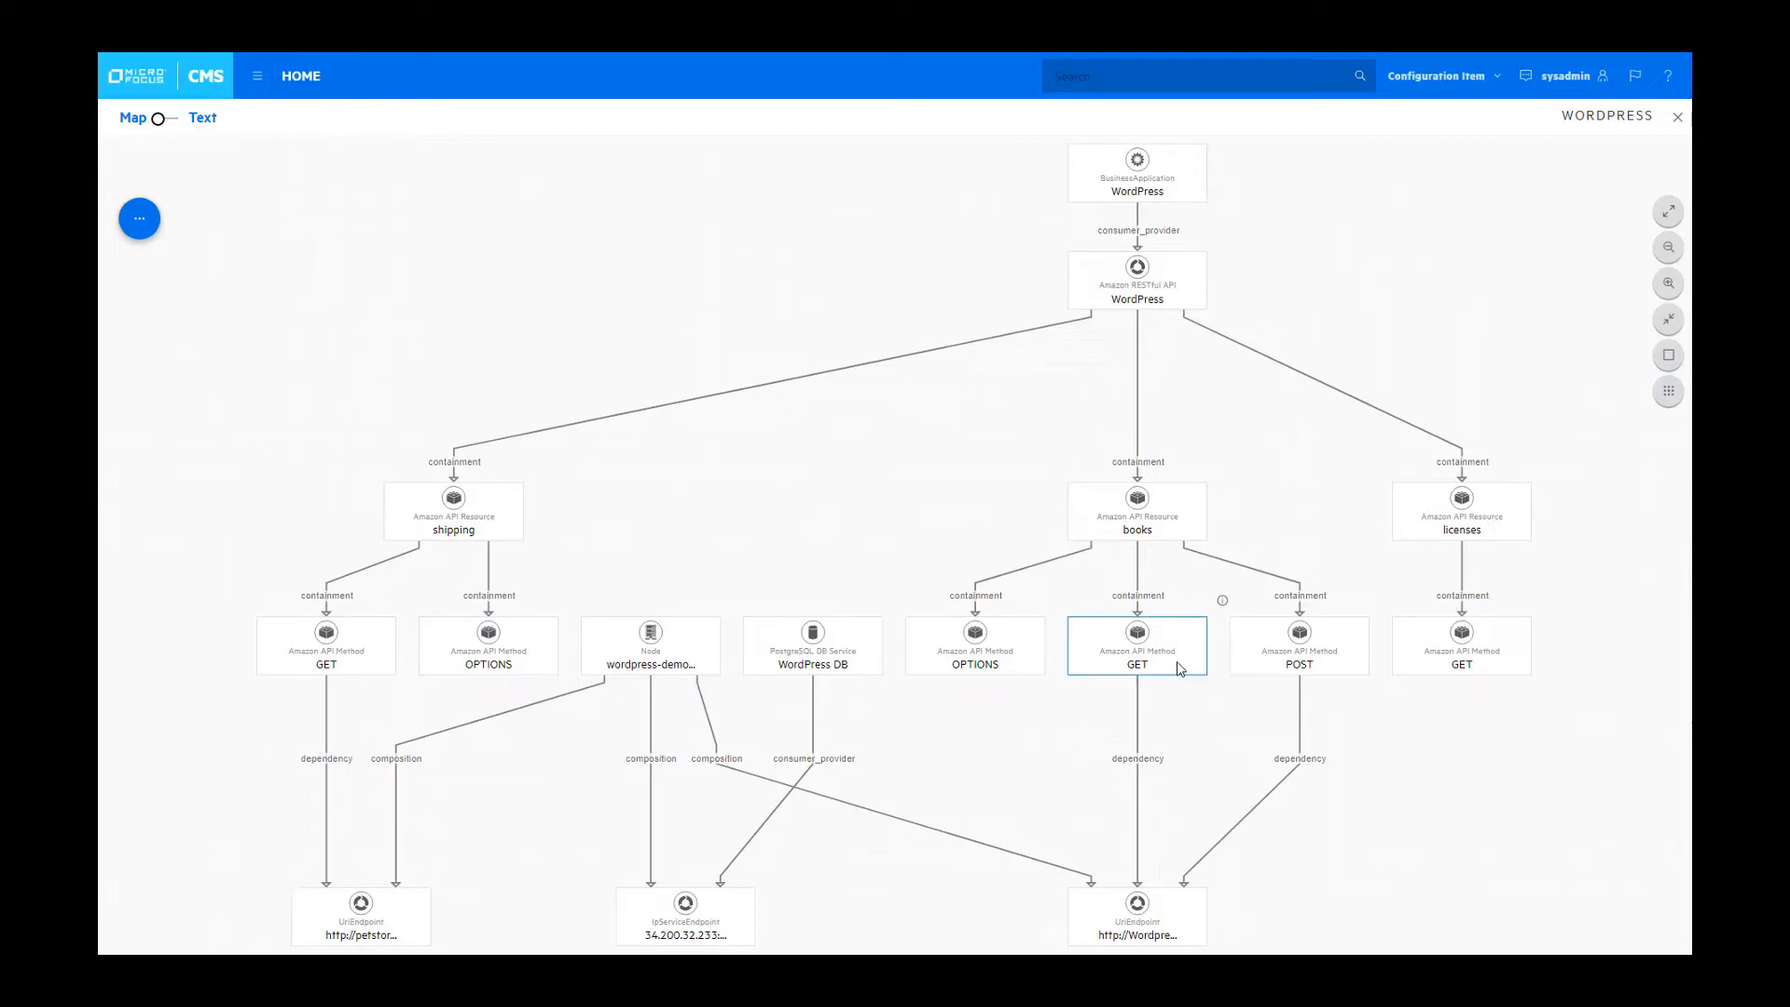
mouse_move(1221, 604)
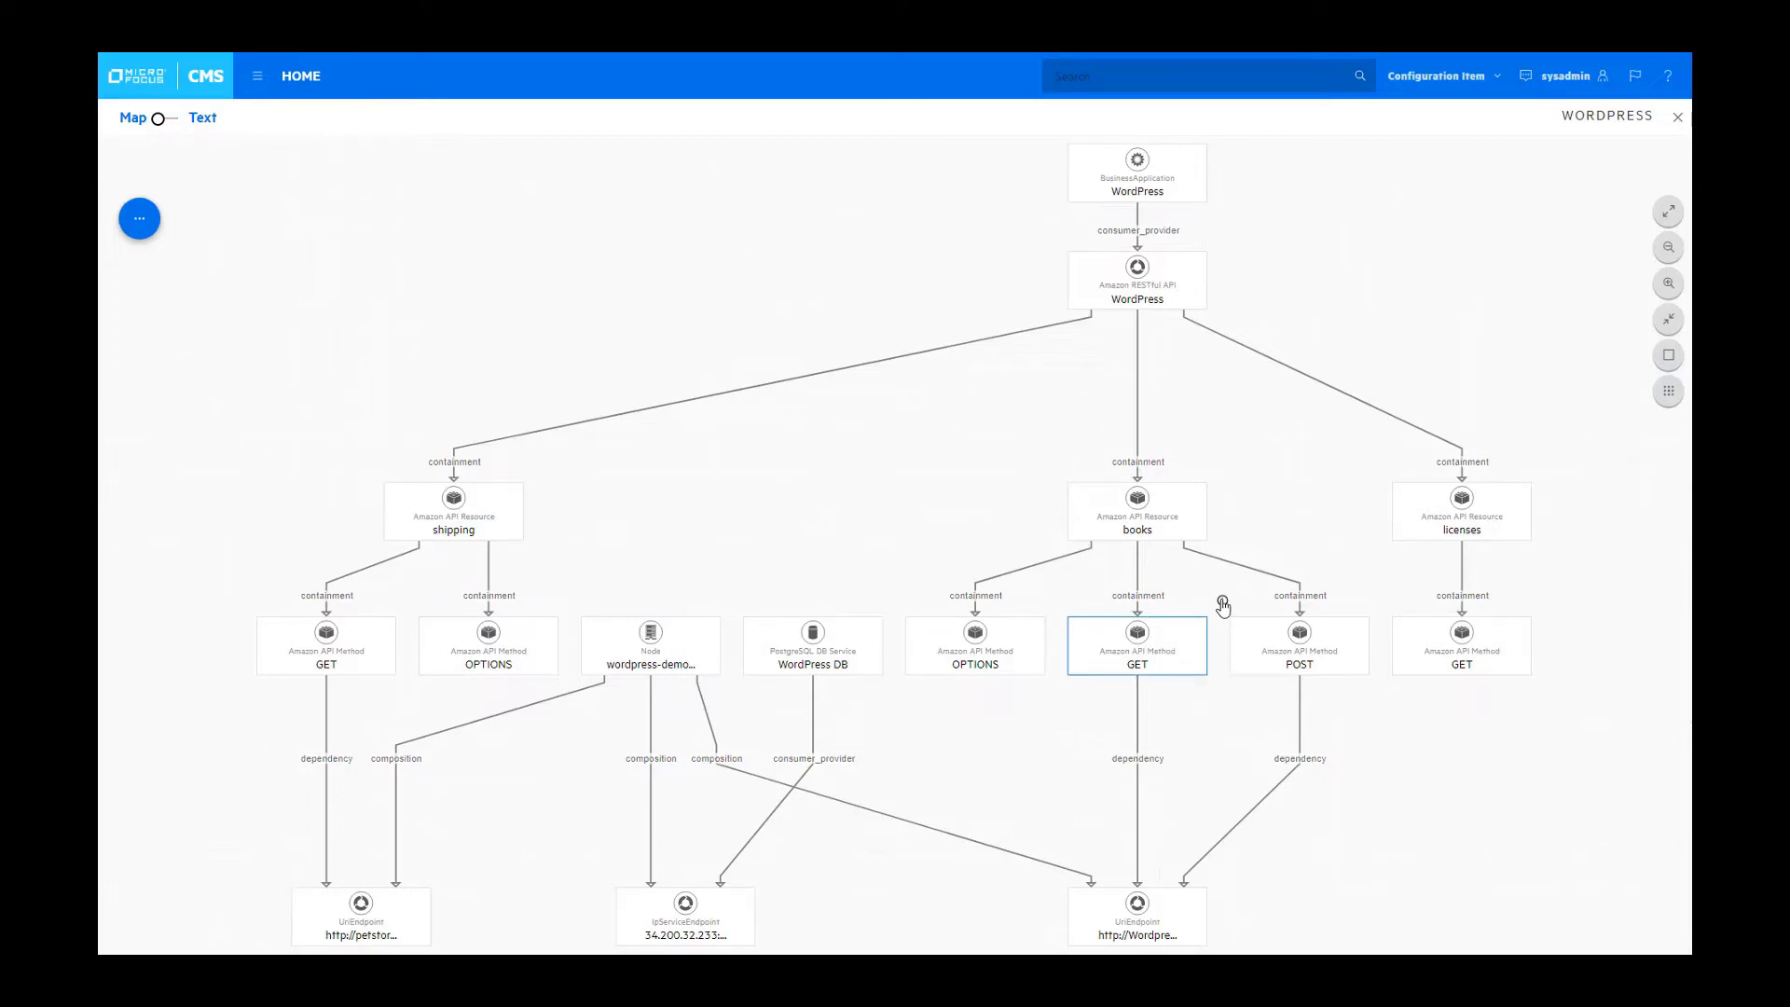
mouse_move(1221, 602)
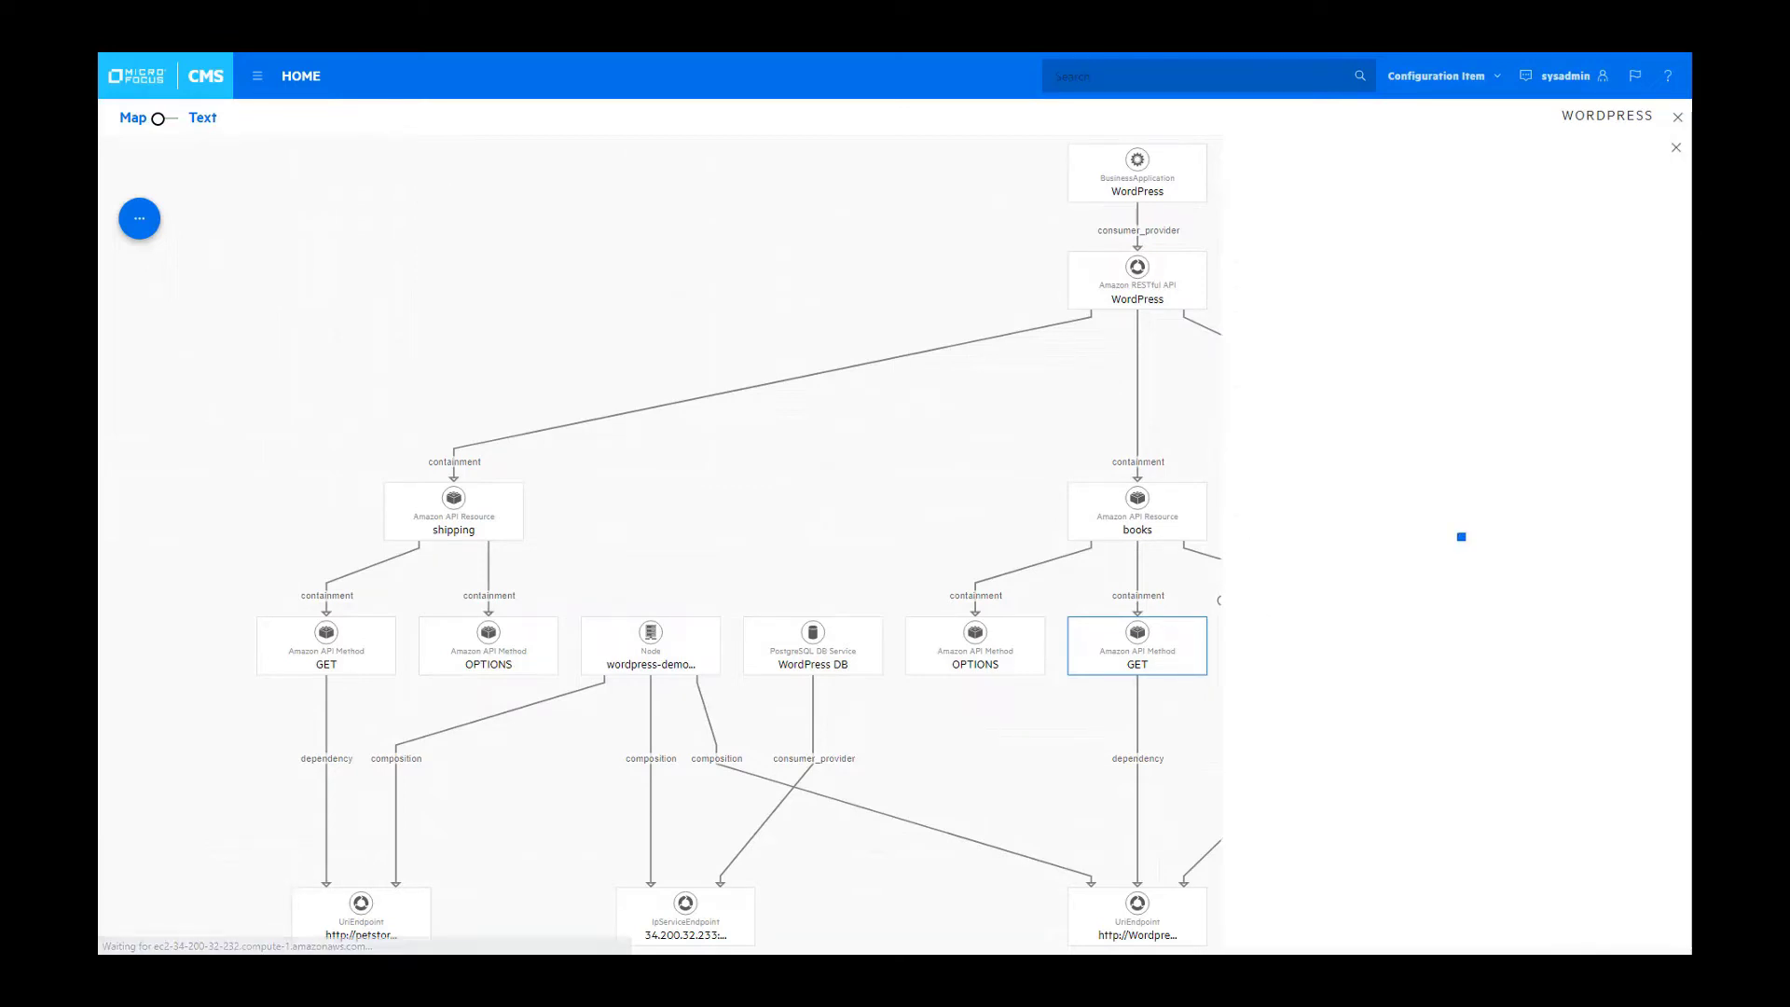
click(1135, 645)
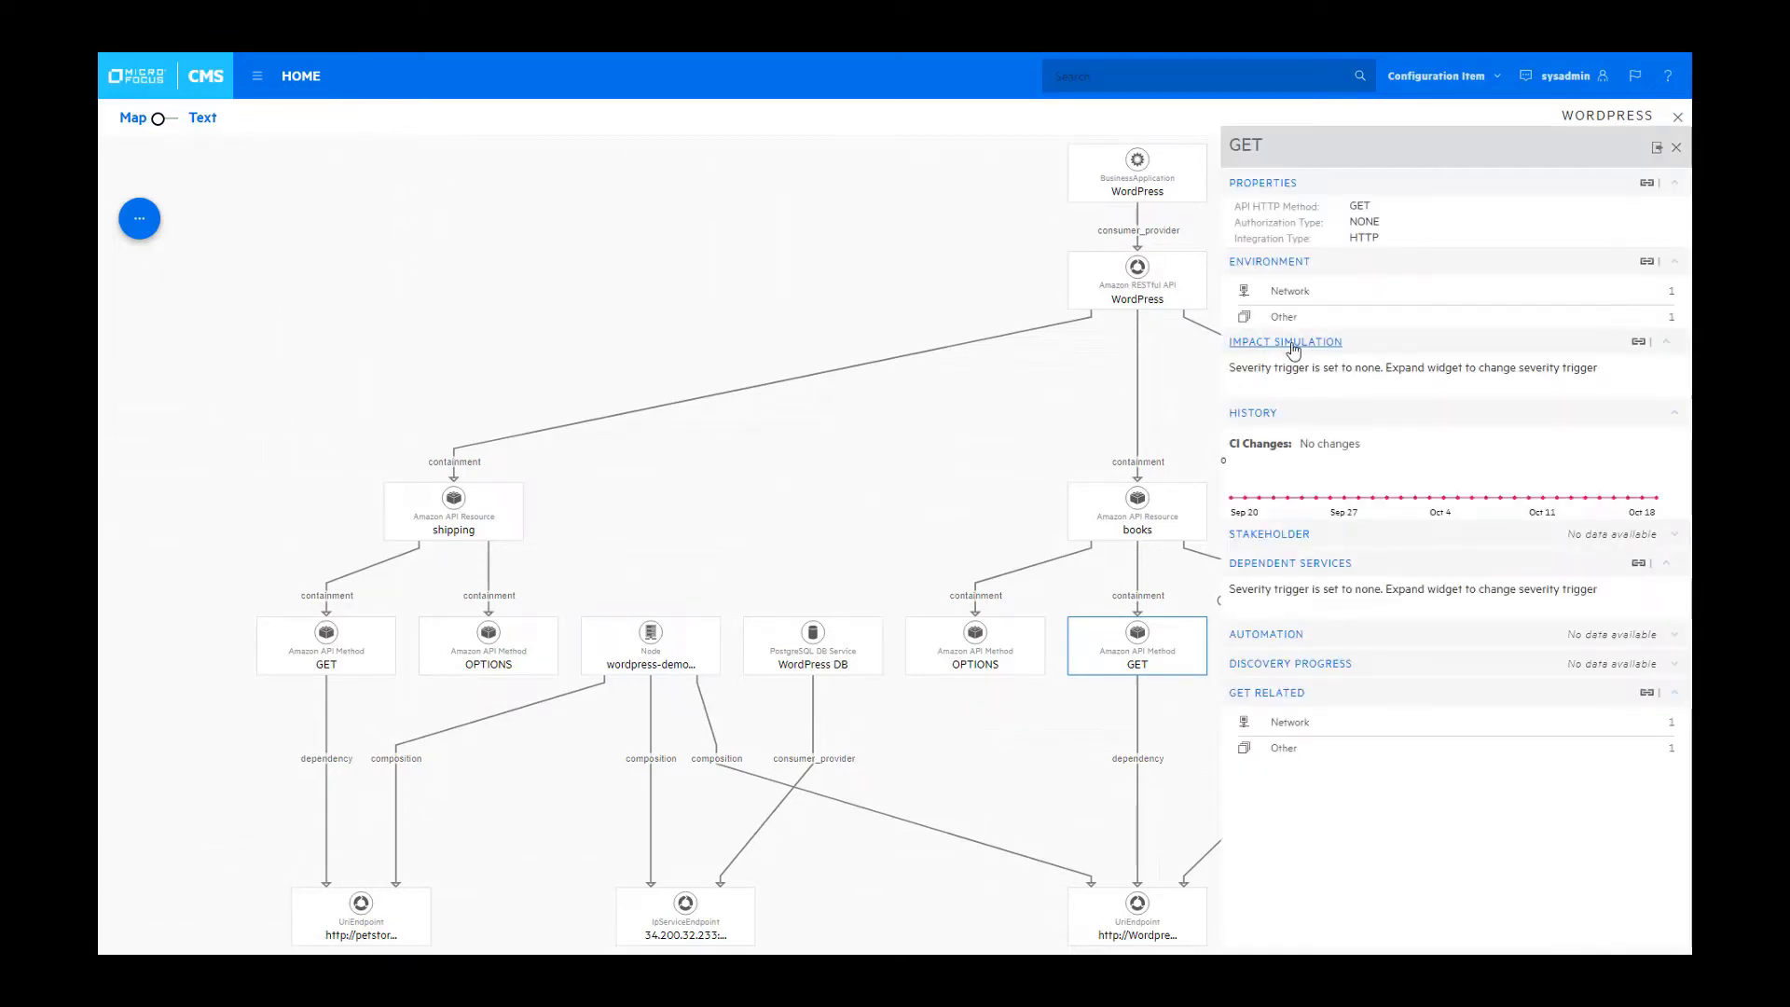
Step: View the GET method's impact simulation as a textual list of four critical items, then return to the dashboard
click(1285, 341)
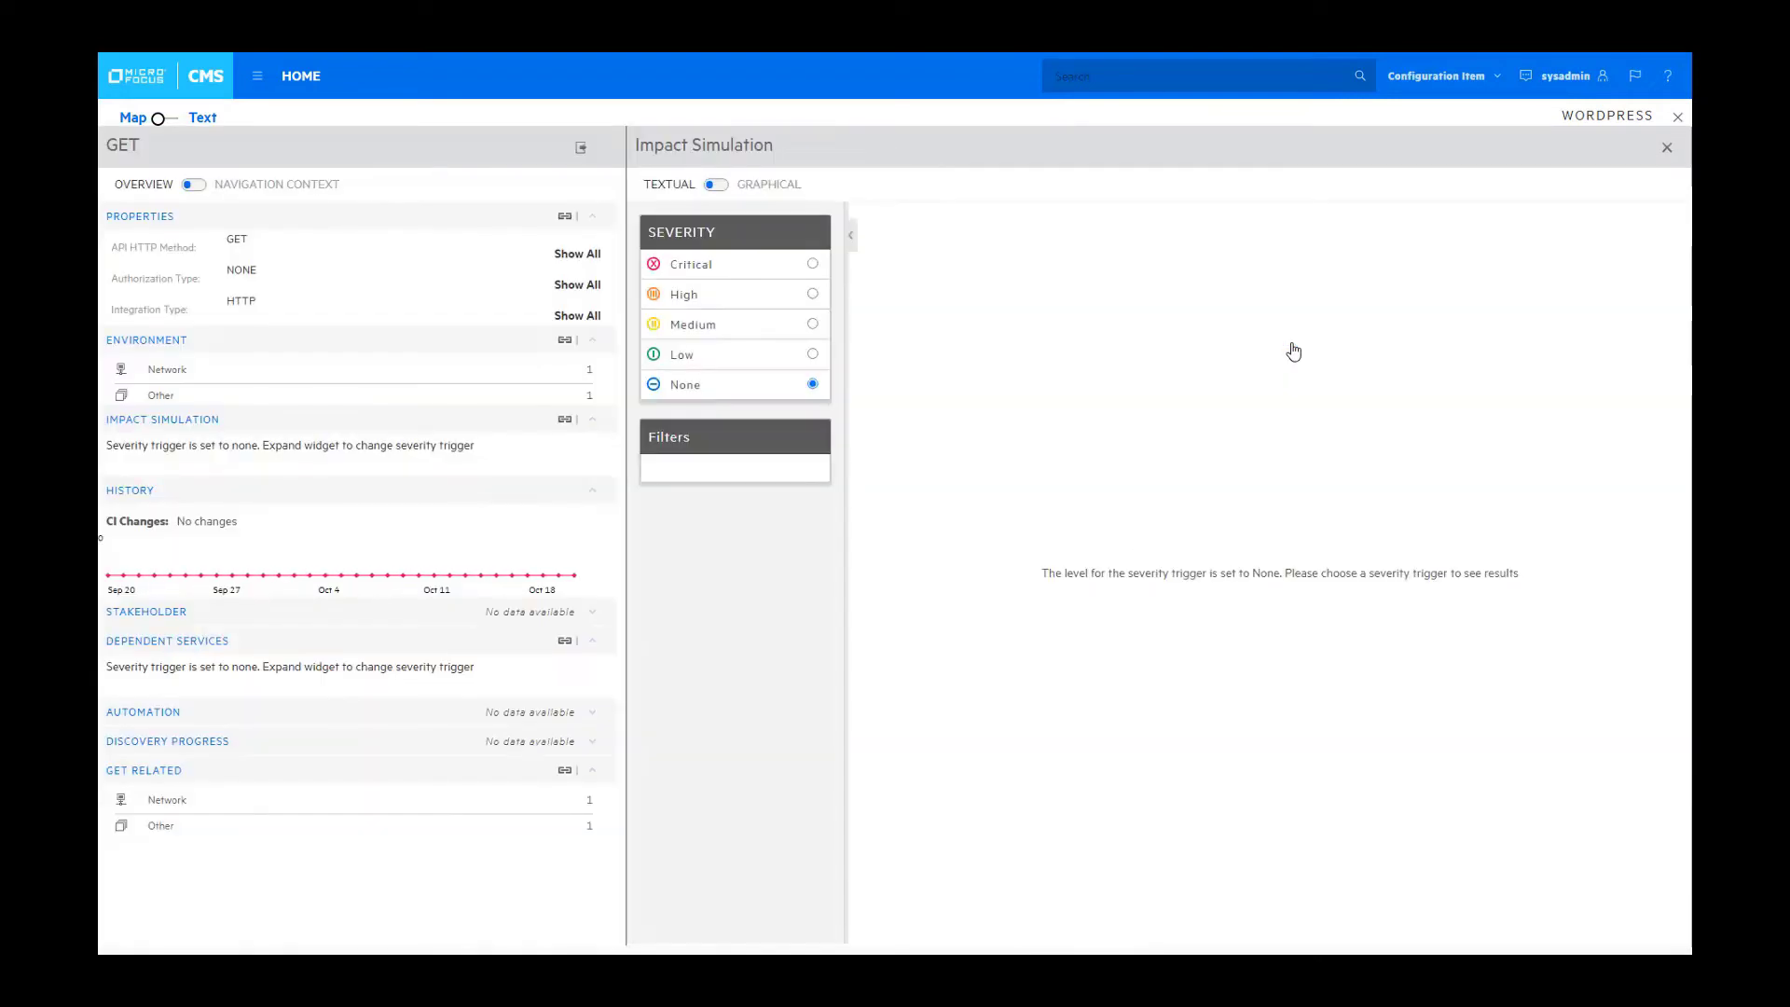
mouse_move(811, 262)
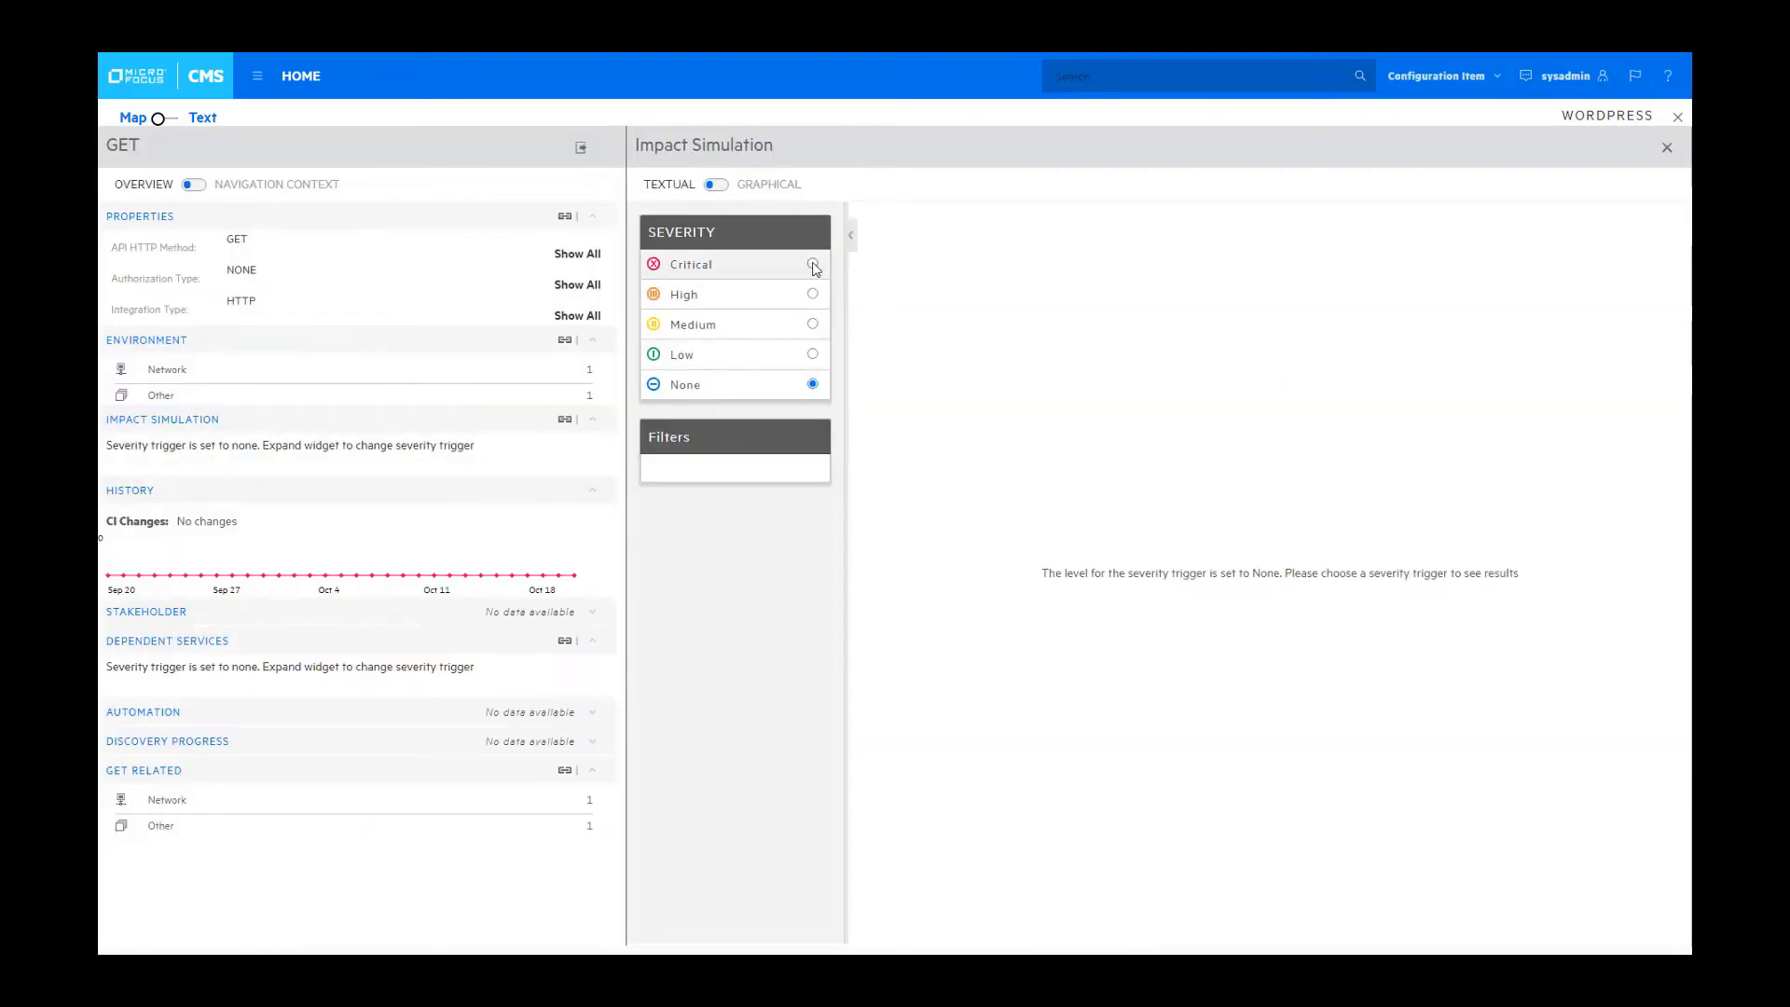
click(811, 263)
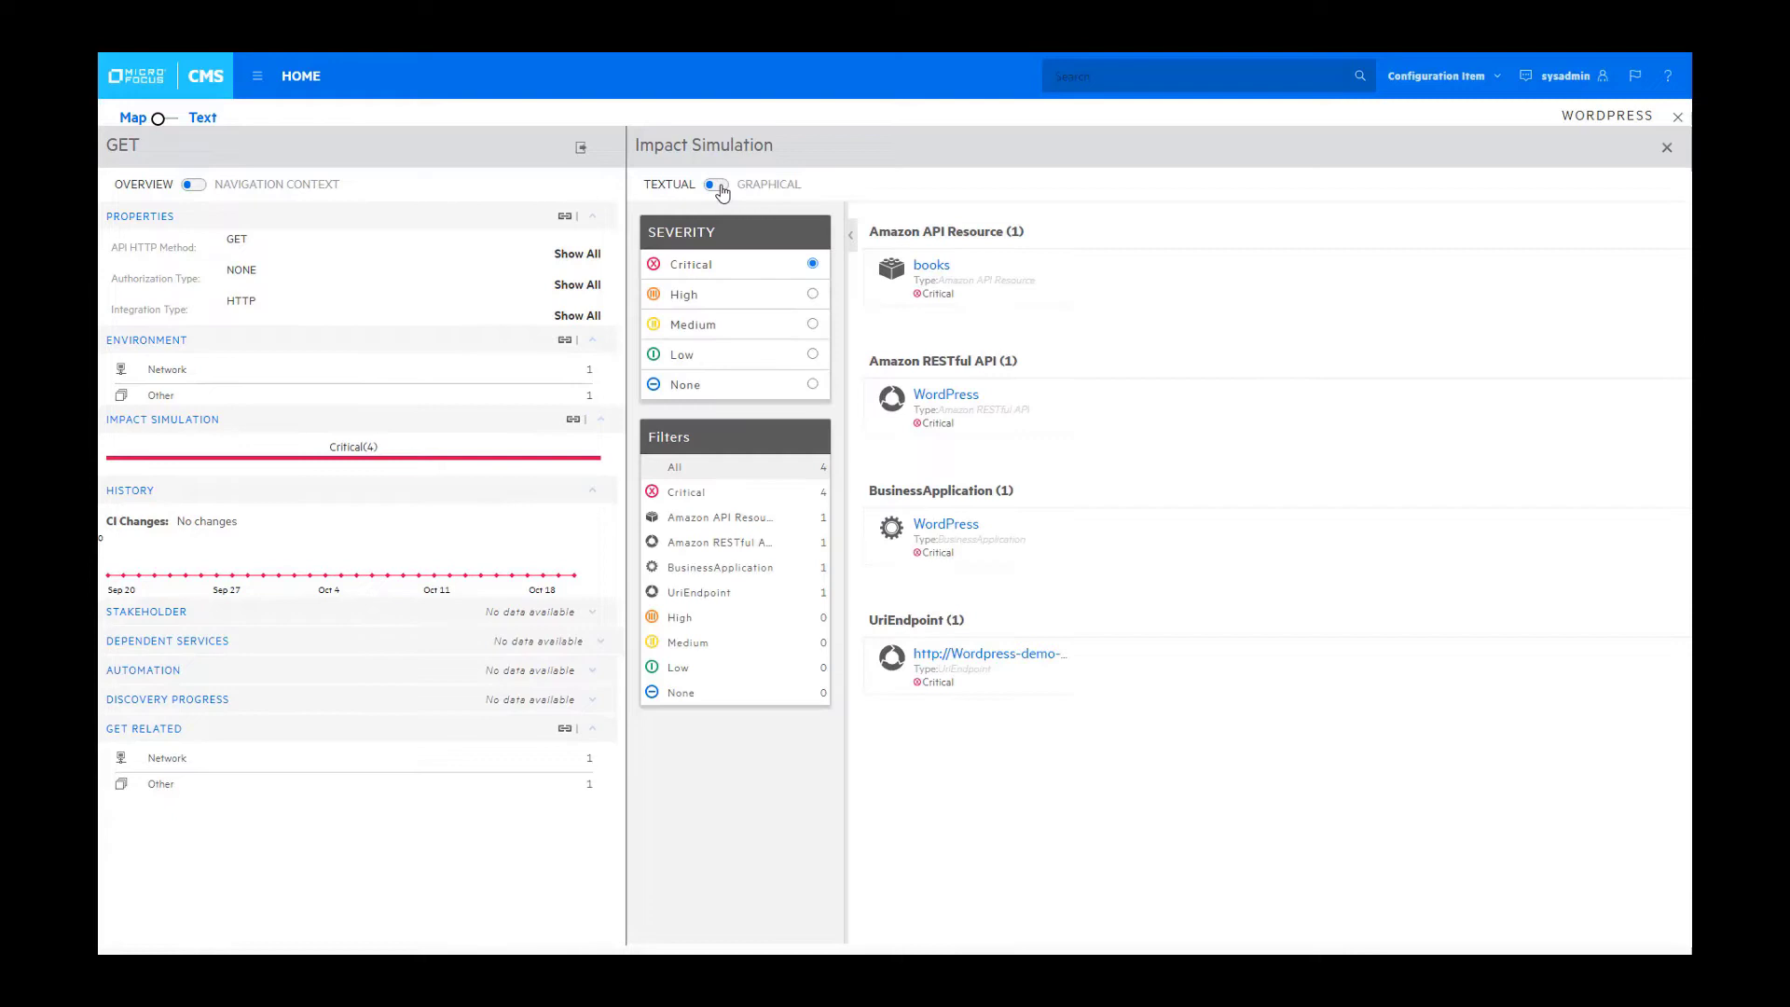
click(716, 185)
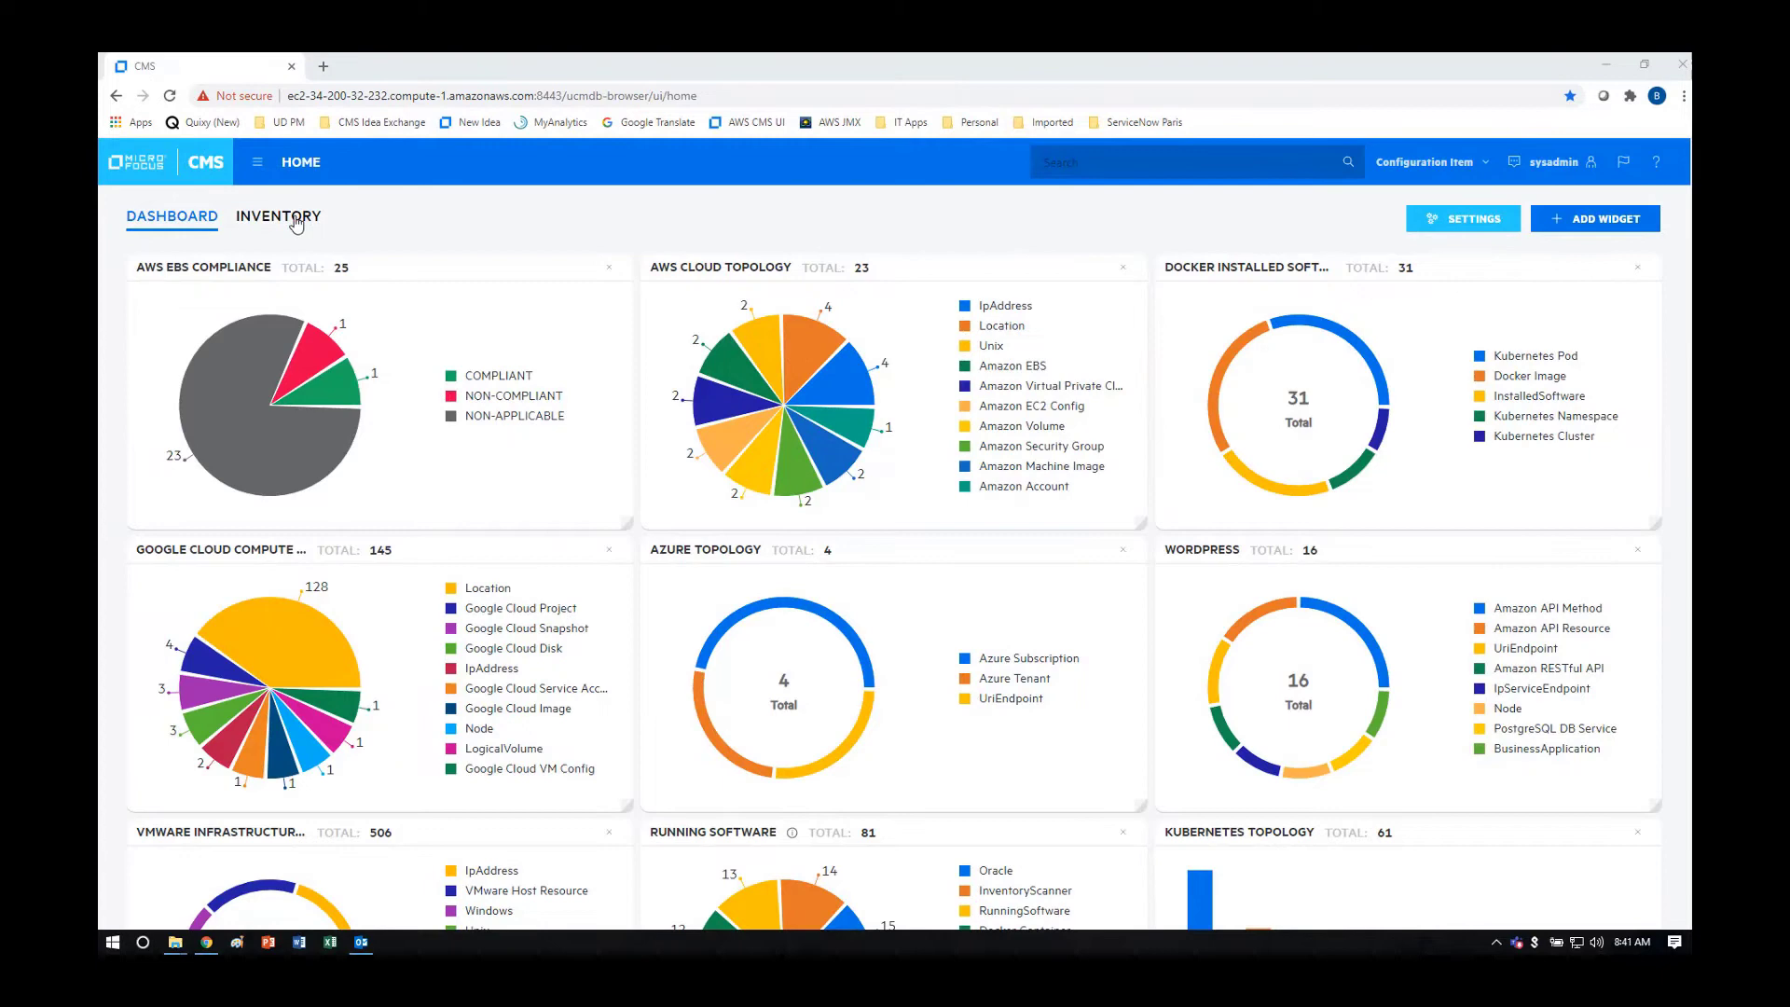
Step: Switch the Home page from the Dashboard charts to the Inventory cards view
click(277, 216)
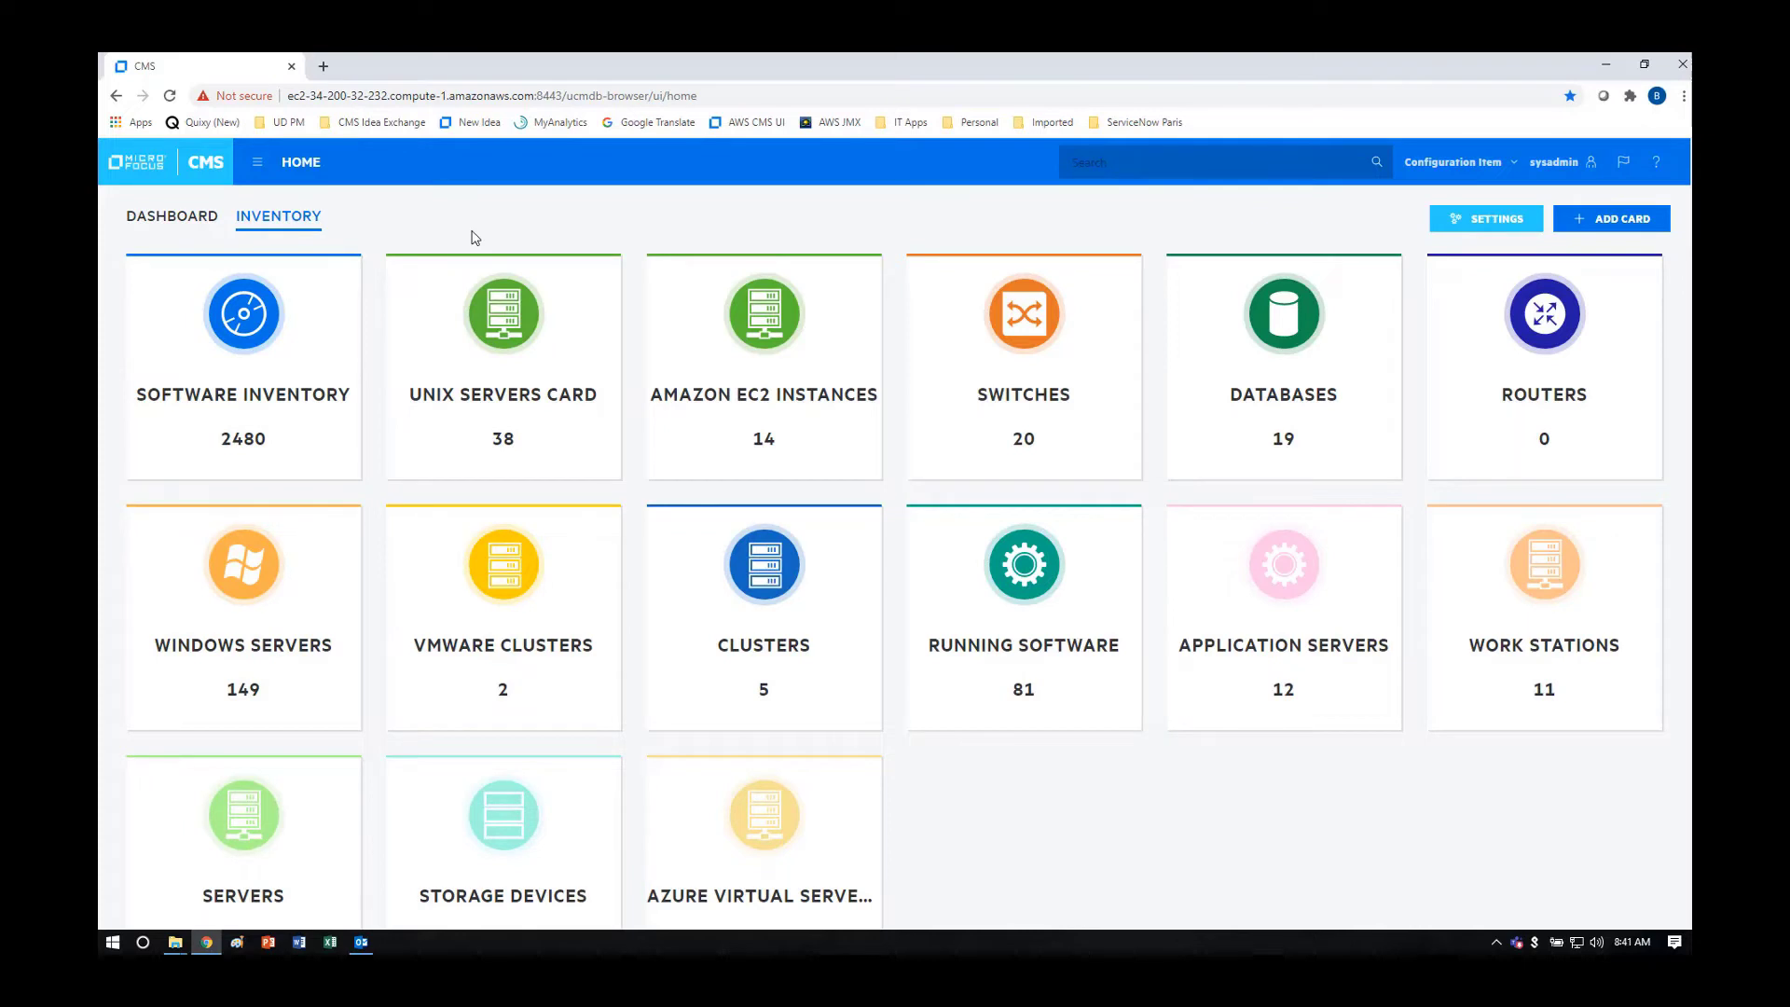
mouse_move(323, 347)
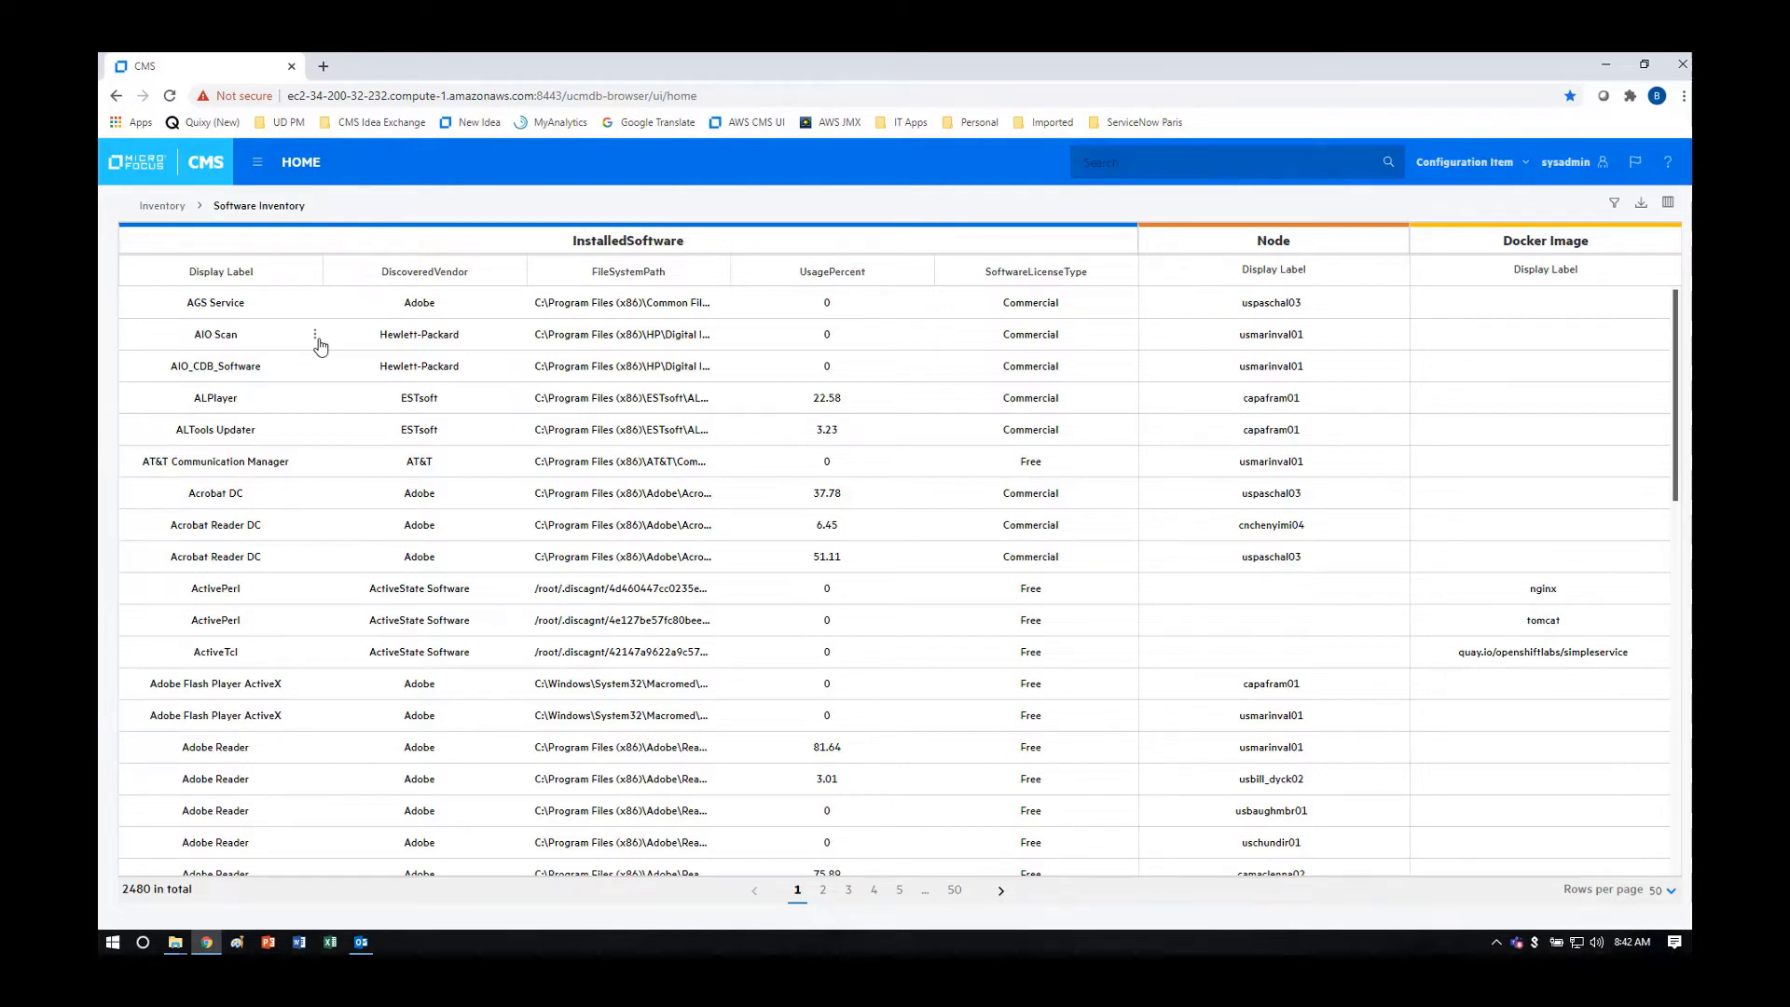
mouse_move(243, 319)
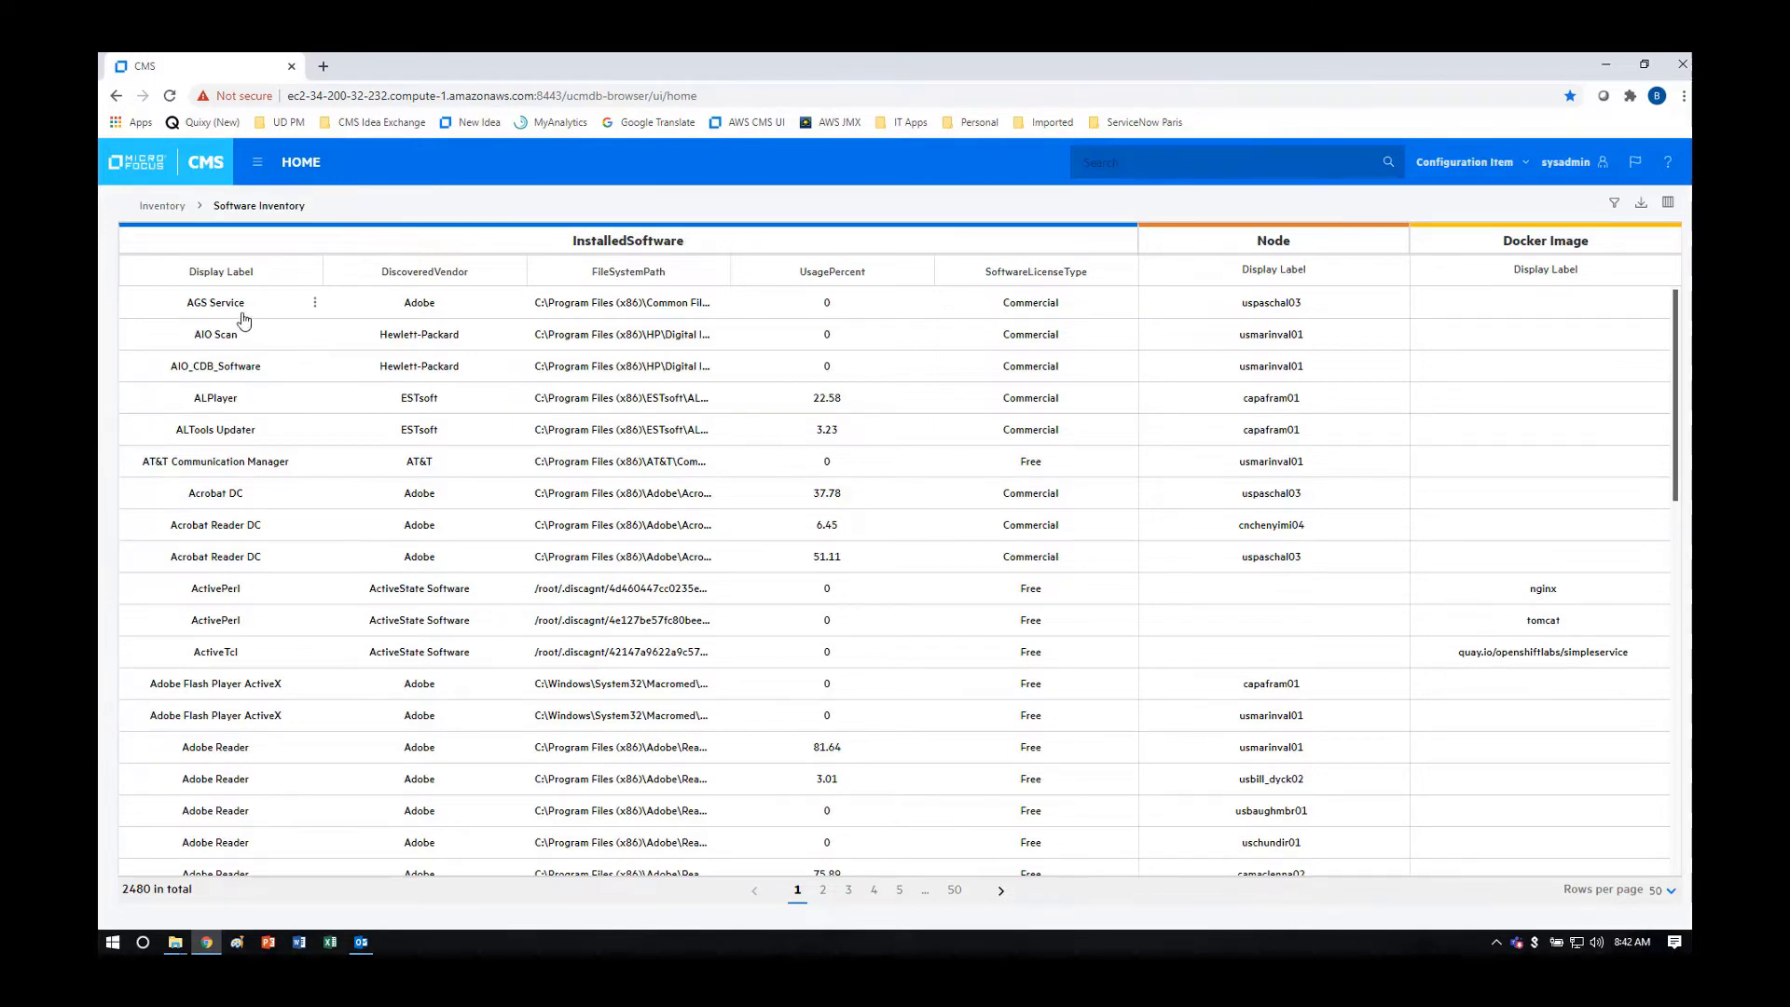
mouse_move(225, 545)
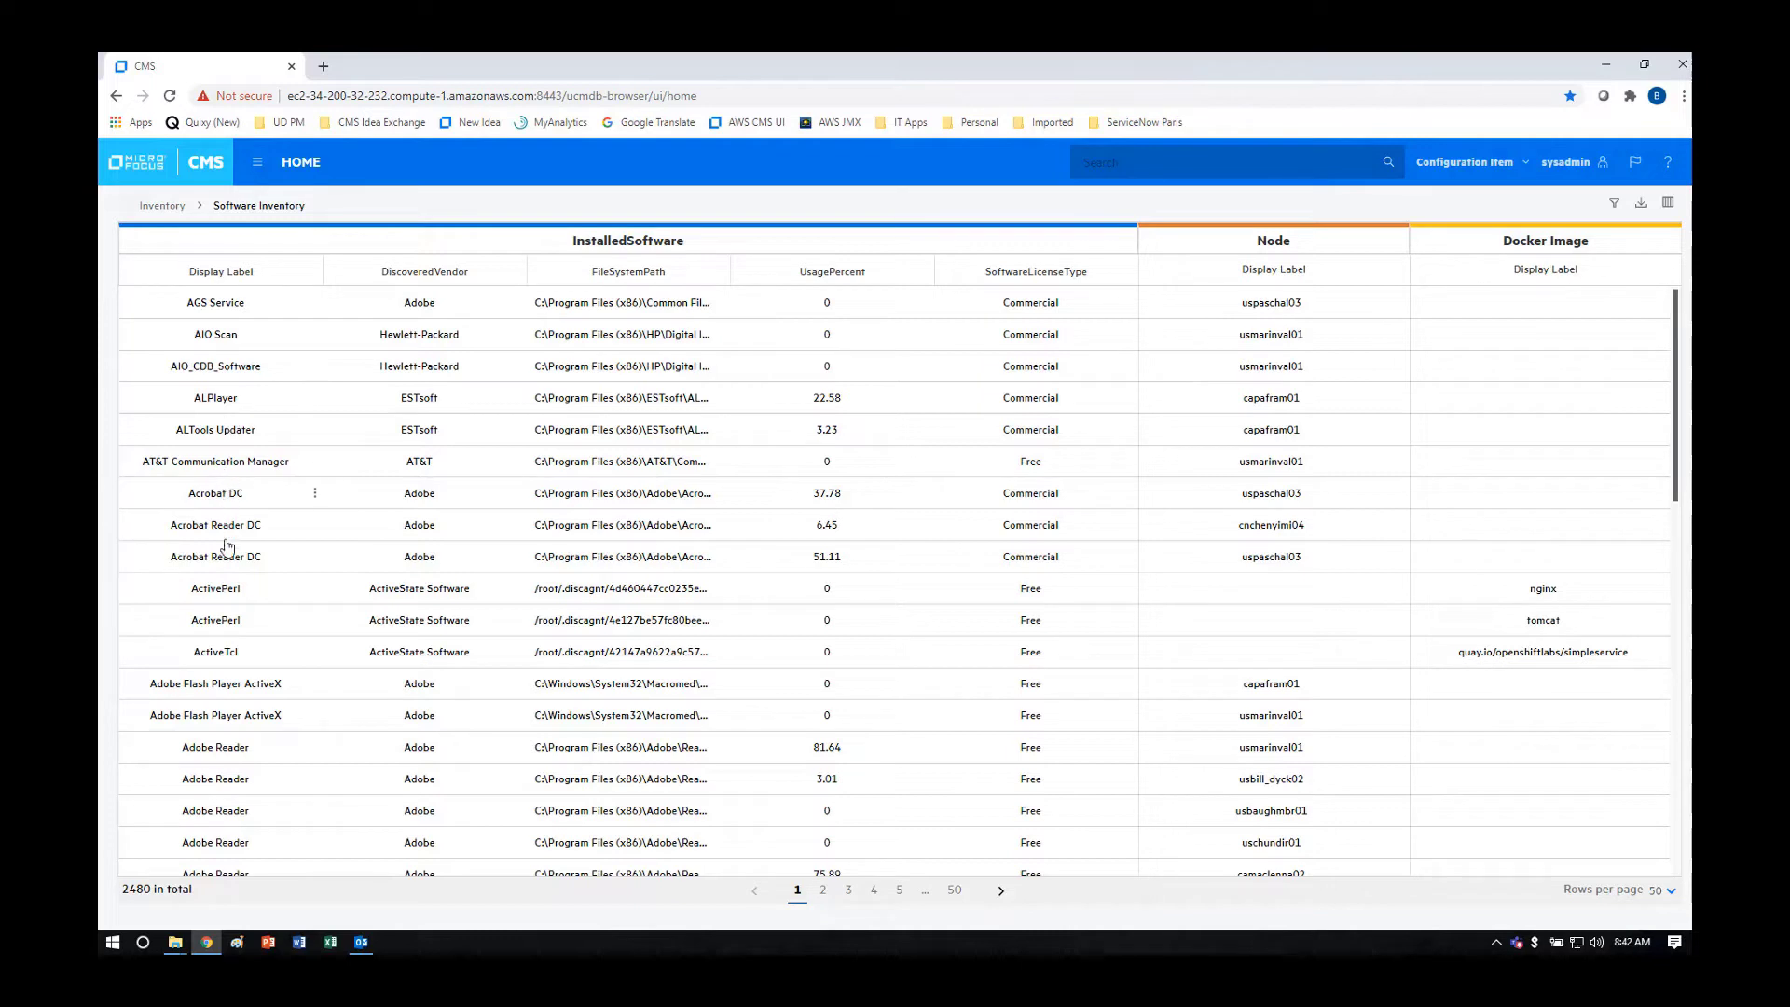
mouse_move(417, 312)
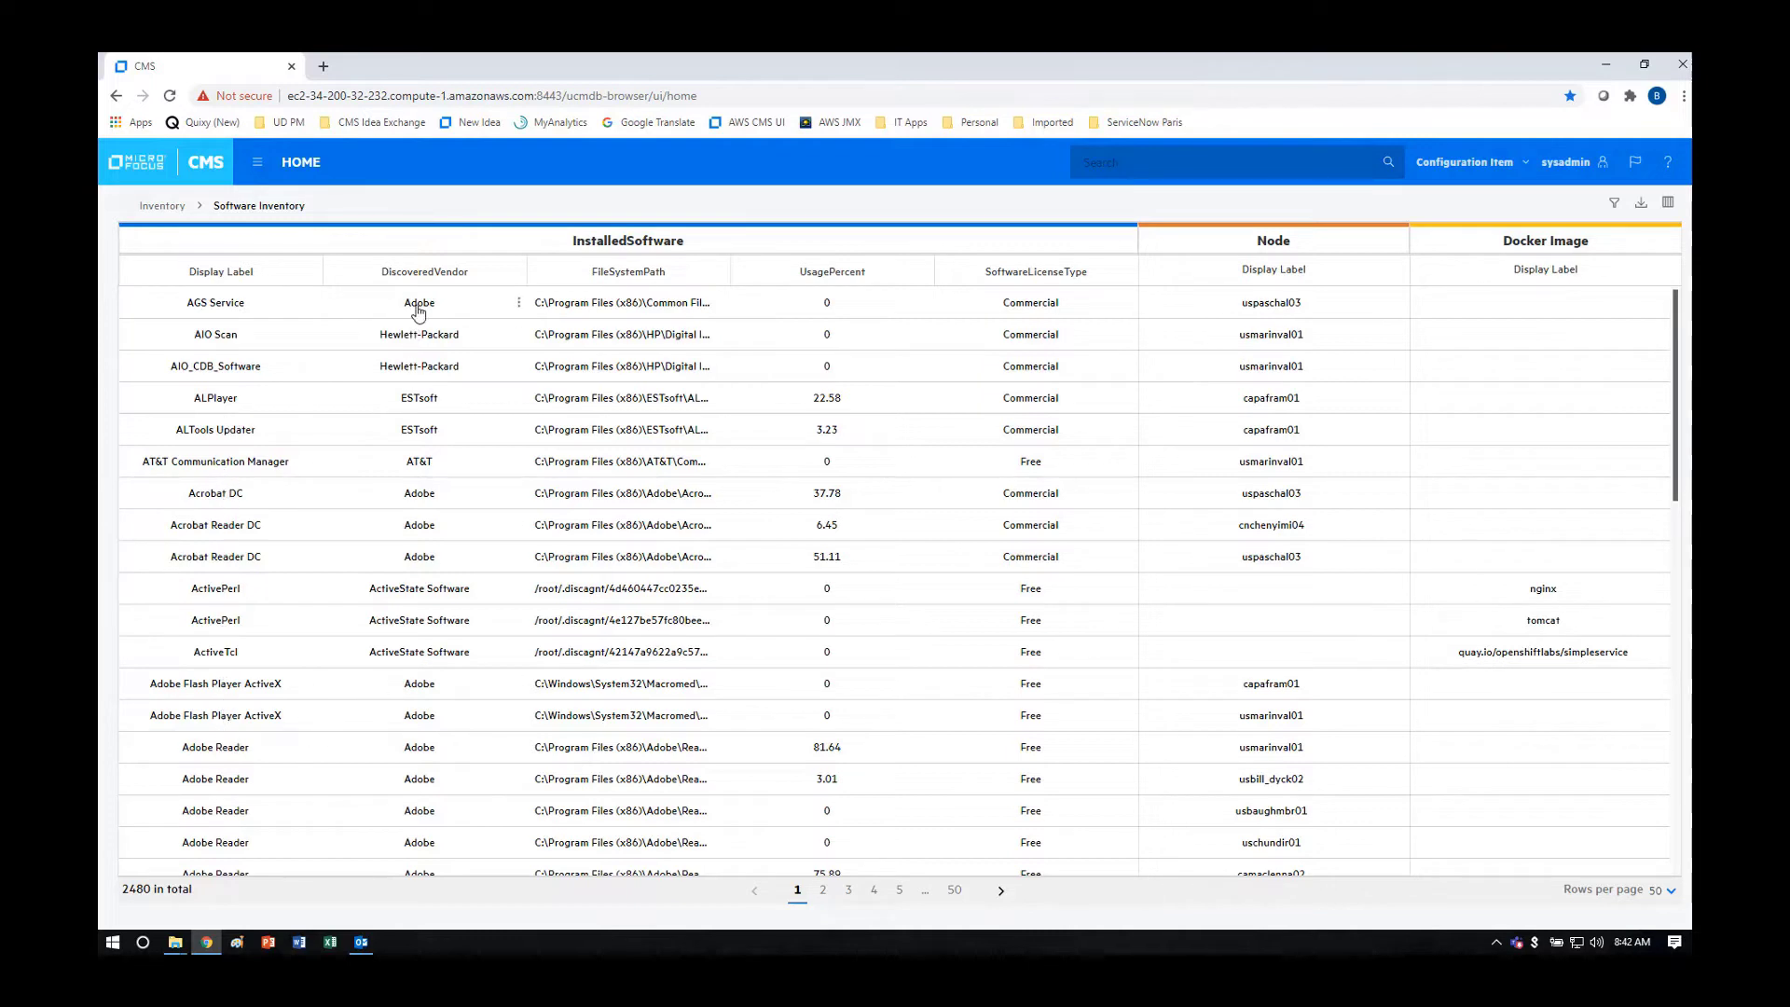
mouse_move(654, 311)
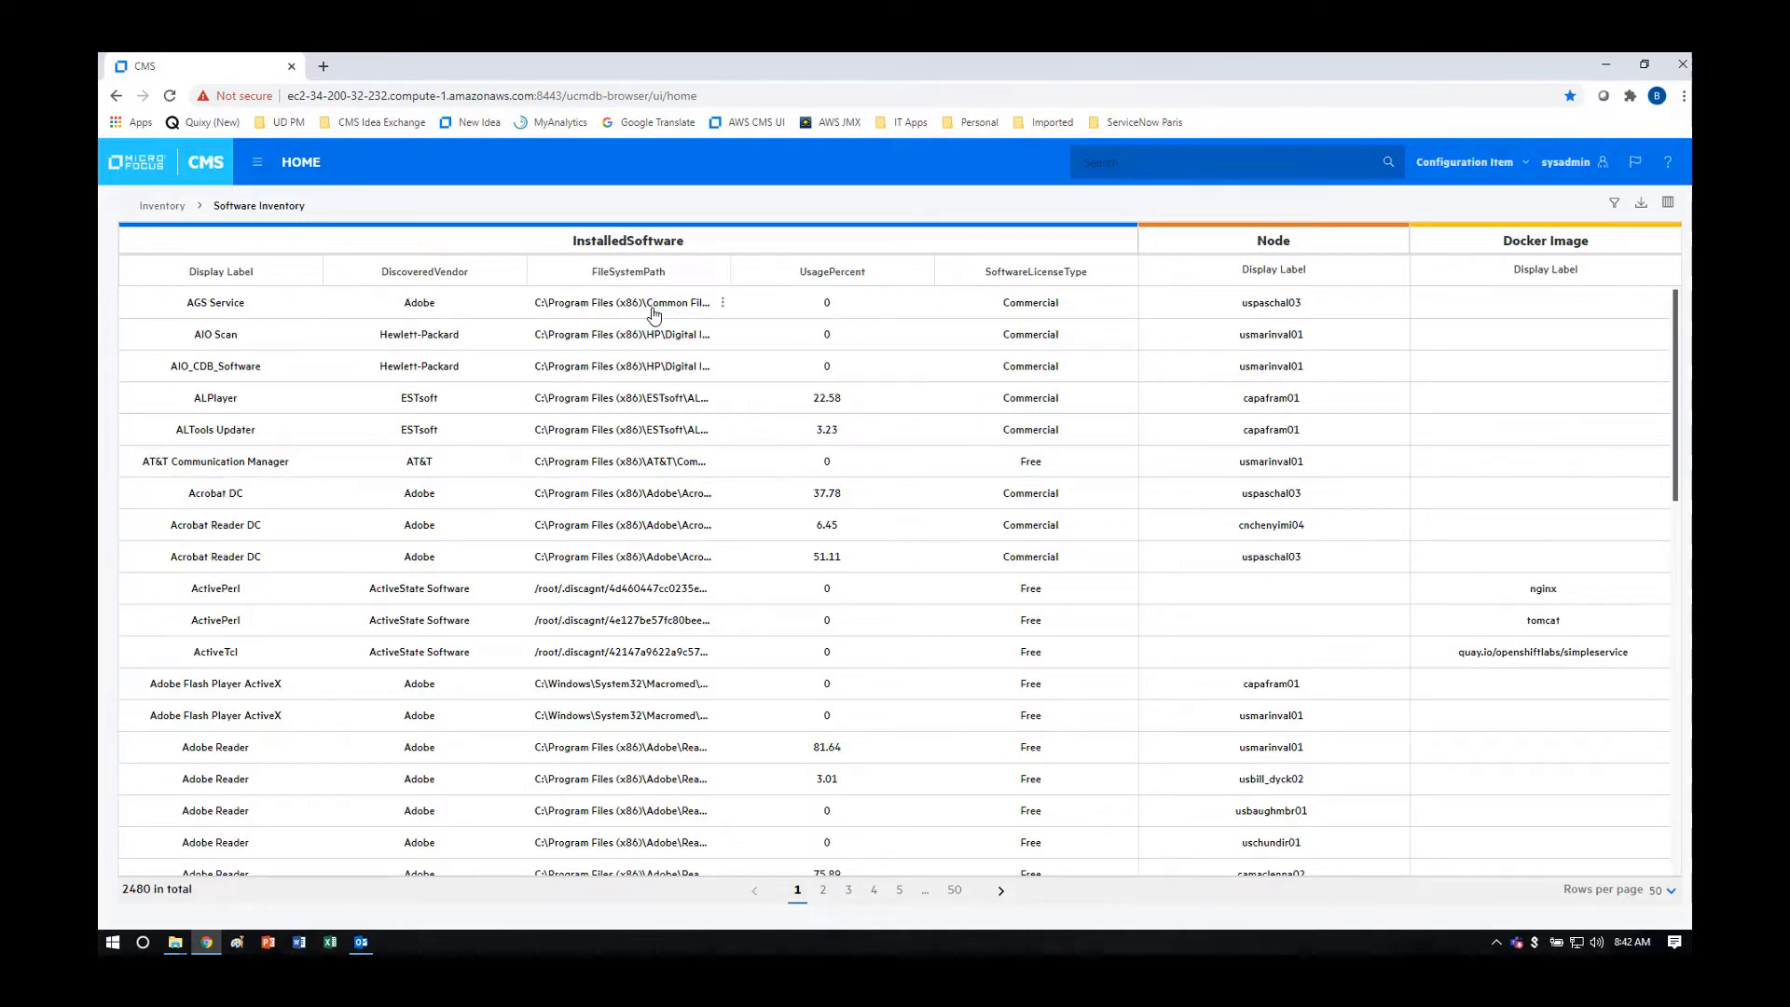
mouse_move(947, 423)
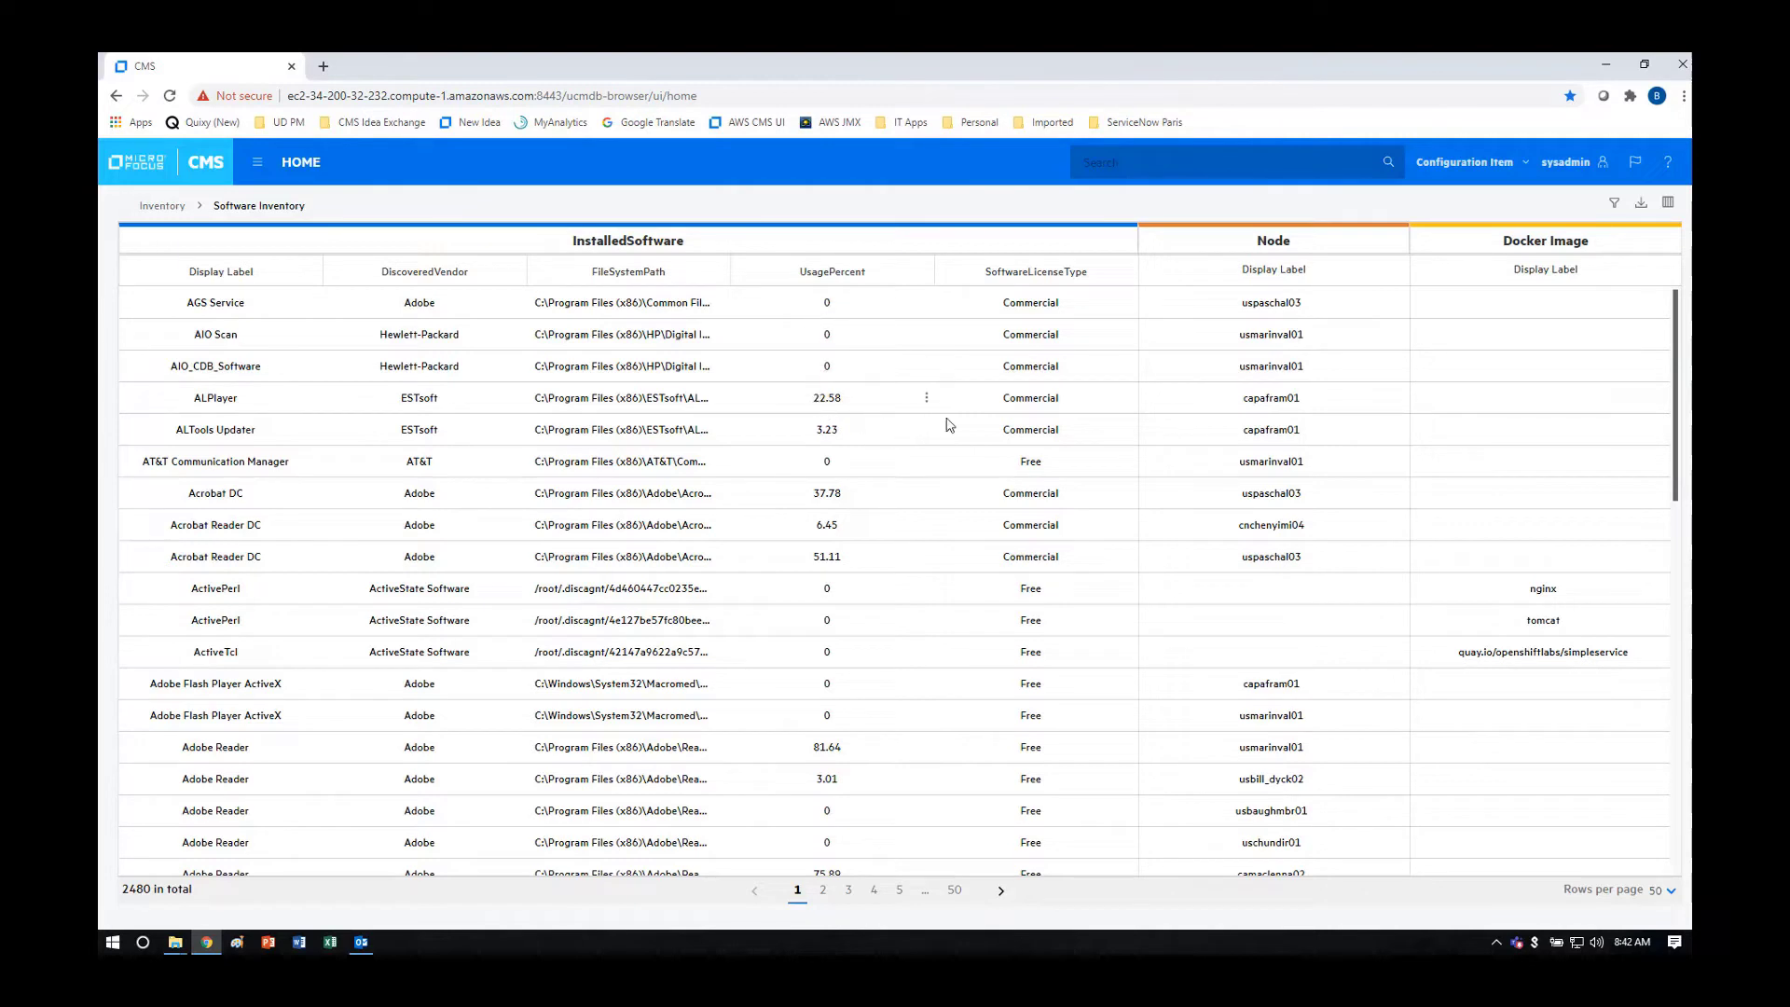
mouse_move(1031, 379)
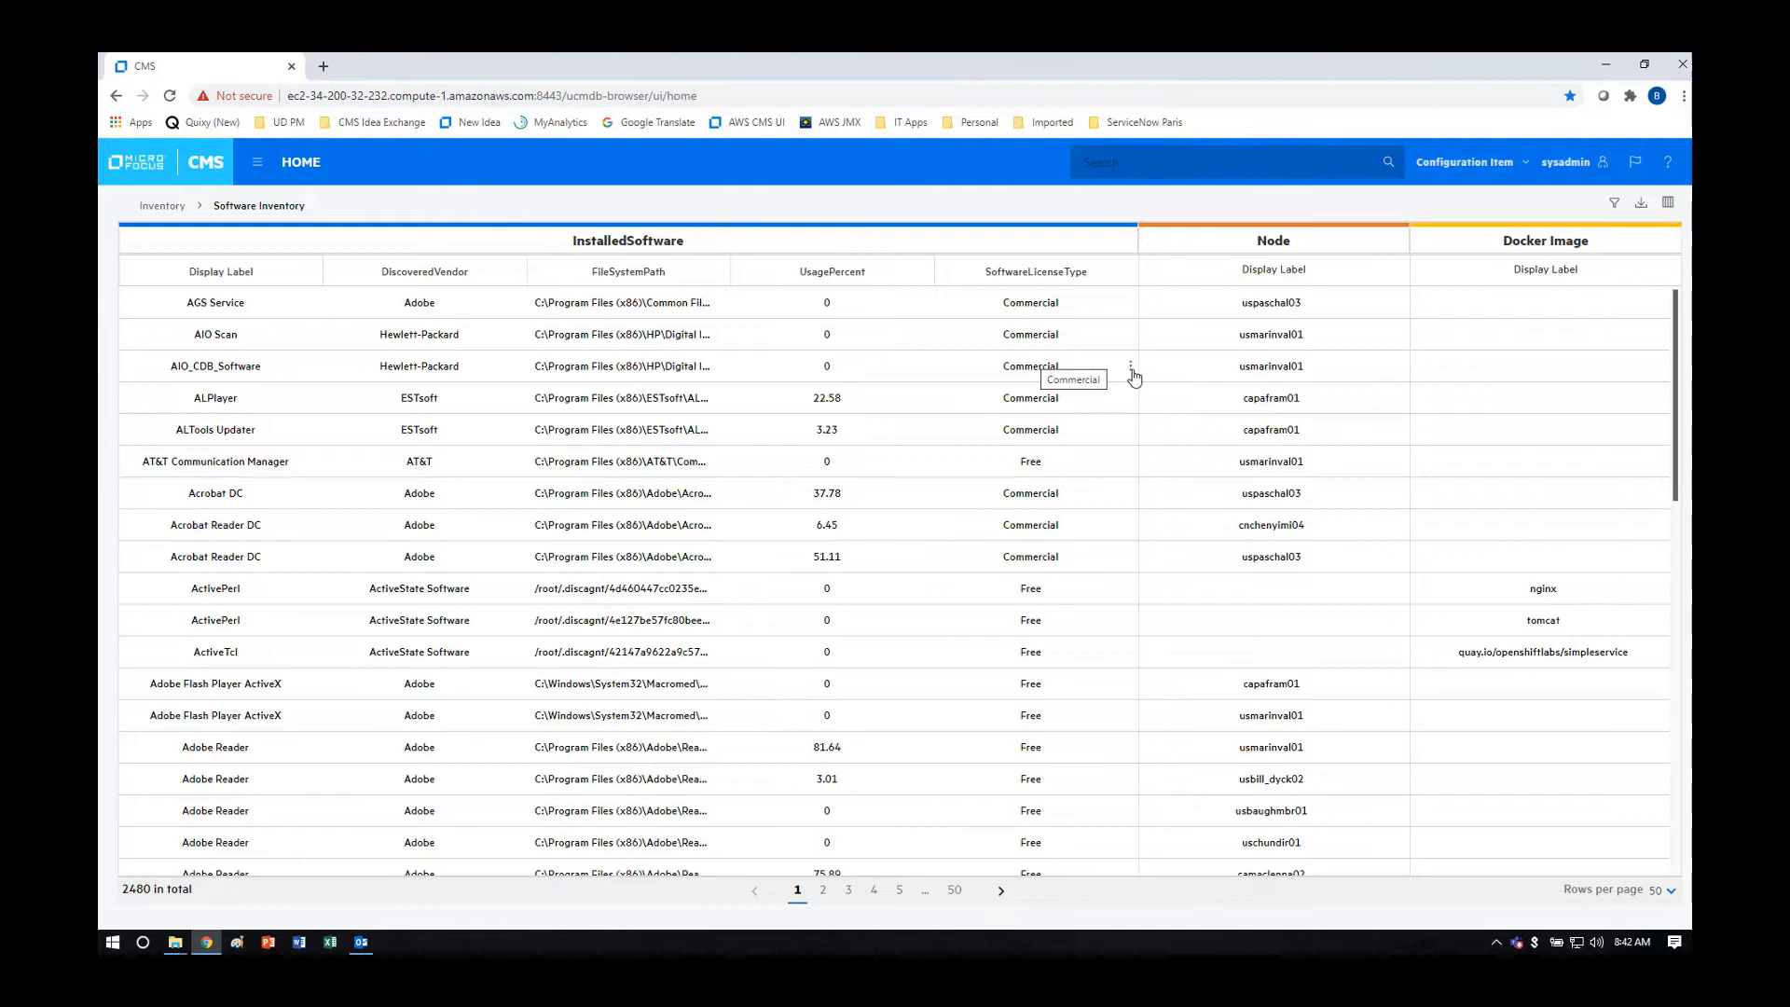
mouse_move(1243, 373)
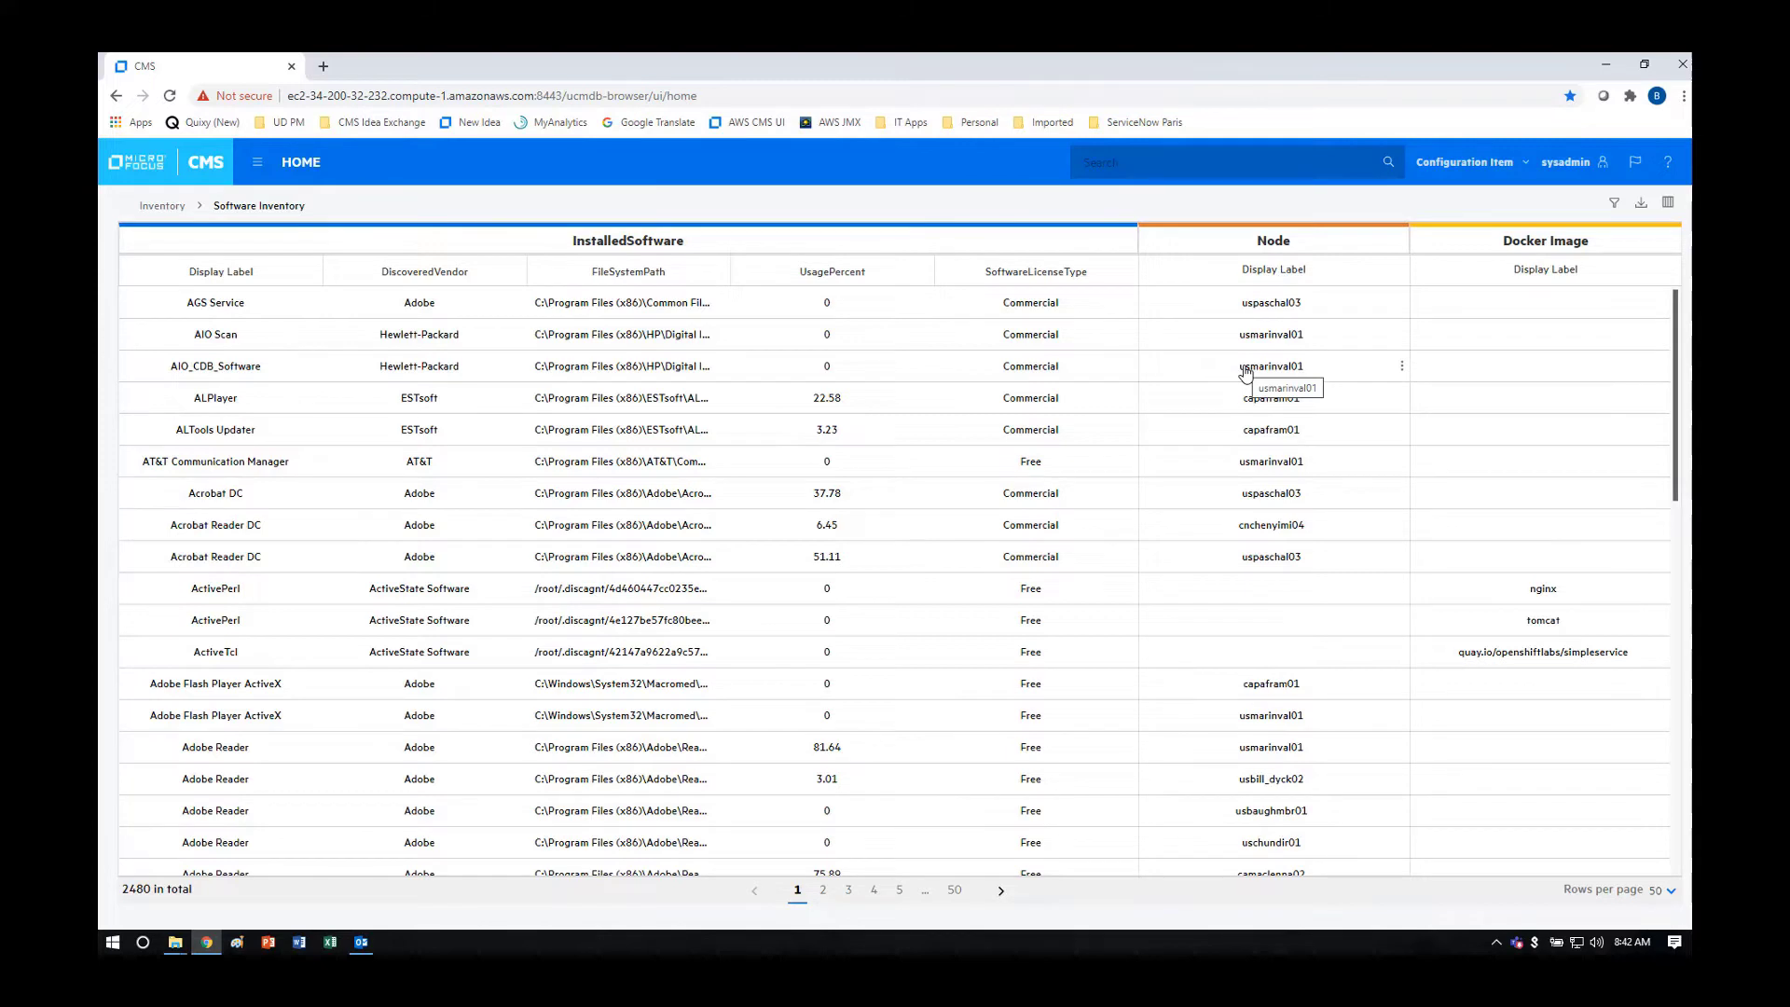
mouse_move(1495, 598)
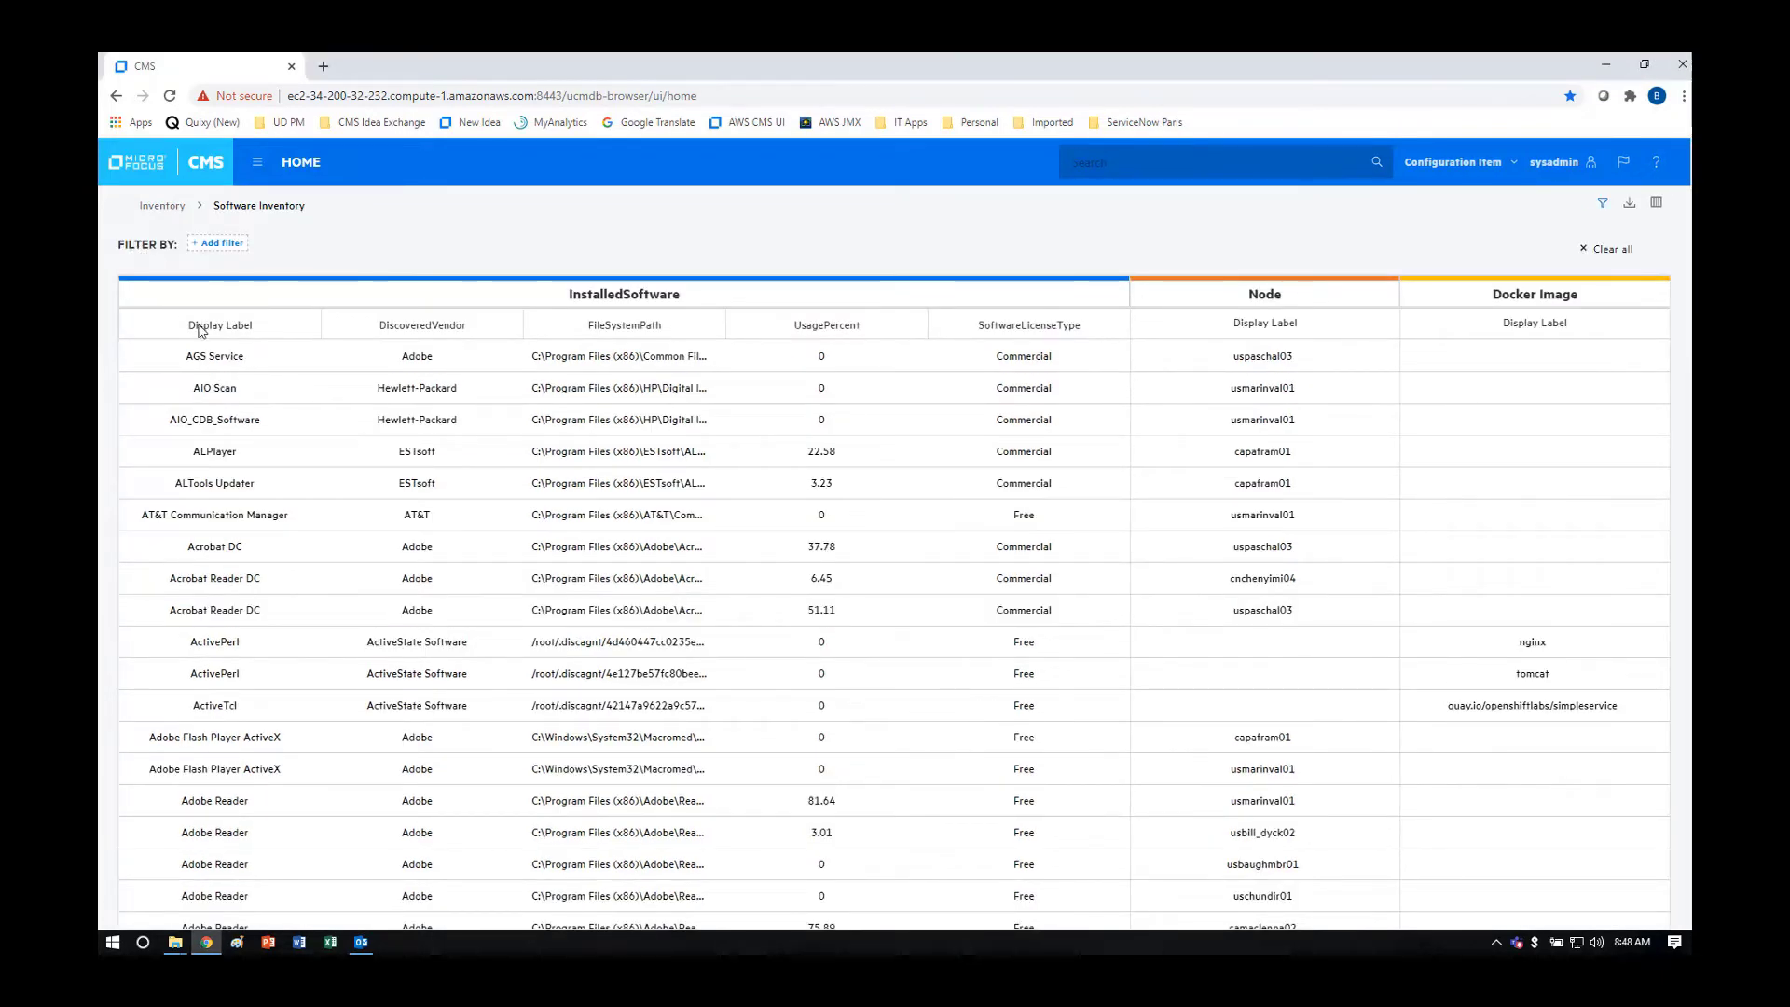
Step: Filter Software Inventory on Display Label equal 'Java SE Runtime Environment', leaving 24 entries
click(219, 242)
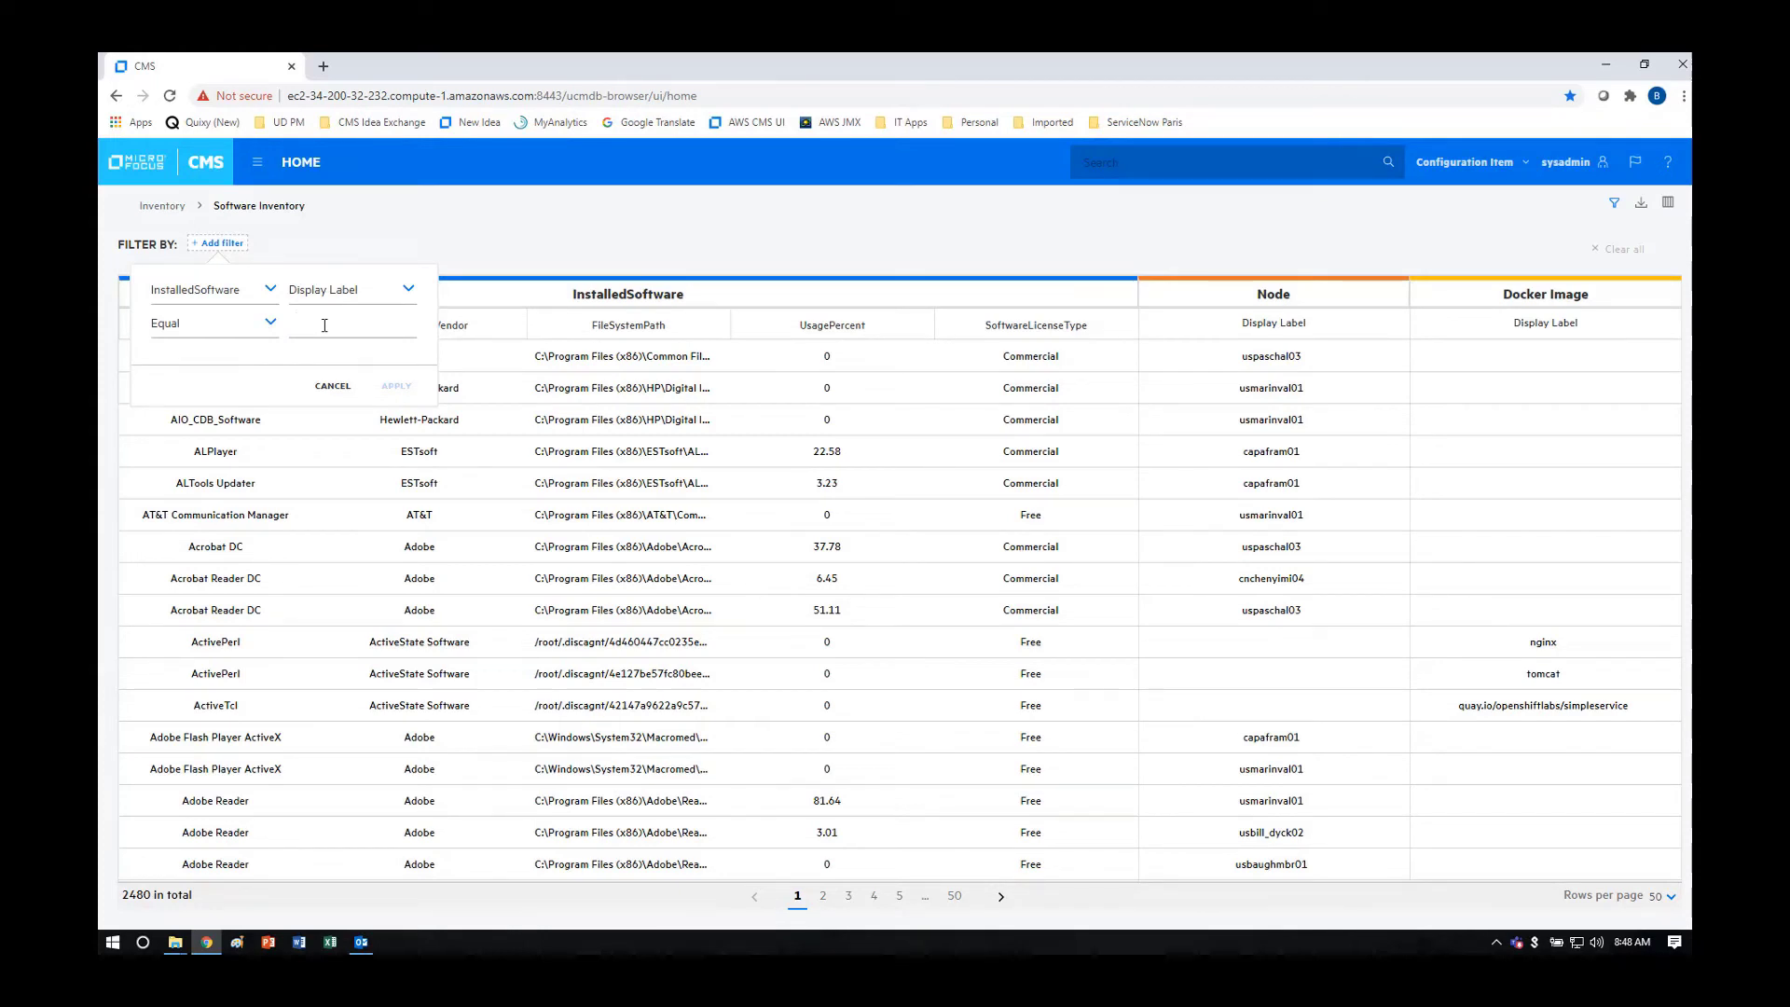
text(E Runtime Environment)
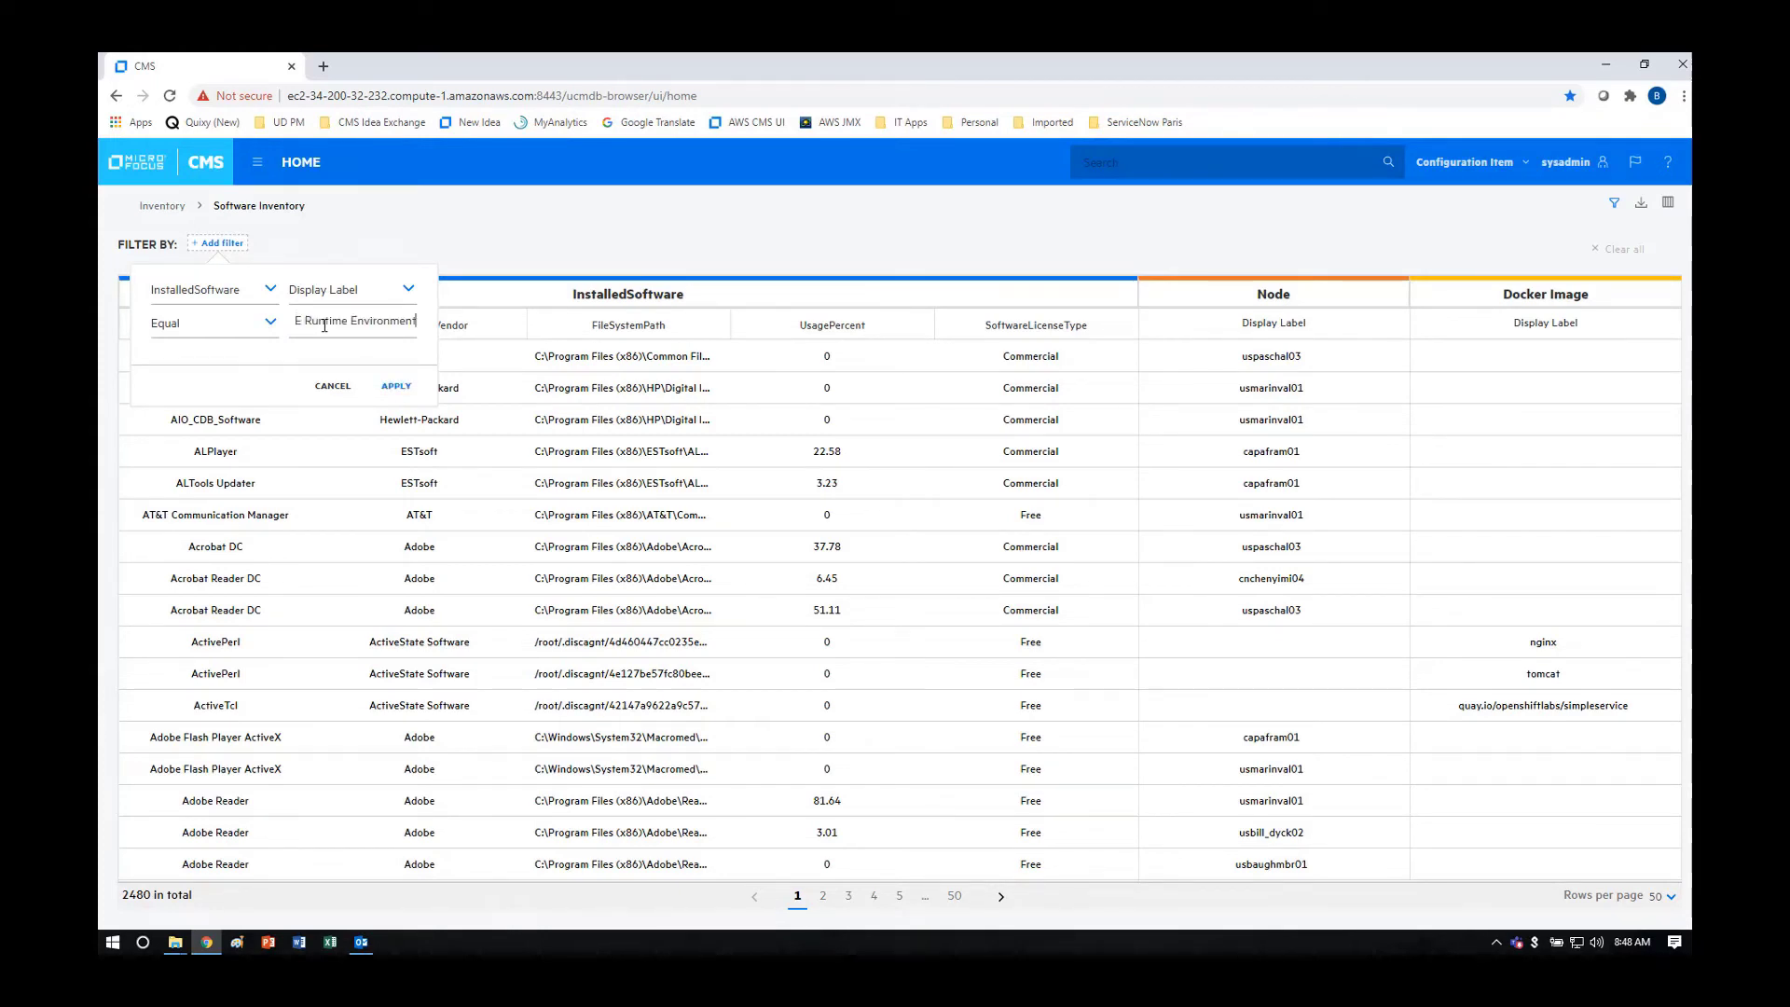
mouse_move(395, 388)
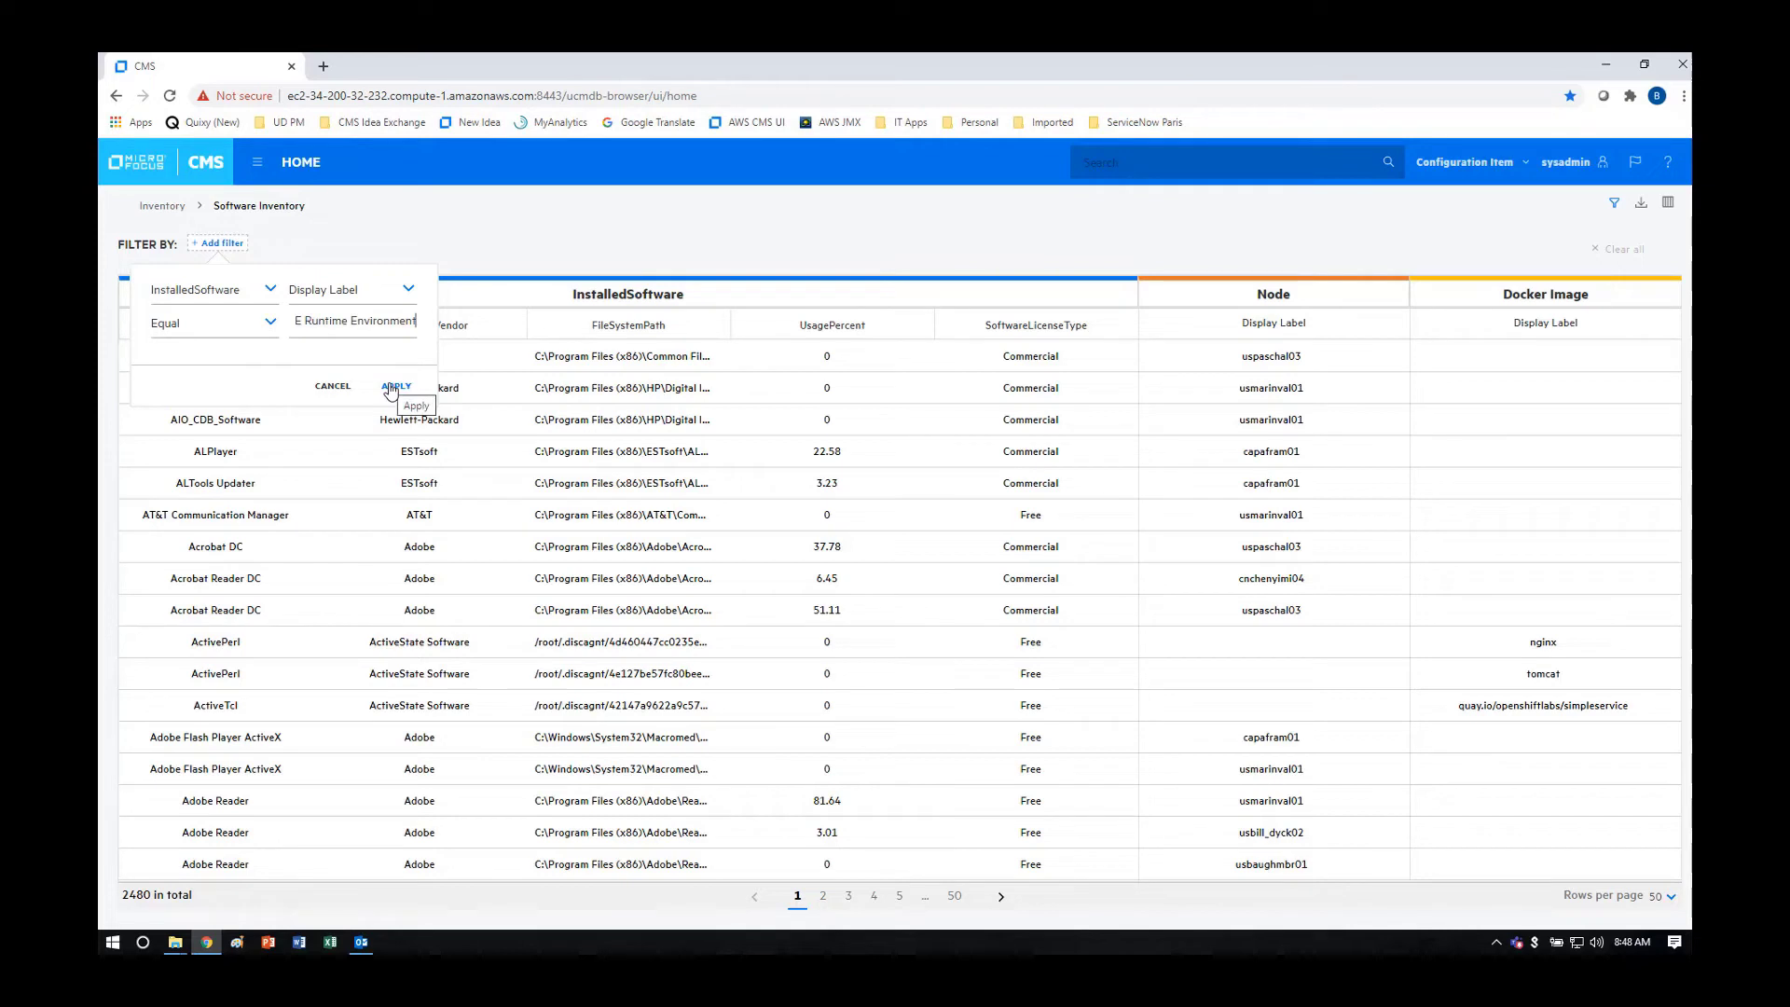
click(395, 386)
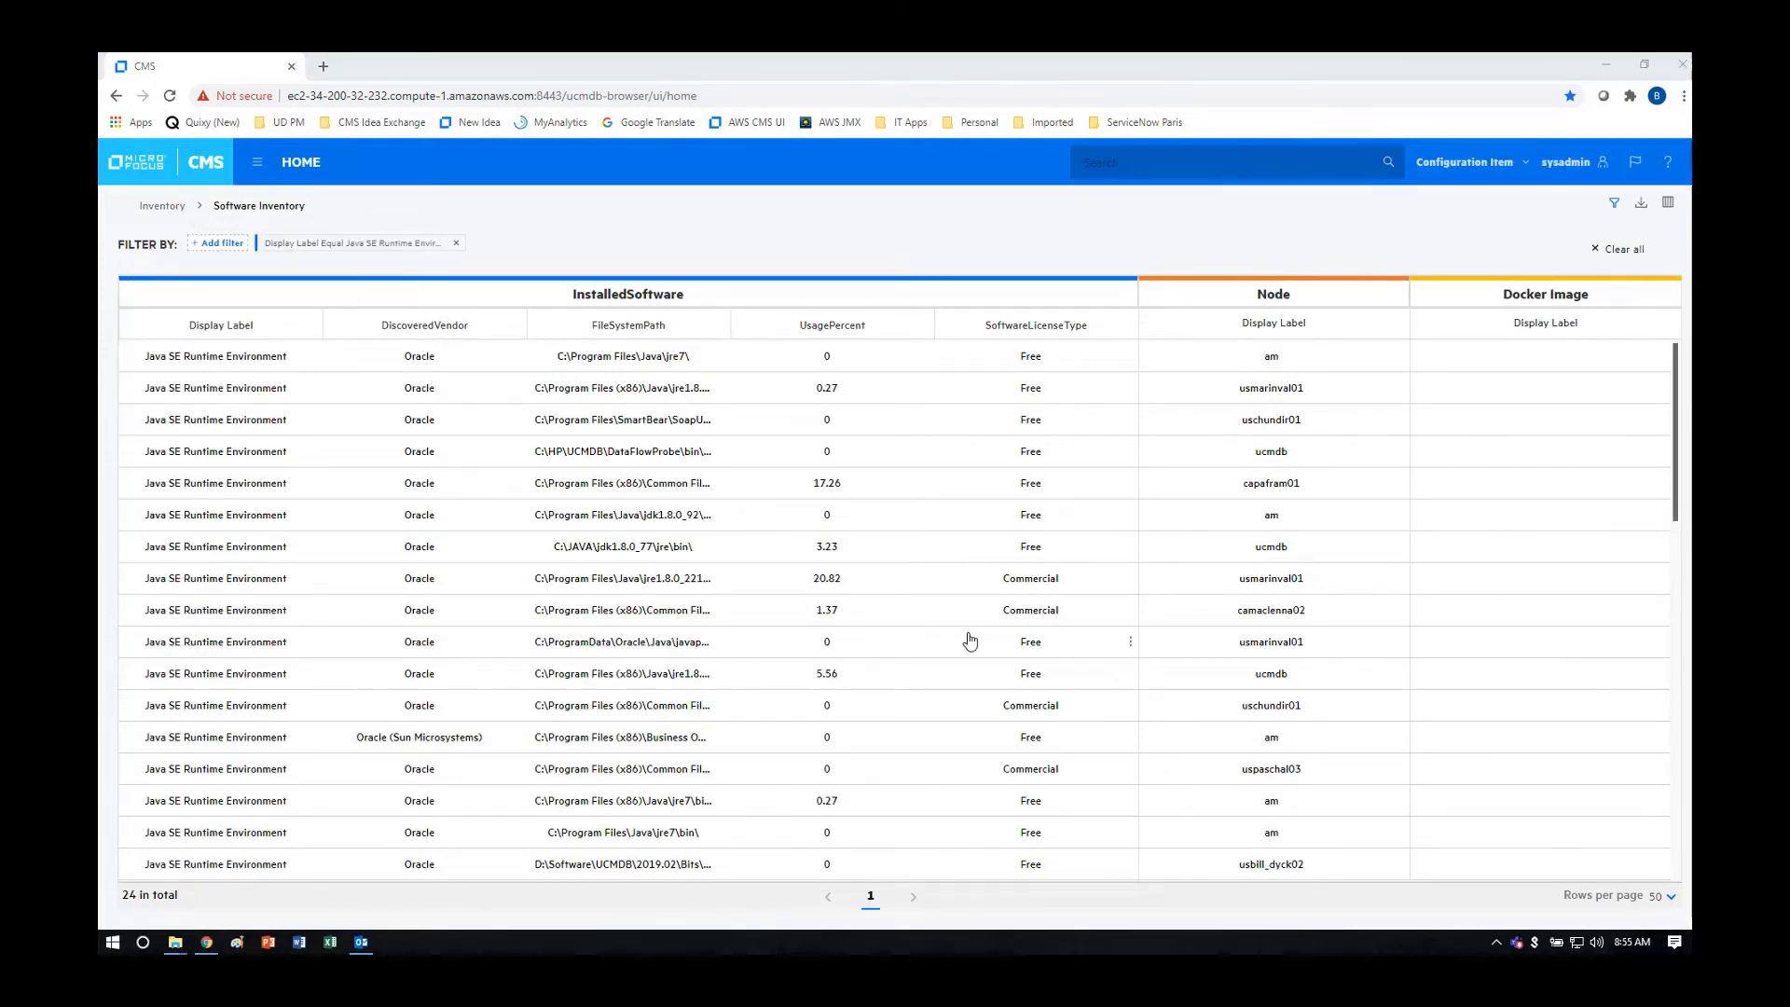
mouse_move(1272, 582)
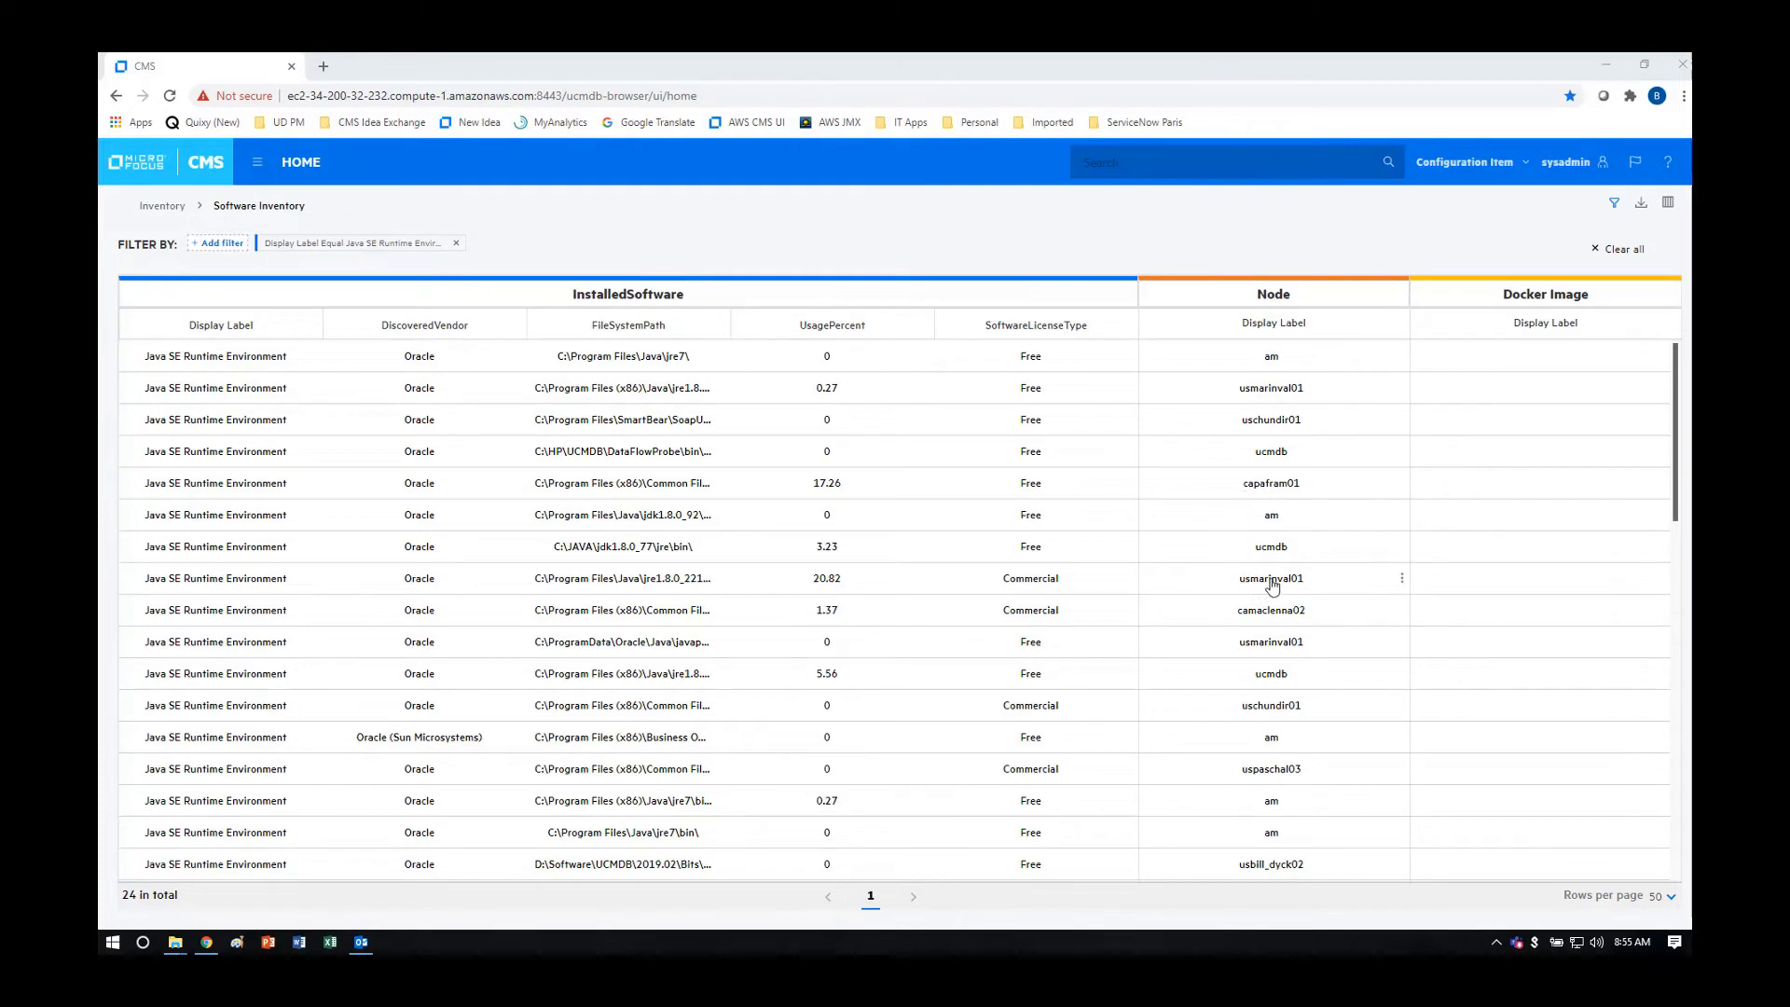
mouse_move(1059, 593)
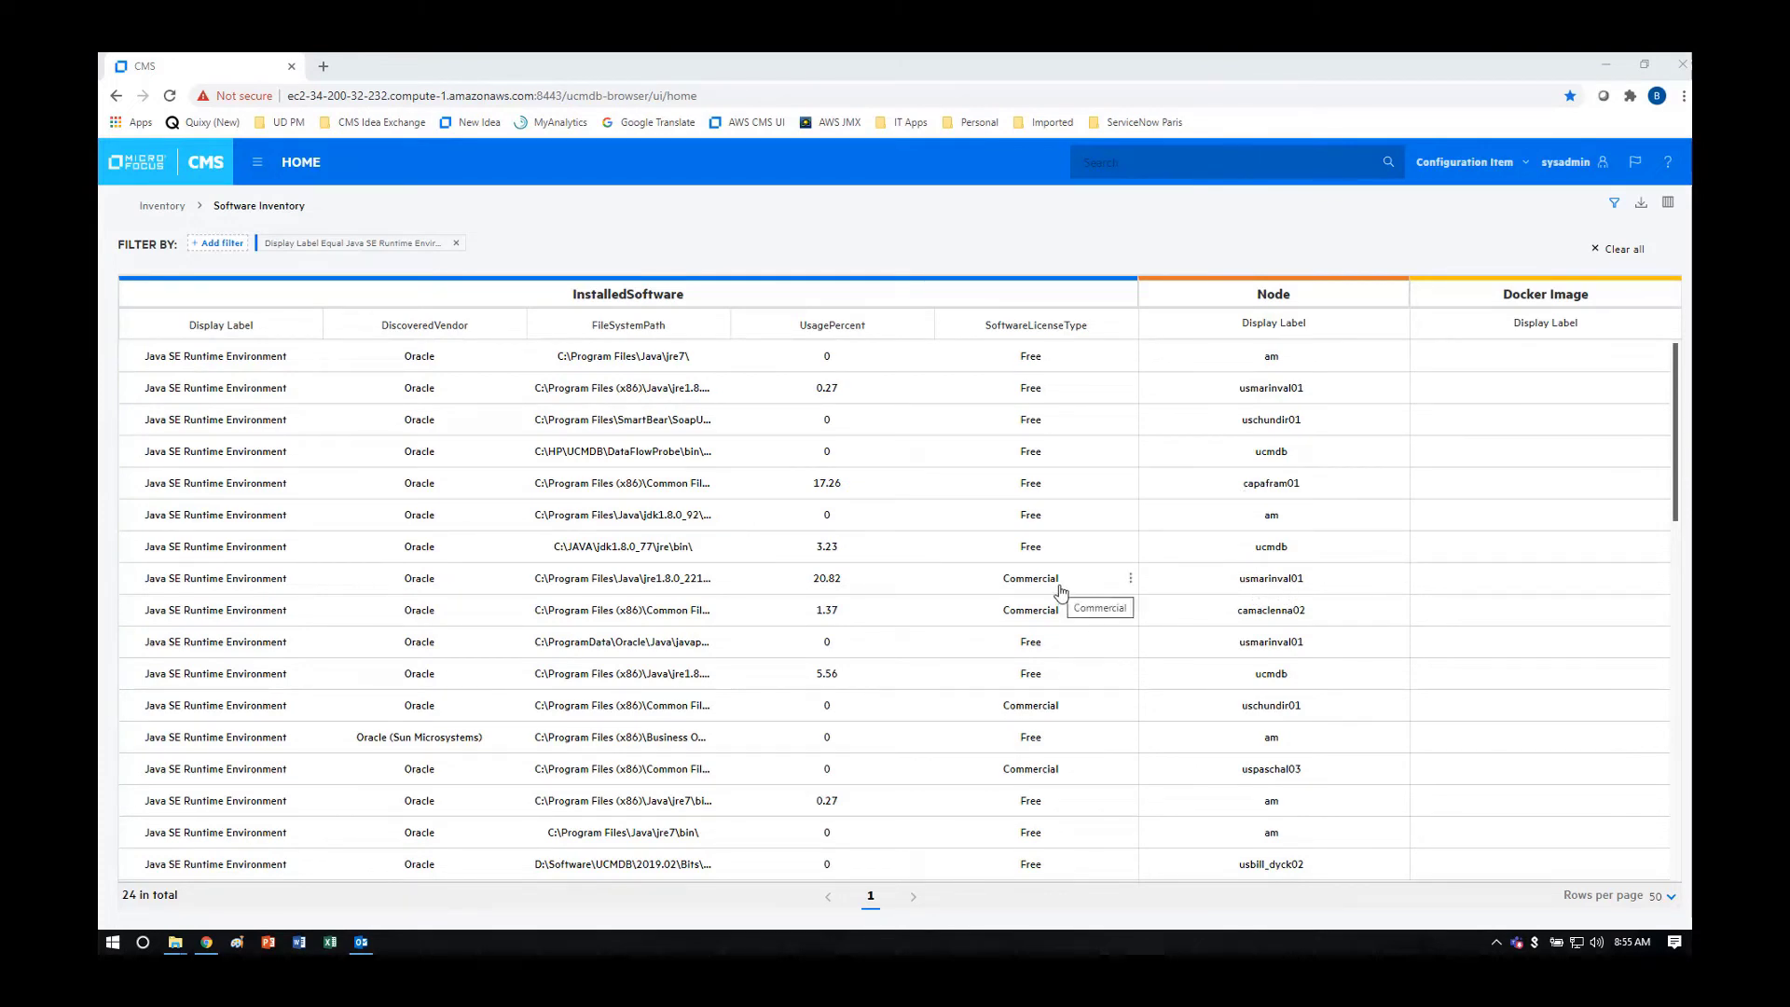
mouse_move(1049, 679)
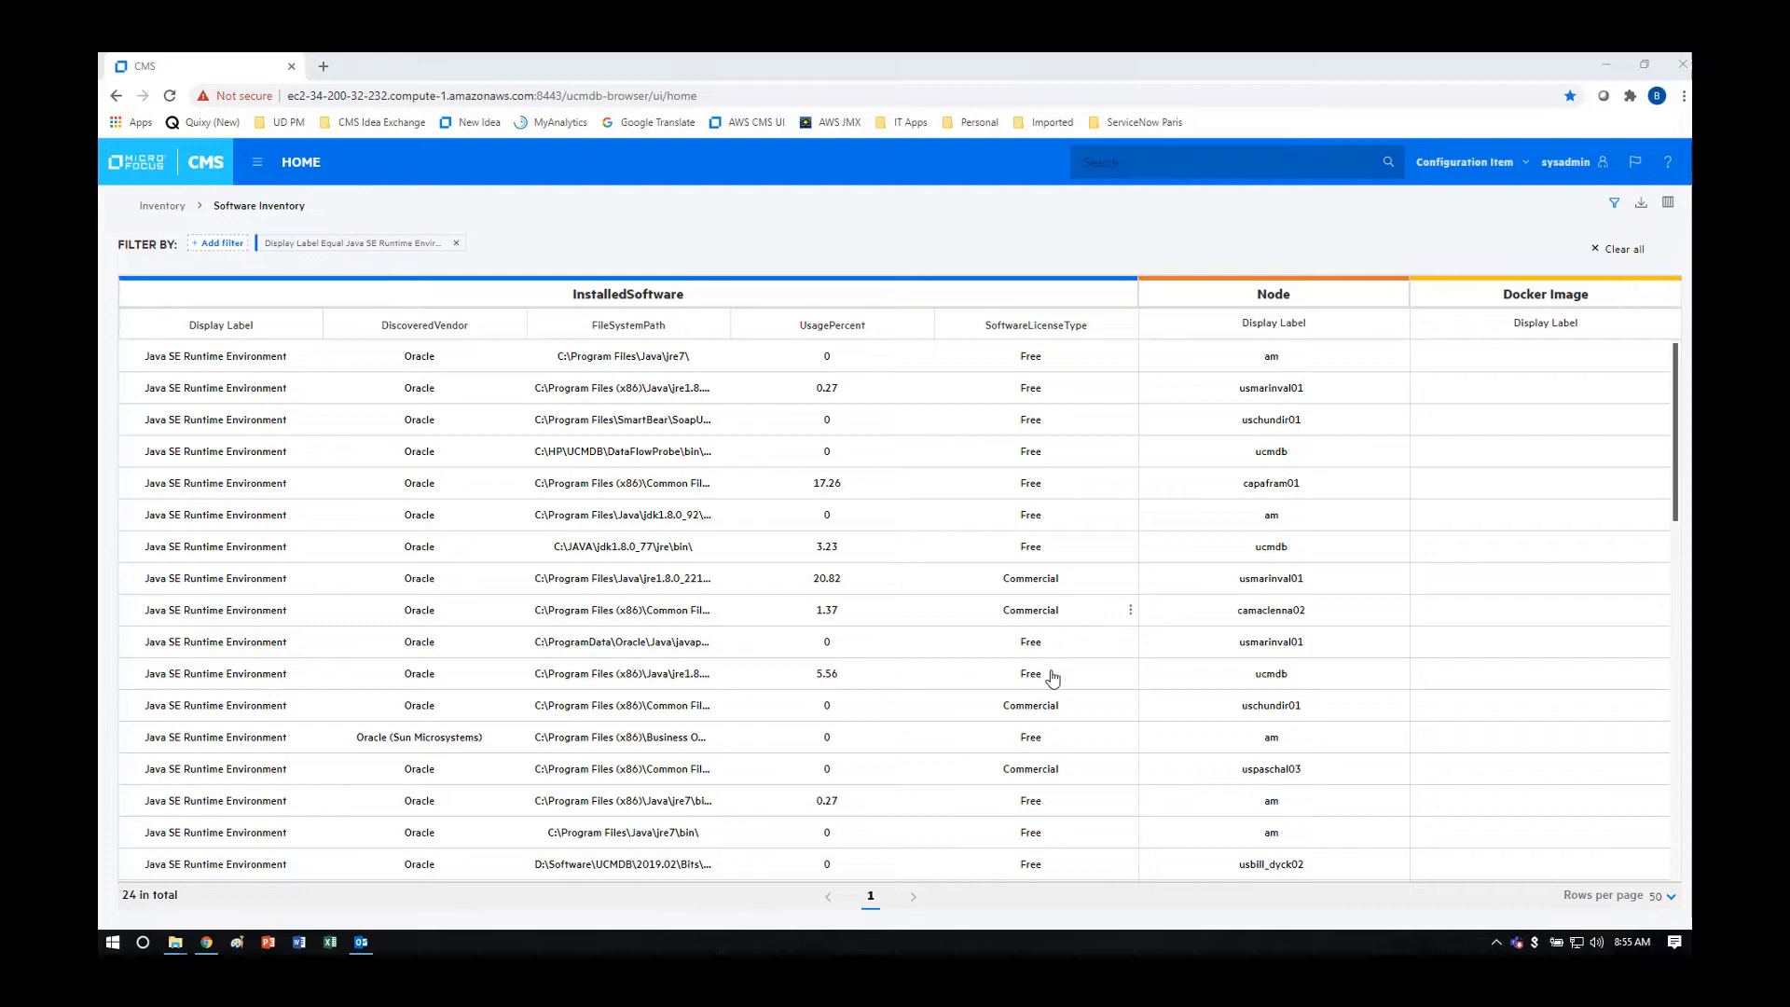
mouse_move(1052, 773)
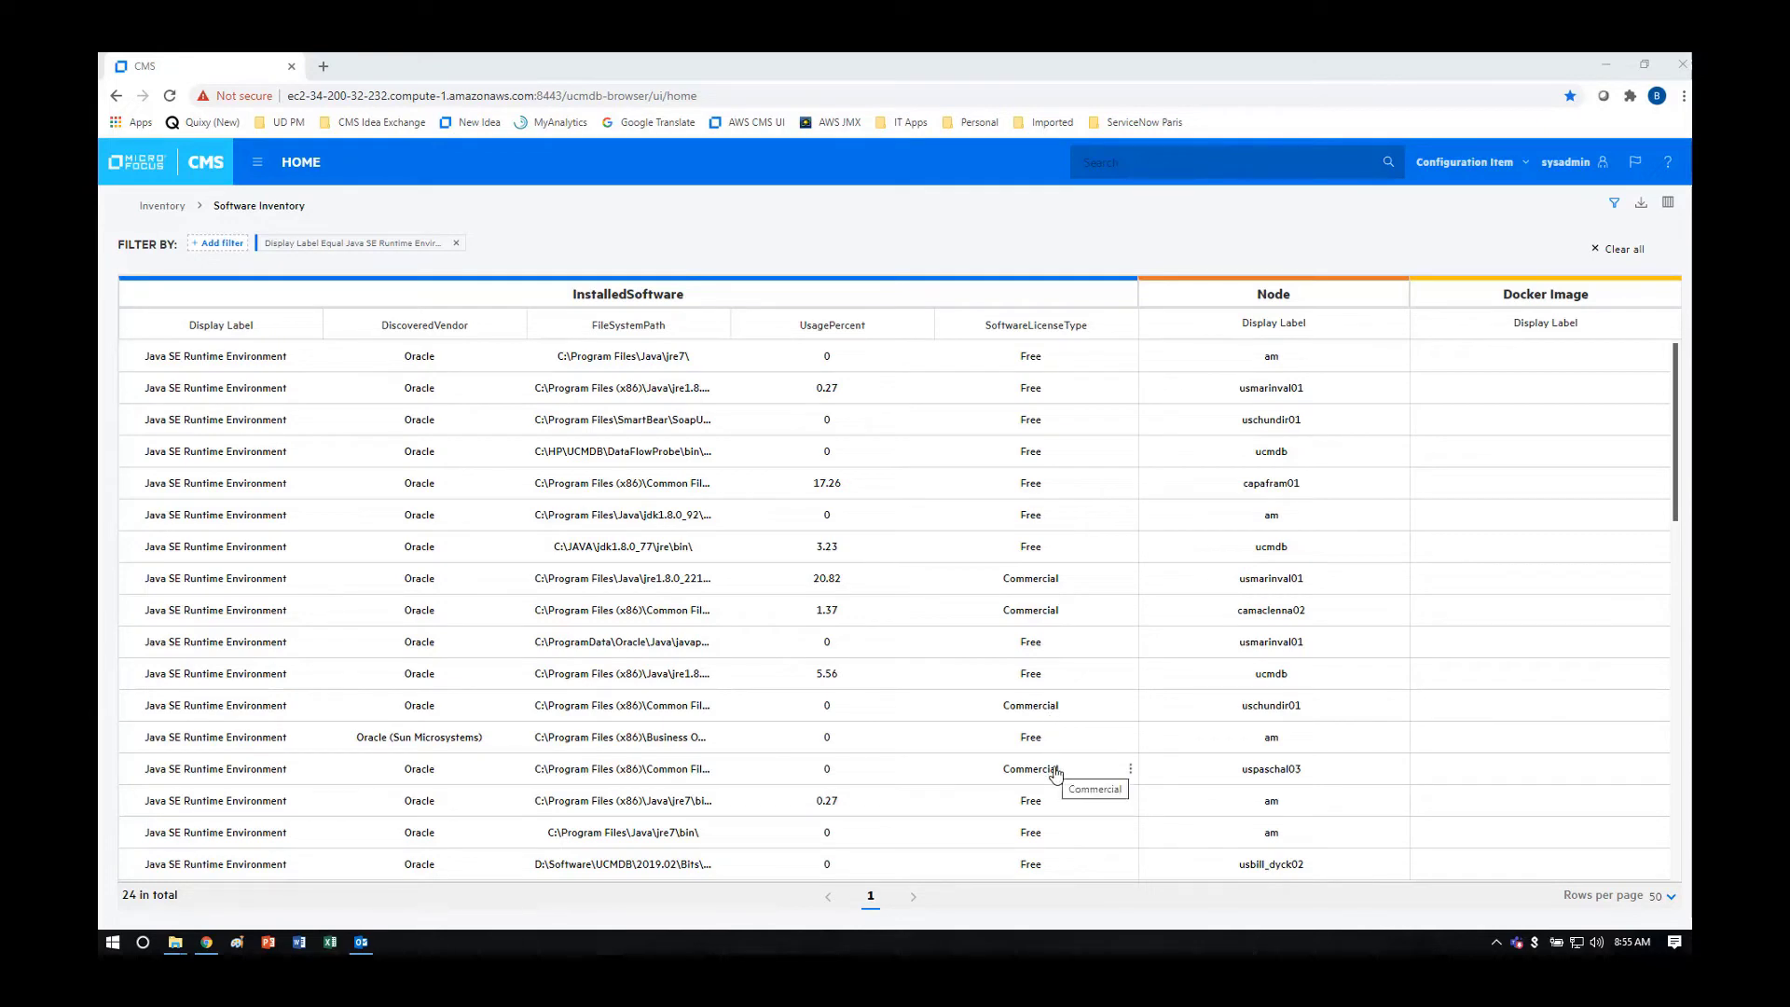
mouse_move(1059, 706)
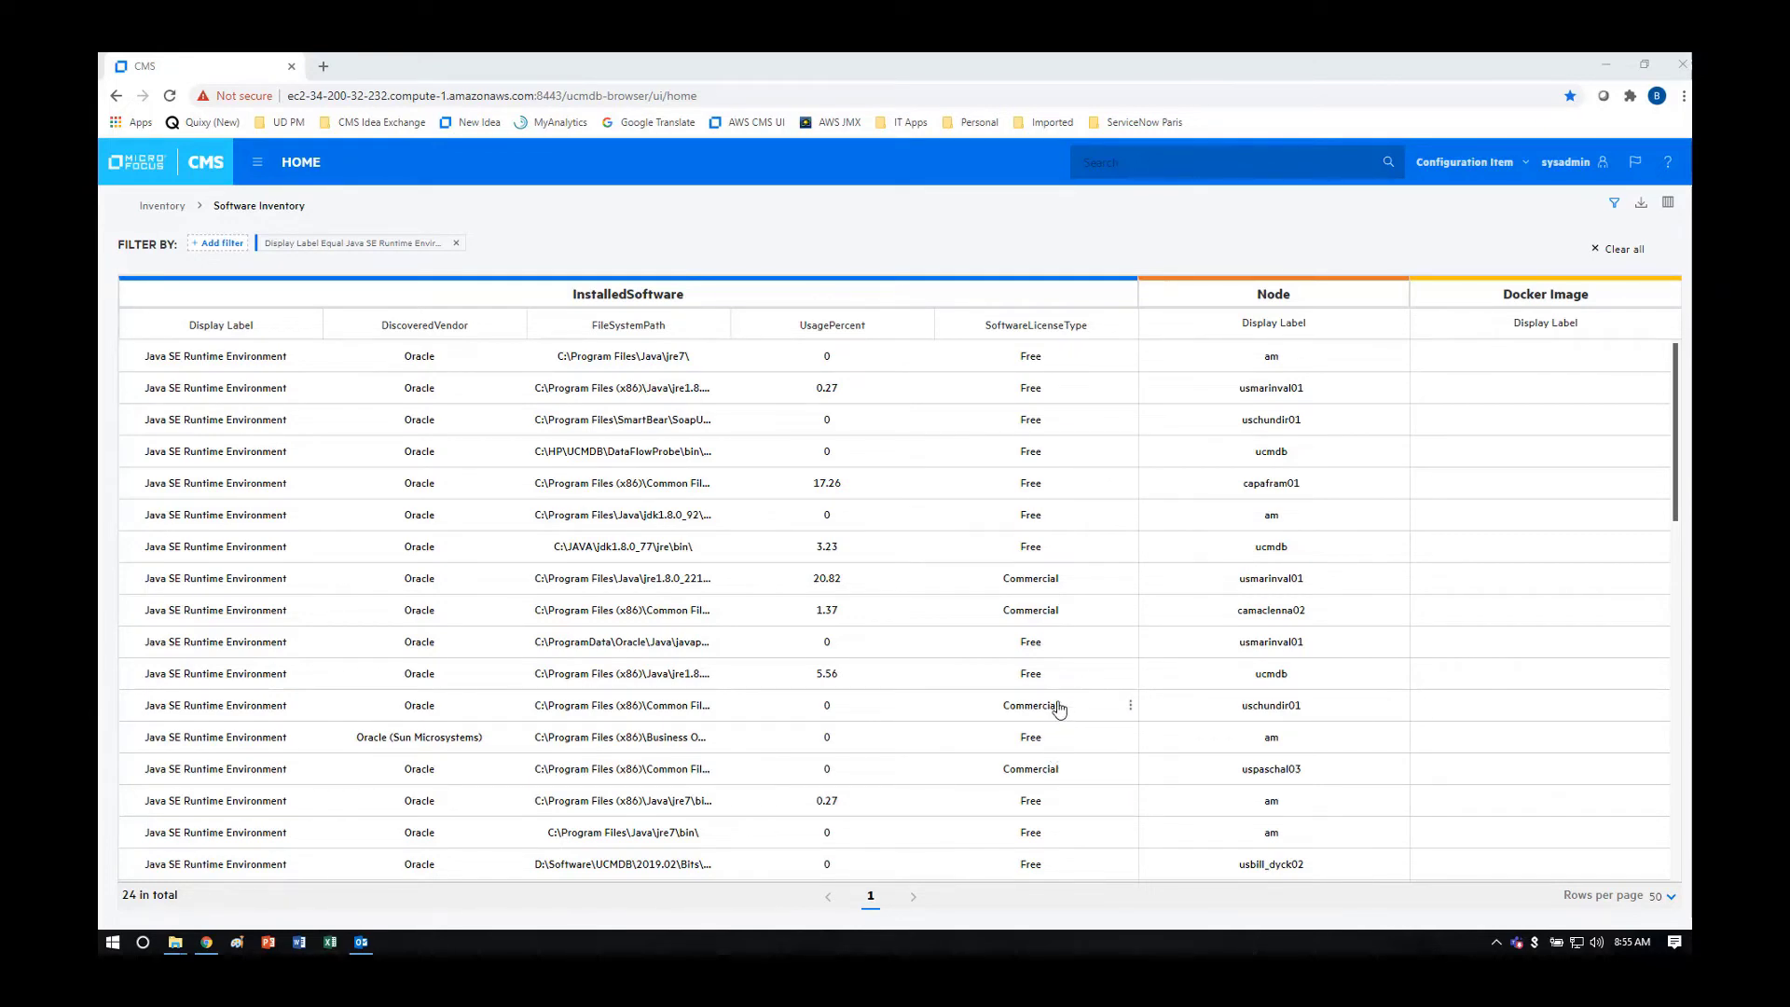
mouse_move(1031, 704)
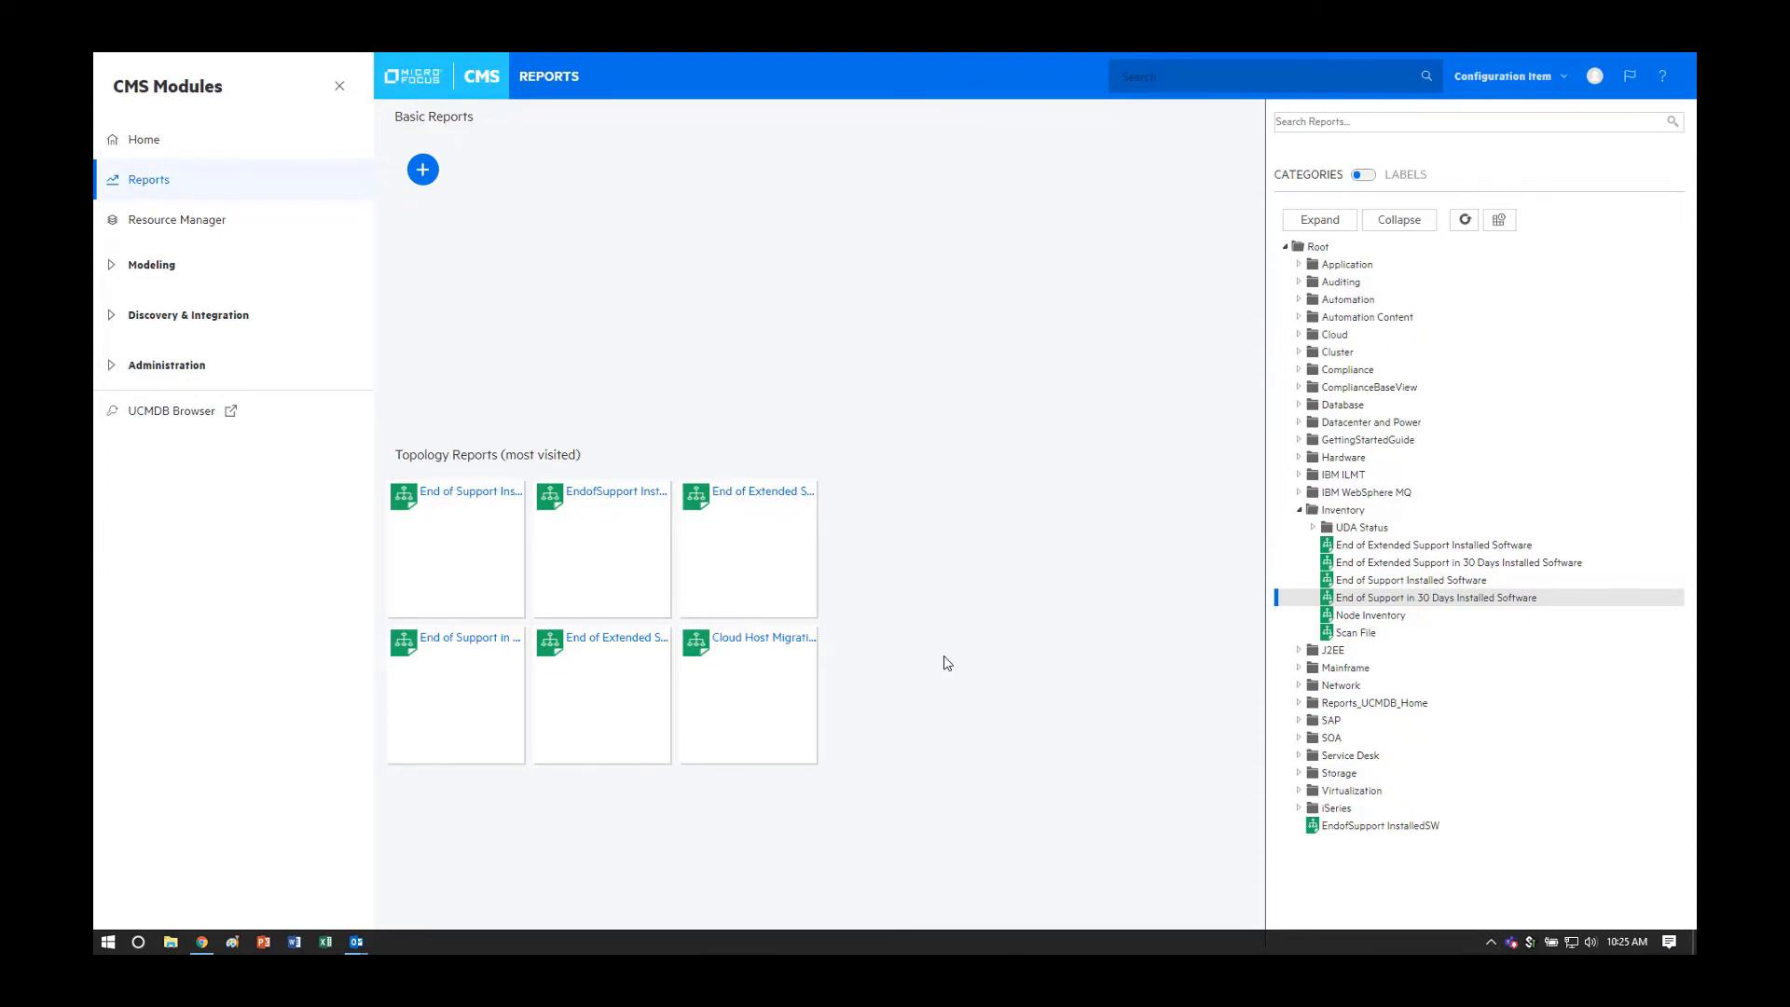
mouse_move(1010, 663)
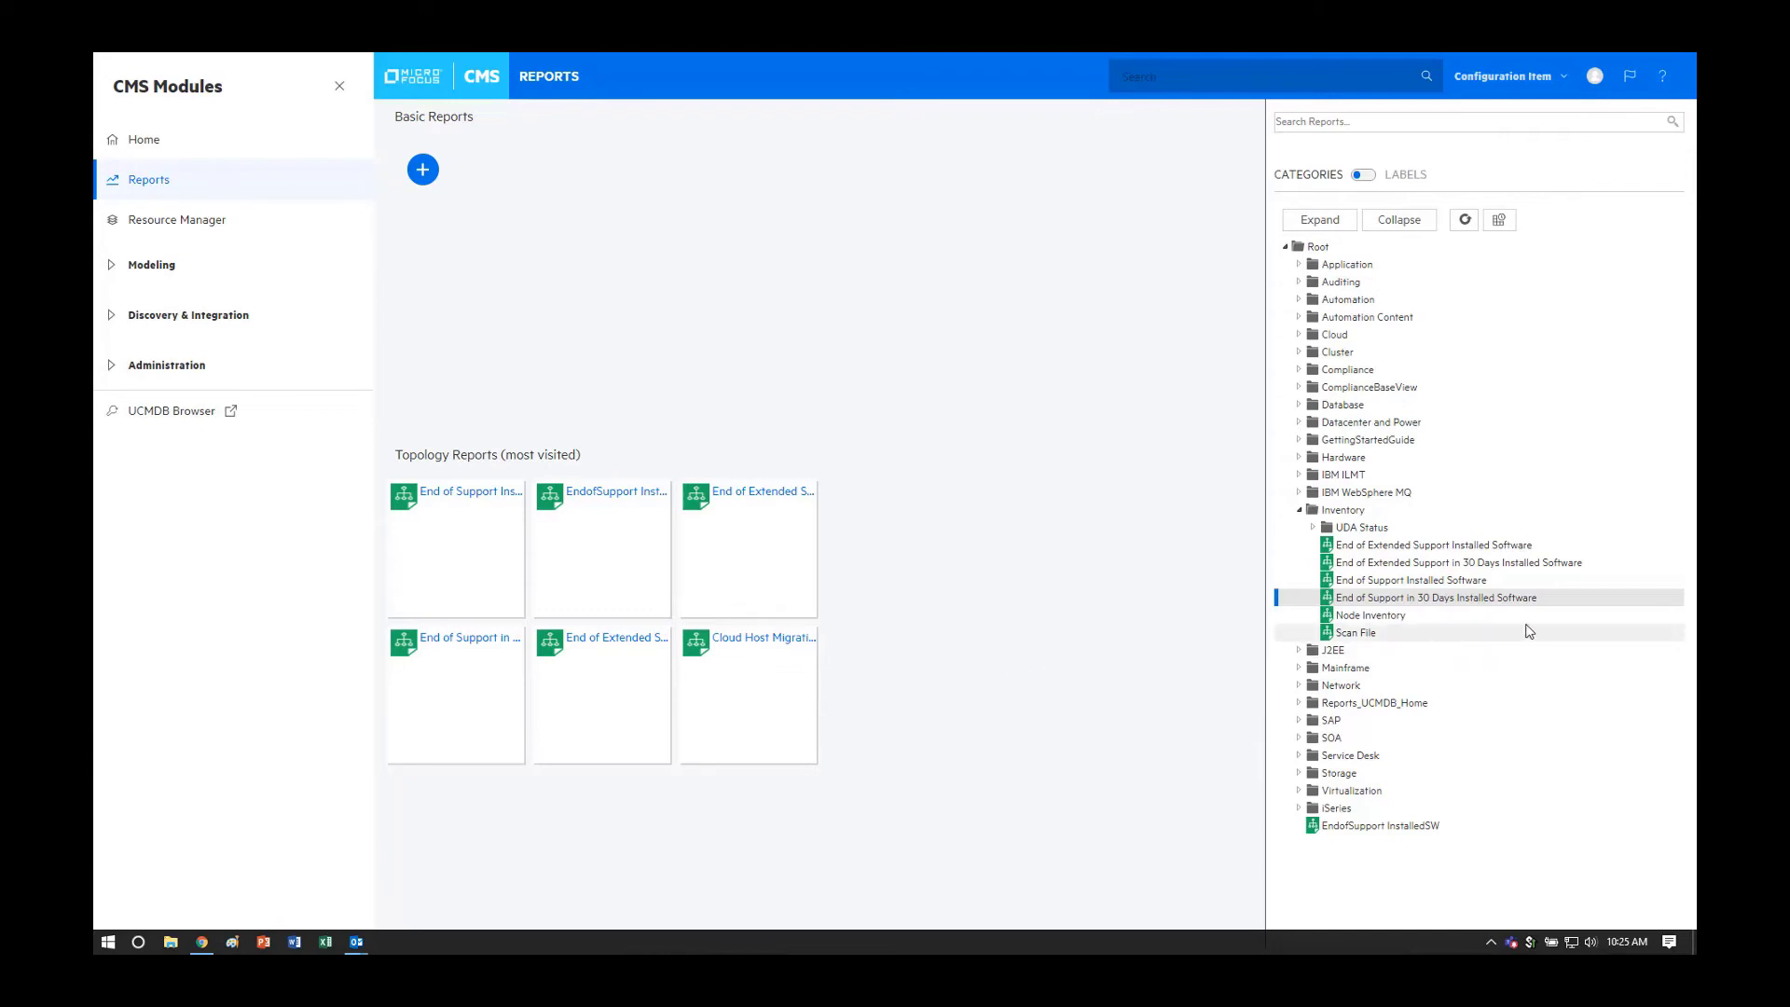
mouse_move(1474, 579)
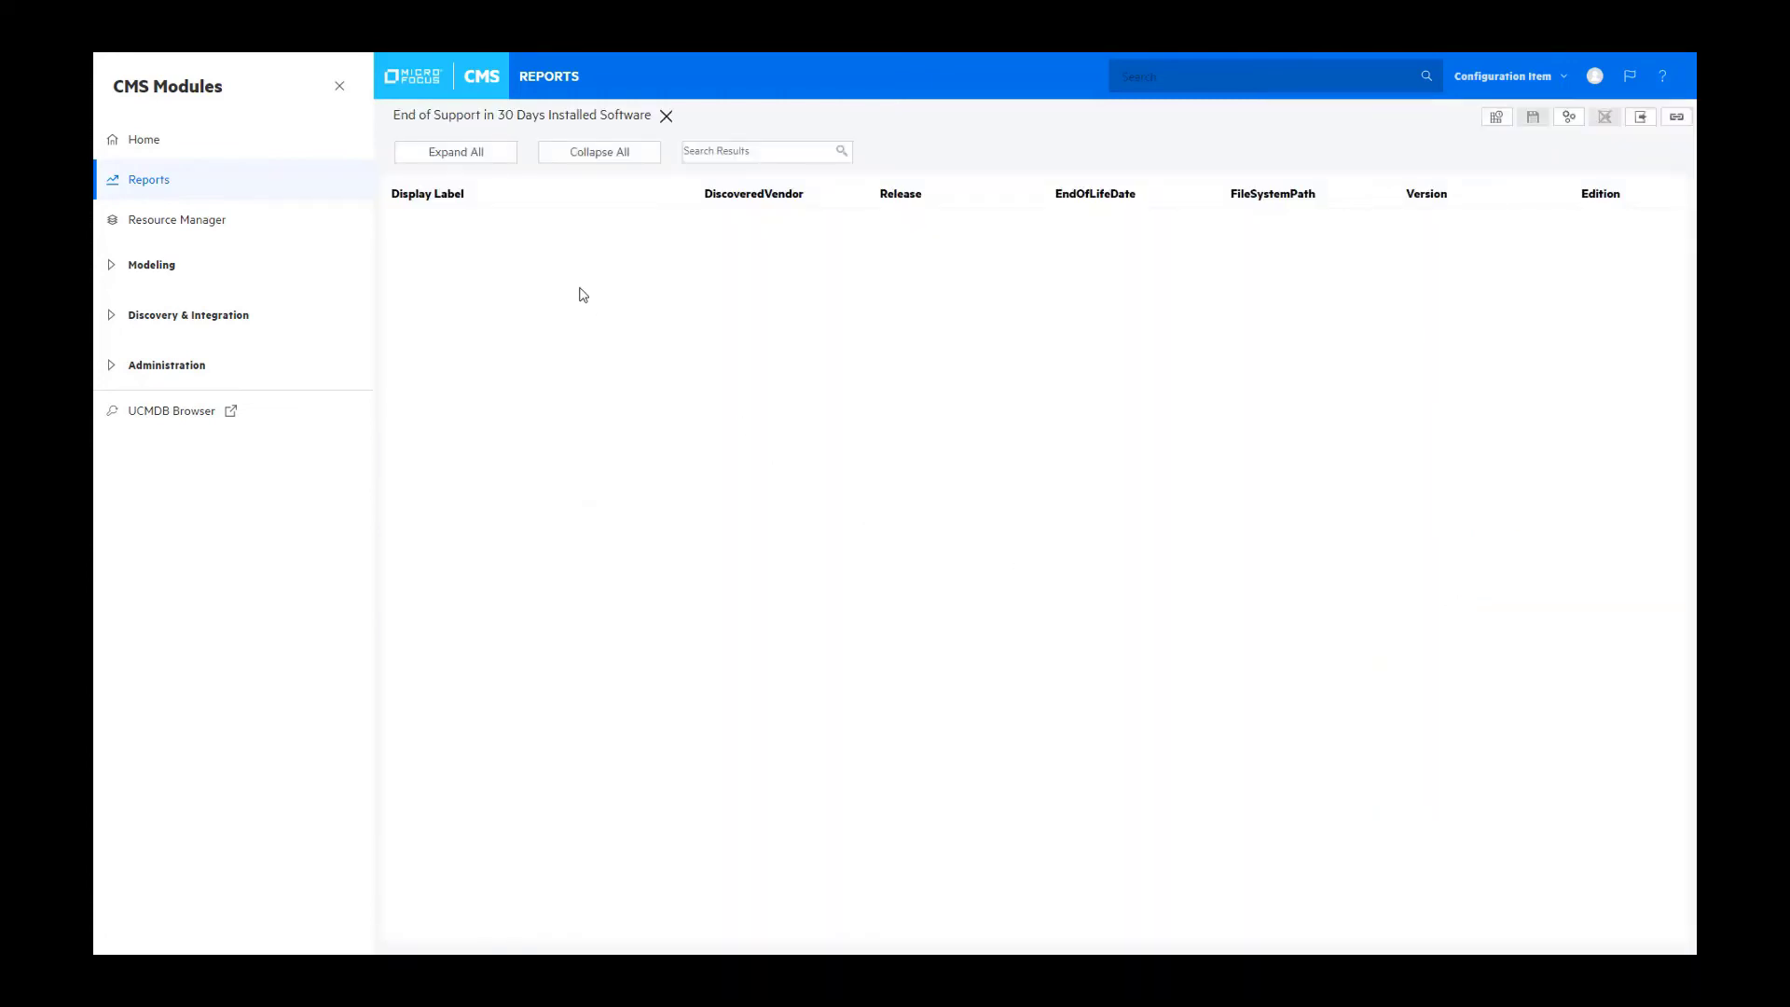
Step: Expand the first JIRA row in the End of Support report to show its host node
click(455, 151)
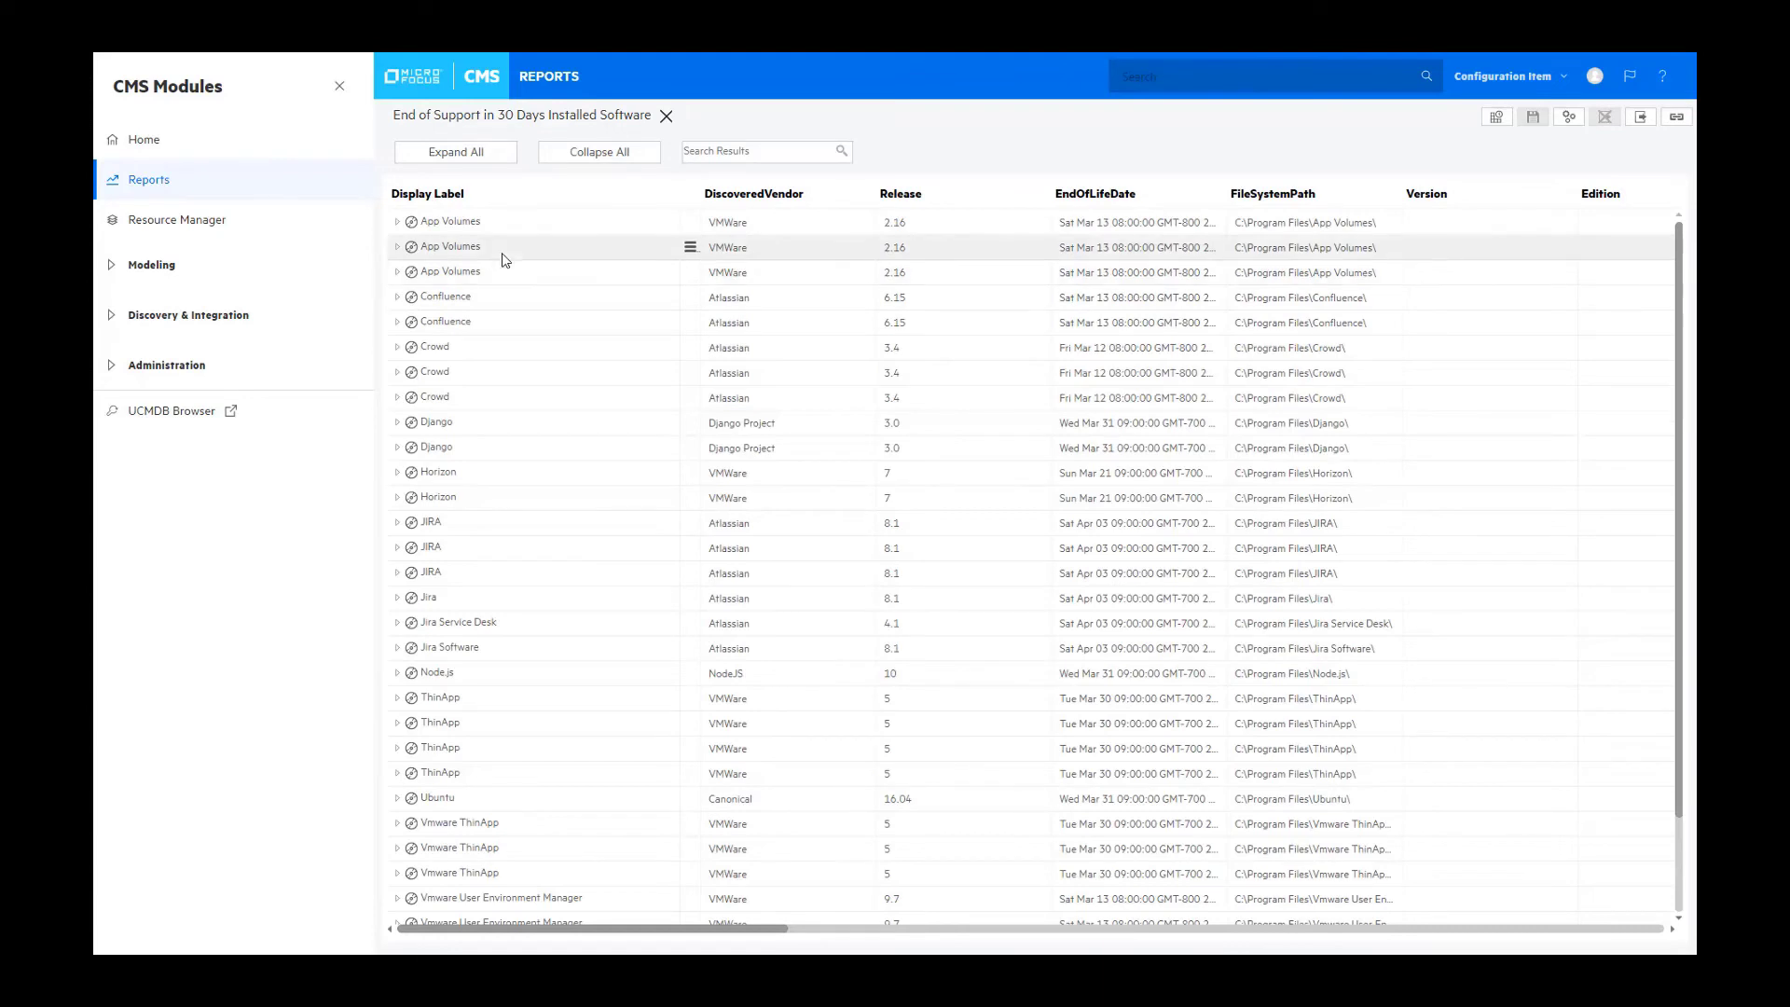
mouse_move(1106, 231)
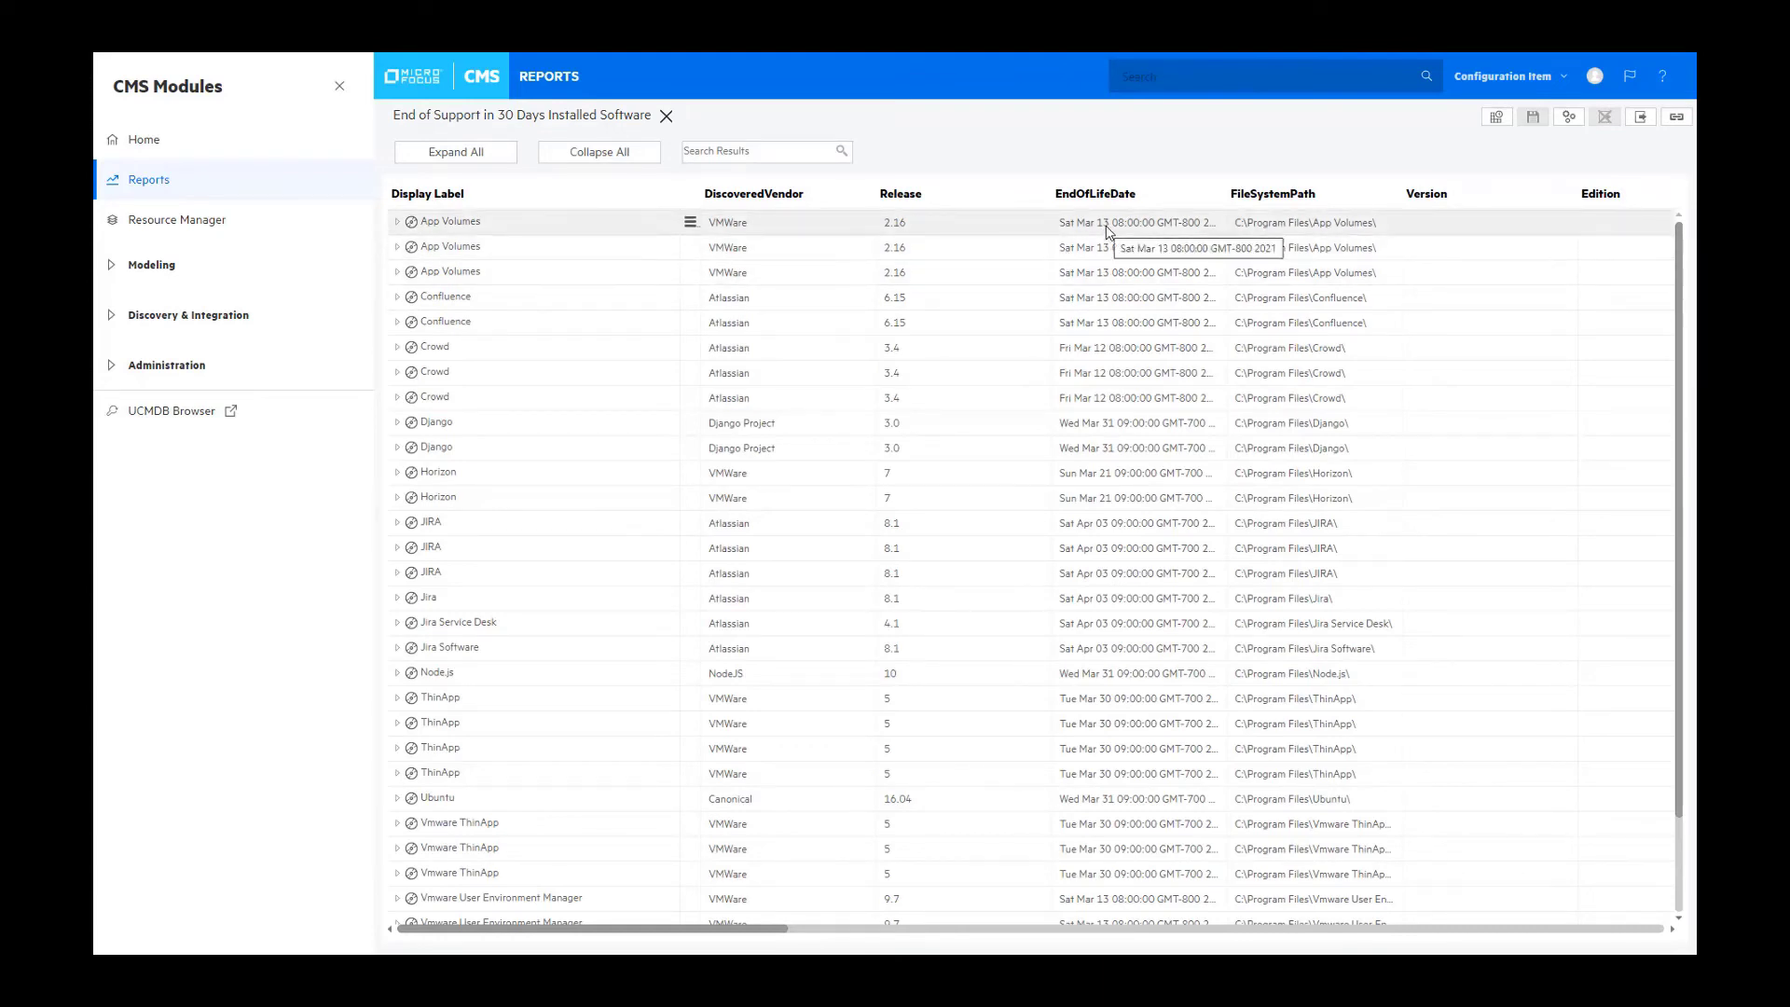
mouse_move(495, 271)
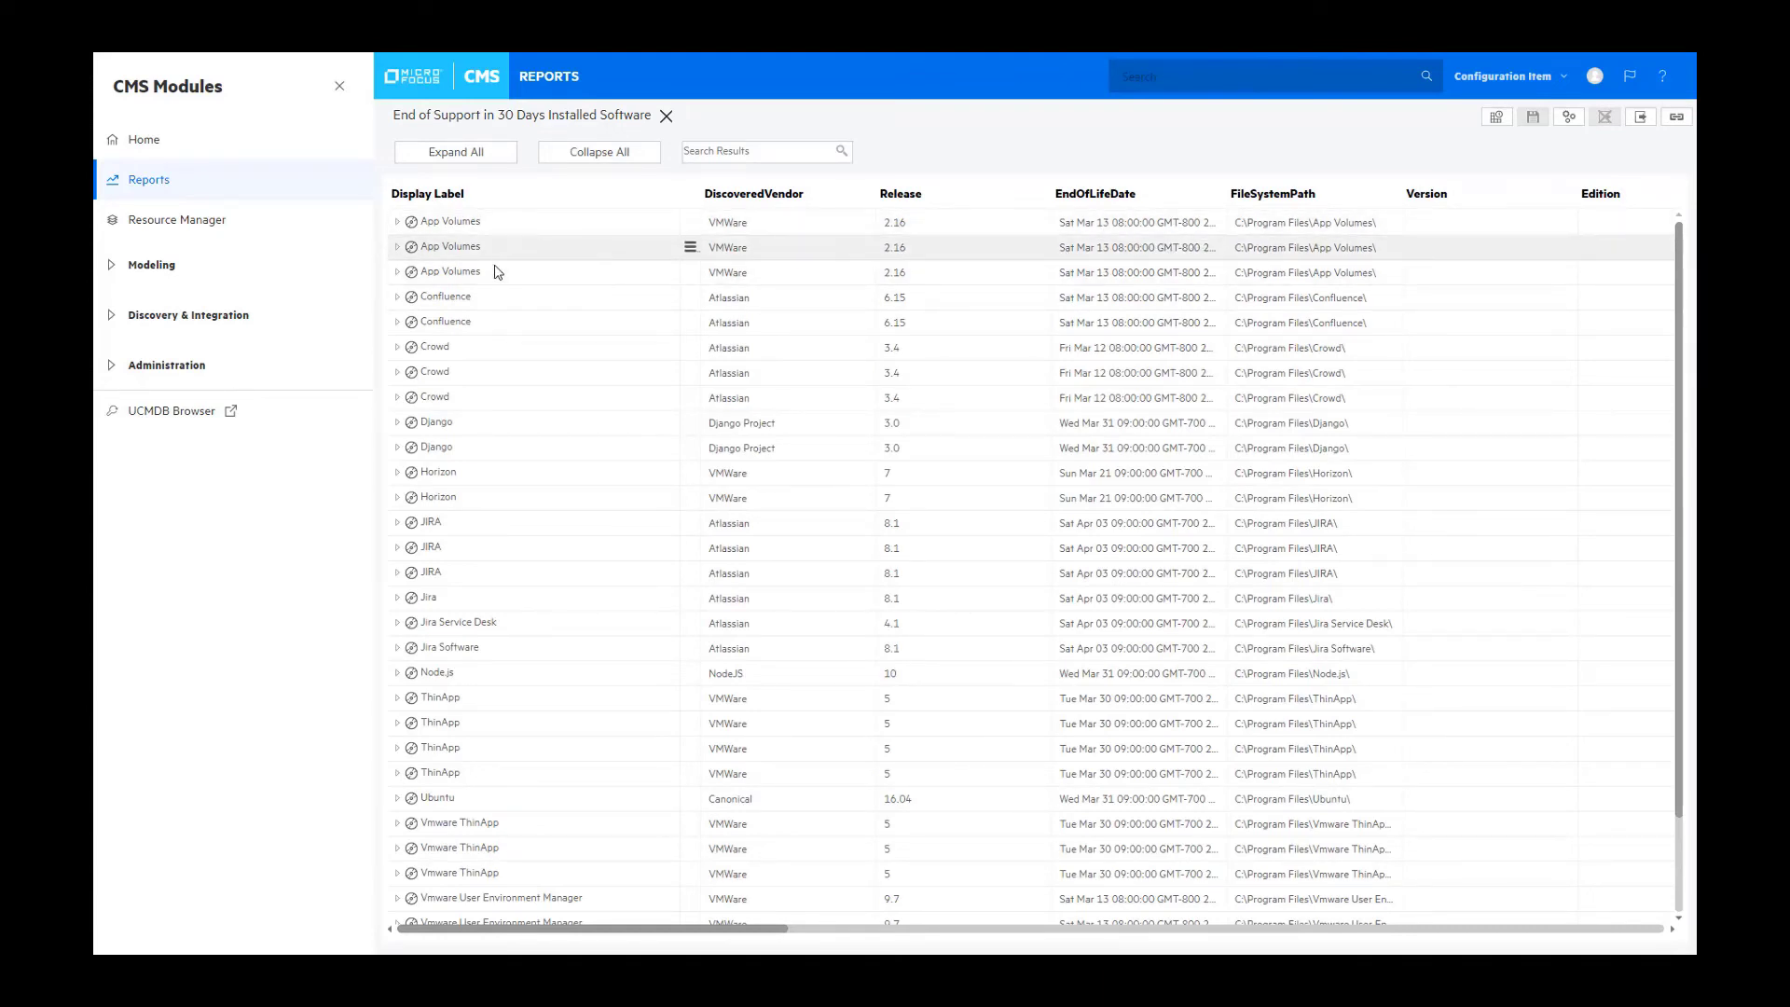
mouse_move(429, 522)
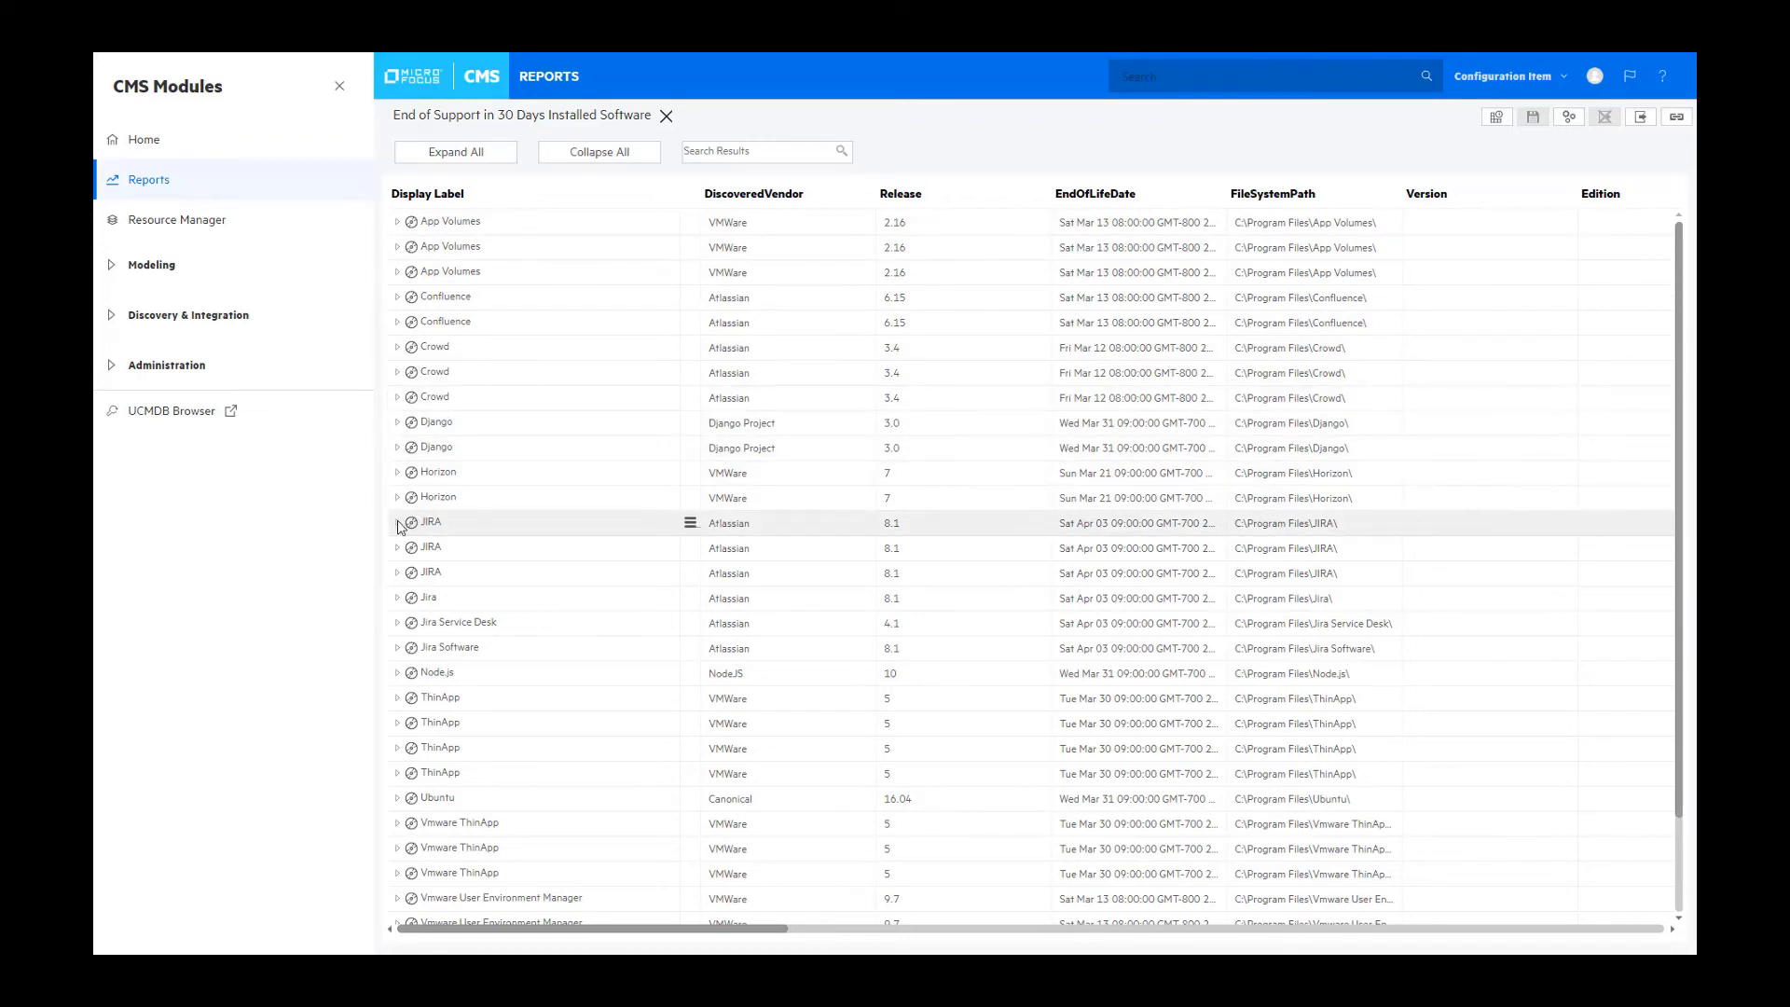
click(395, 522)
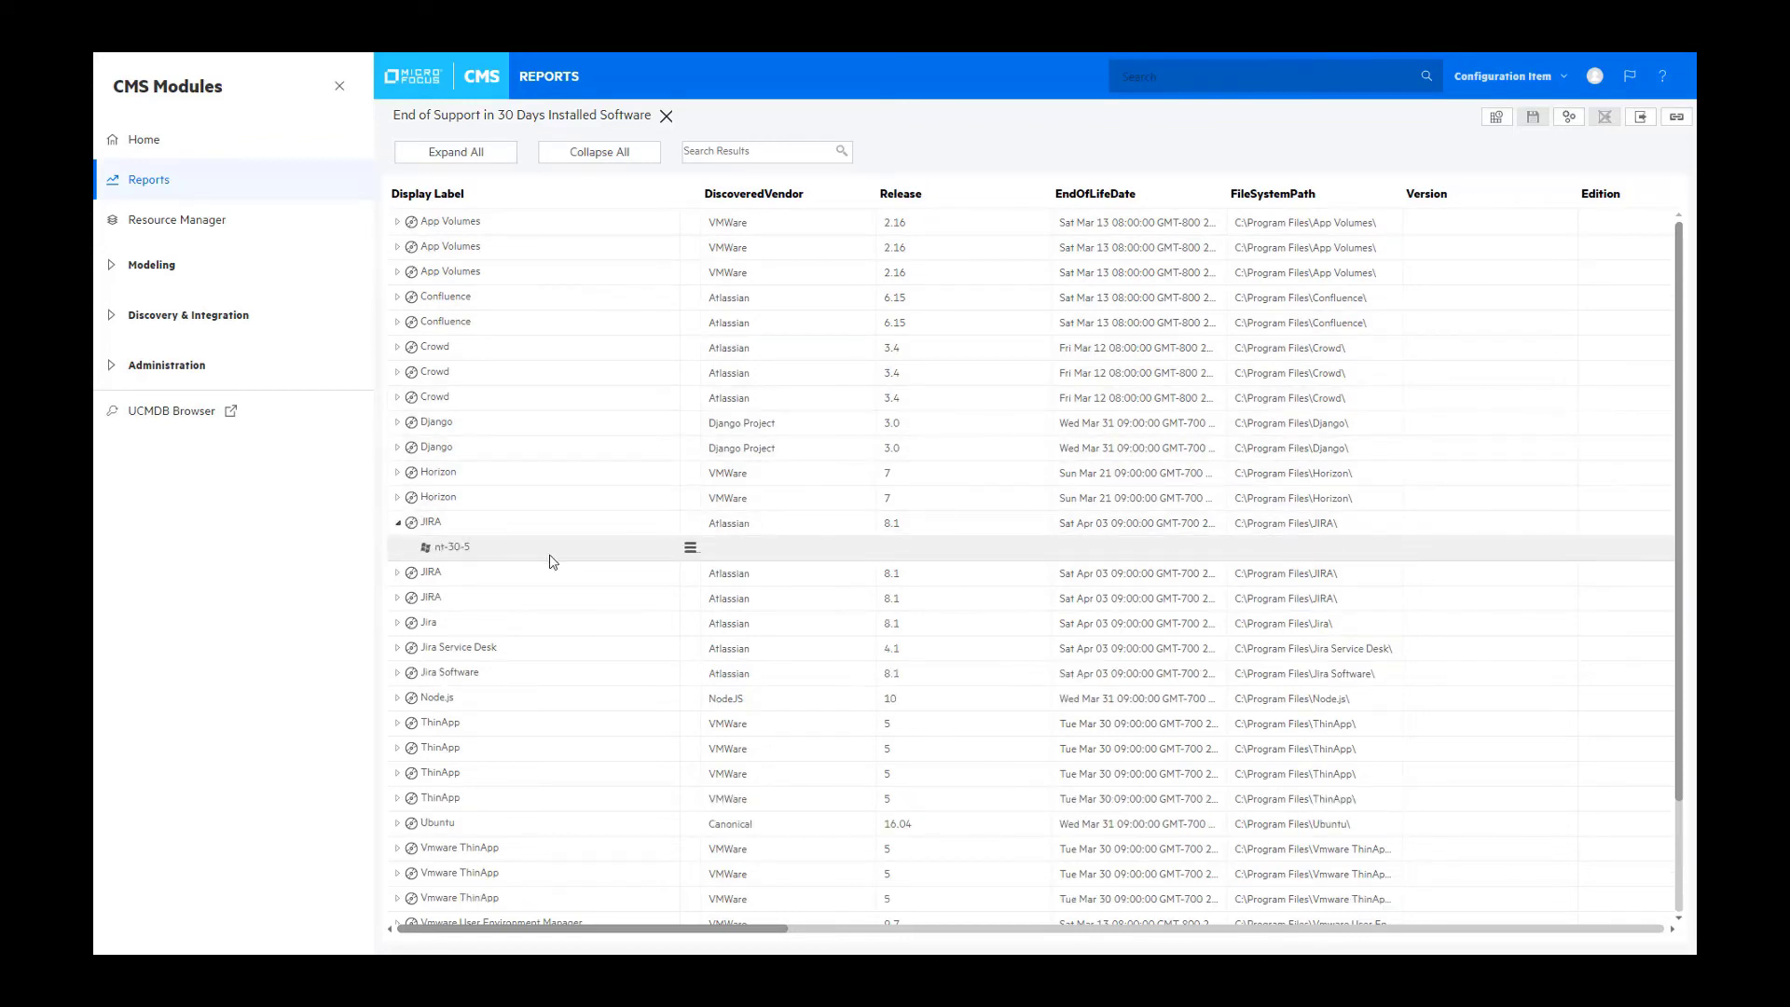
mouse_move(440, 748)
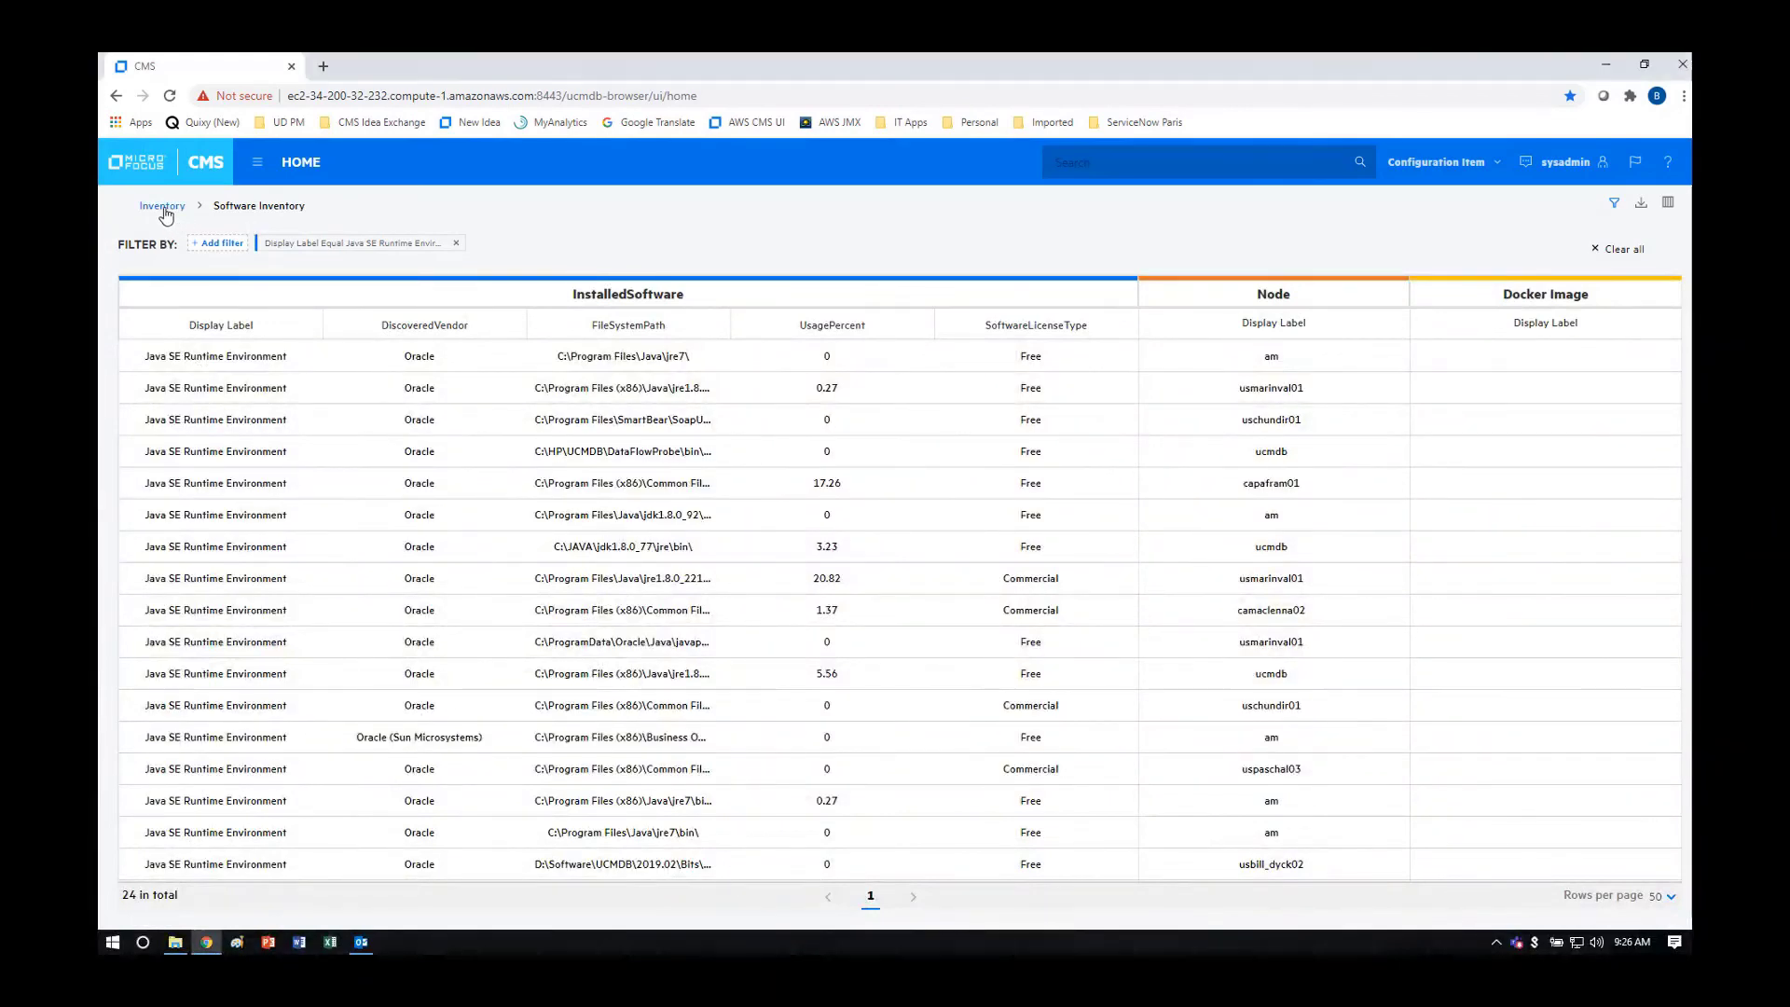
Step: Return to the Inventory overview via the breadcrumb to reach the Work Stations card
click(161, 205)
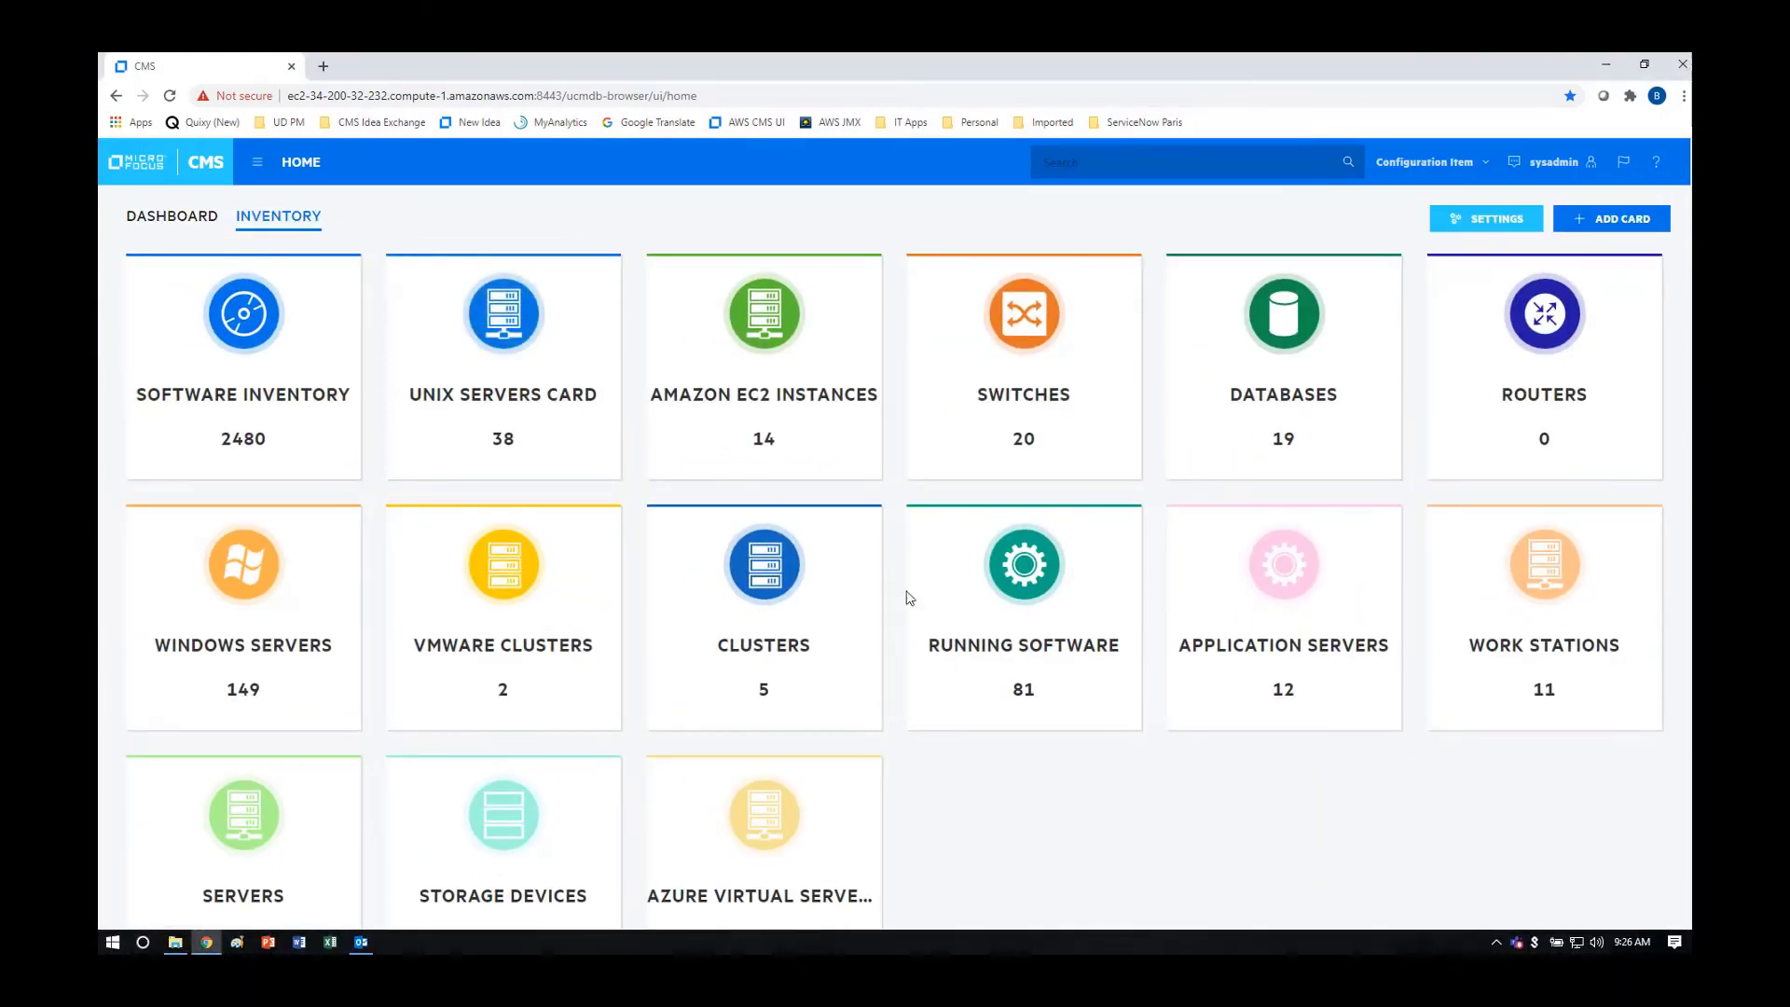
mouse_move(1491, 602)
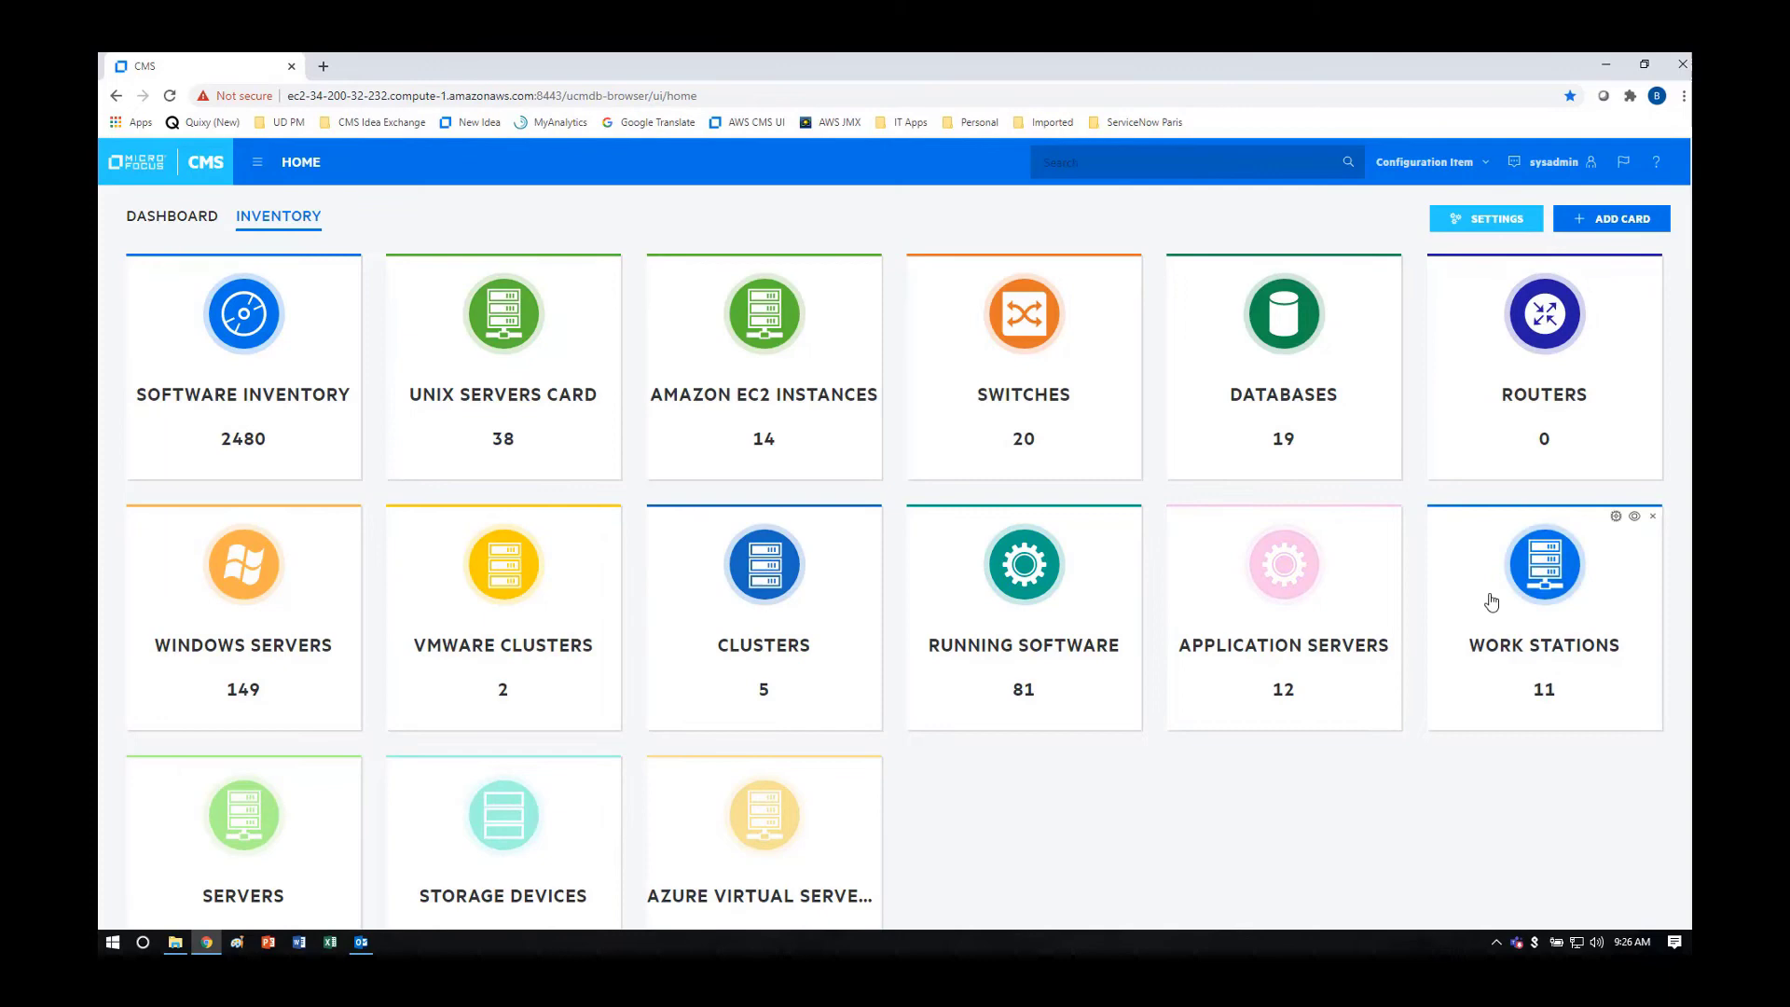
mouse_move(1462, 593)
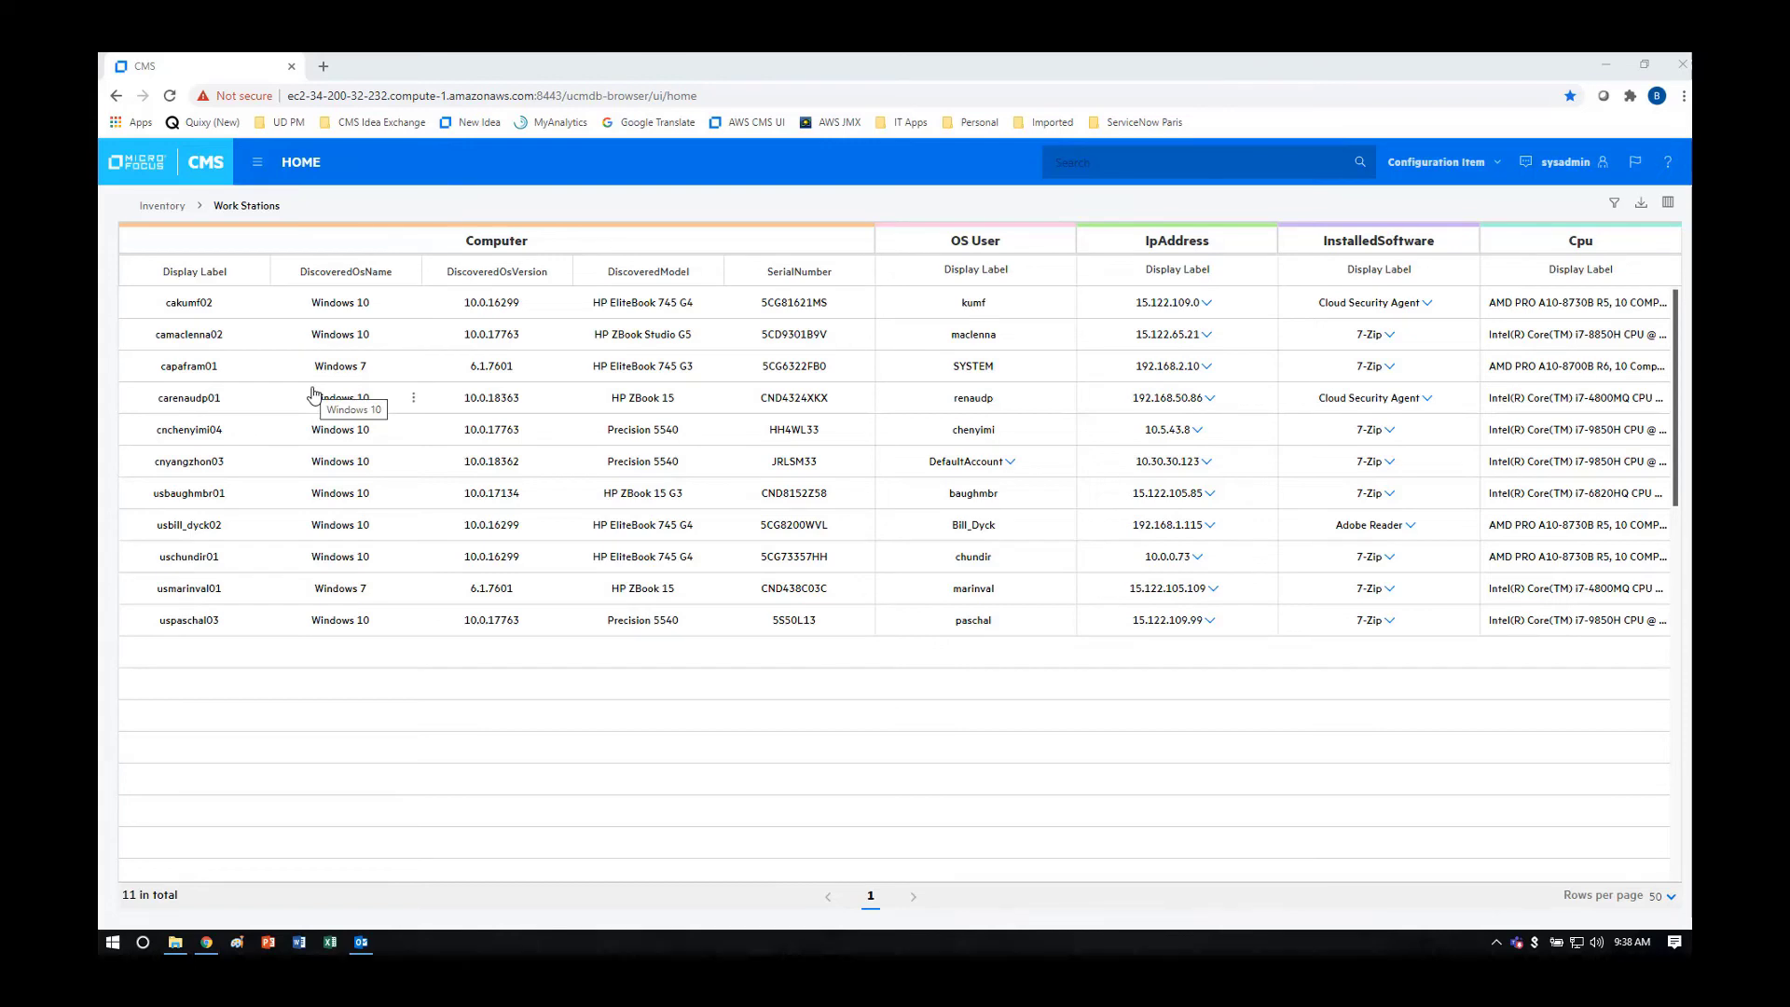
mouse_move(738, 386)
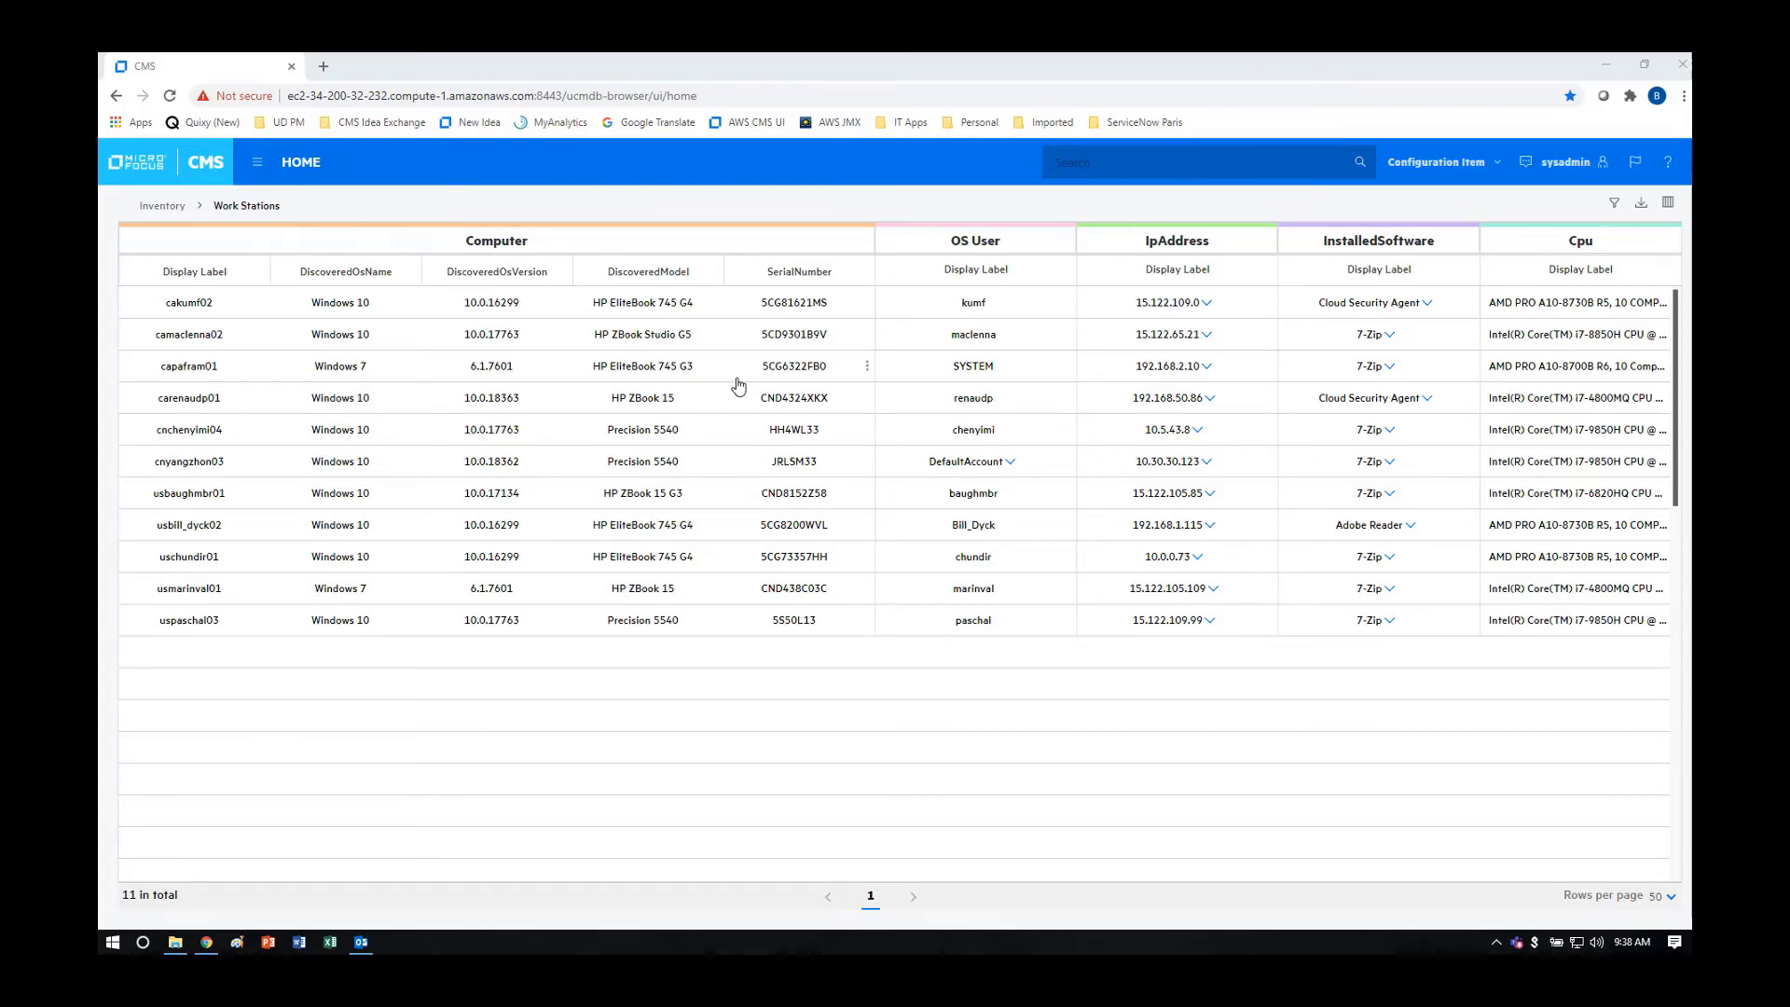
mouse_move(995, 425)
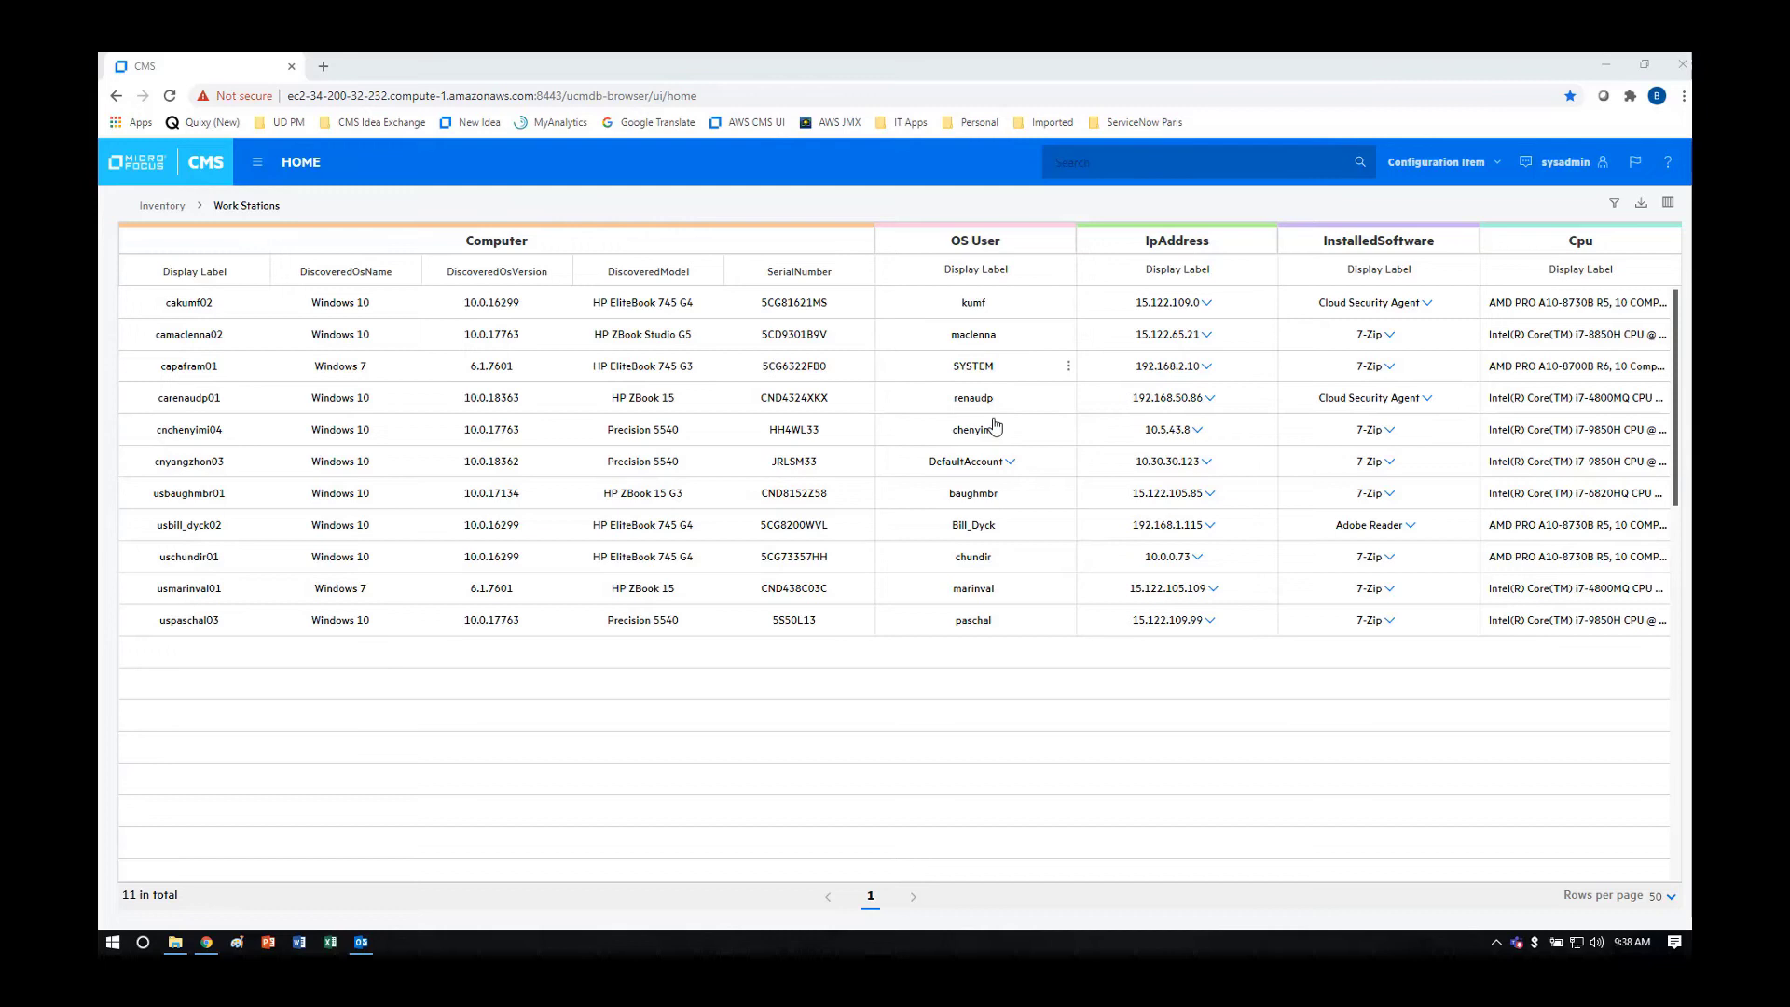
click(1006, 461)
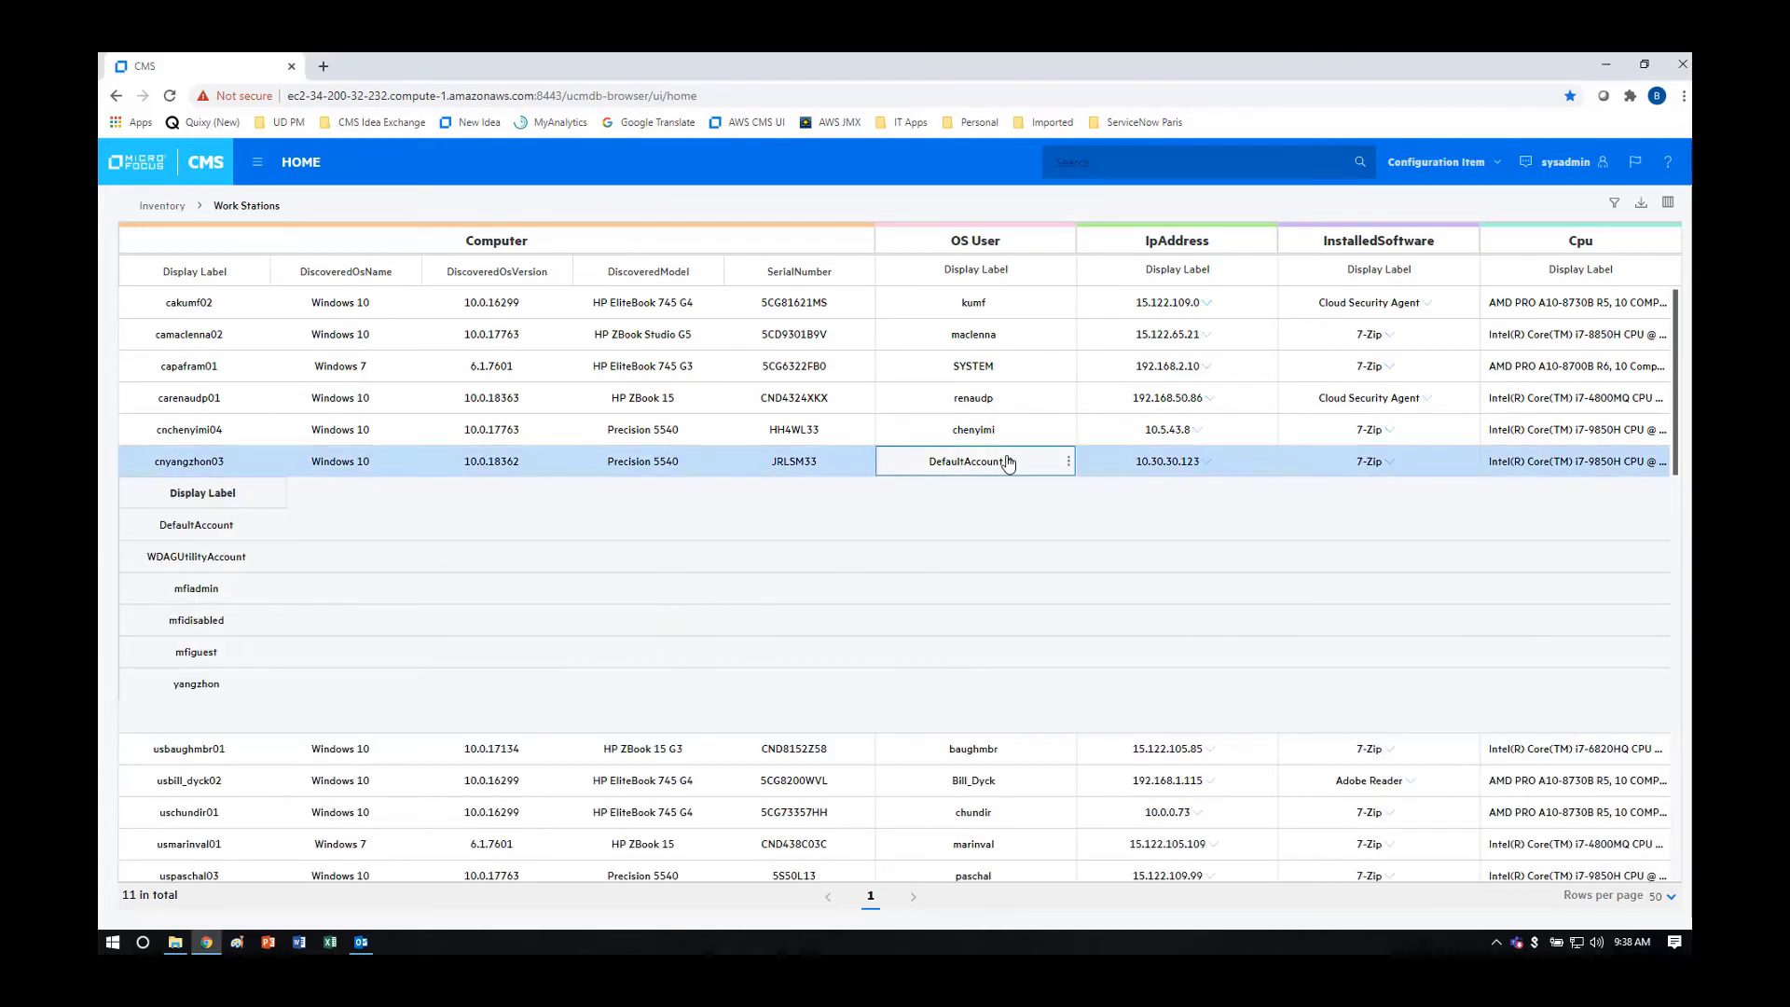
mouse_move(1014, 465)
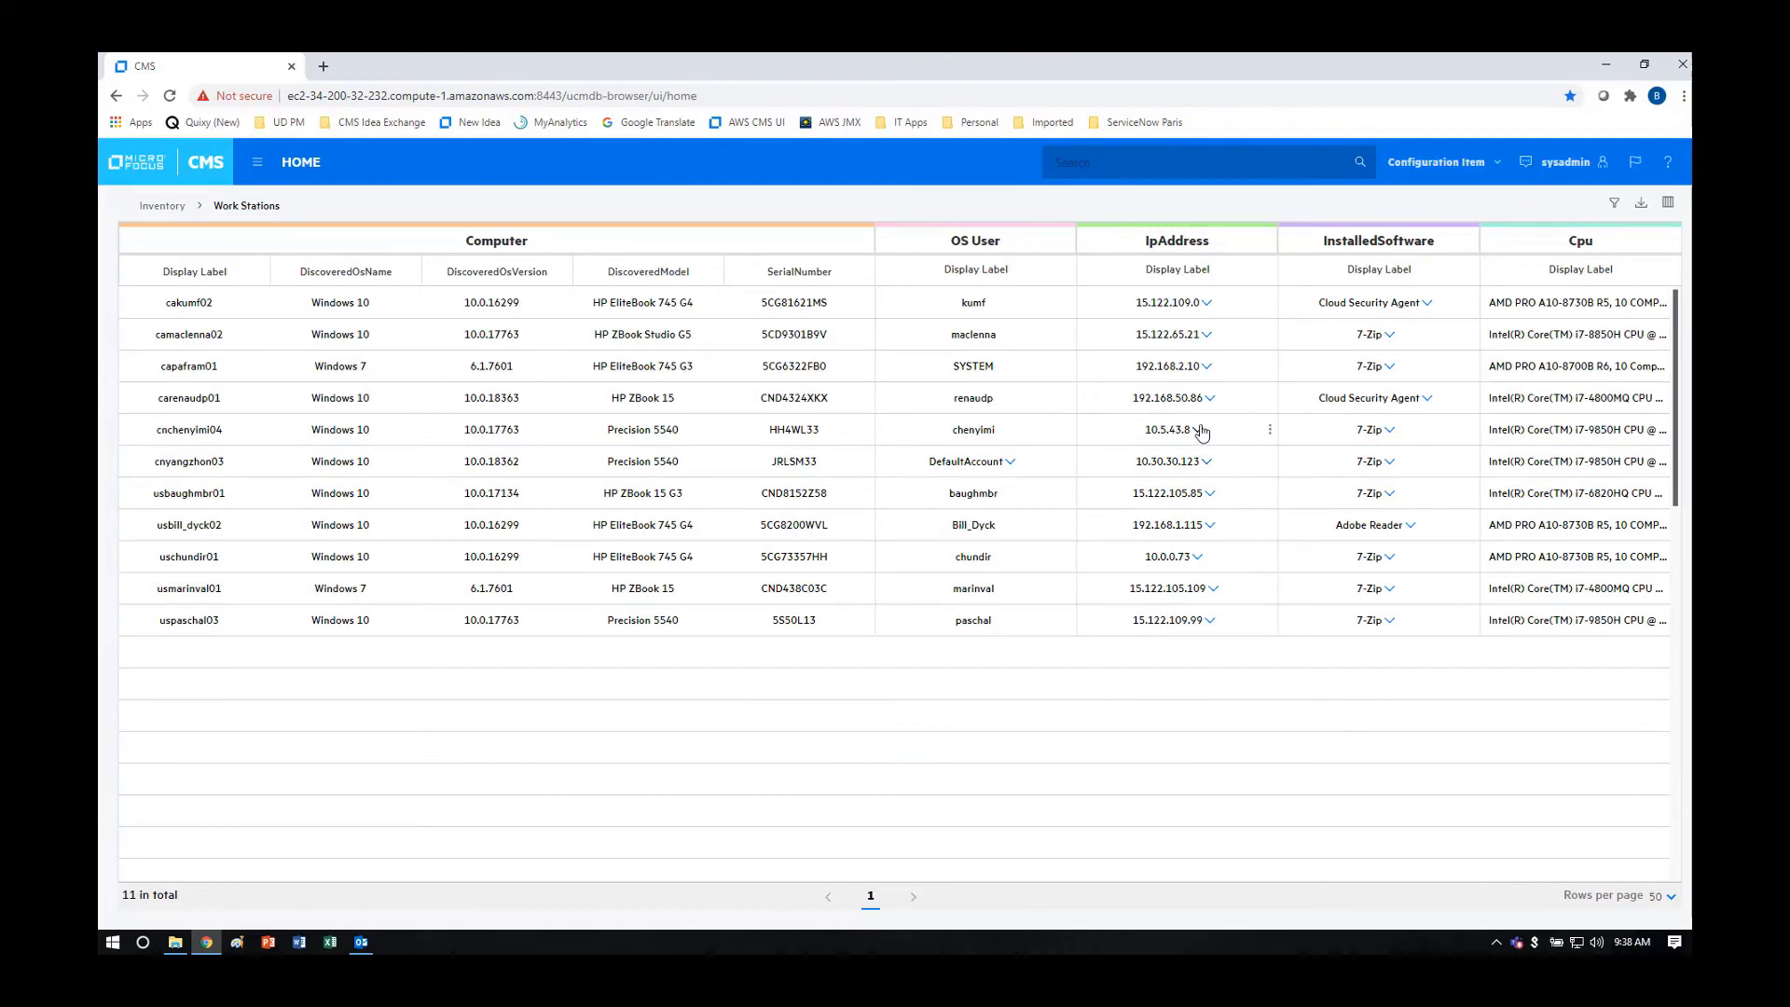
click(1176, 429)
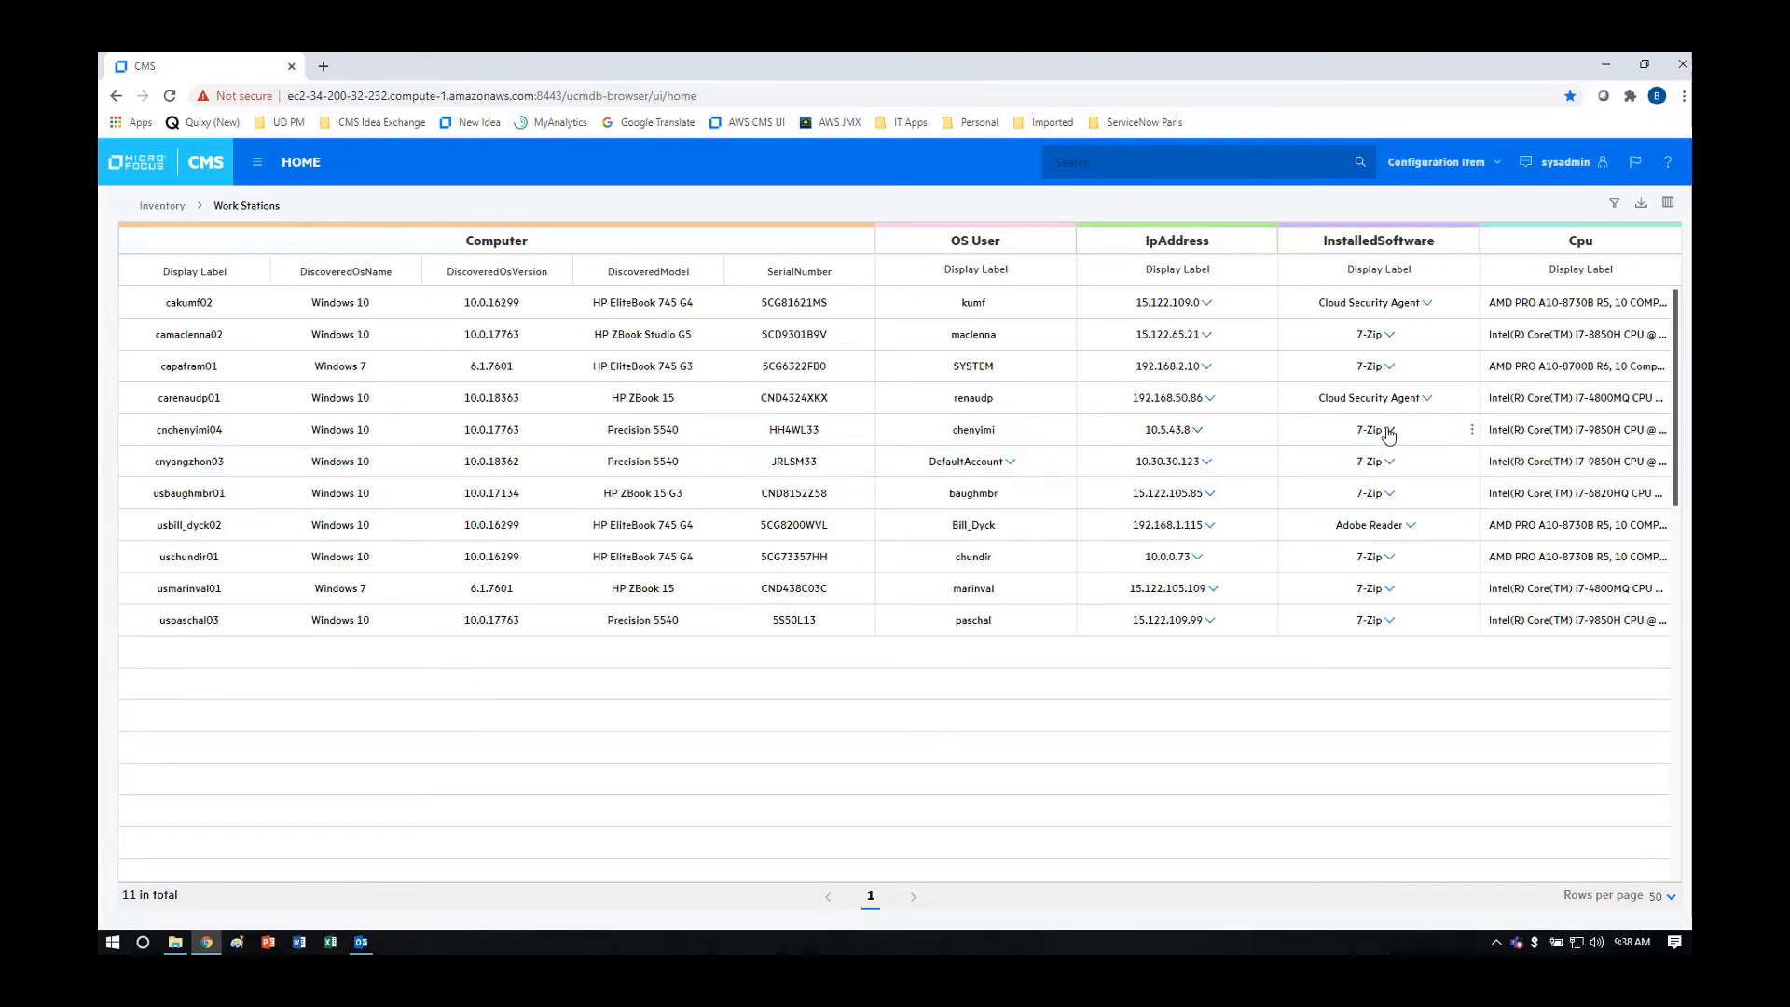
click(1377, 429)
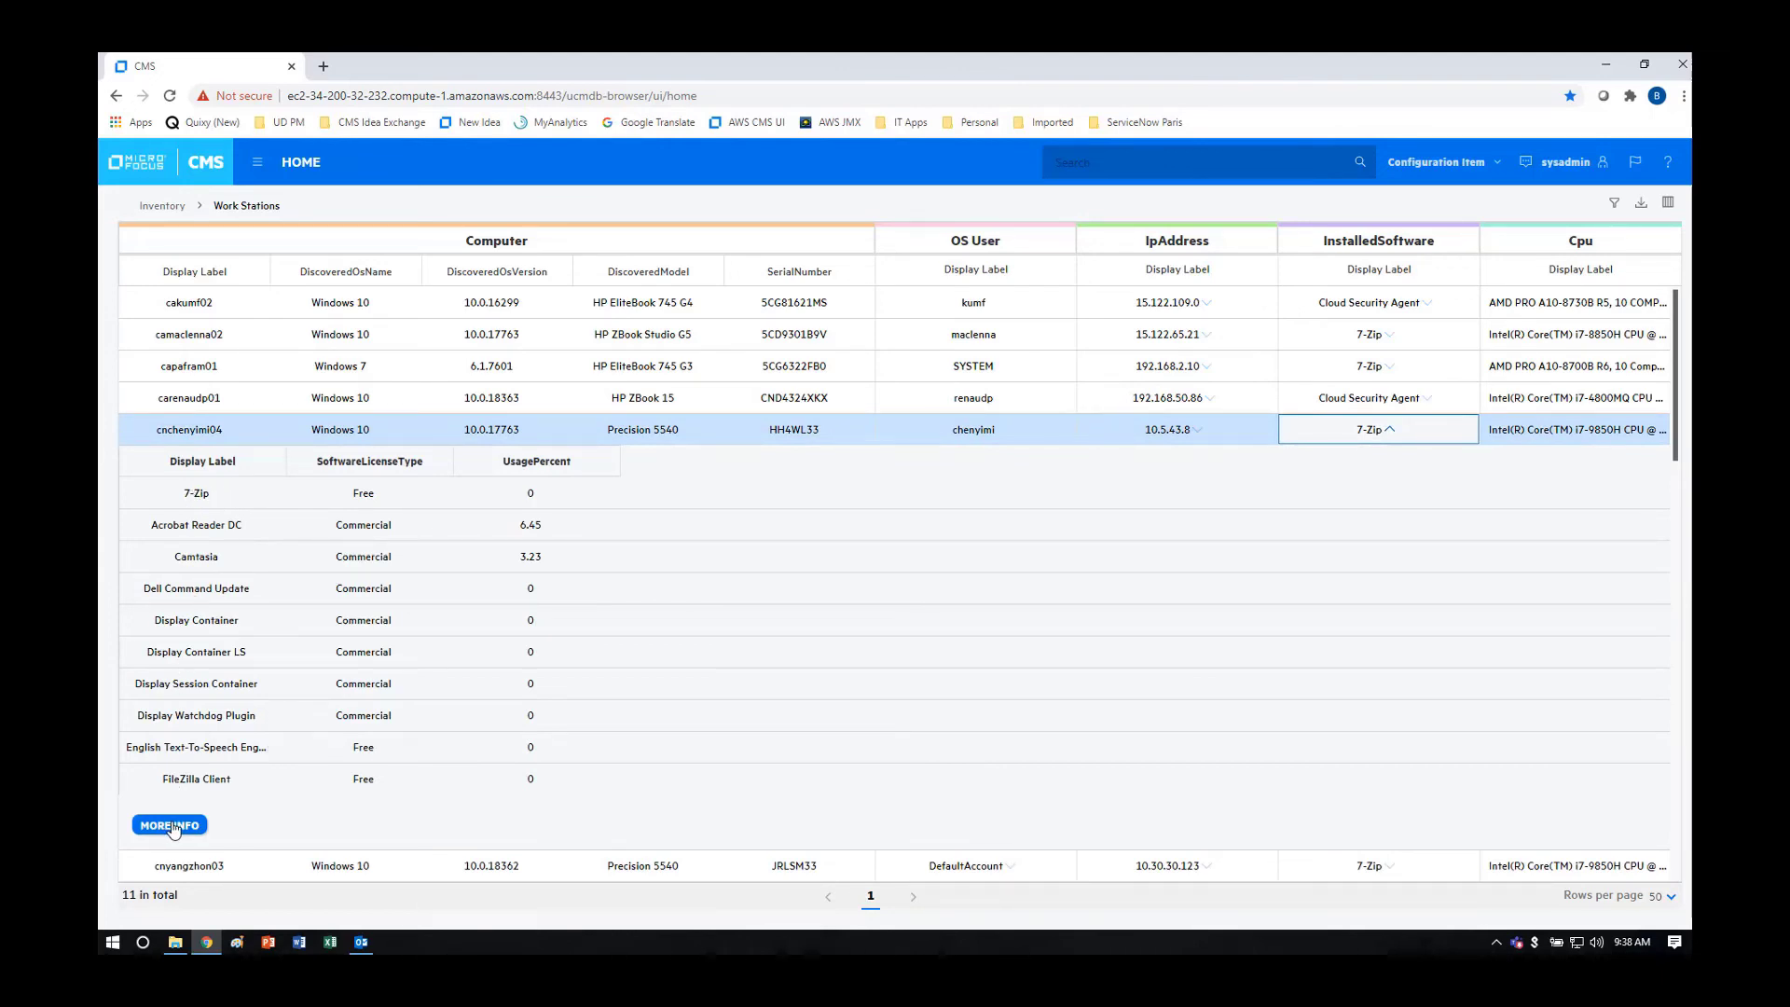
mouse_move(238, 684)
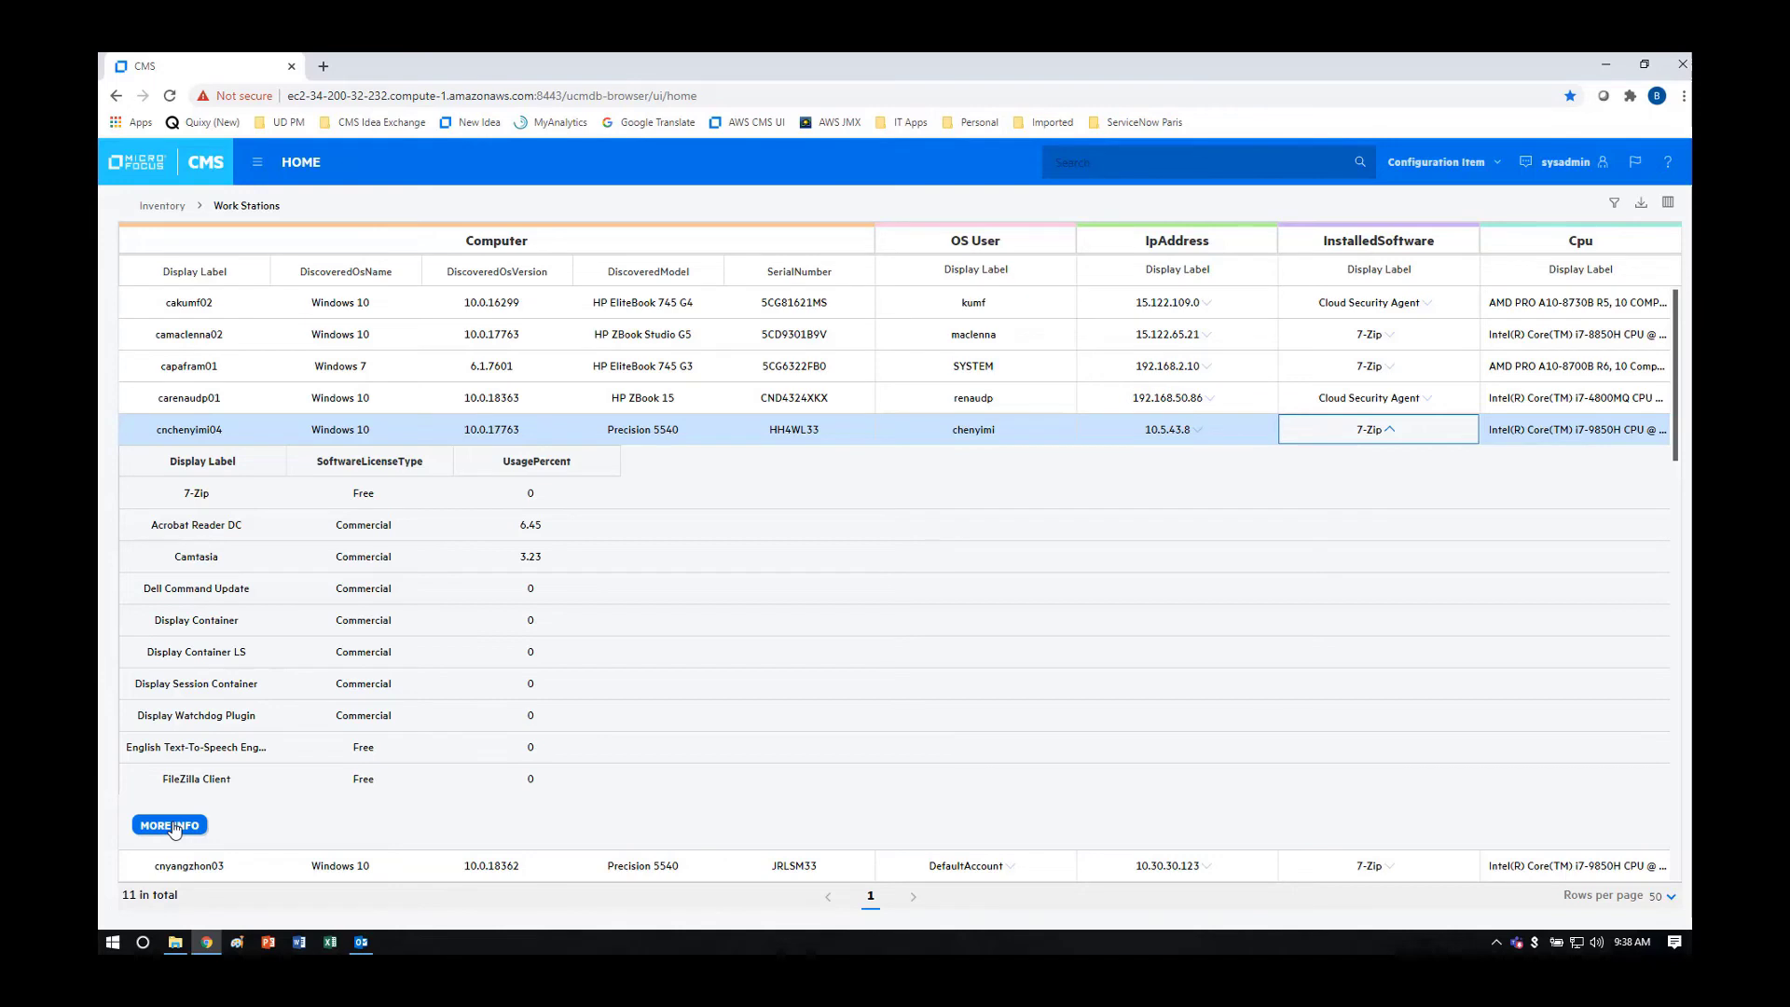
mouse_move(1249, 511)
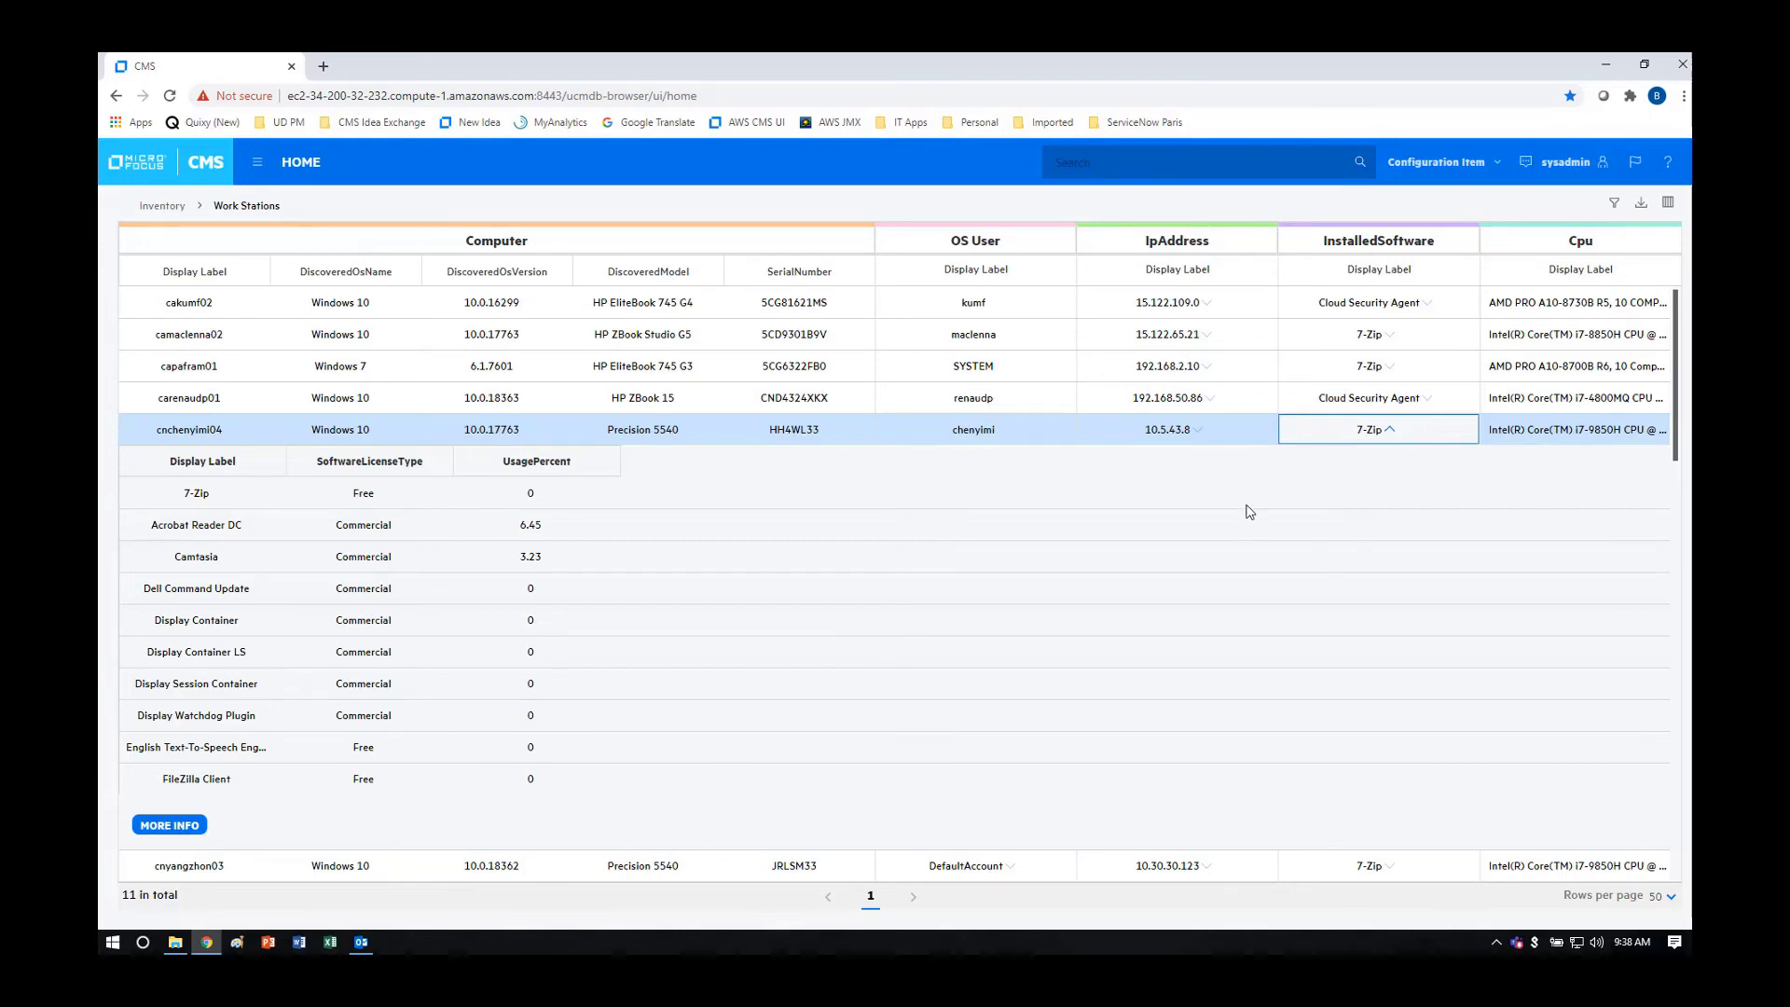
click(1391, 429)
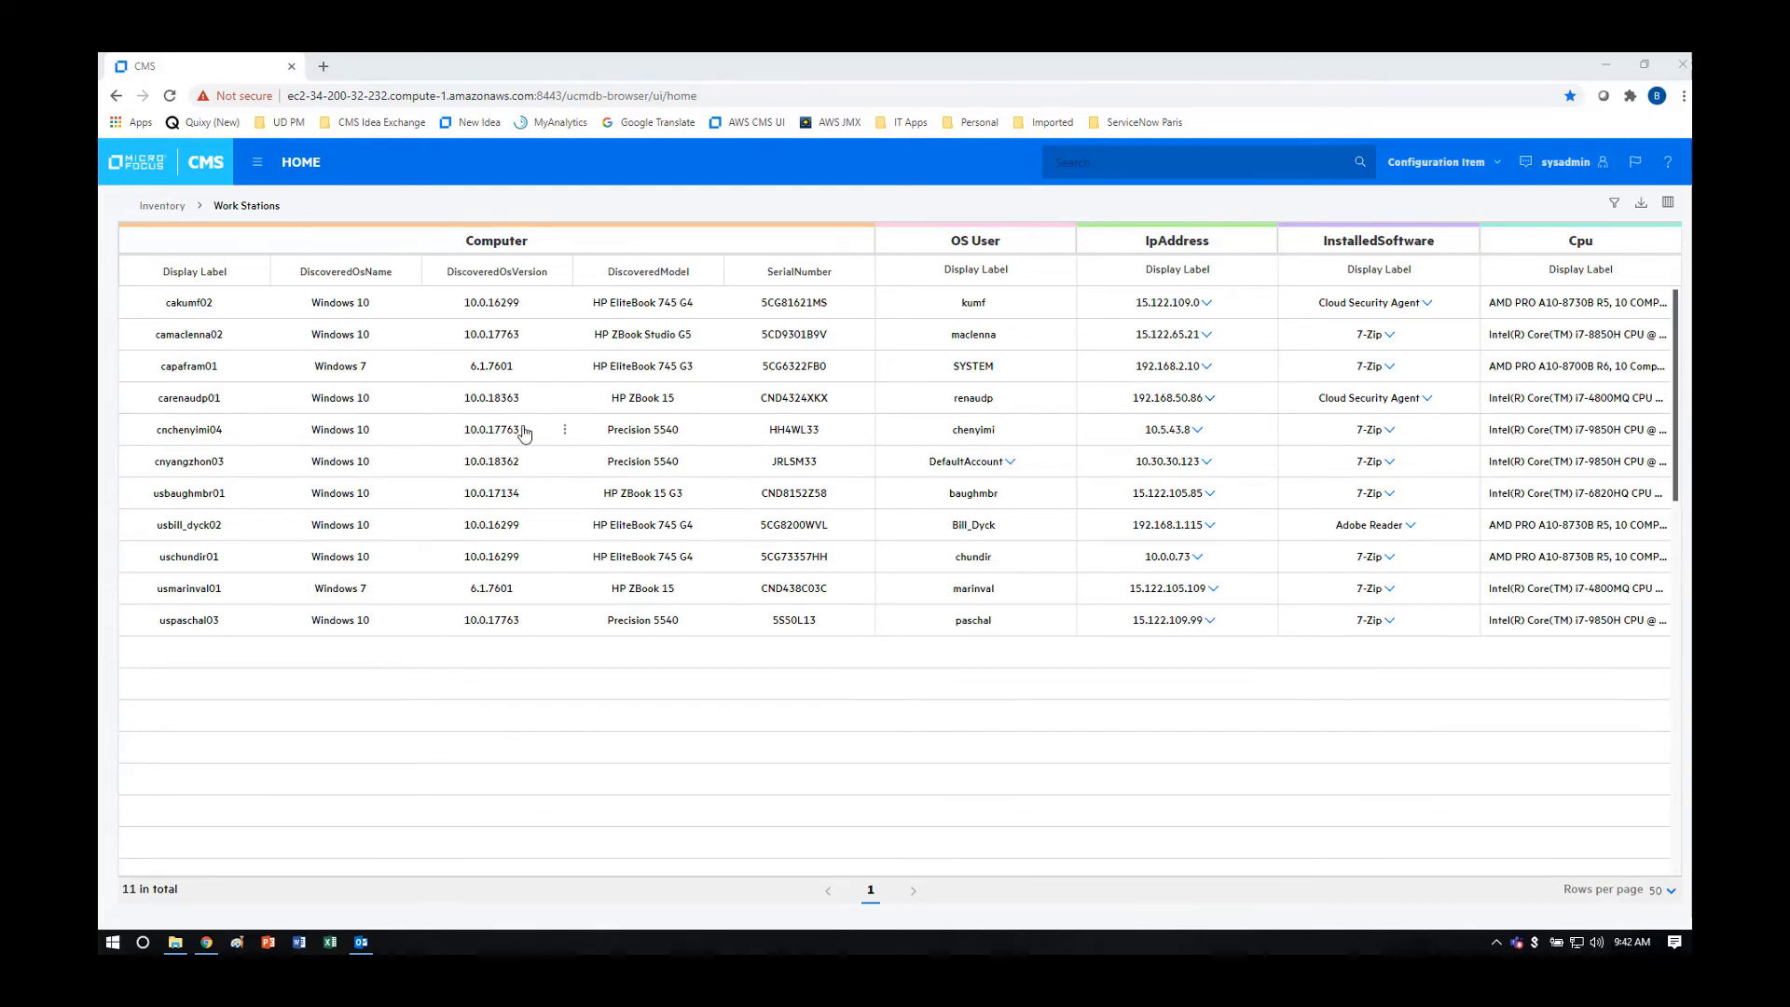
mouse_move(1295, 408)
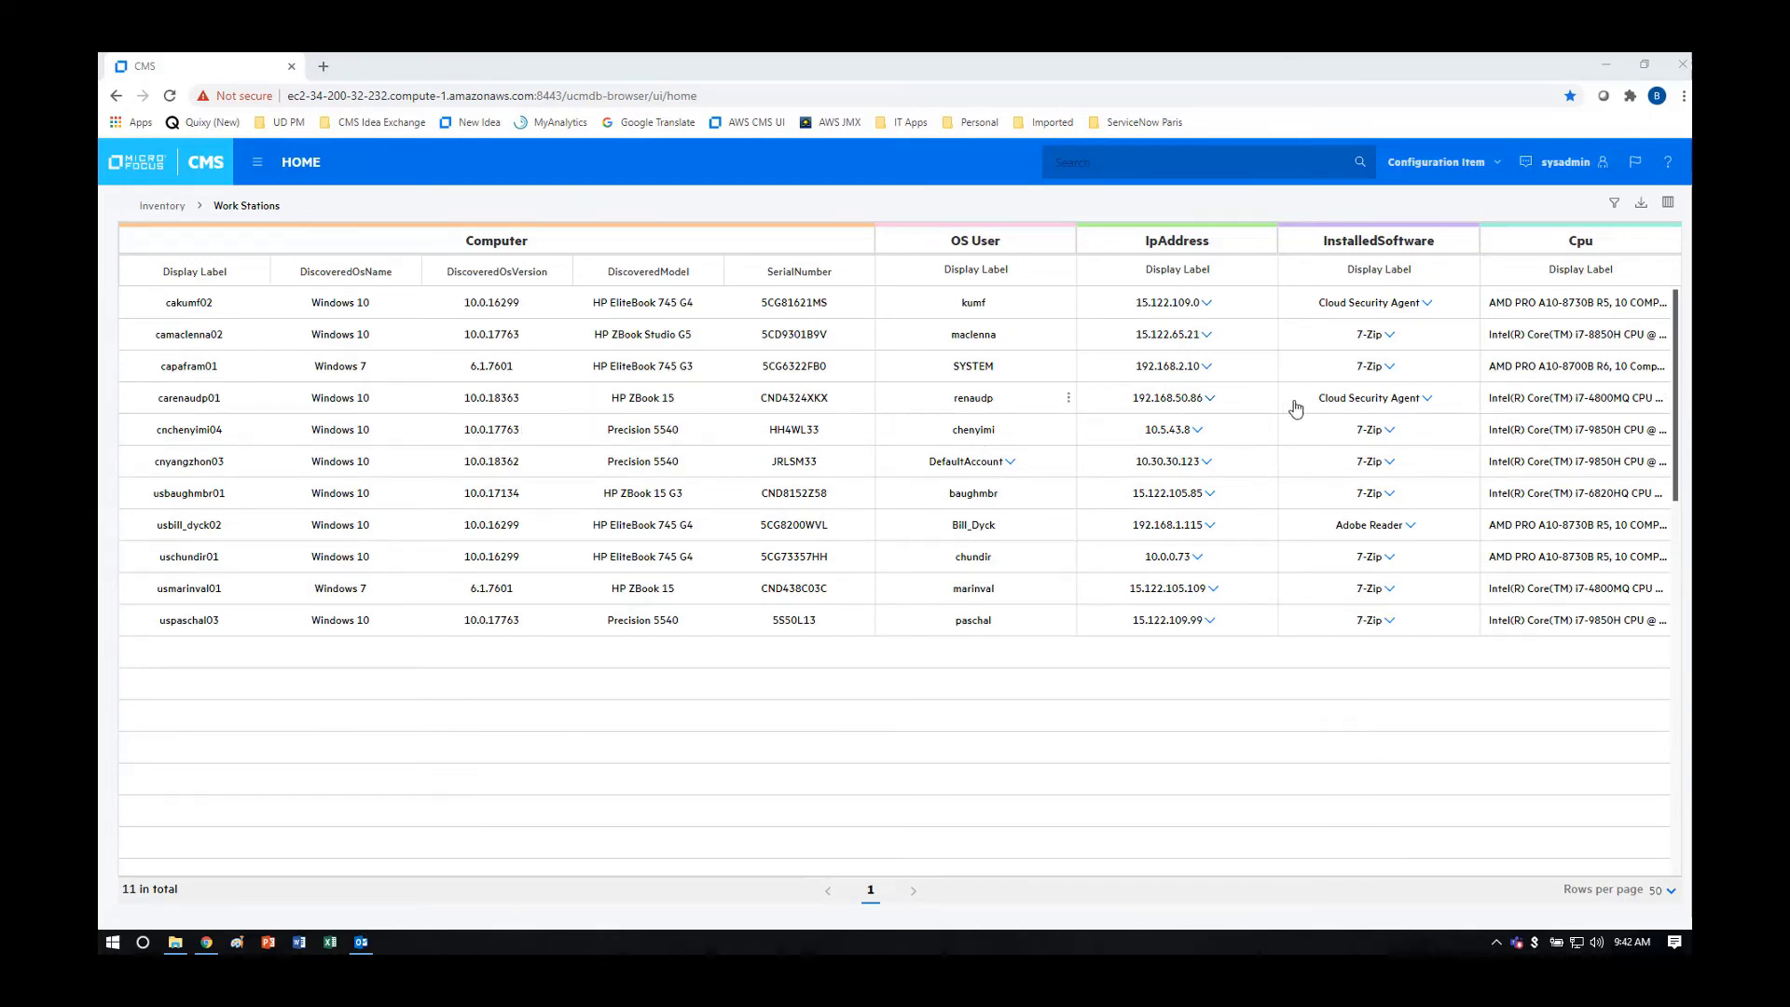
mouse_move(1617, 201)
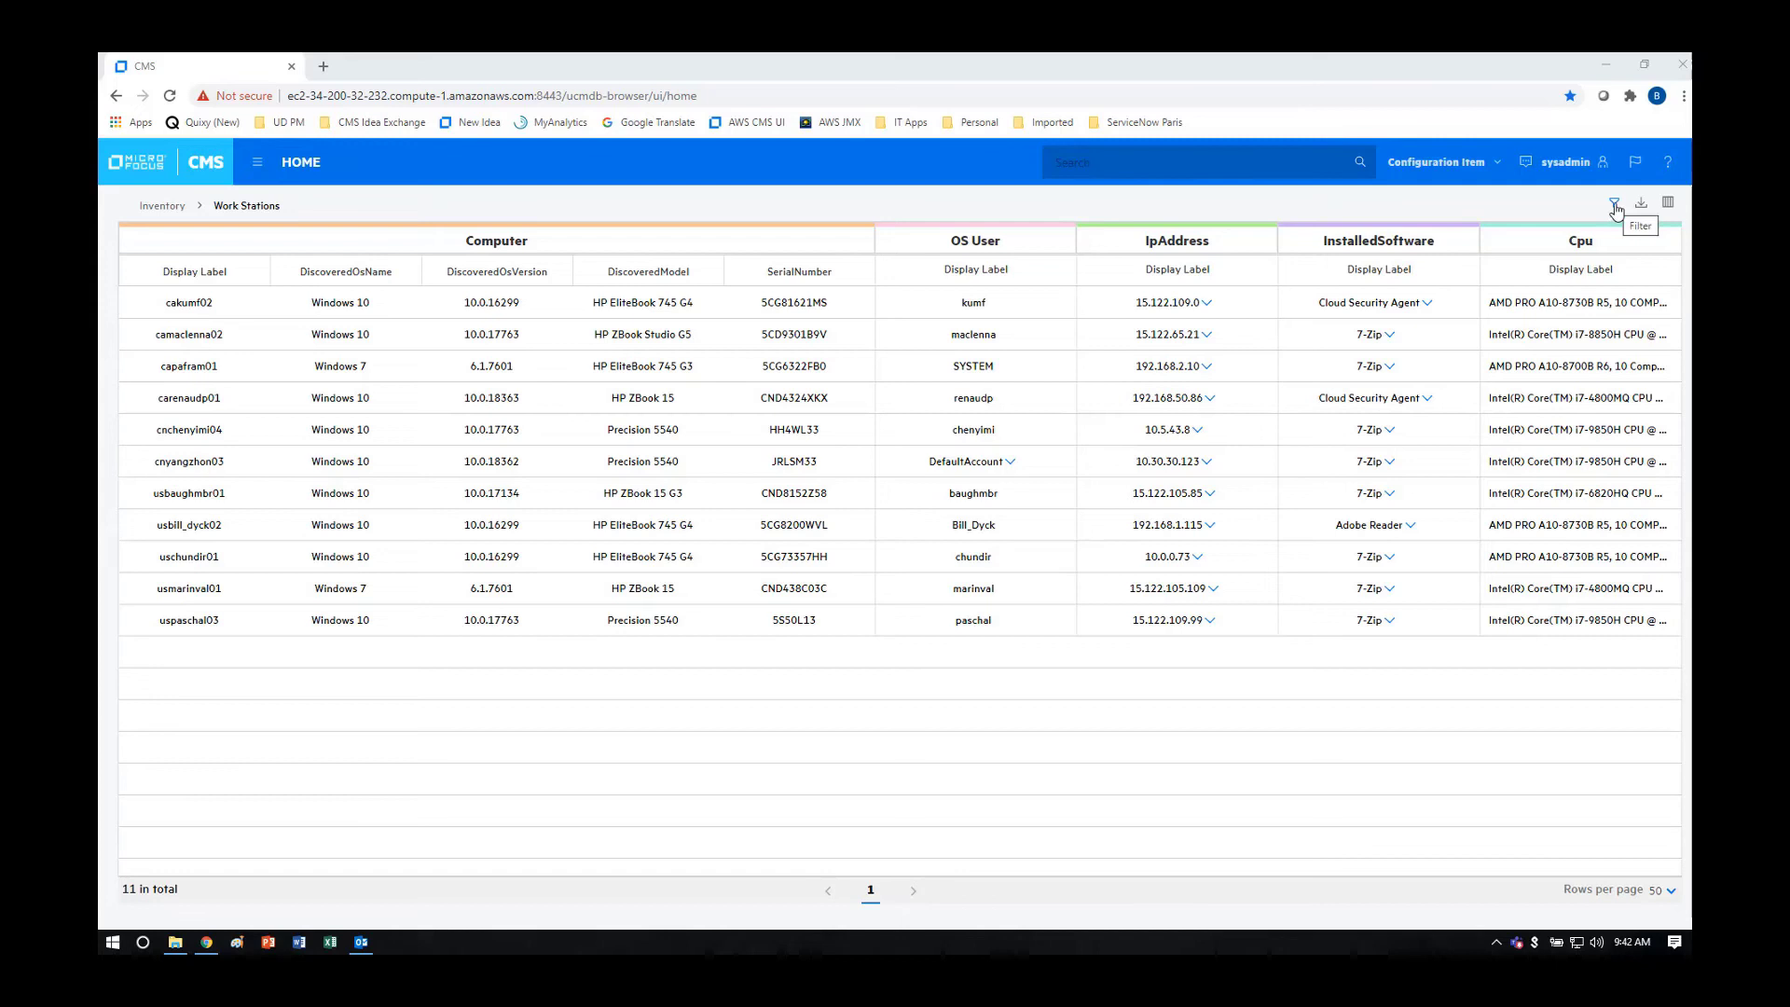
Step: Filter Work Stations on Computer DiscoveredOsName equal 'Windows 7', leaving 2 computers
click(1615, 201)
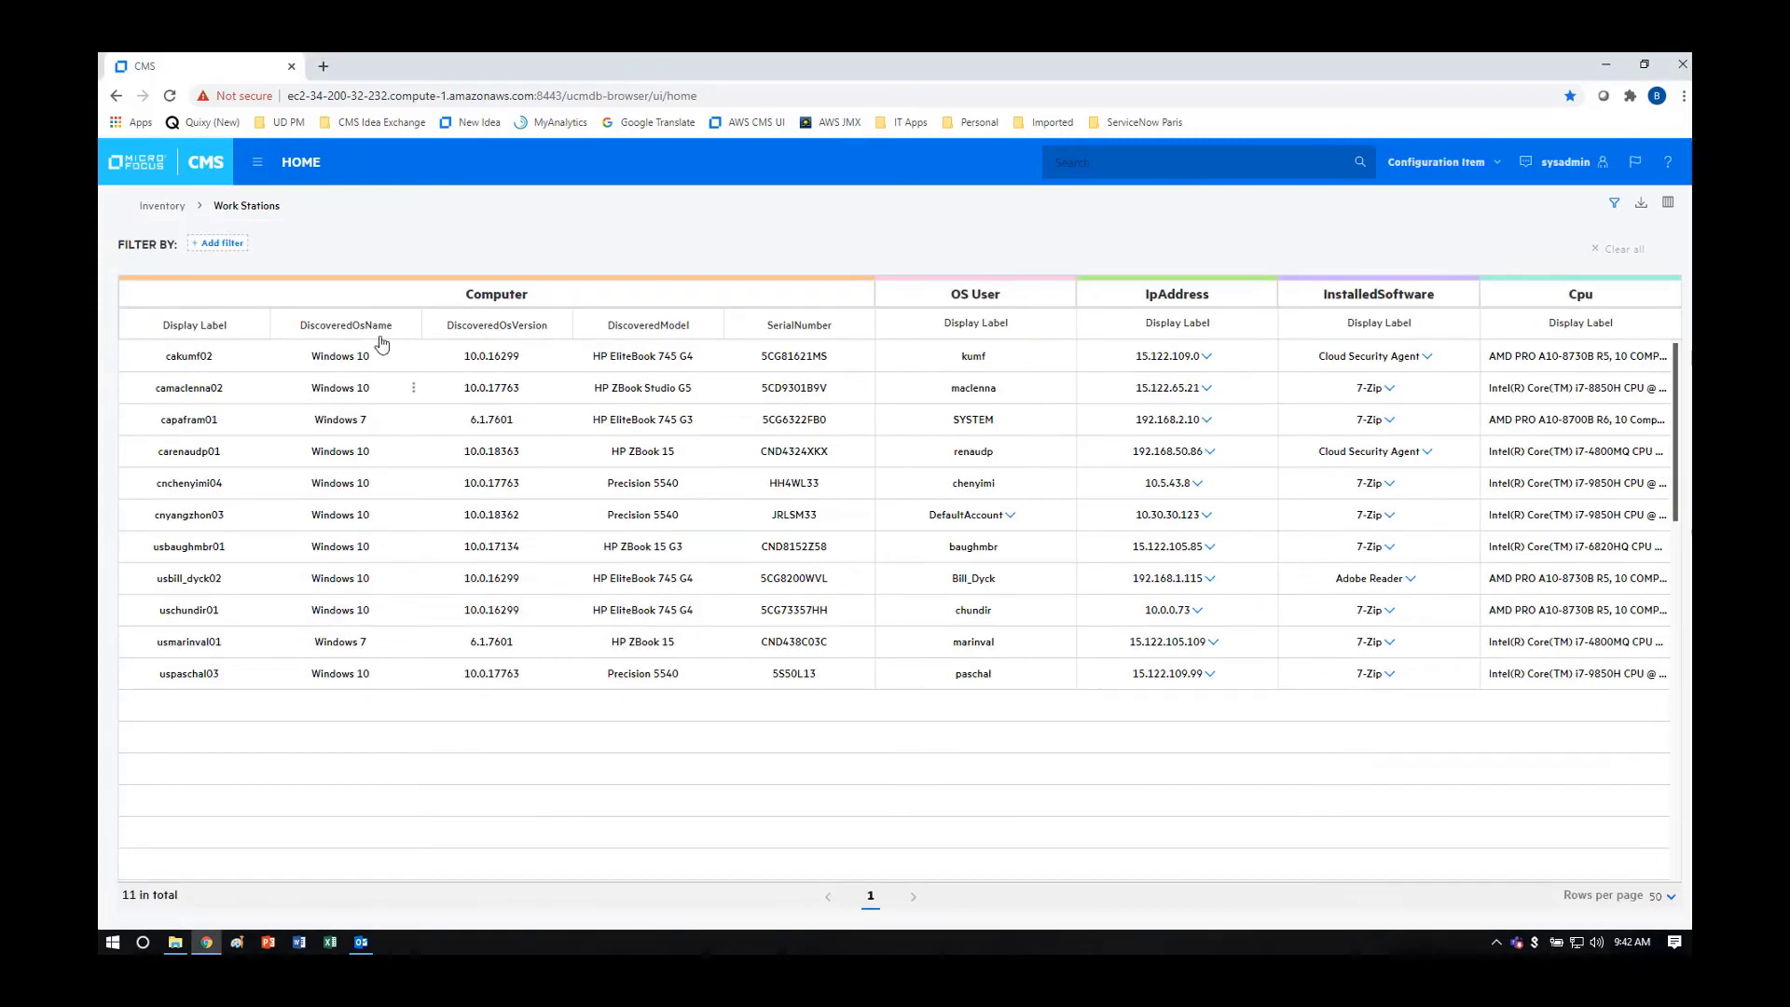
click(218, 242)
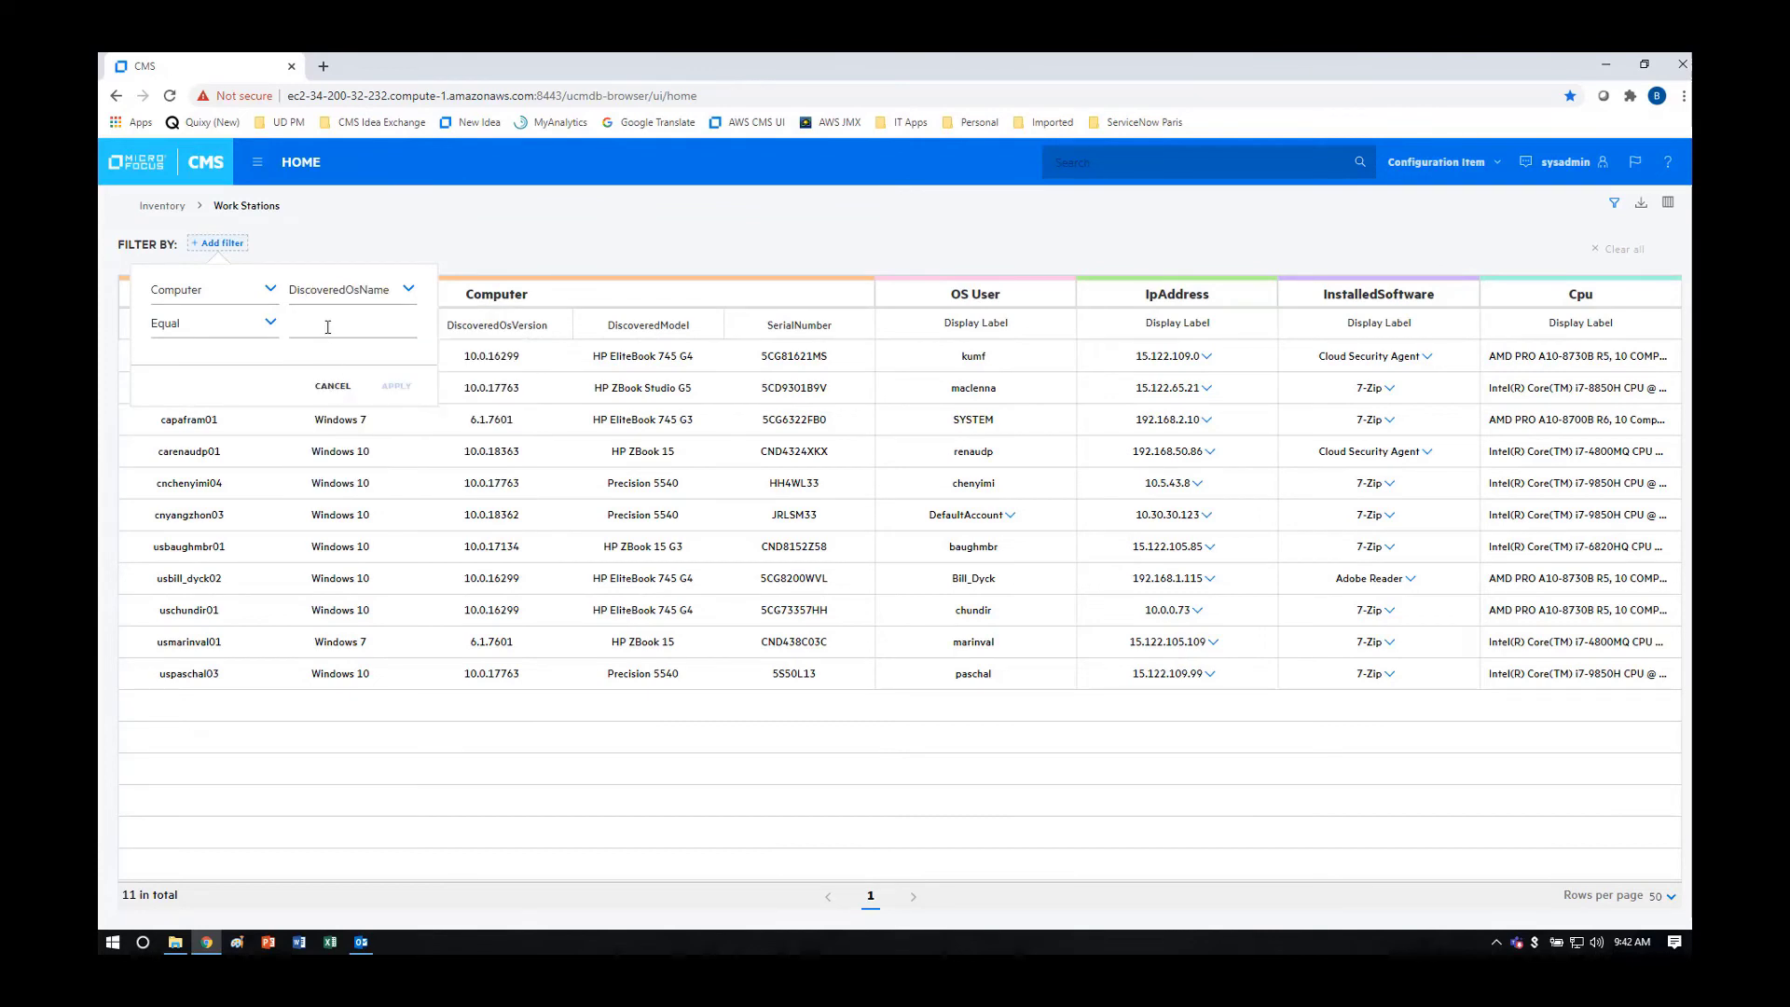
text(Windows 7)
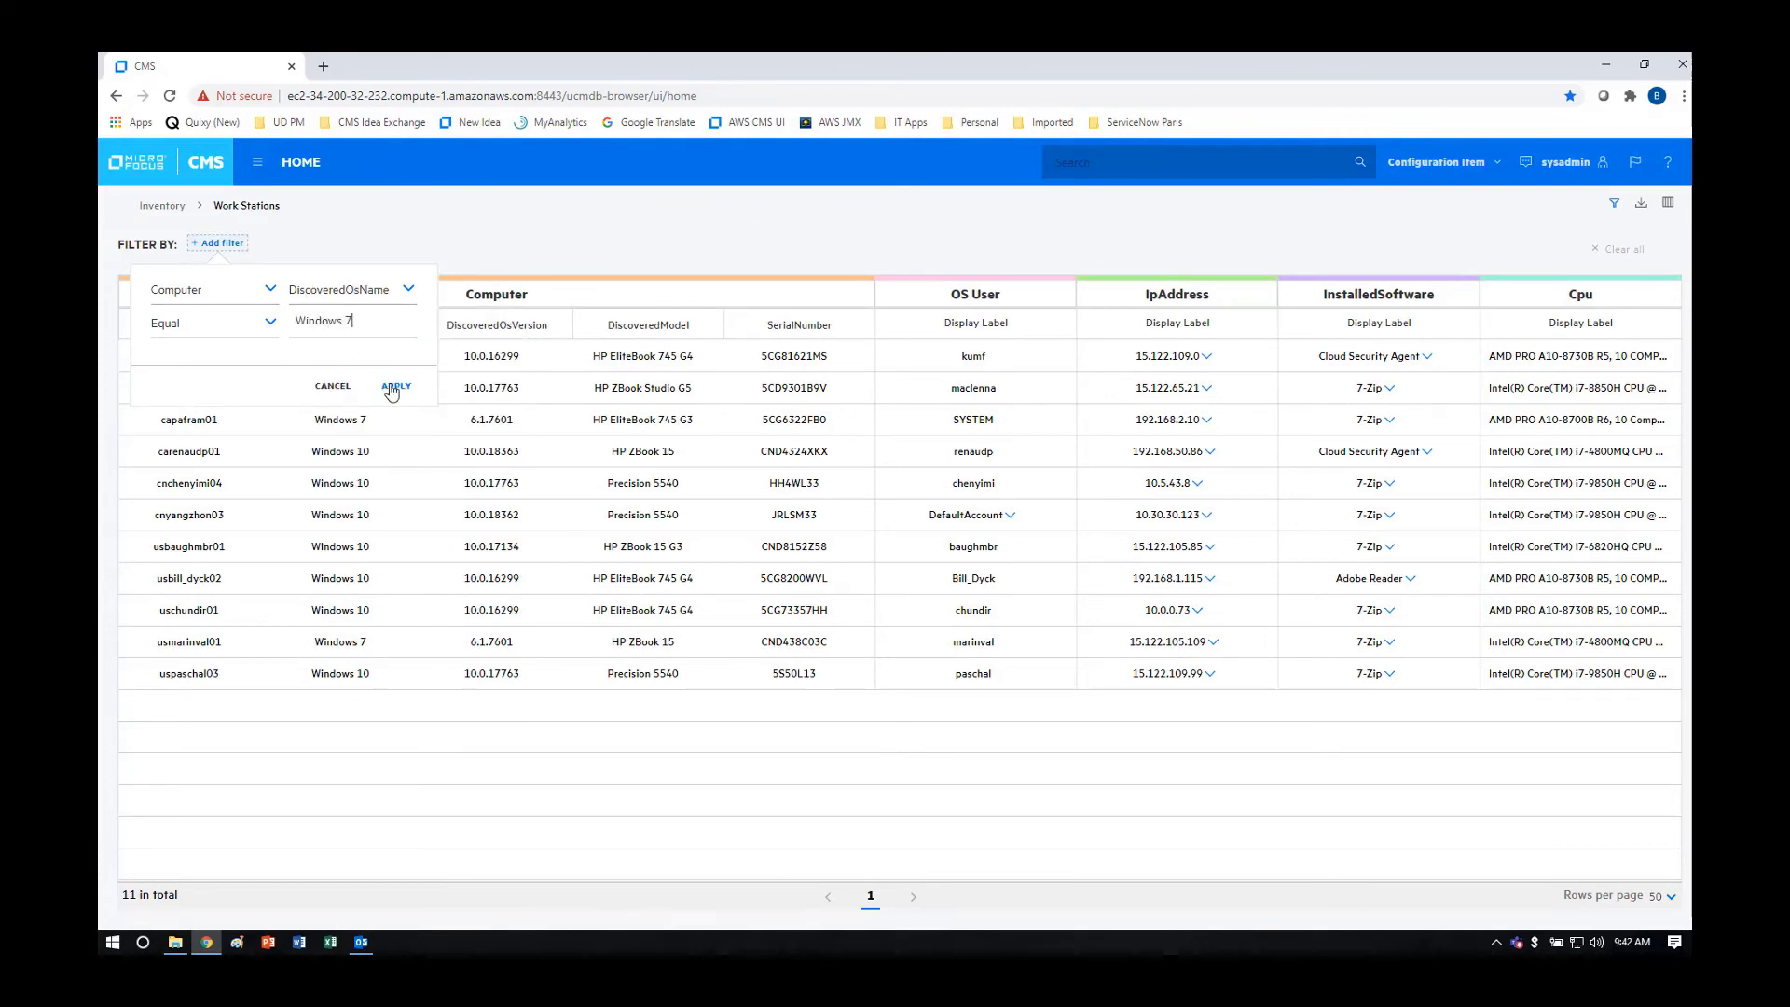
click(395, 386)
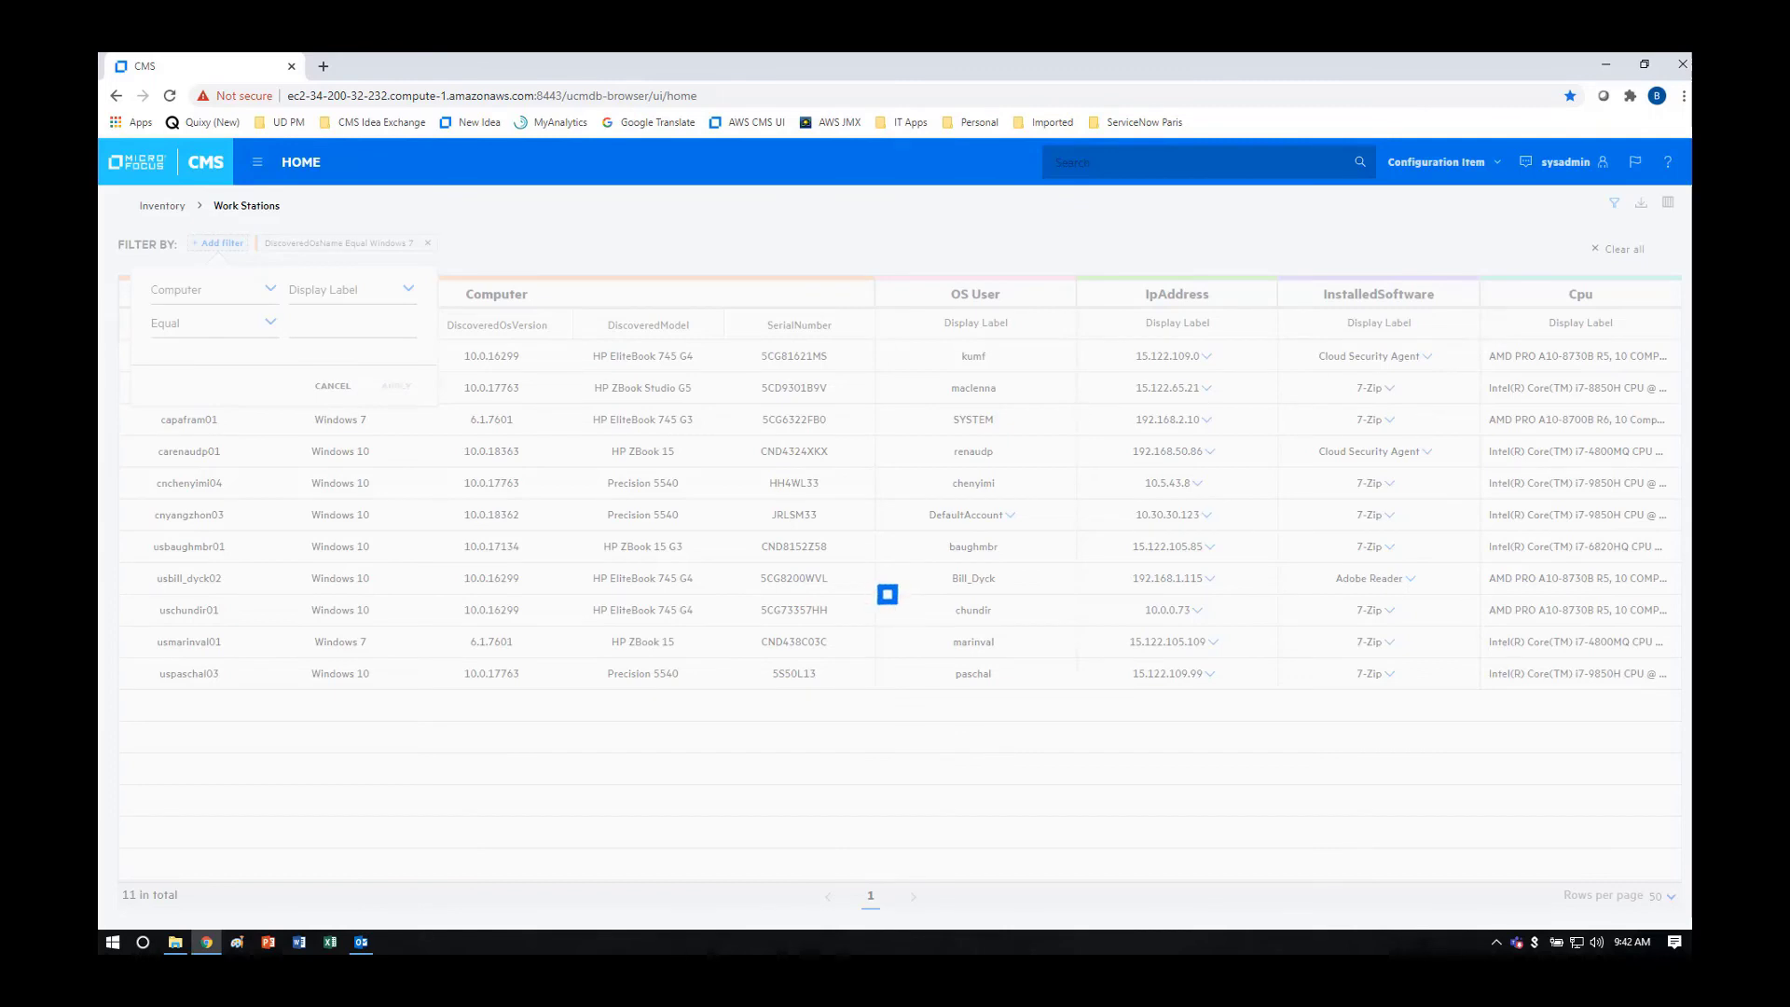
click(395, 386)
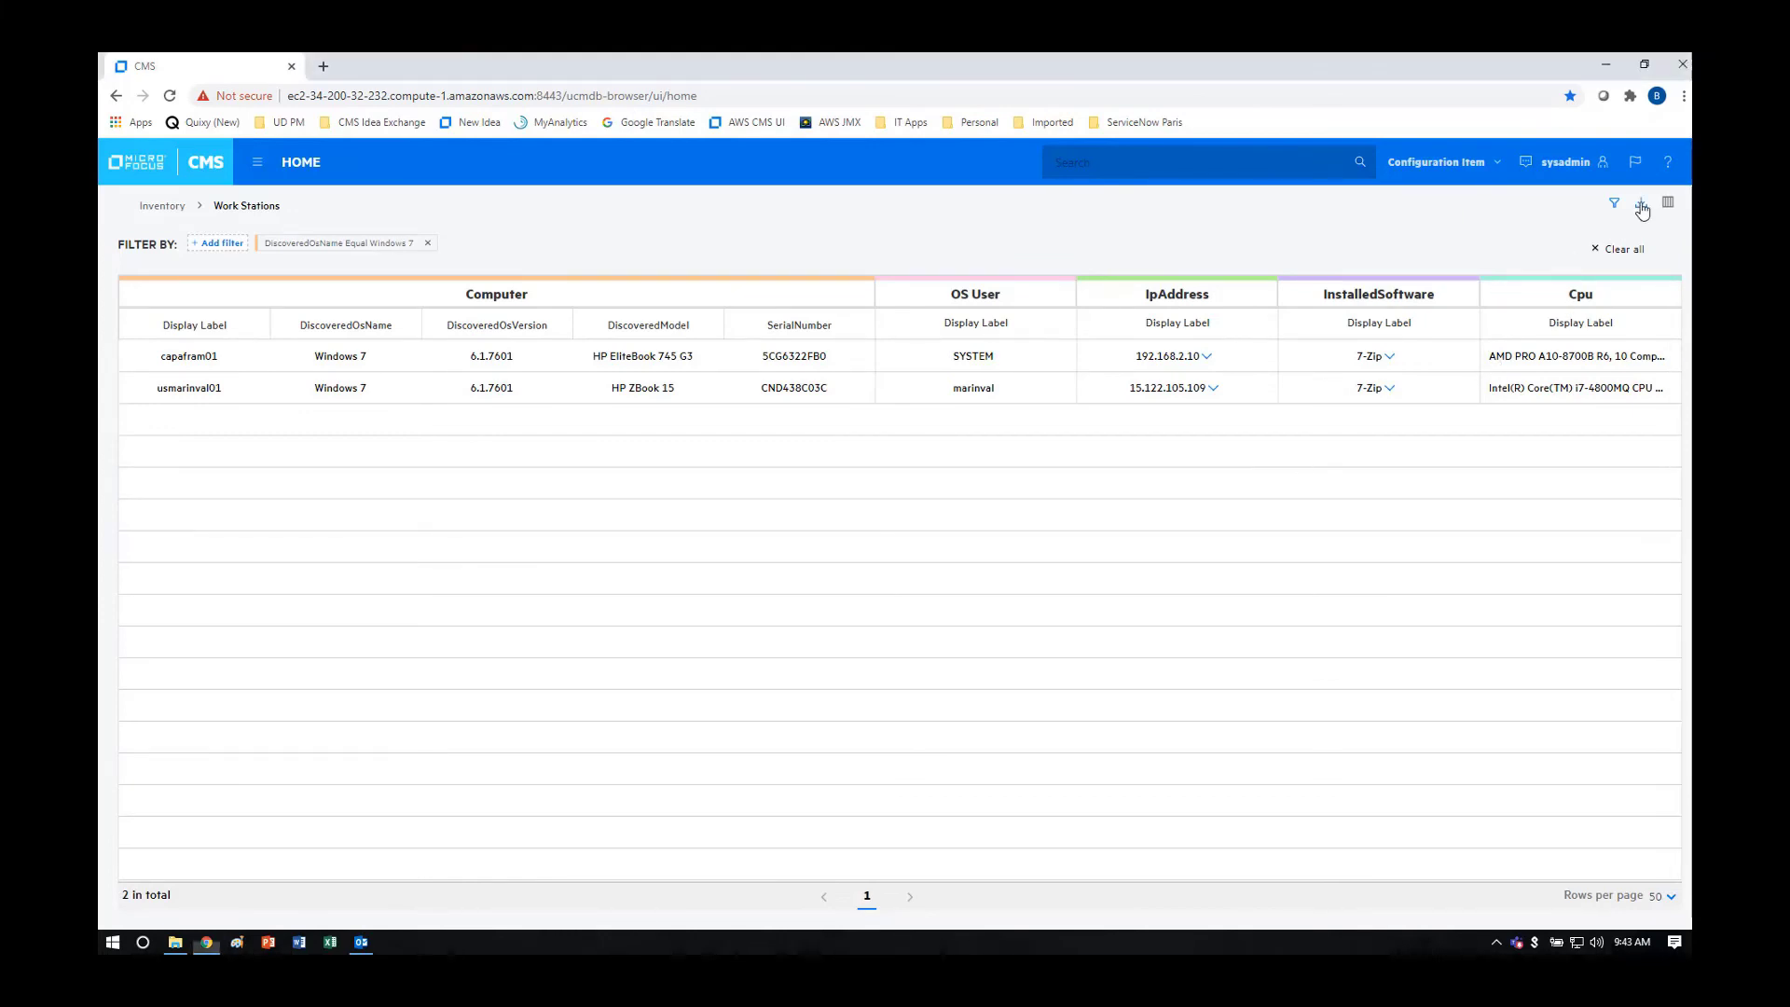
Step: Export the two Windows 7 workstations as XLSX and open the downloaded file
click(1642, 202)
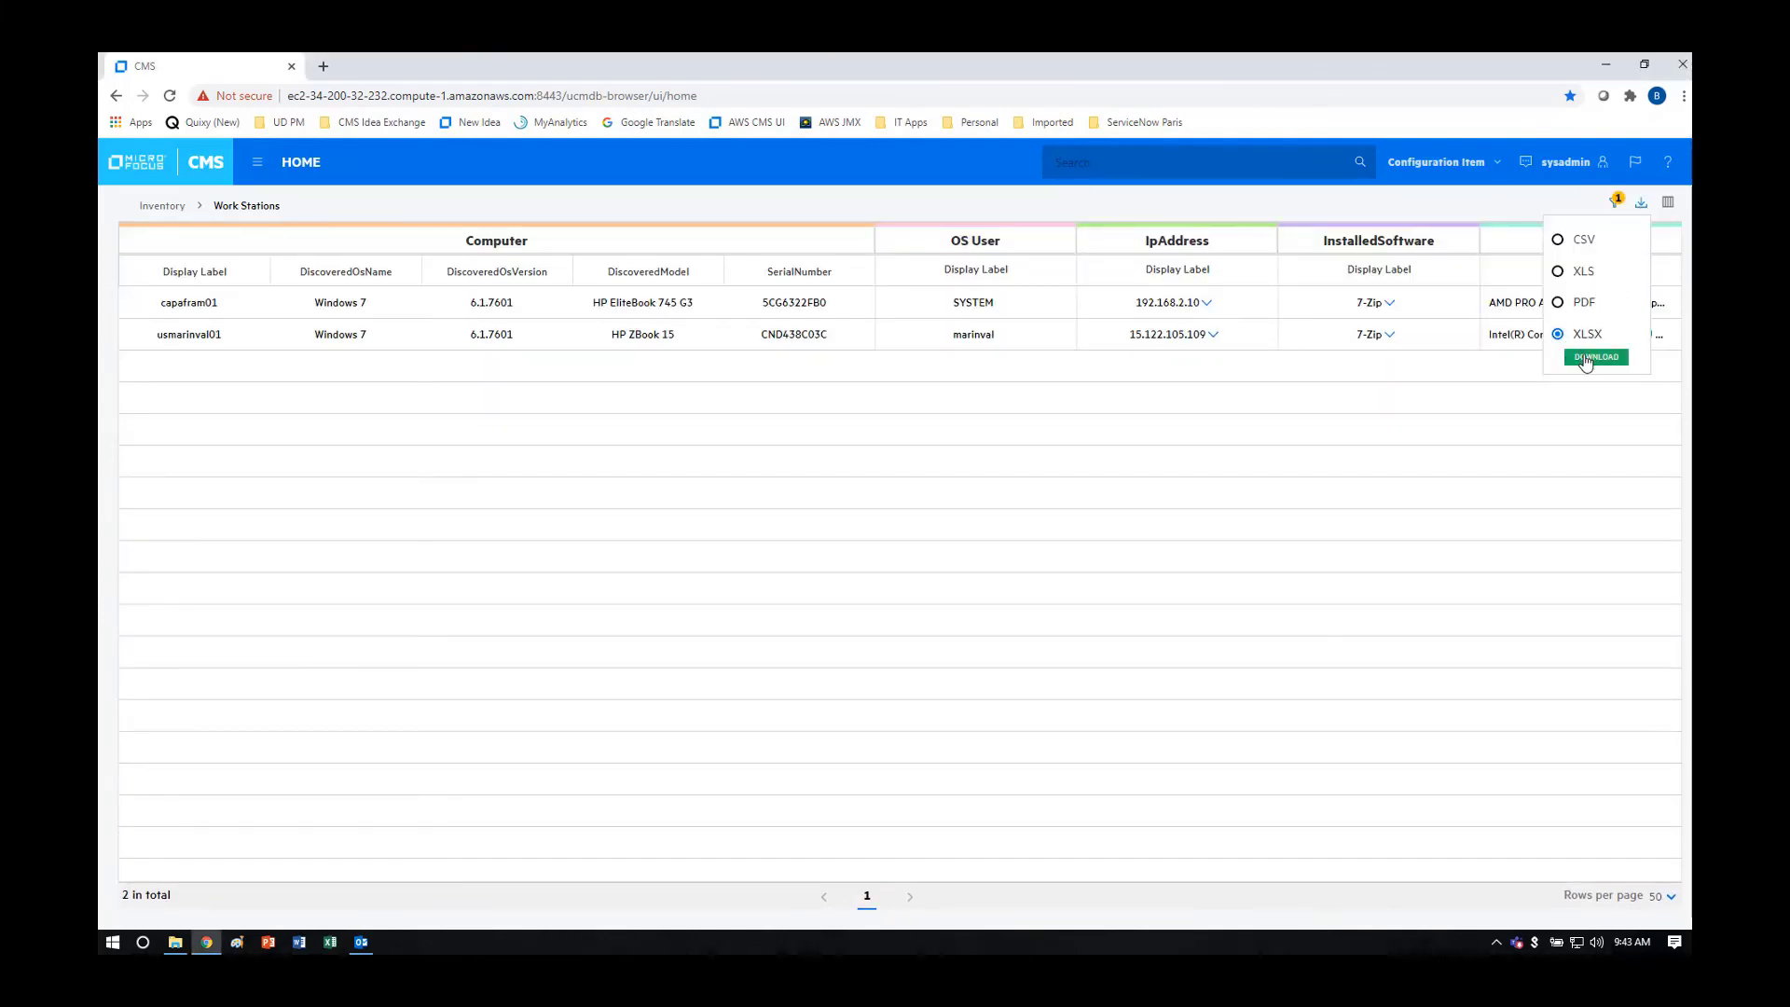
click(1594, 356)
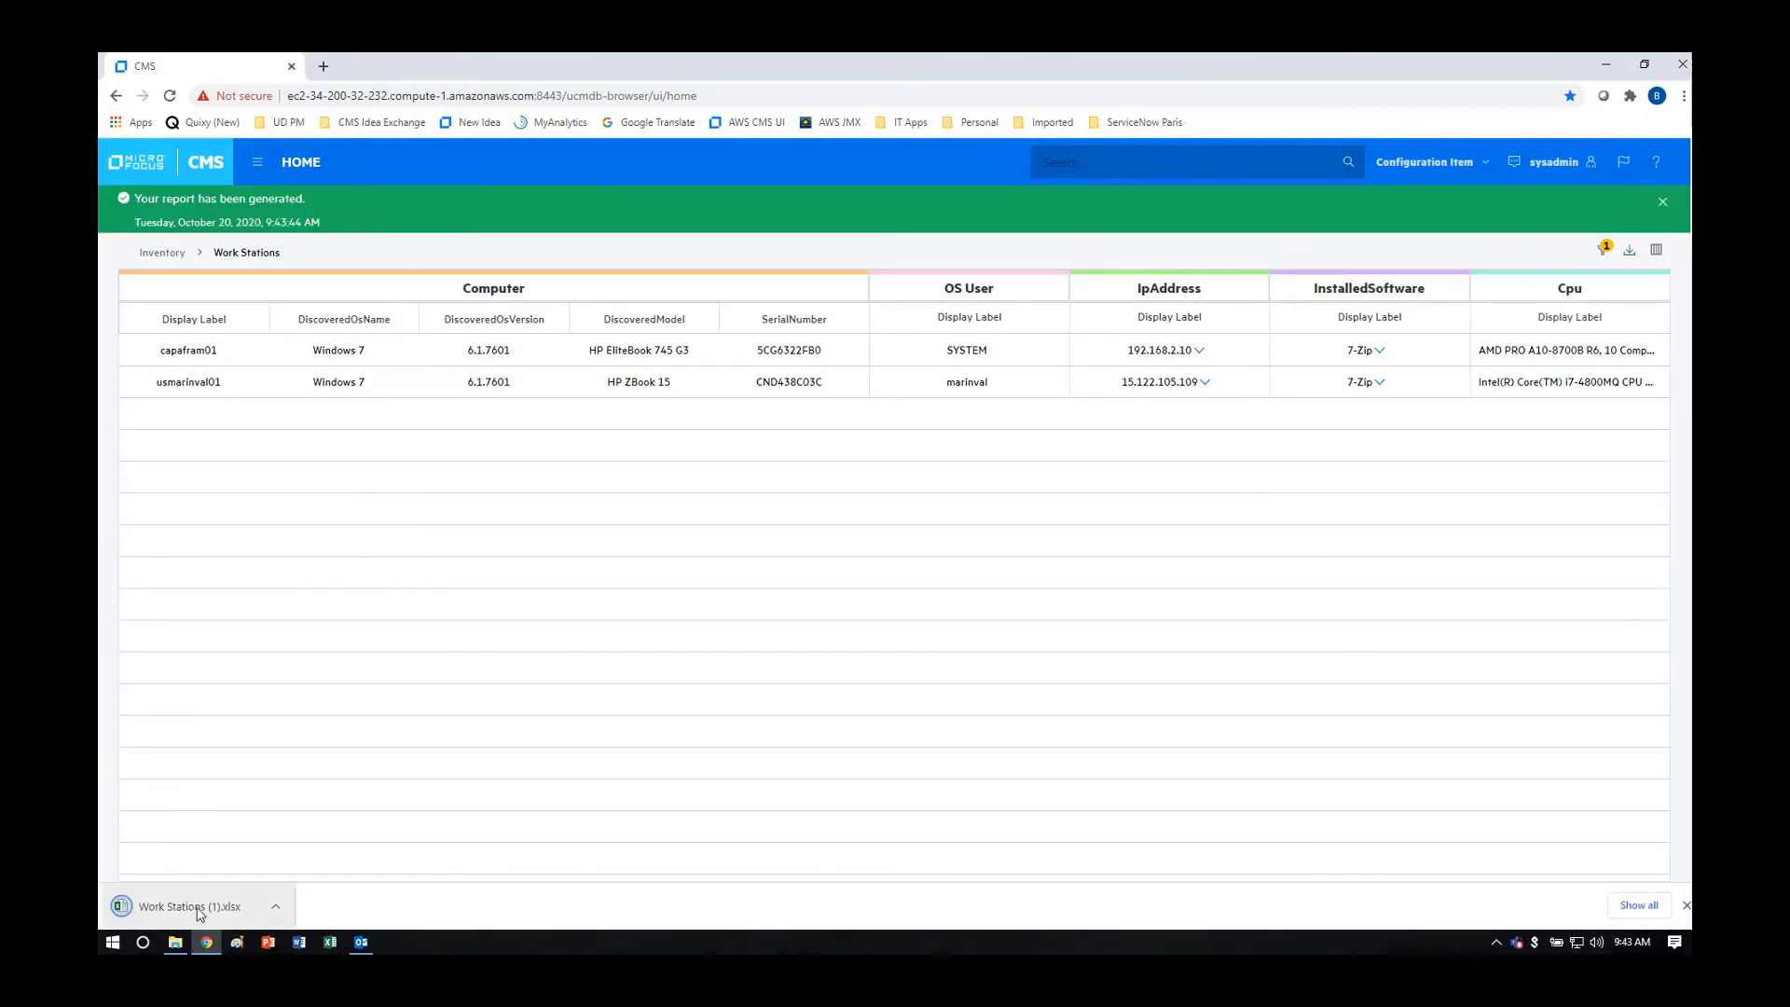
click(188, 906)
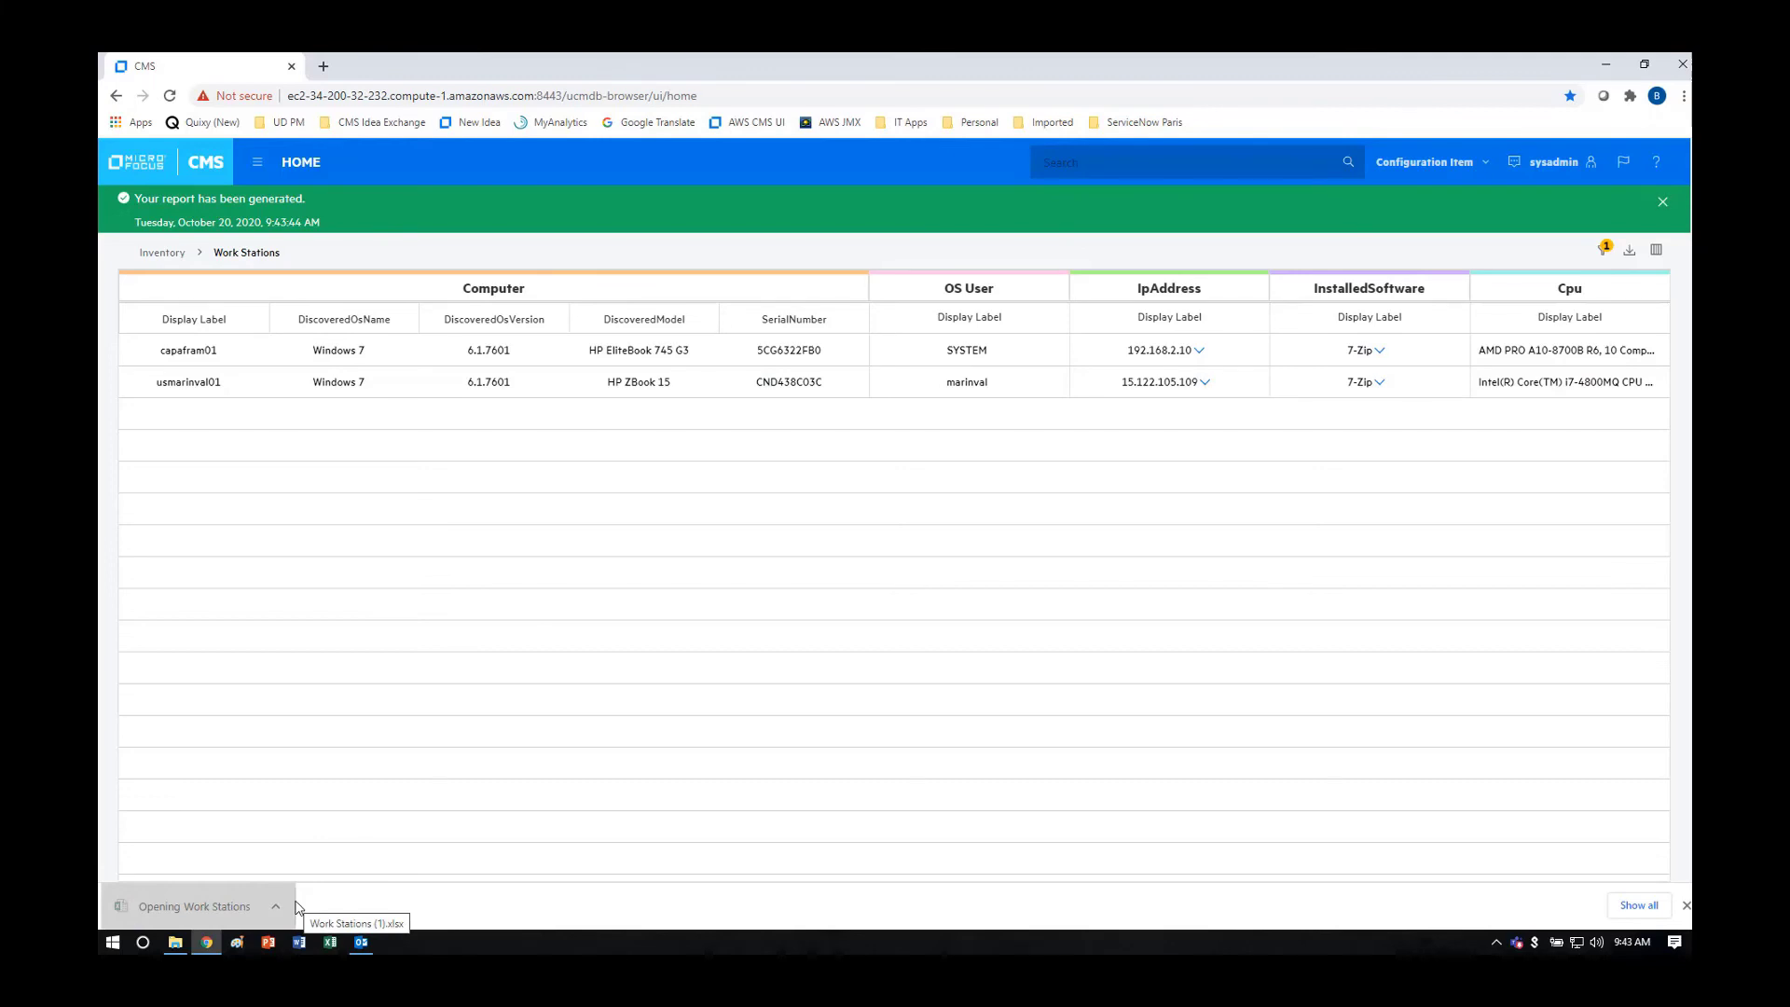